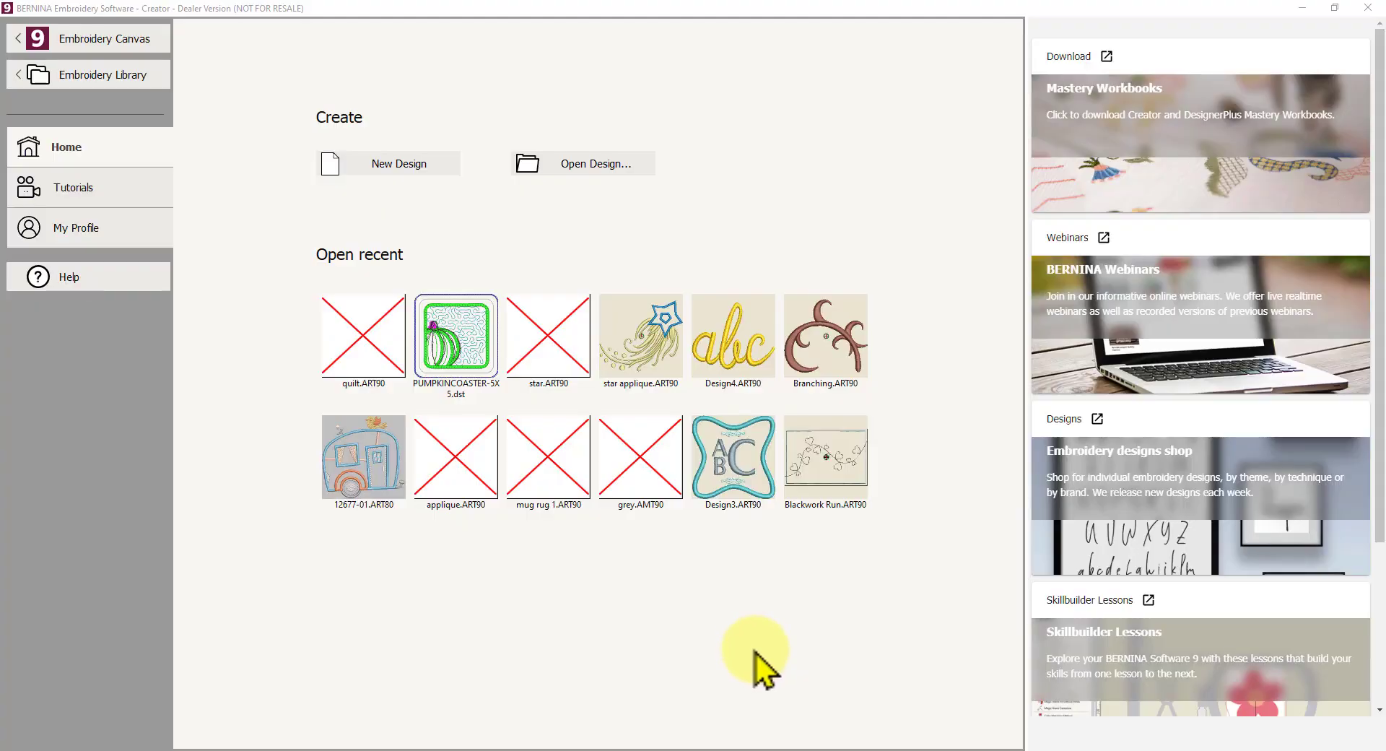
pyautogui.moveTo(763, 674)
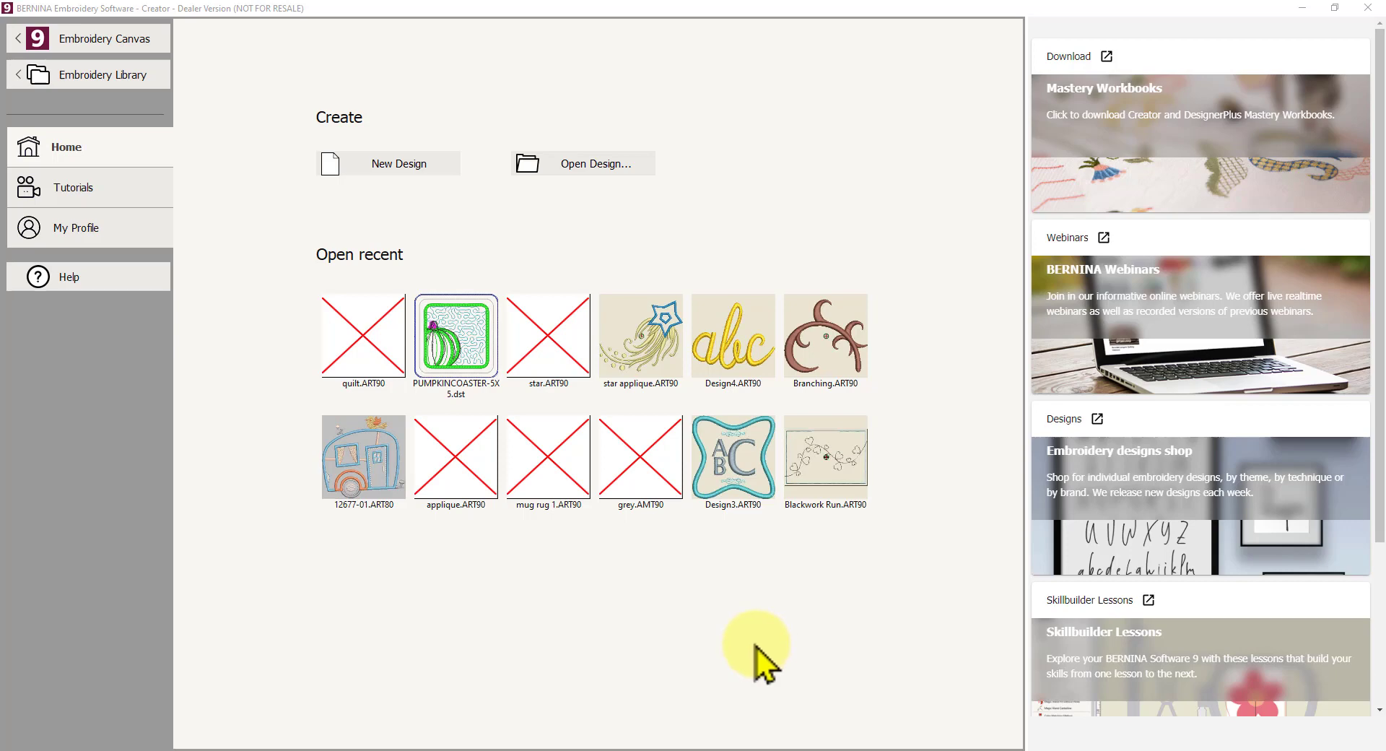
pyautogui.moveTo(808, 637)
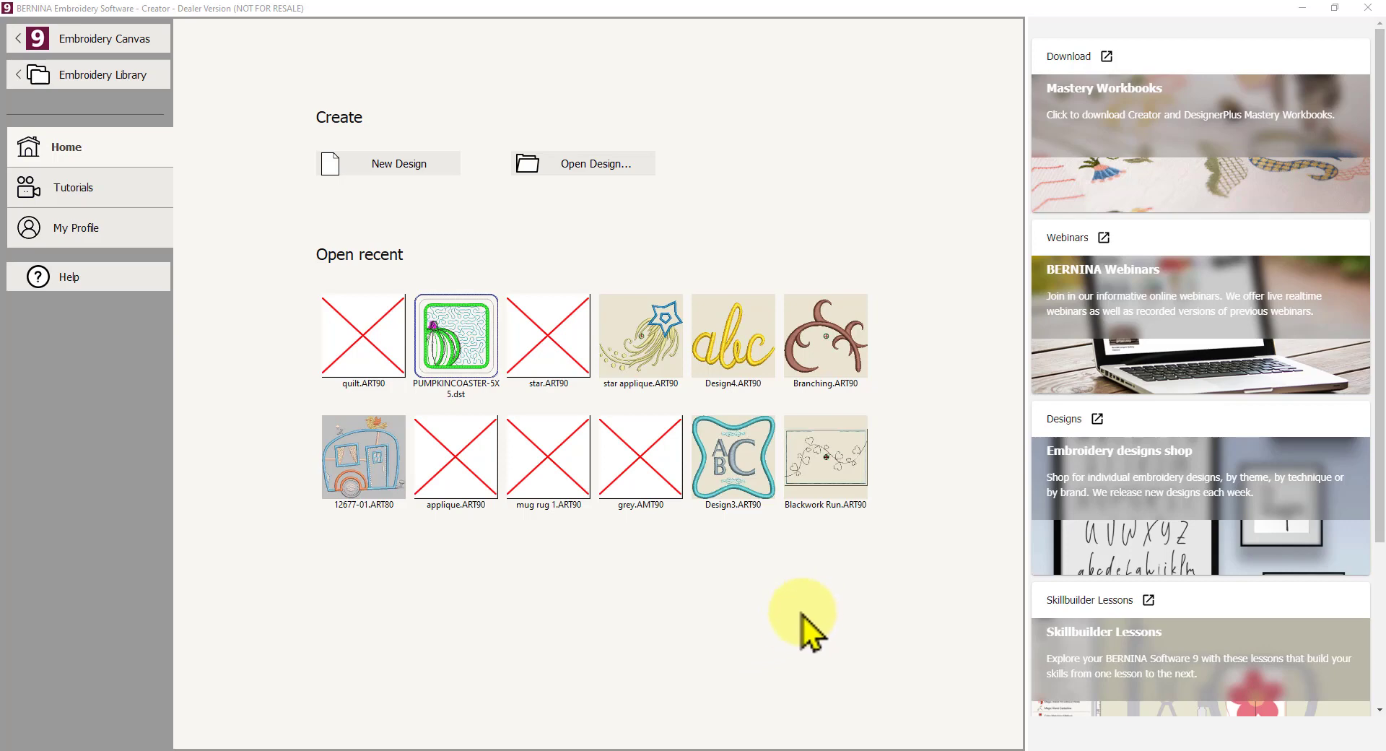
pyautogui.moveTo(307, 528)
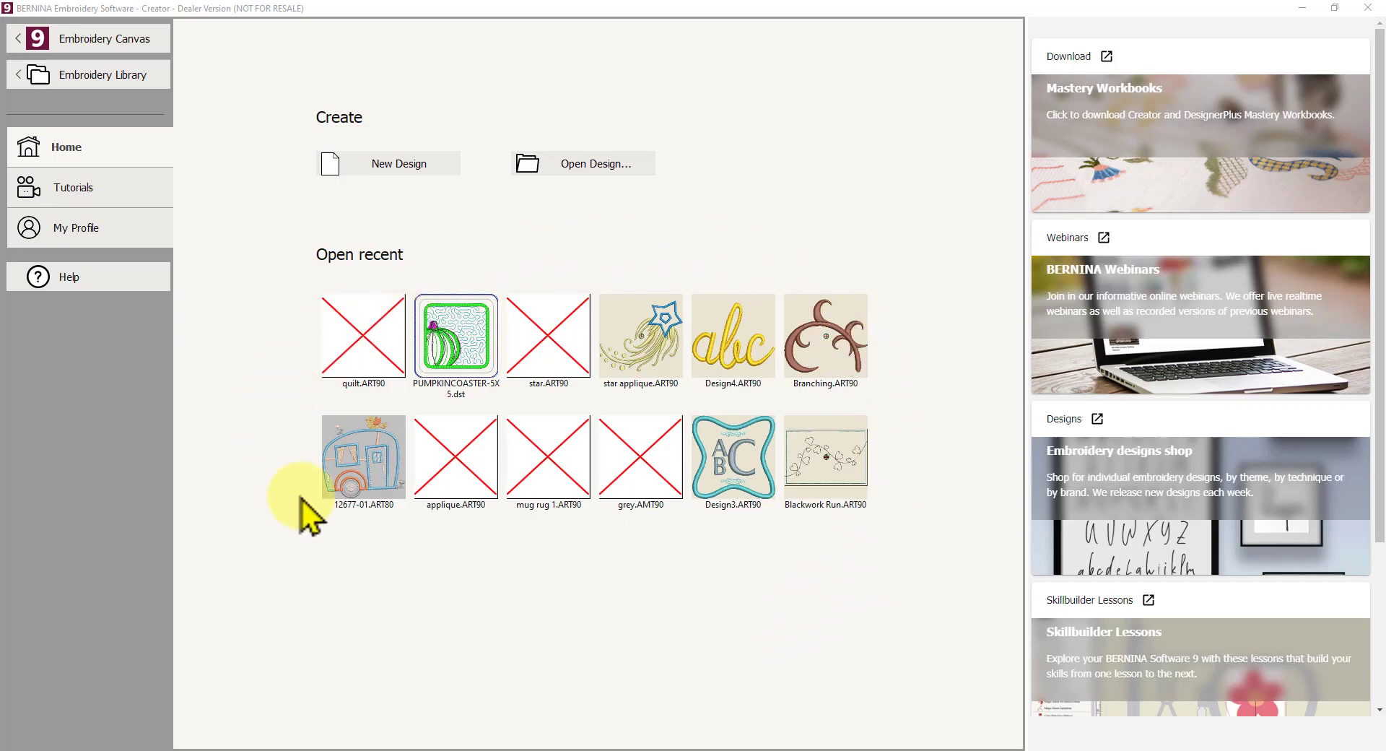
pyautogui.moveTo(585, 229)
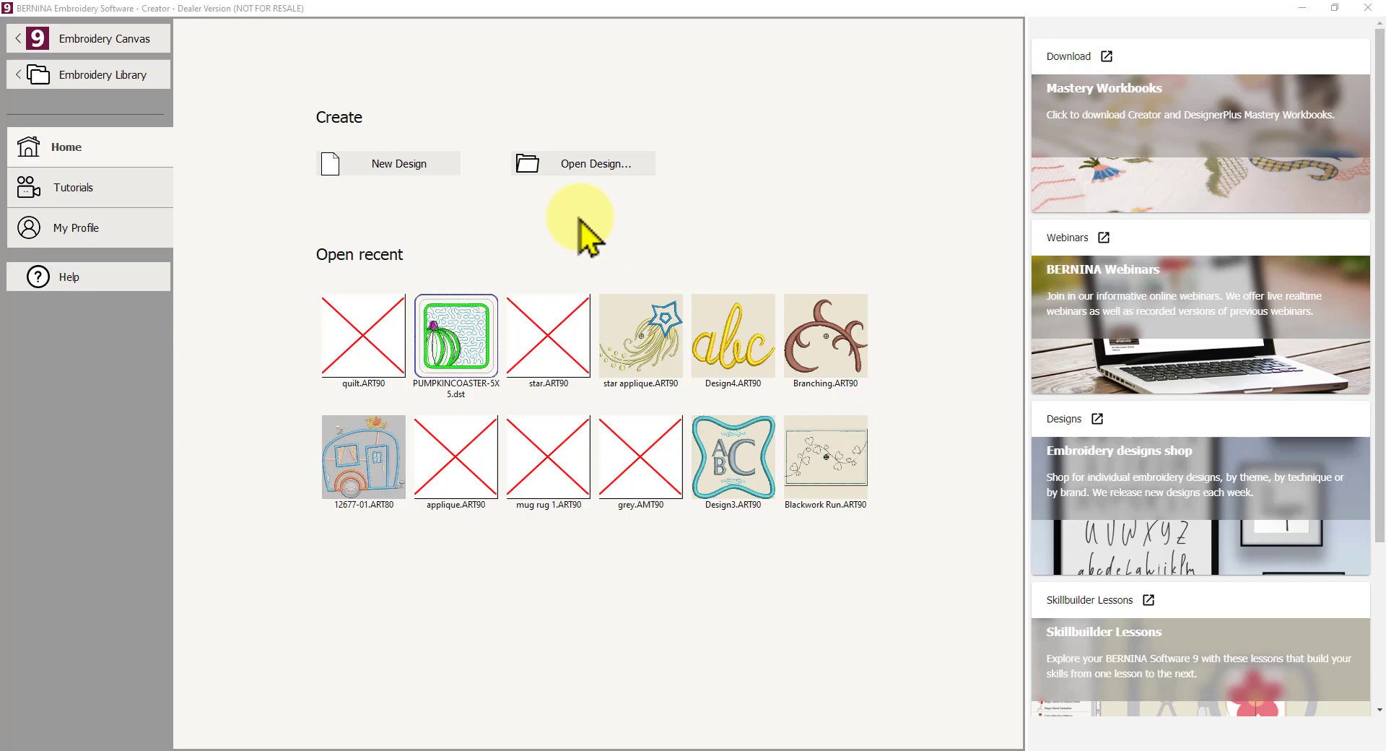
pyautogui.moveTo(920, 238)
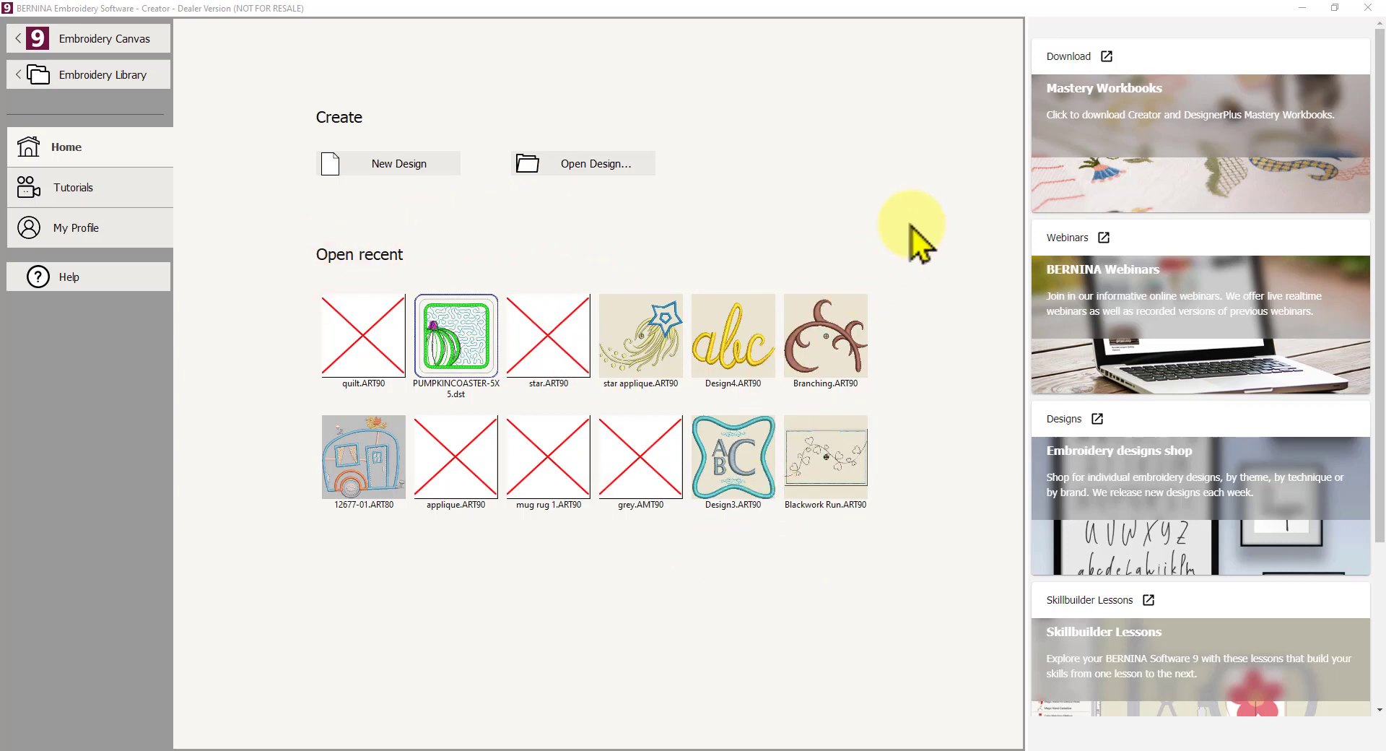
pyautogui.moveTo(846, 217)
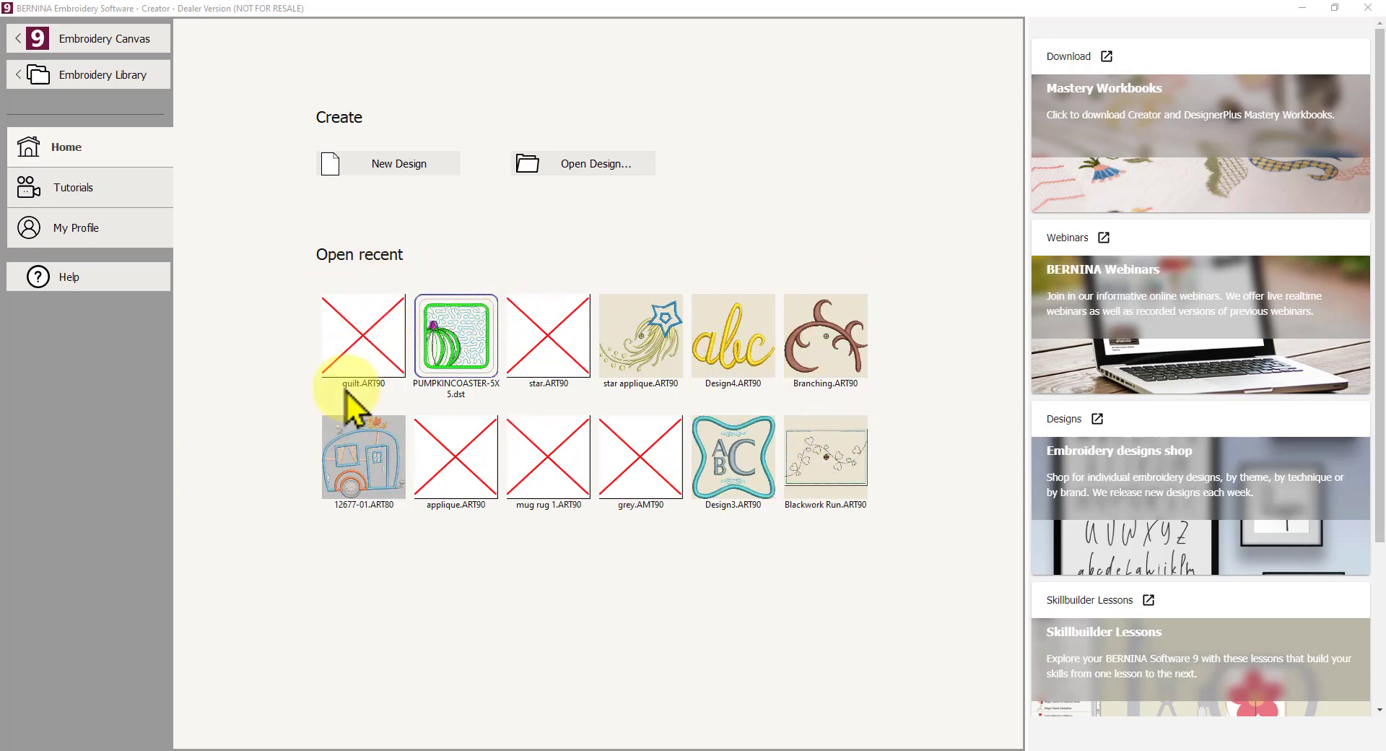
pyautogui.moveTo(433, 474)
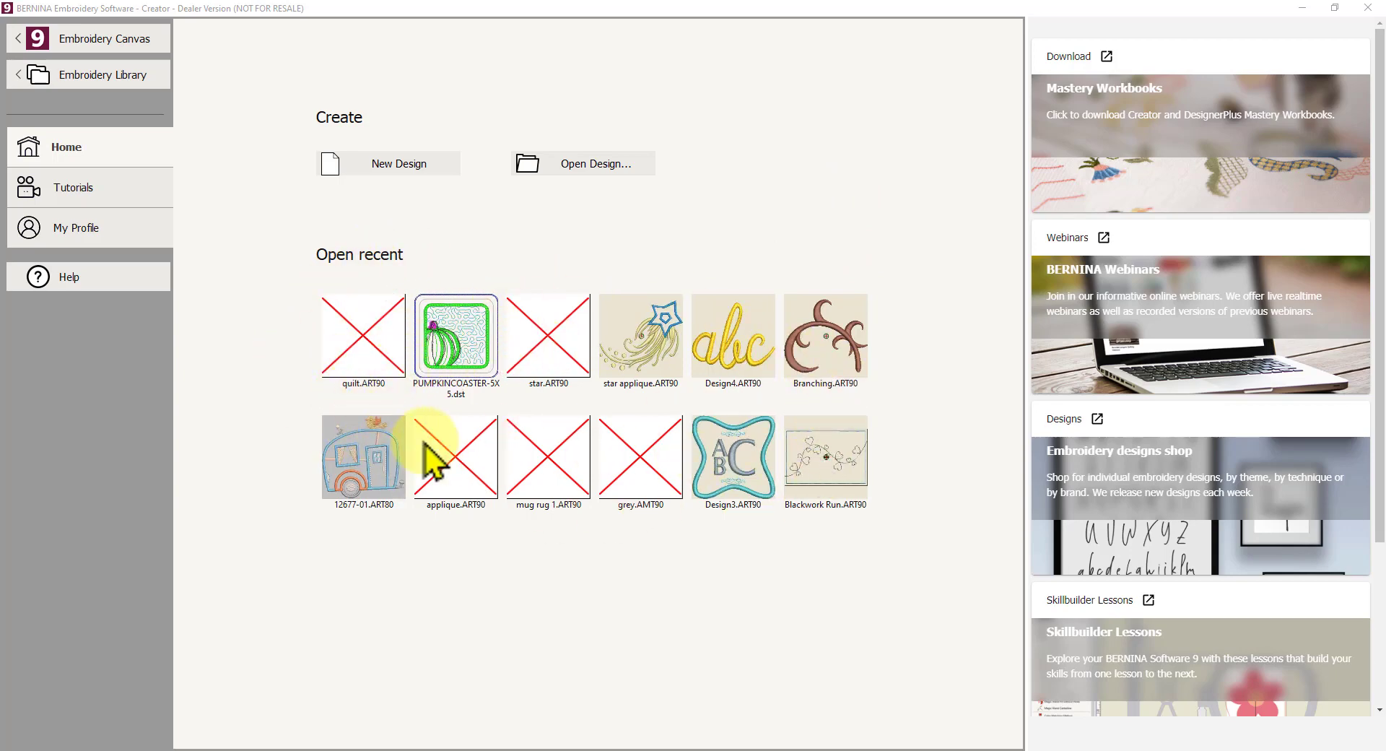
pyautogui.moveTo(432, 357)
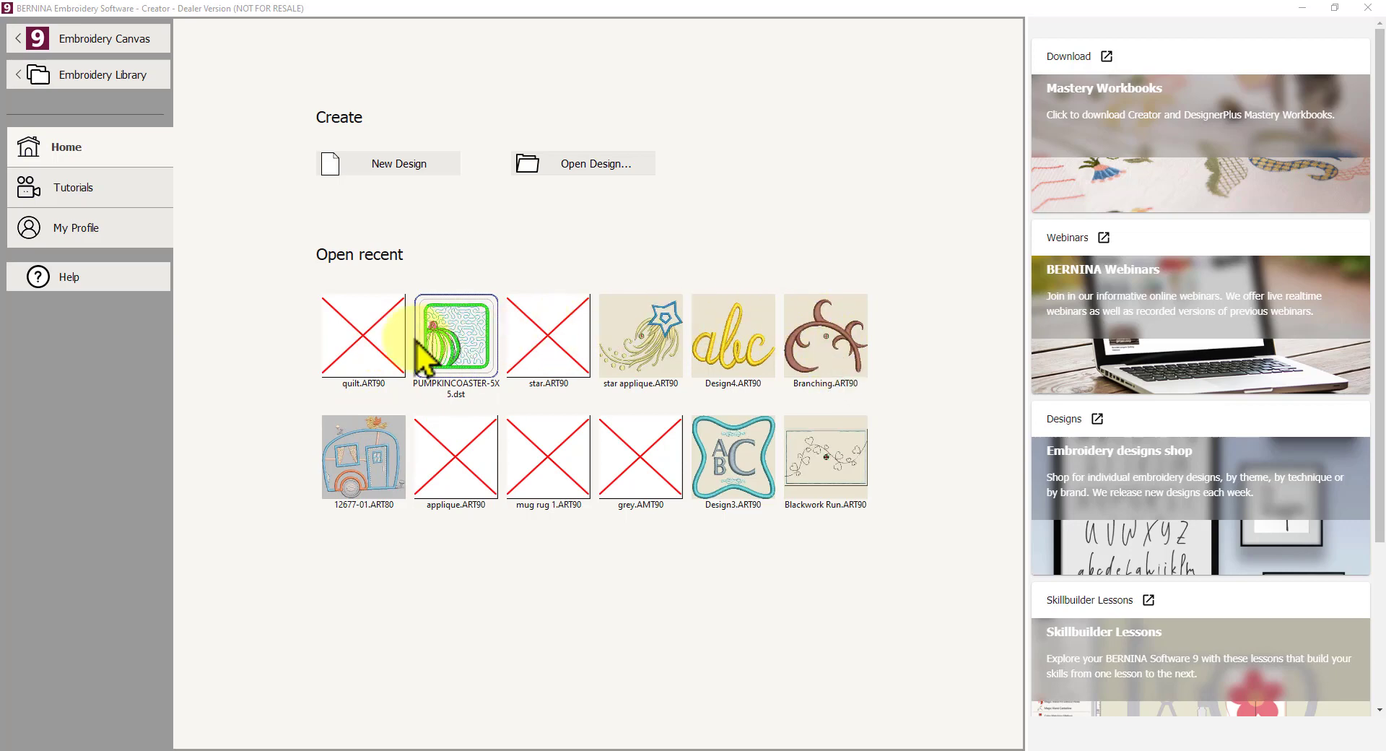
pyautogui.moveTo(840, 474)
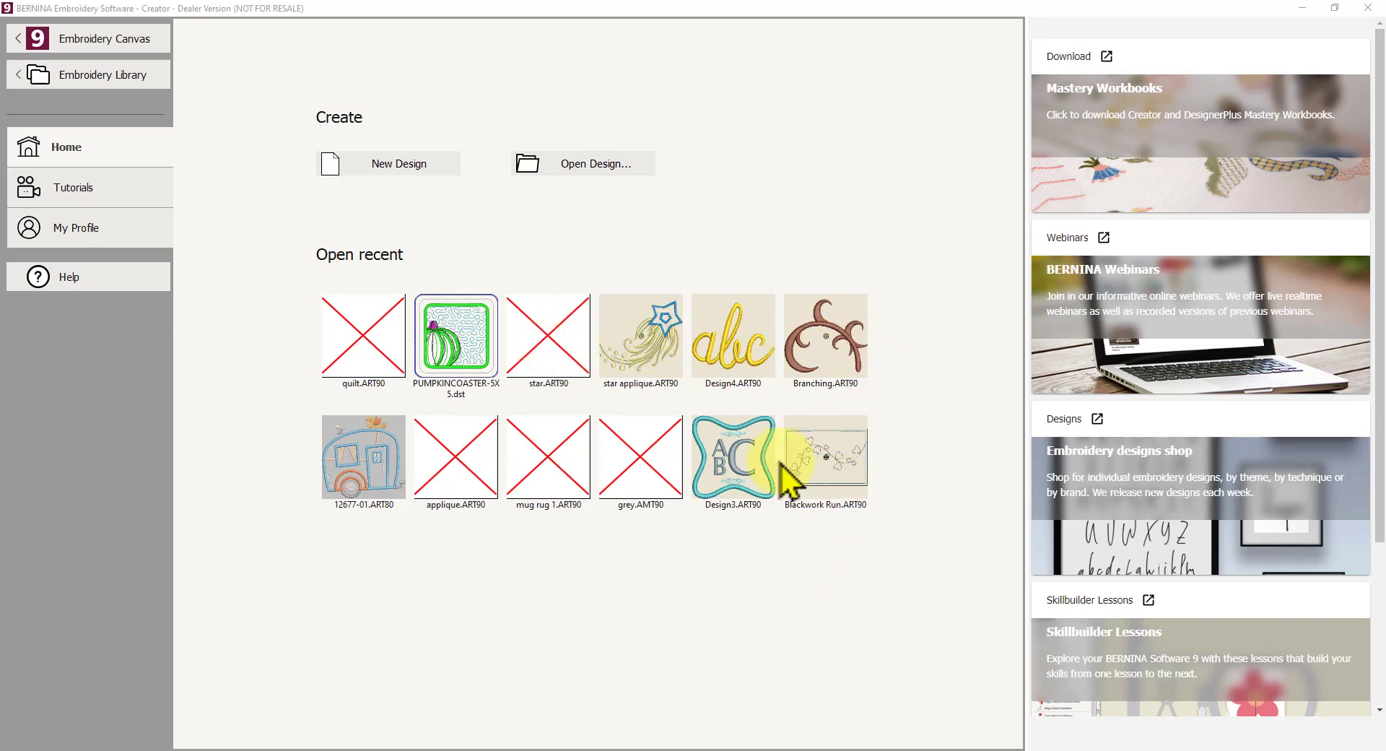
pyautogui.moveTo(616, 352)
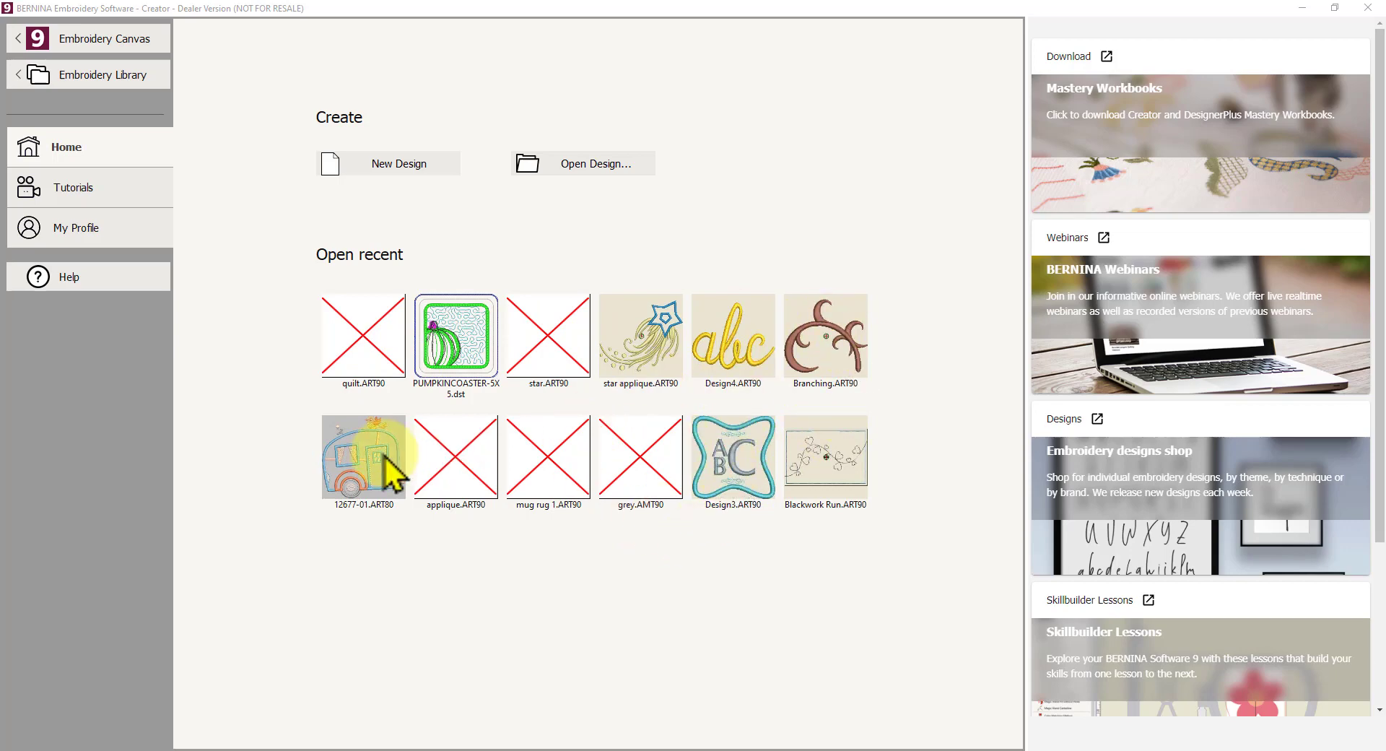
pyautogui.moveTo(892, 524)
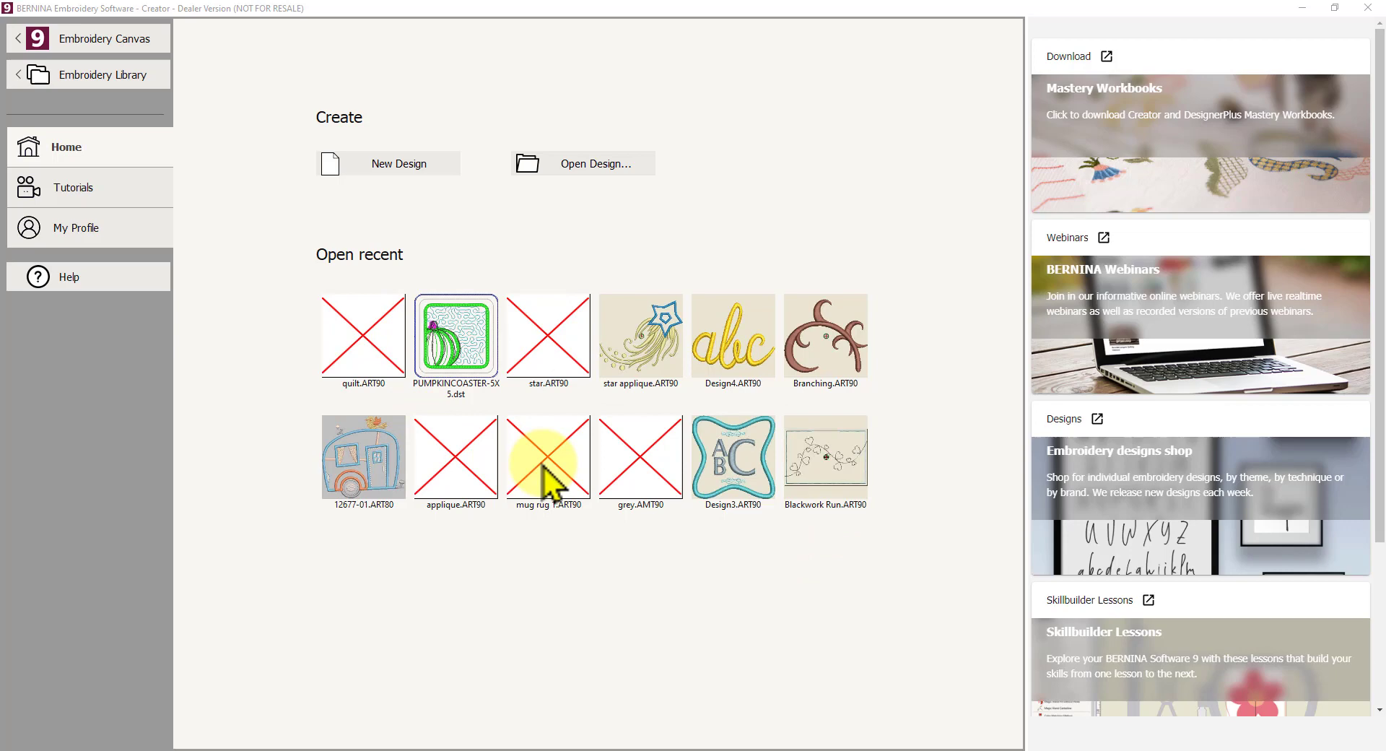
pyautogui.moveTo(641, 459)
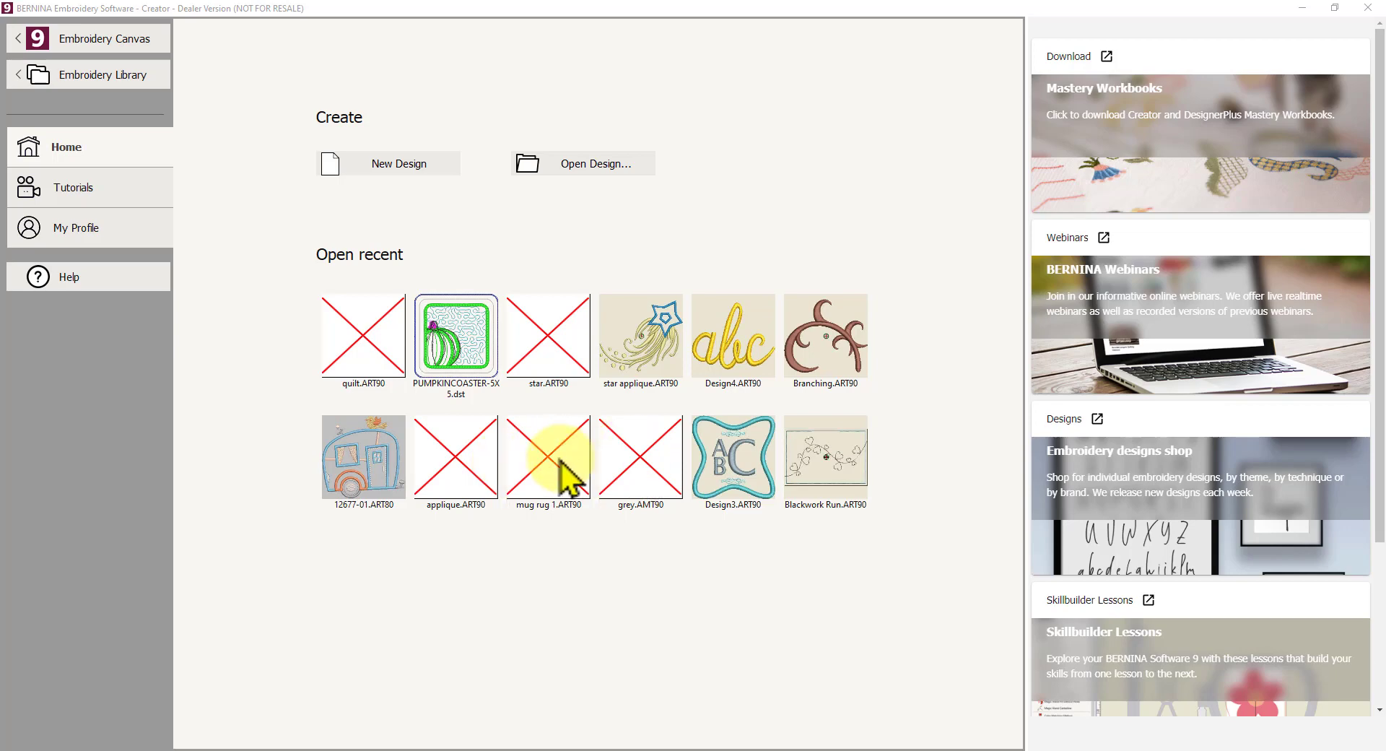
pyautogui.moveTo(624, 567)
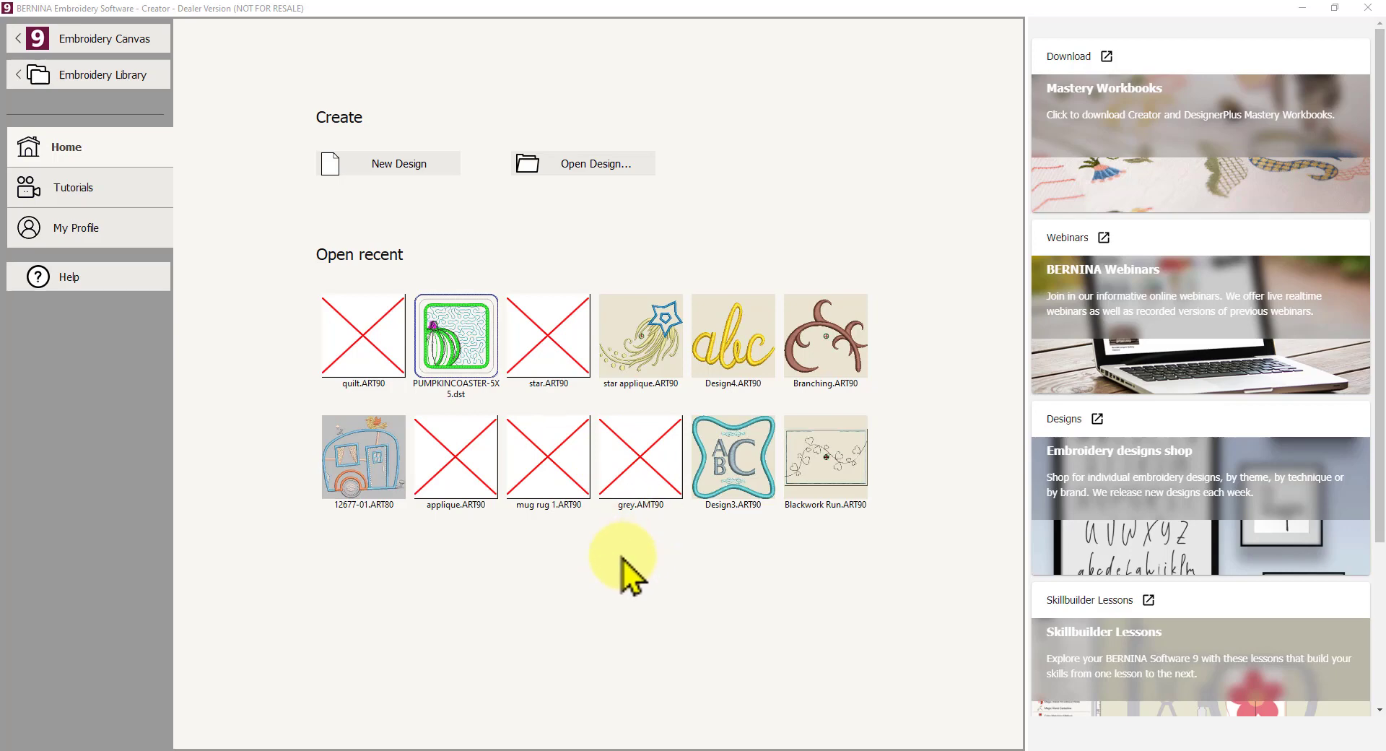
pyautogui.moveTo(641, 563)
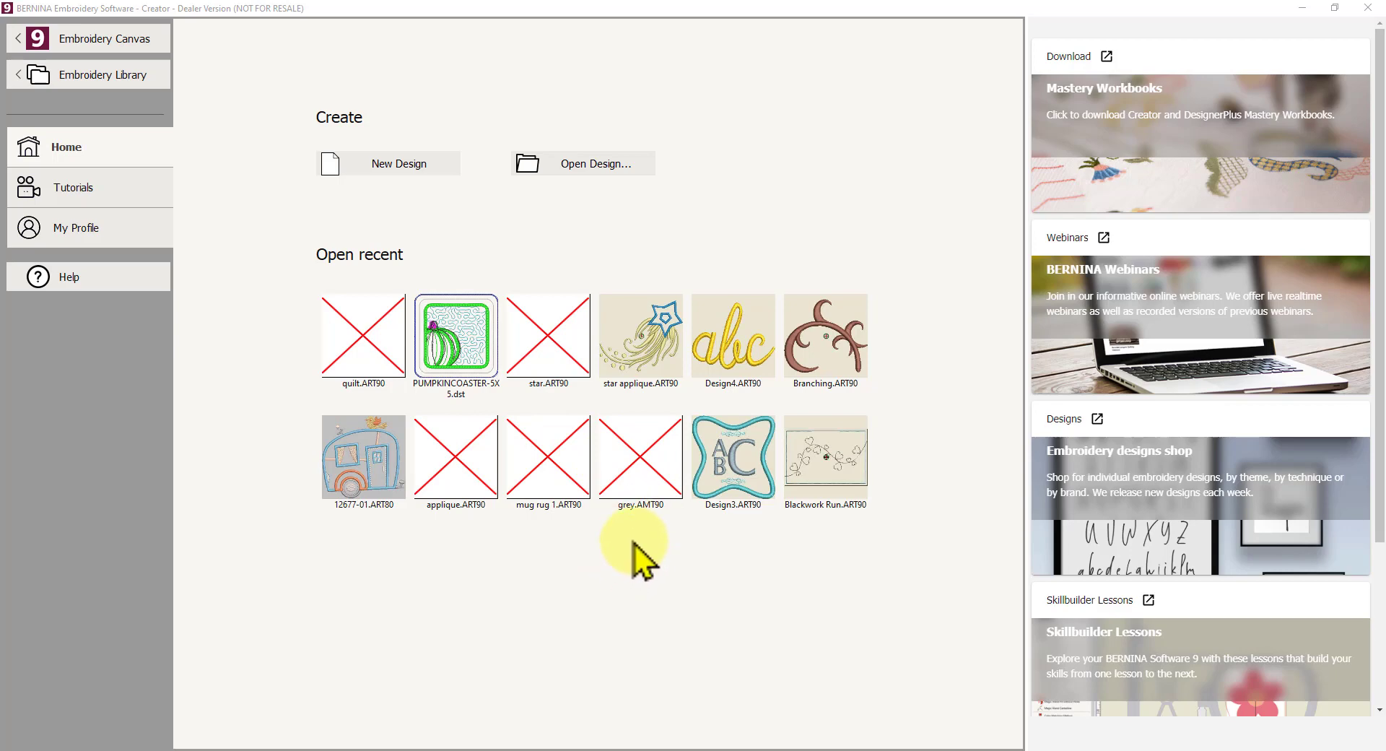
pyautogui.moveTo(640, 532)
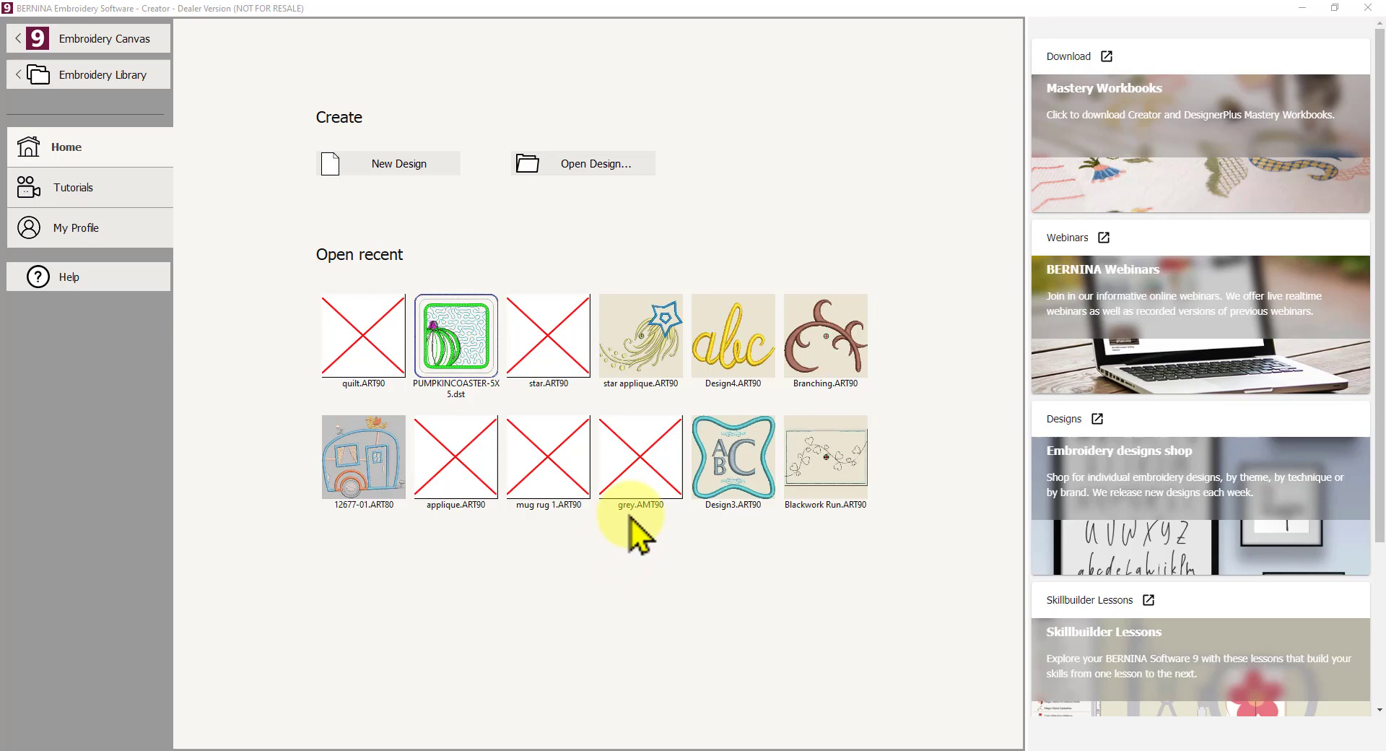
pyautogui.moveTo(909, 410)
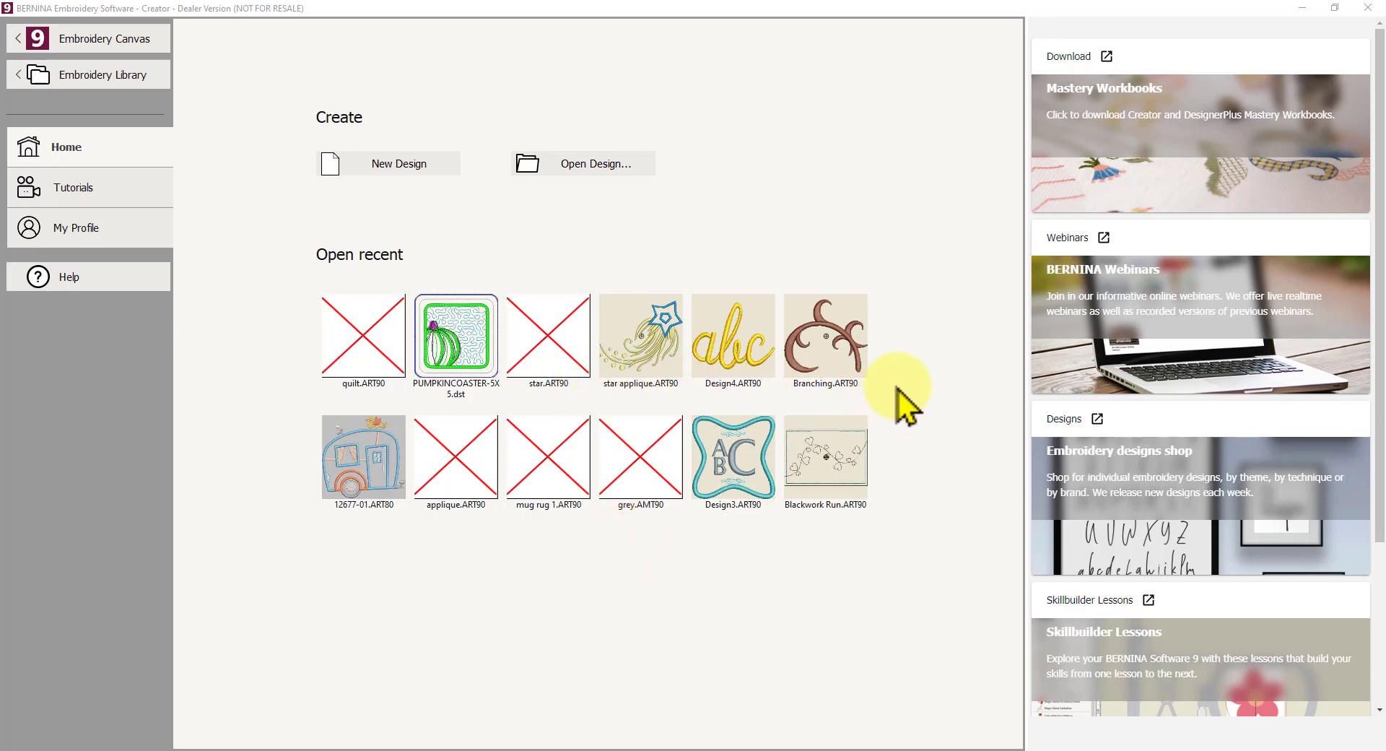
pyautogui.moveTo(843, 362)
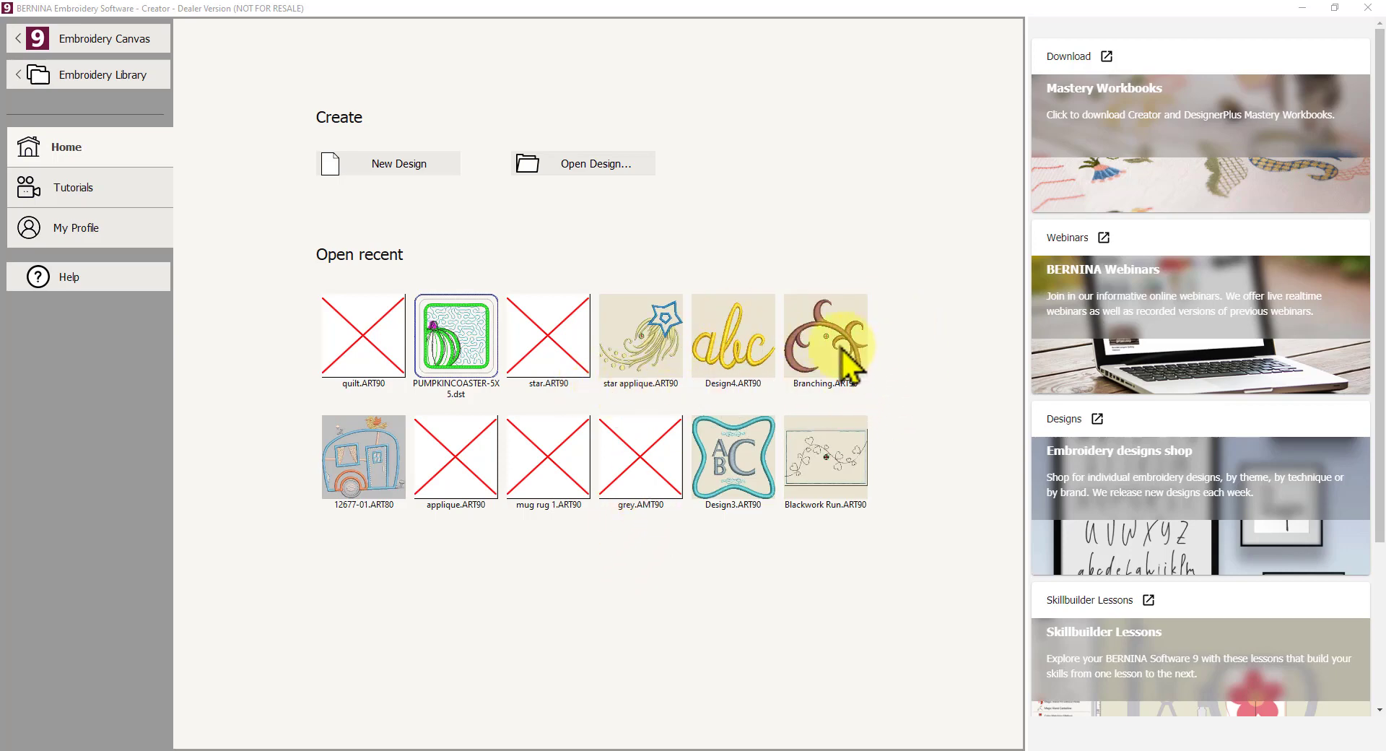
pyautogui.moveTo(875, 380)
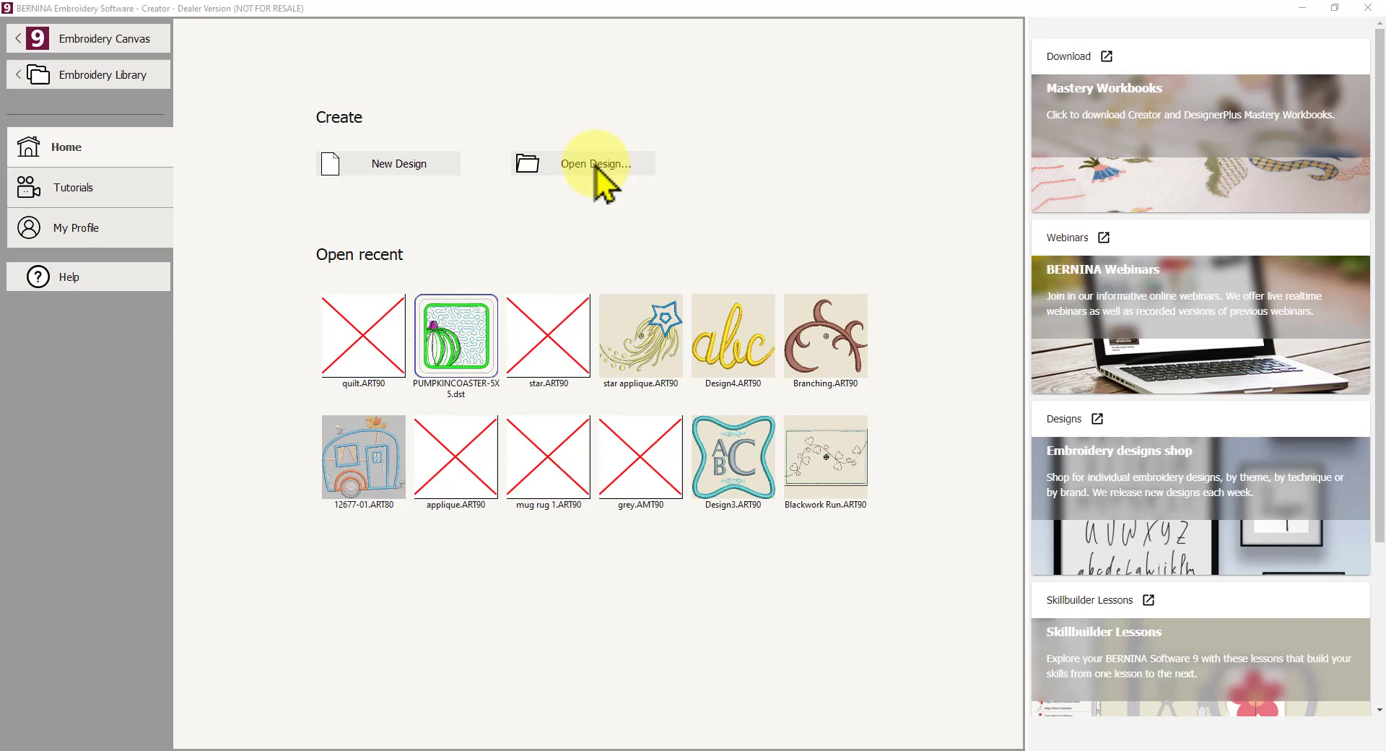
pyautogui.moveTo(394, 134)
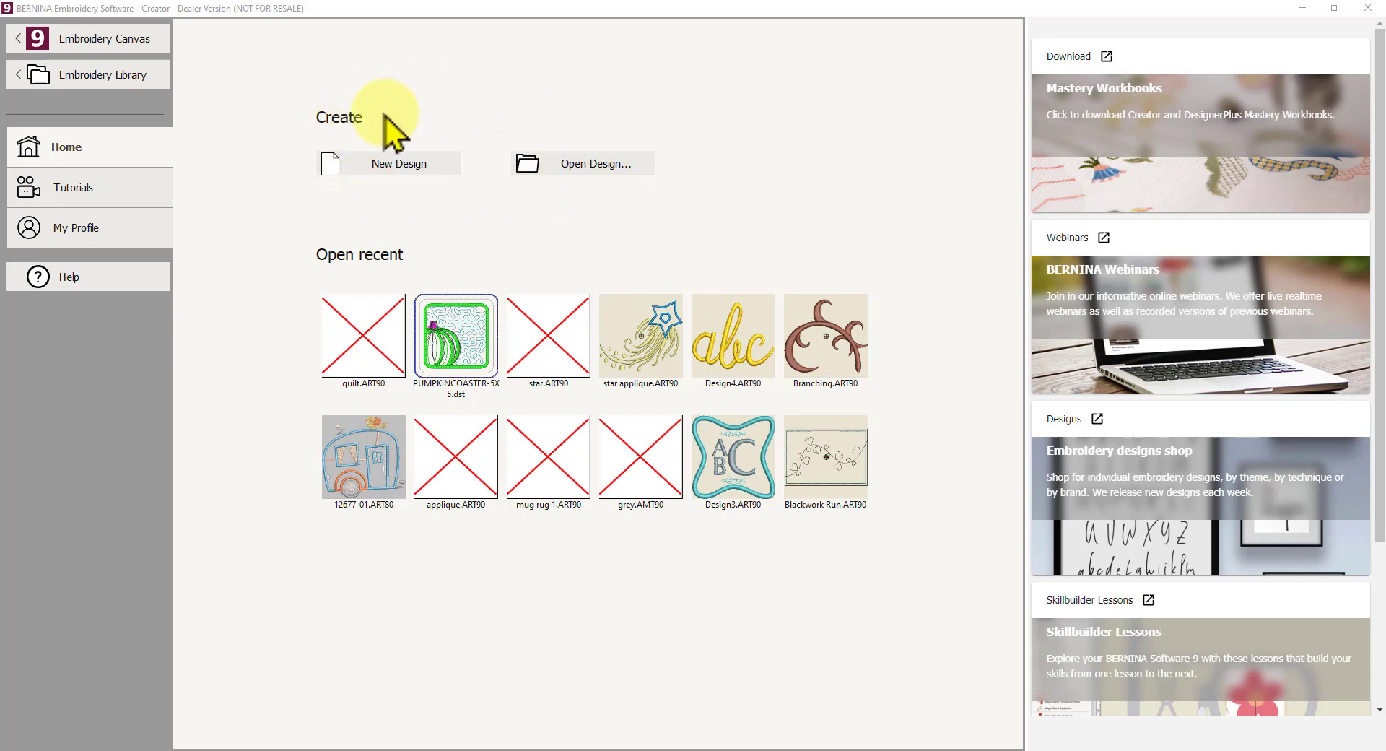
pyautogui.moveTo(565, 178)
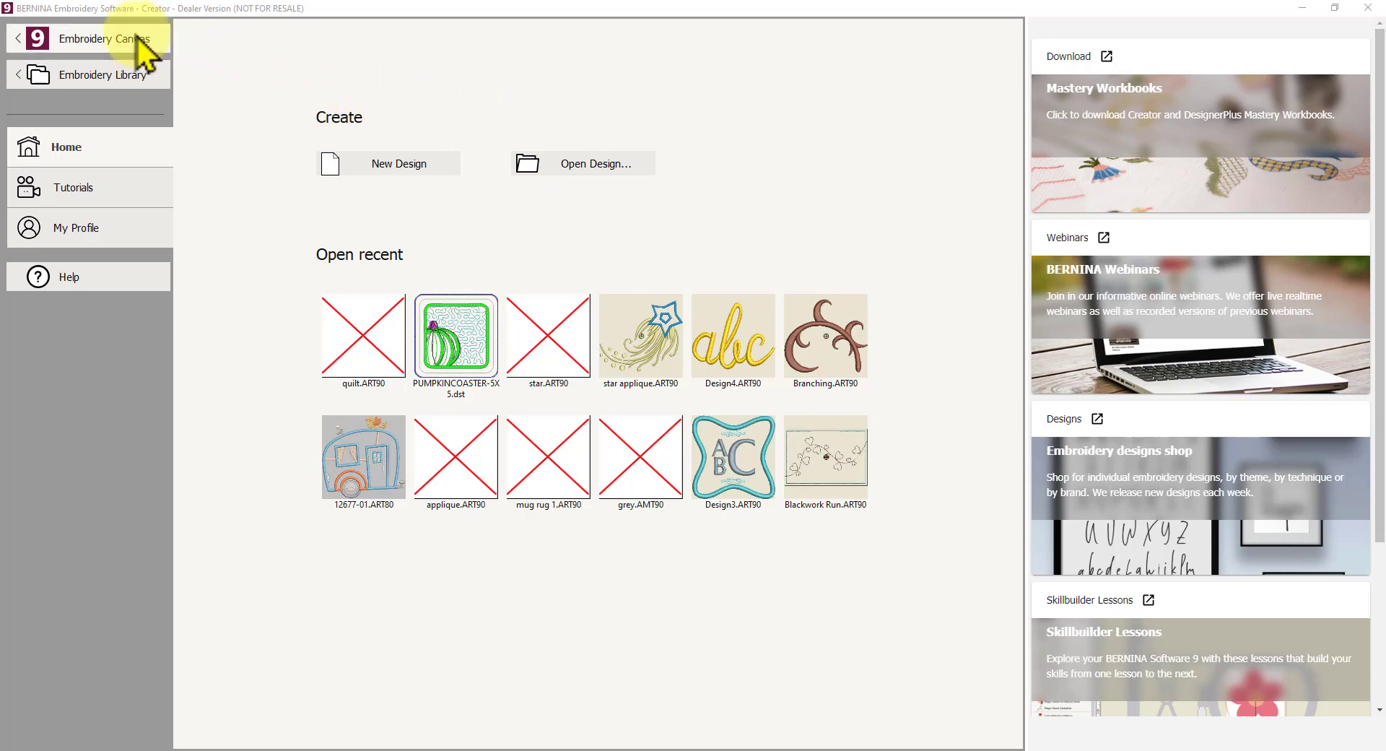
pyautogui.moveTo(111, 59)
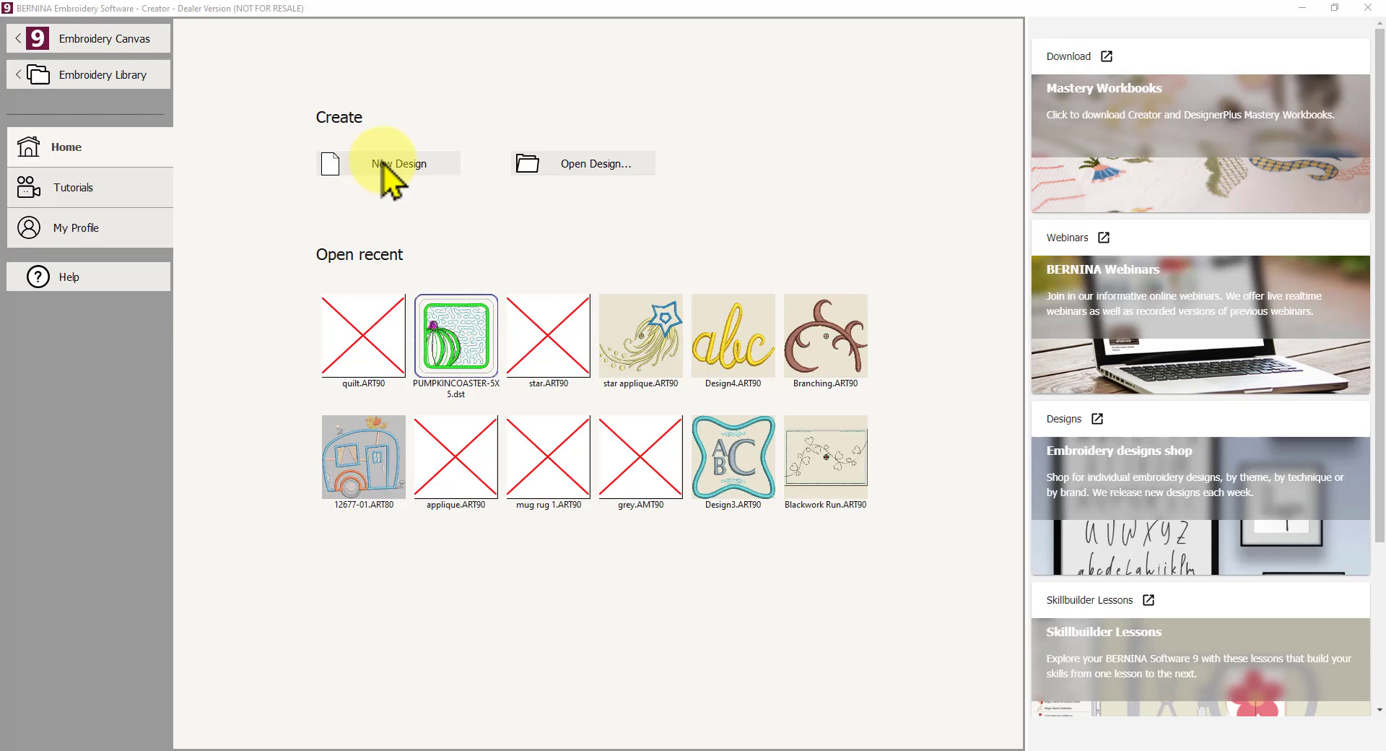
pyautogui.moveTo(111, 54)
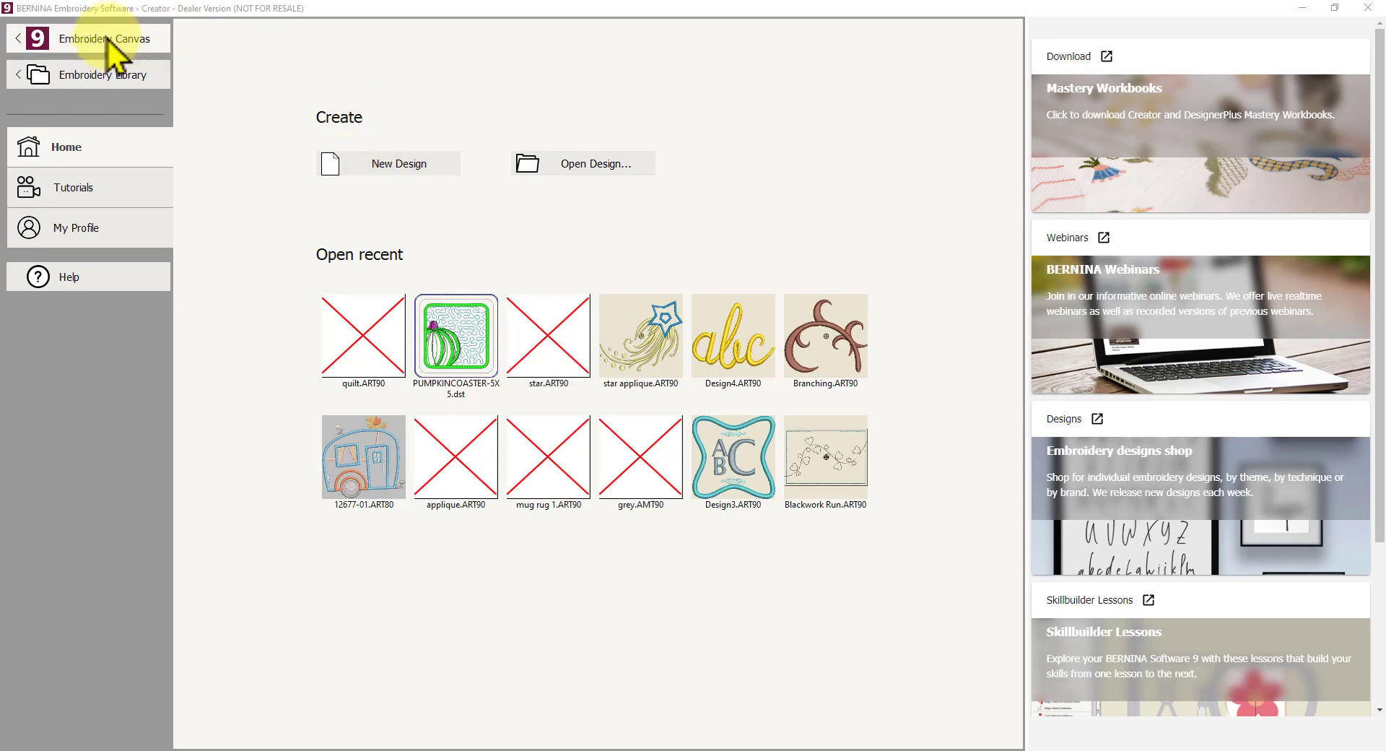
pyautogui.moveTo(148, 62)
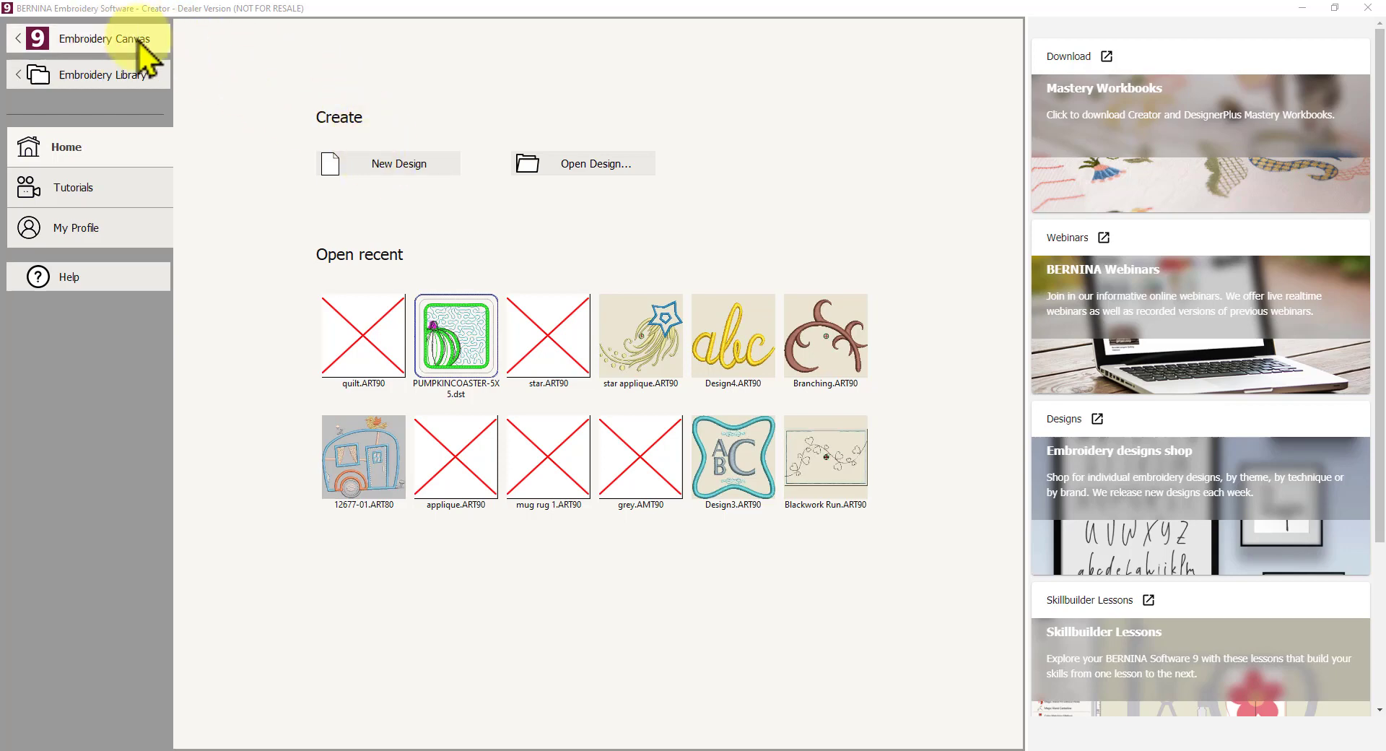
pyautogui.moveTo(378, 120)
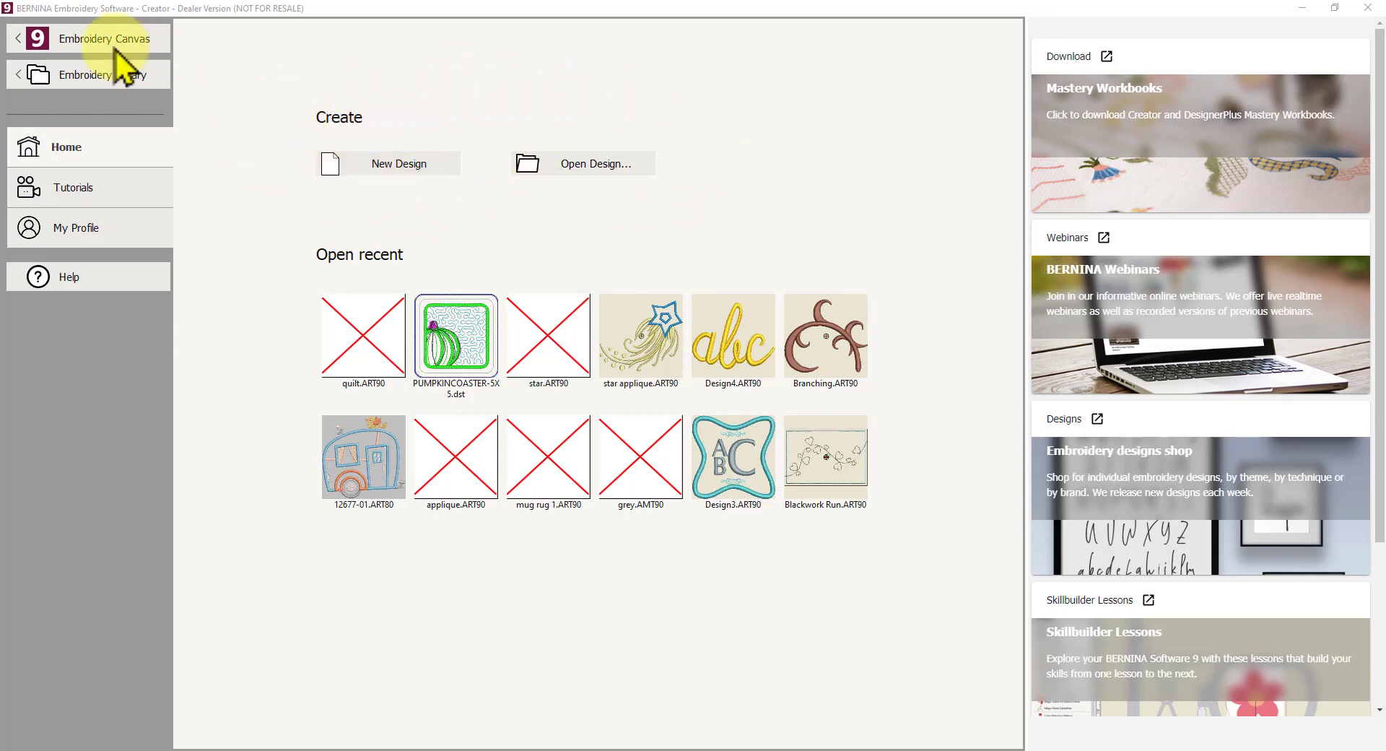
pyautogui.moveTo(407, 185)
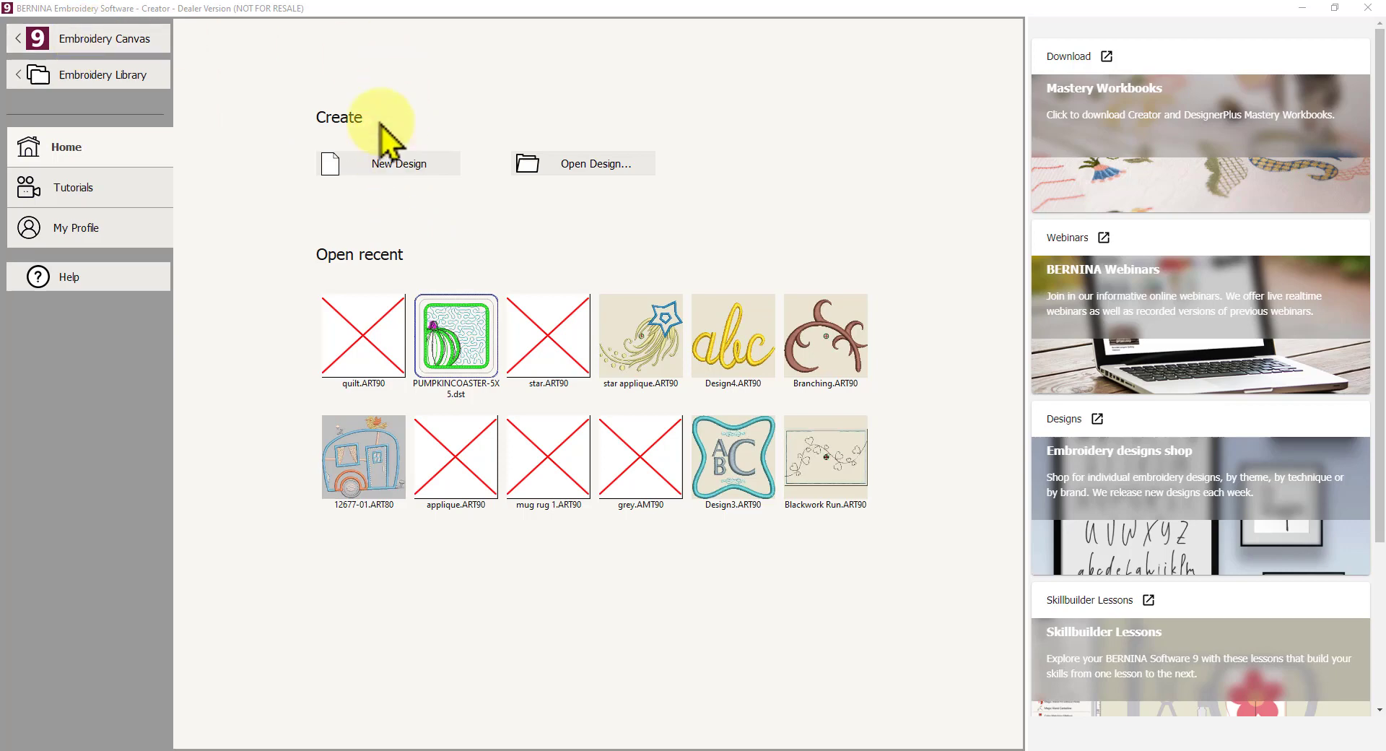
pyautogui.moveTo(111, 56)
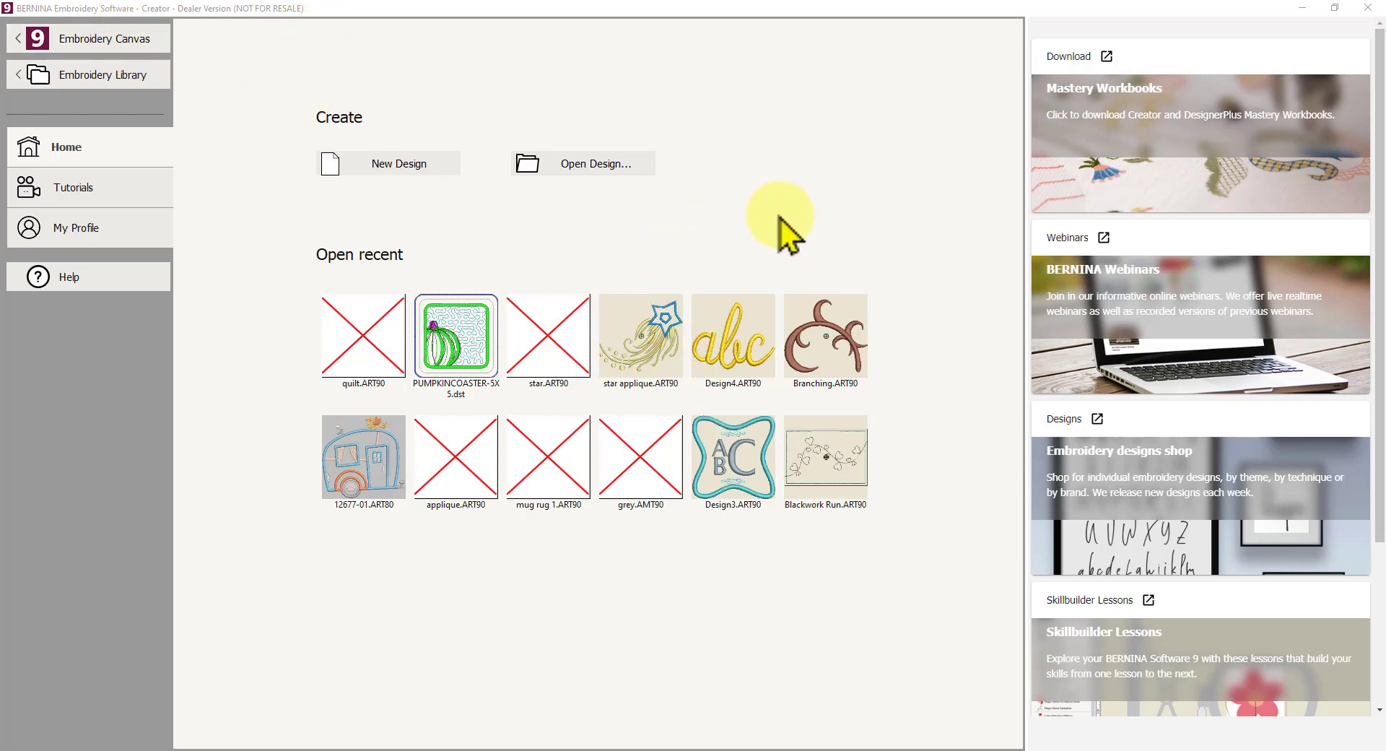
pyautogui.moveTo(601, 127)
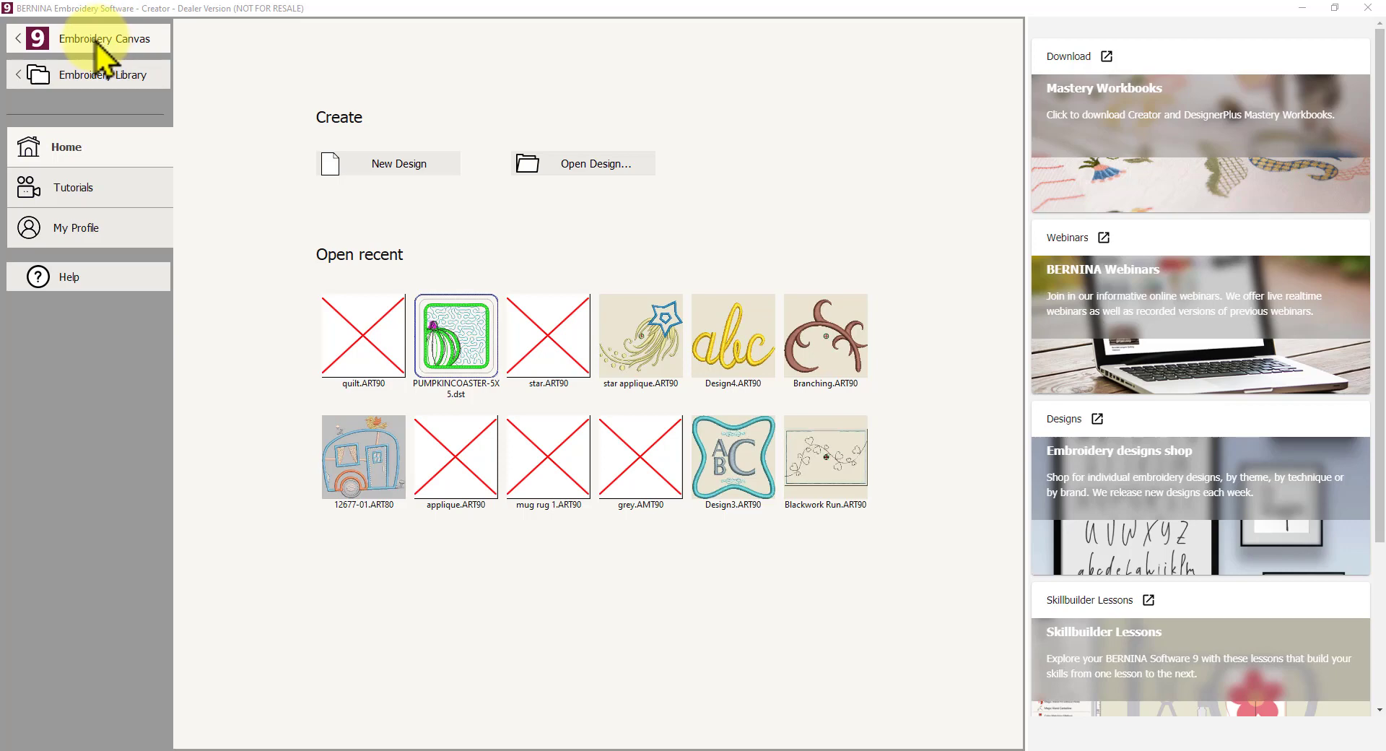
pyautogui.moveTo(390, 172)
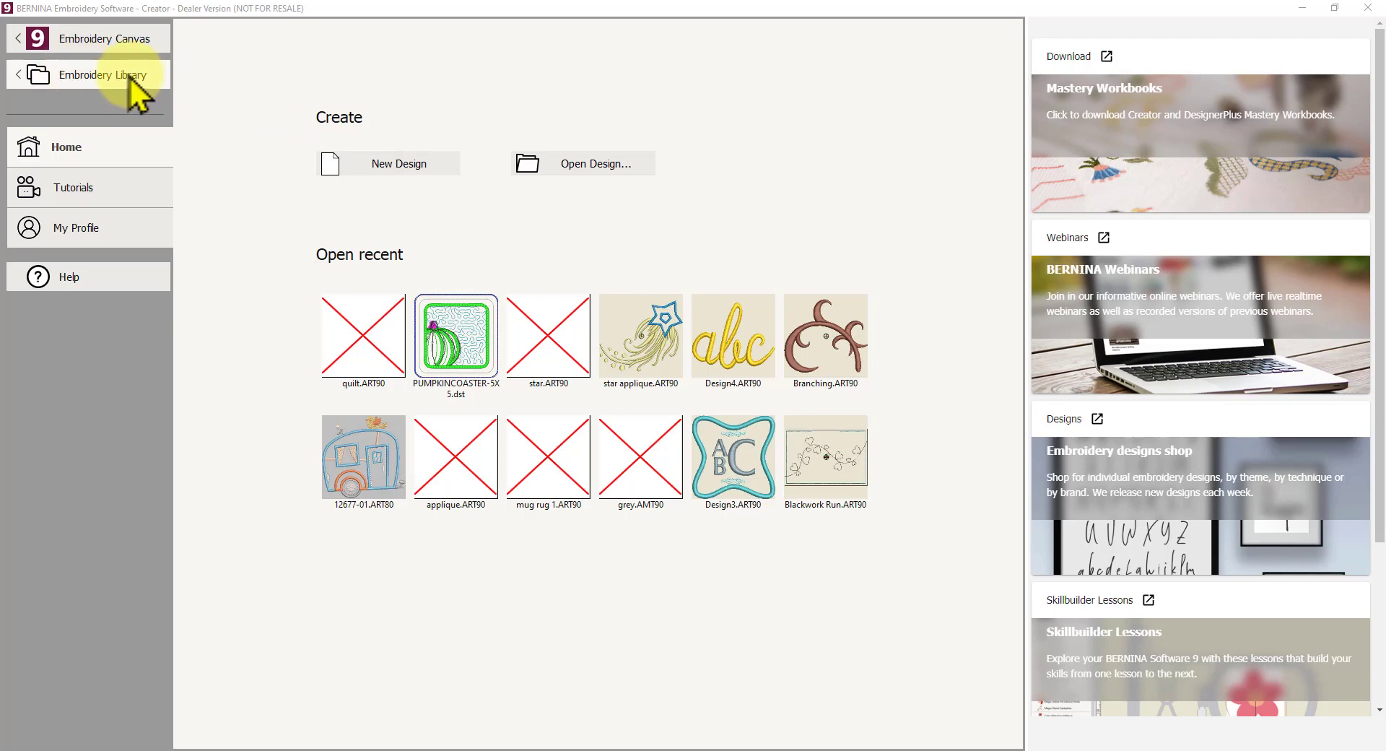
pyautogui.moveTo(117, 101)
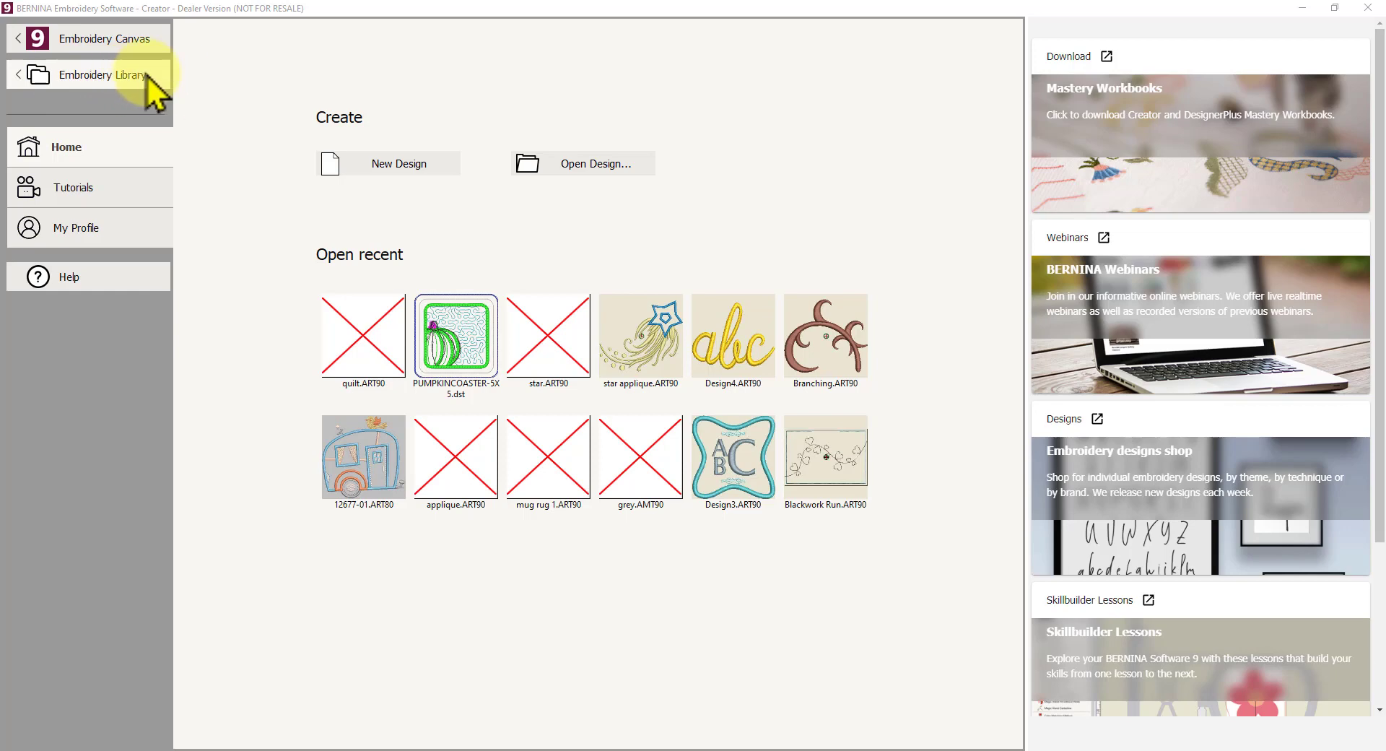
pyautogui.moveTo(186, 93)
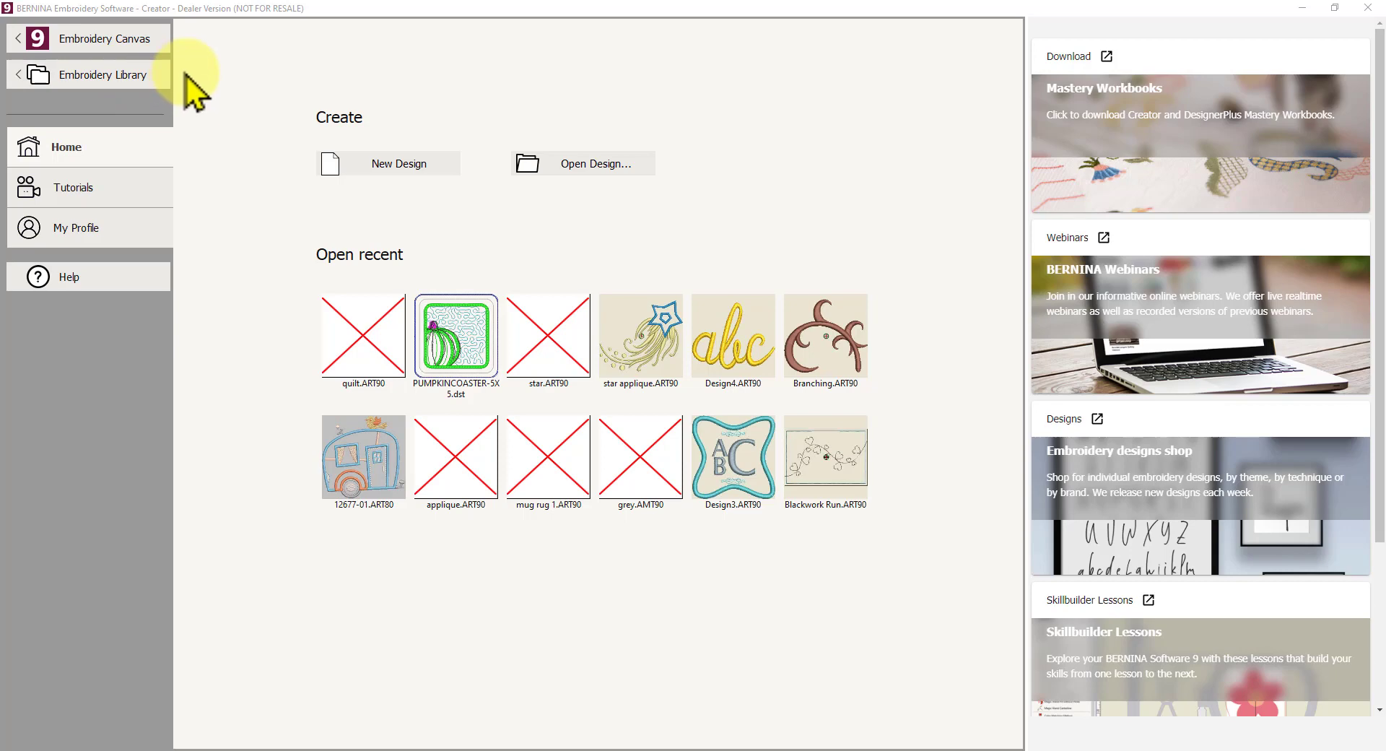
pyautogui.moveTo(203, 104)
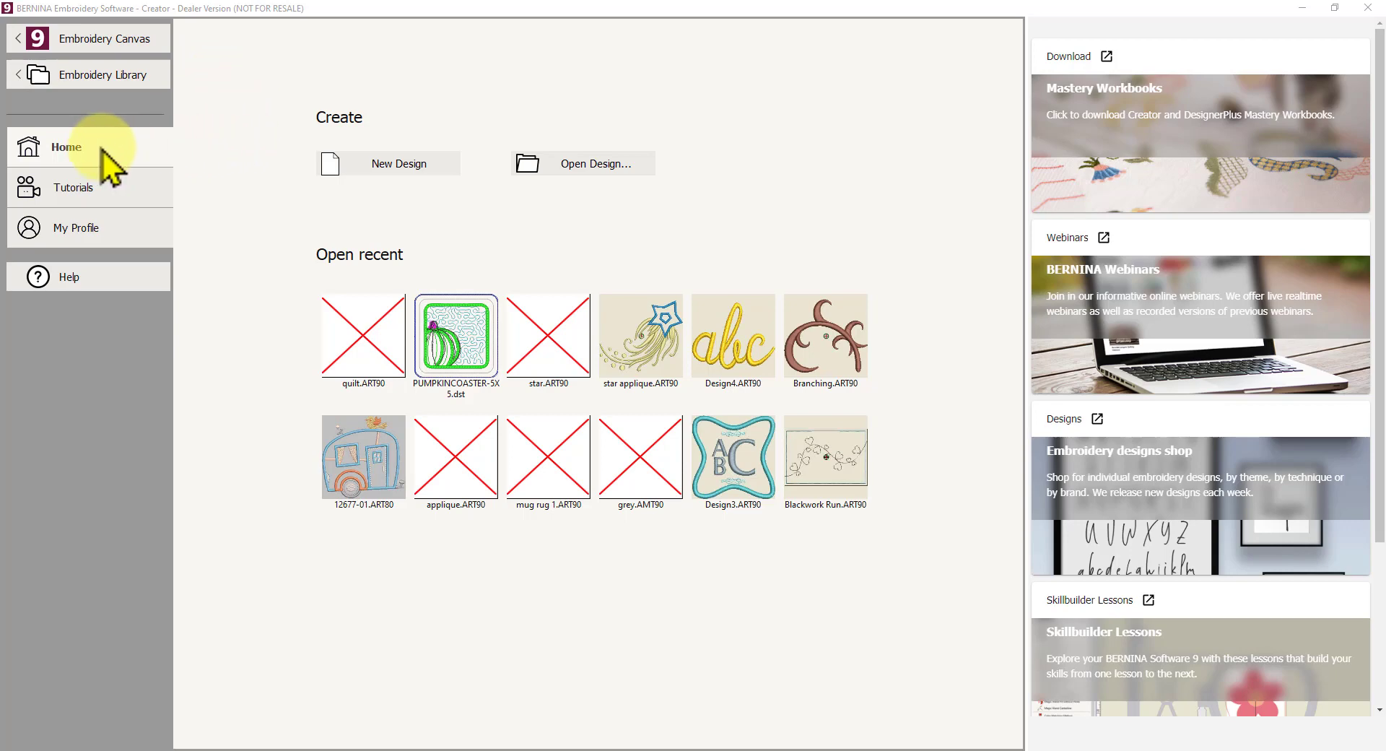
pyautogui.moveTo(950, 381)
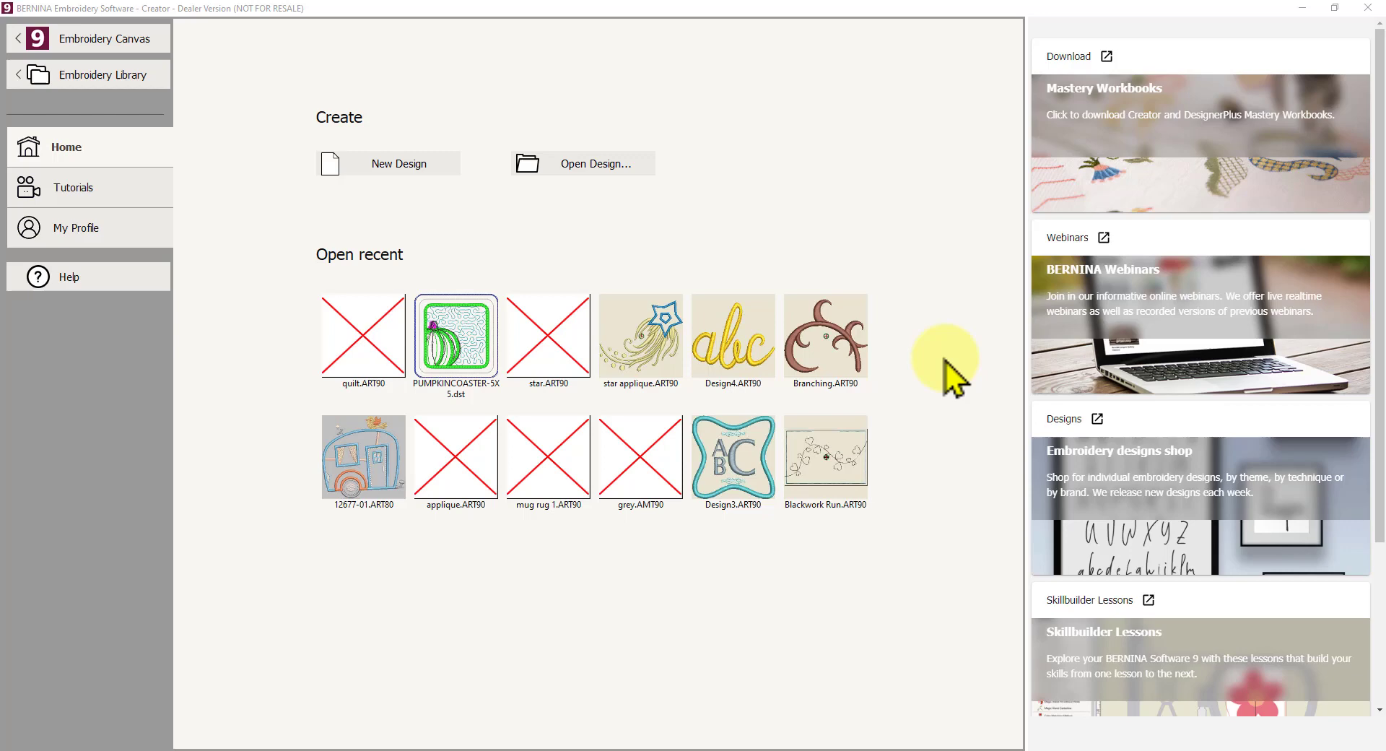
pyautogui.moveTo(859, 212)
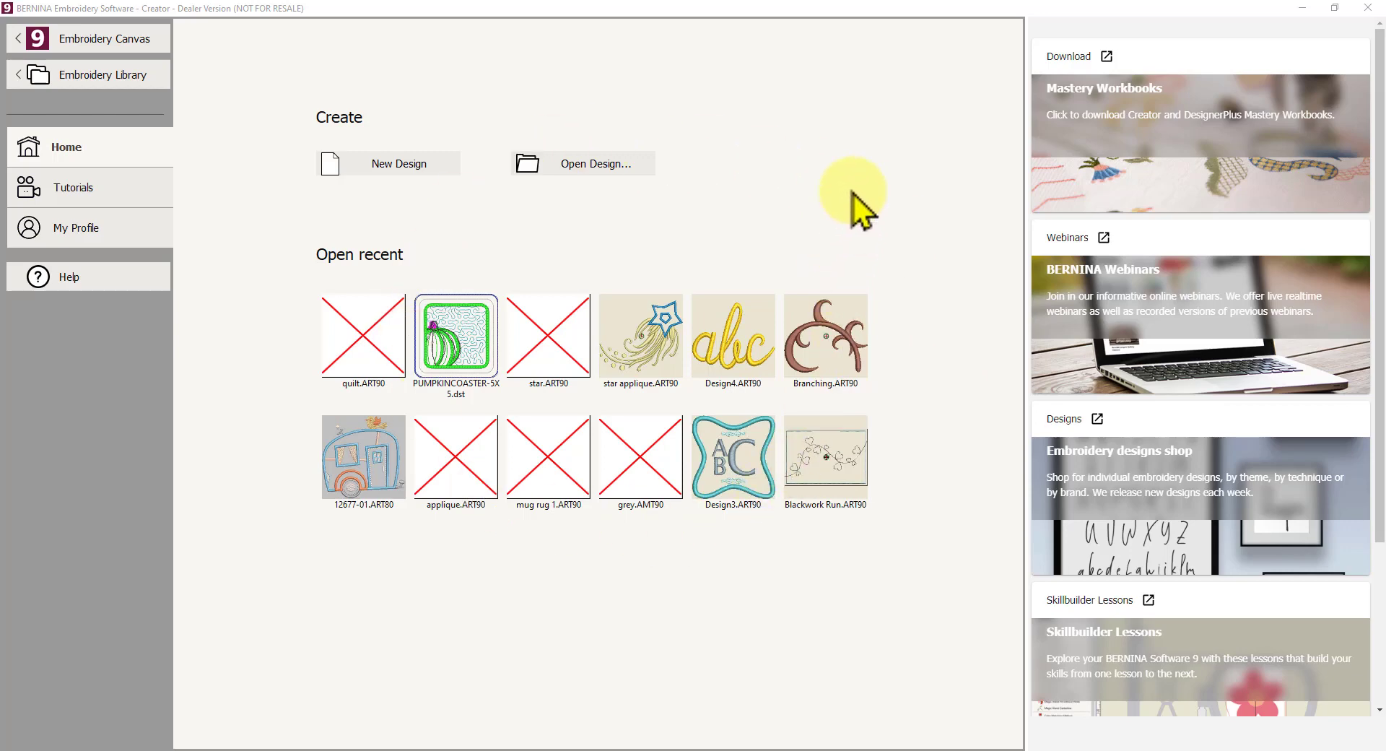
pyautogui.moveTo(828, 149)
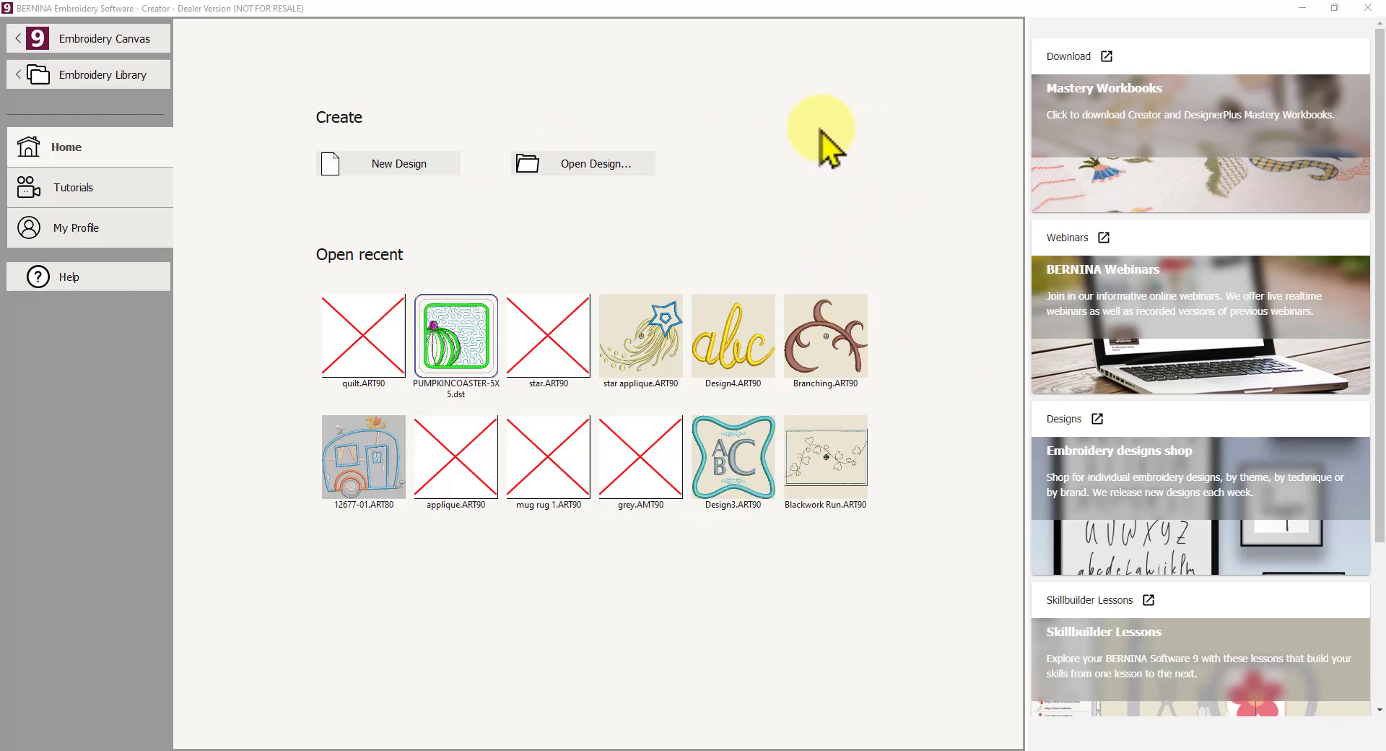
pyautogui.moveTo(765, 209)
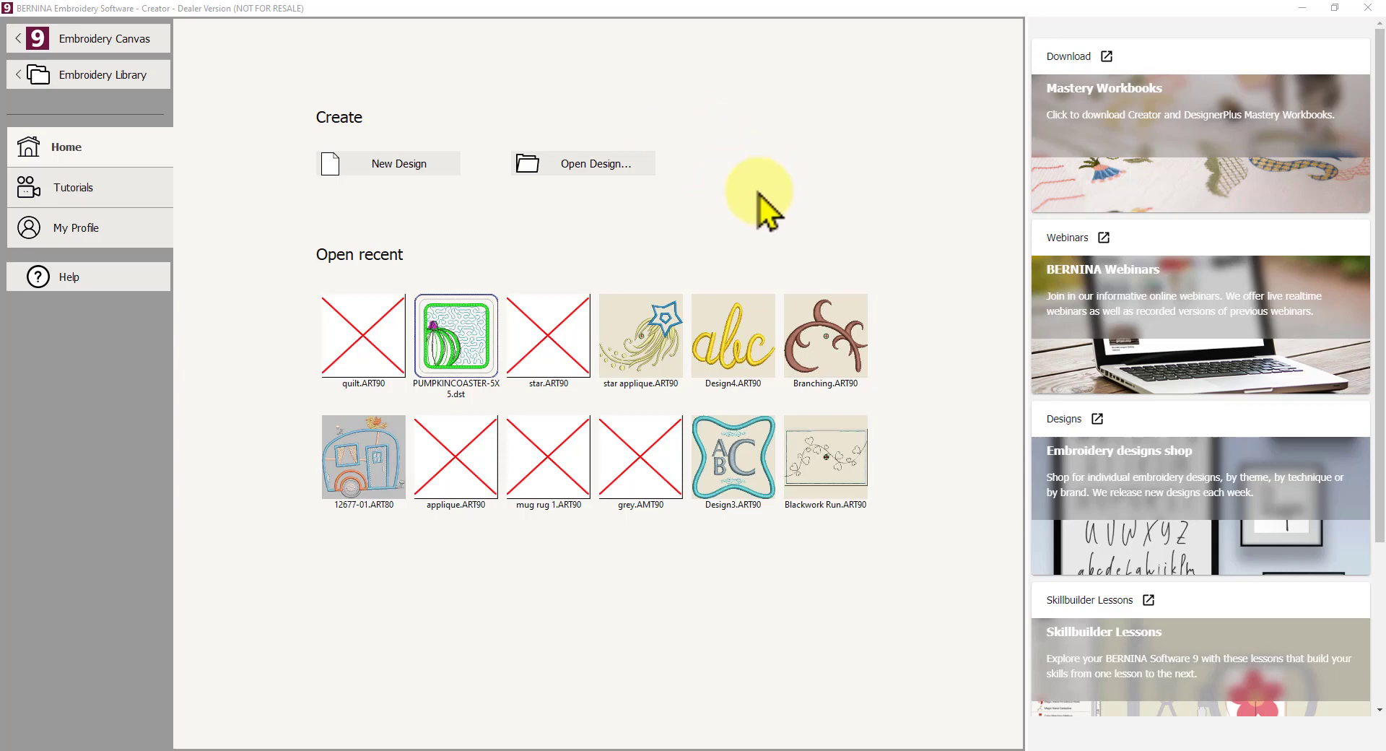
pyautogui.moveTo(827, 208)
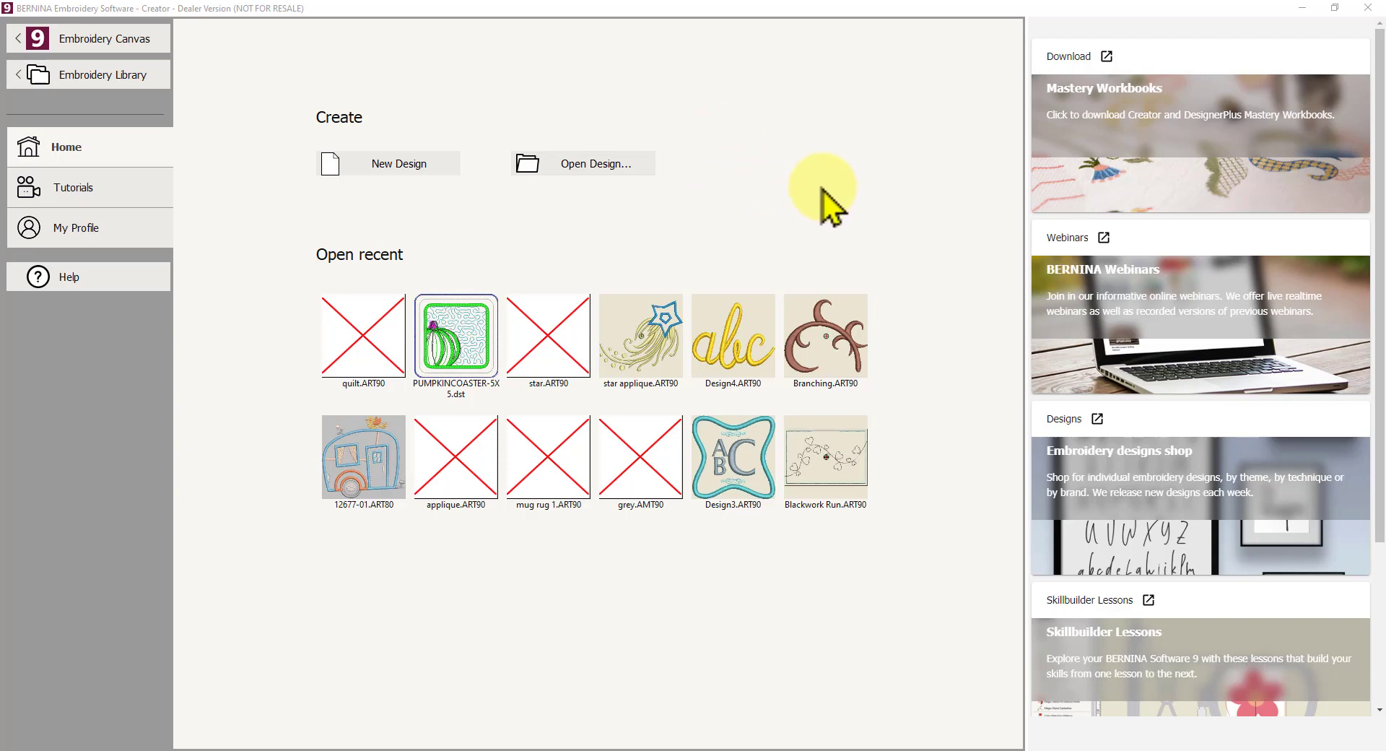
pyautogui.moveTo(741, 217)
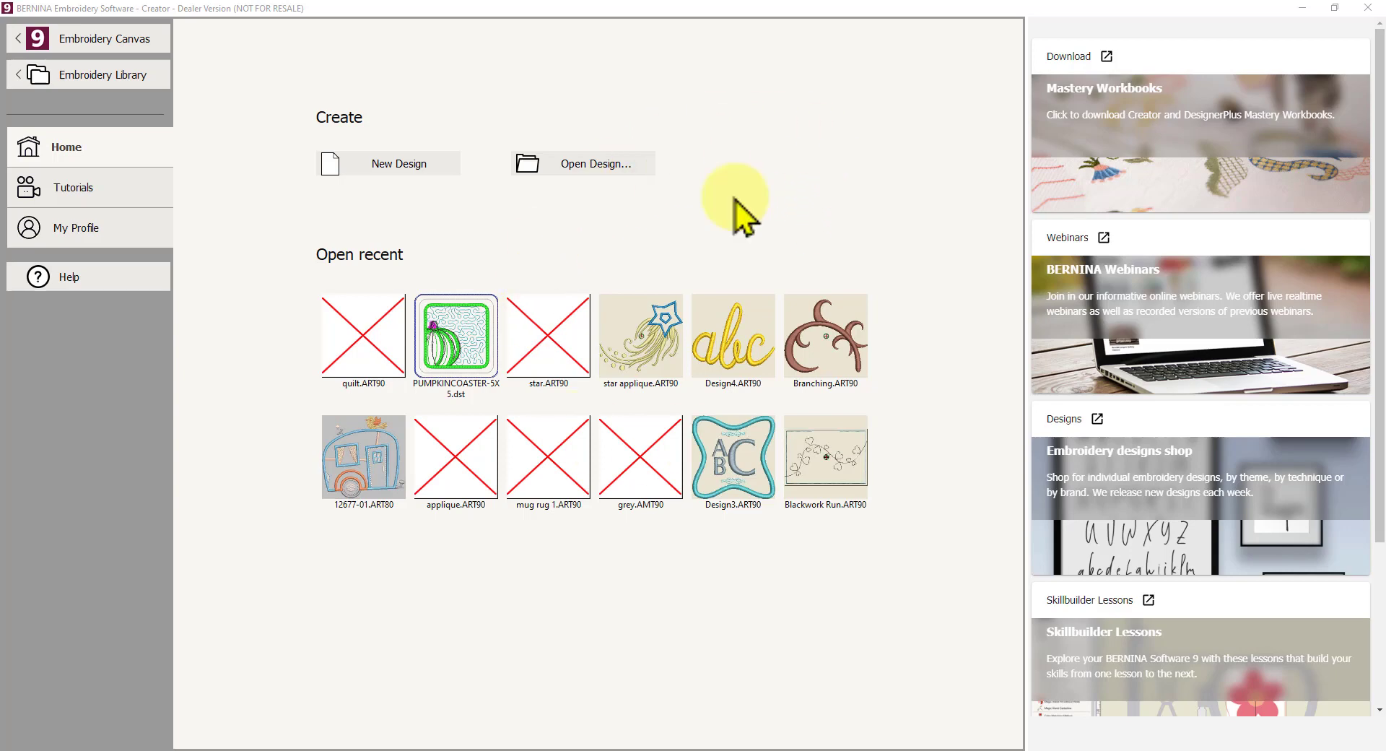
pyautogui.moveTo(664, 526)
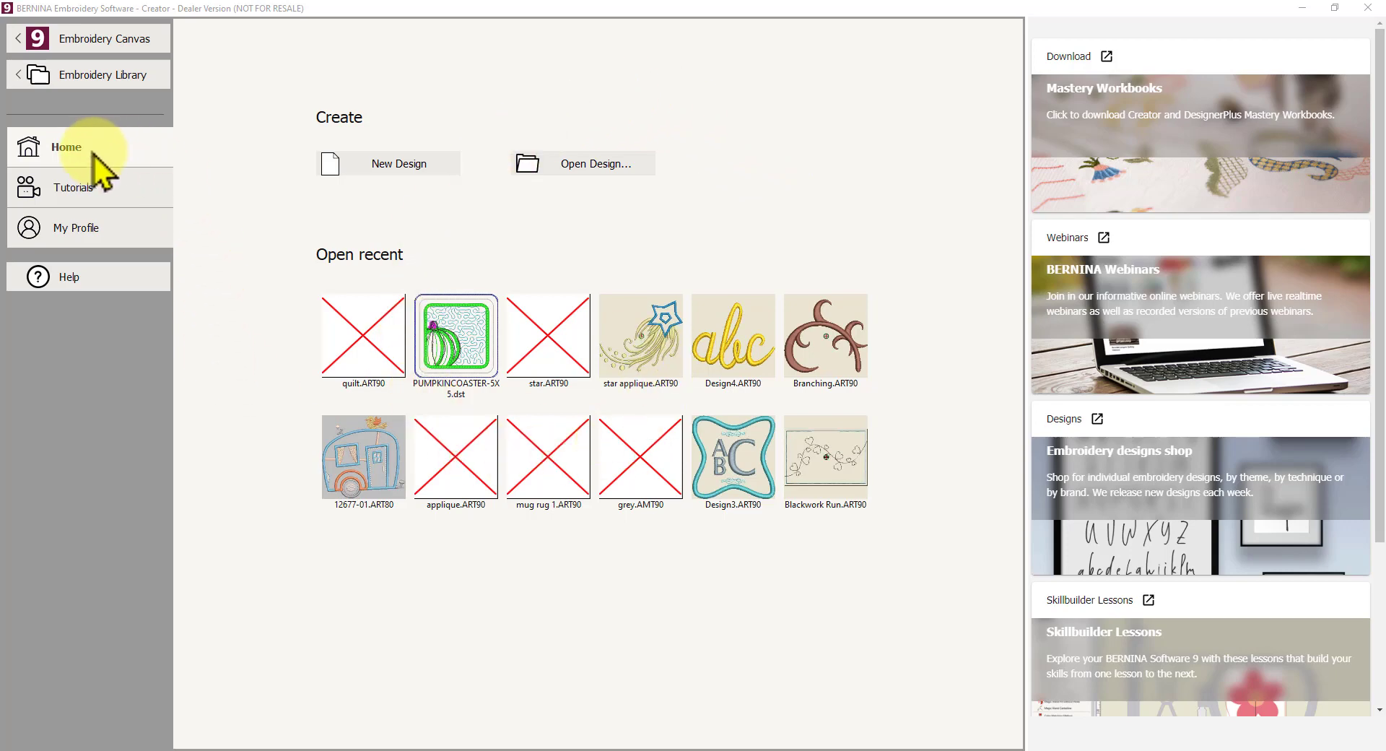
pyautogui.moveTo(94, 178)
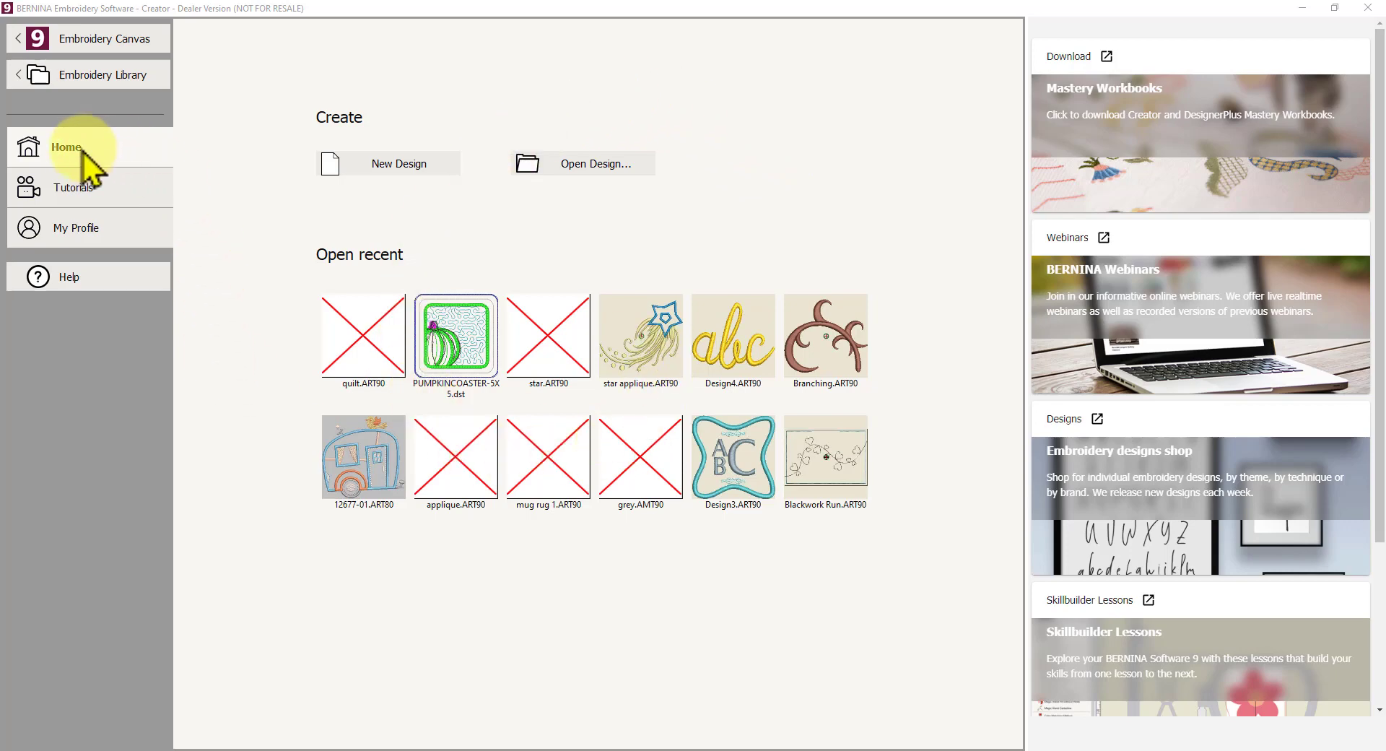
pyautogui.moveTo(80, 202)
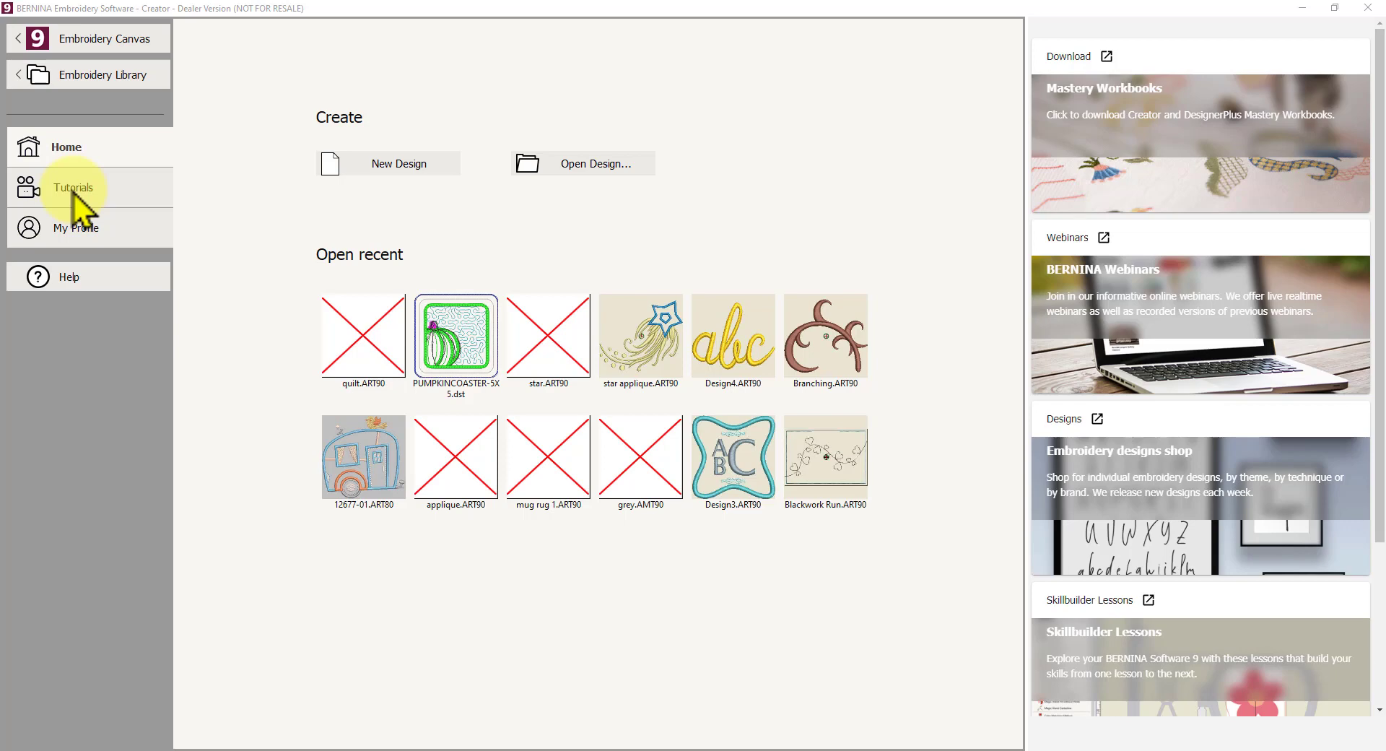
# Show the All tutorials list from the left navigation and browse down through its videos.
pyautogui.click(73, 188)
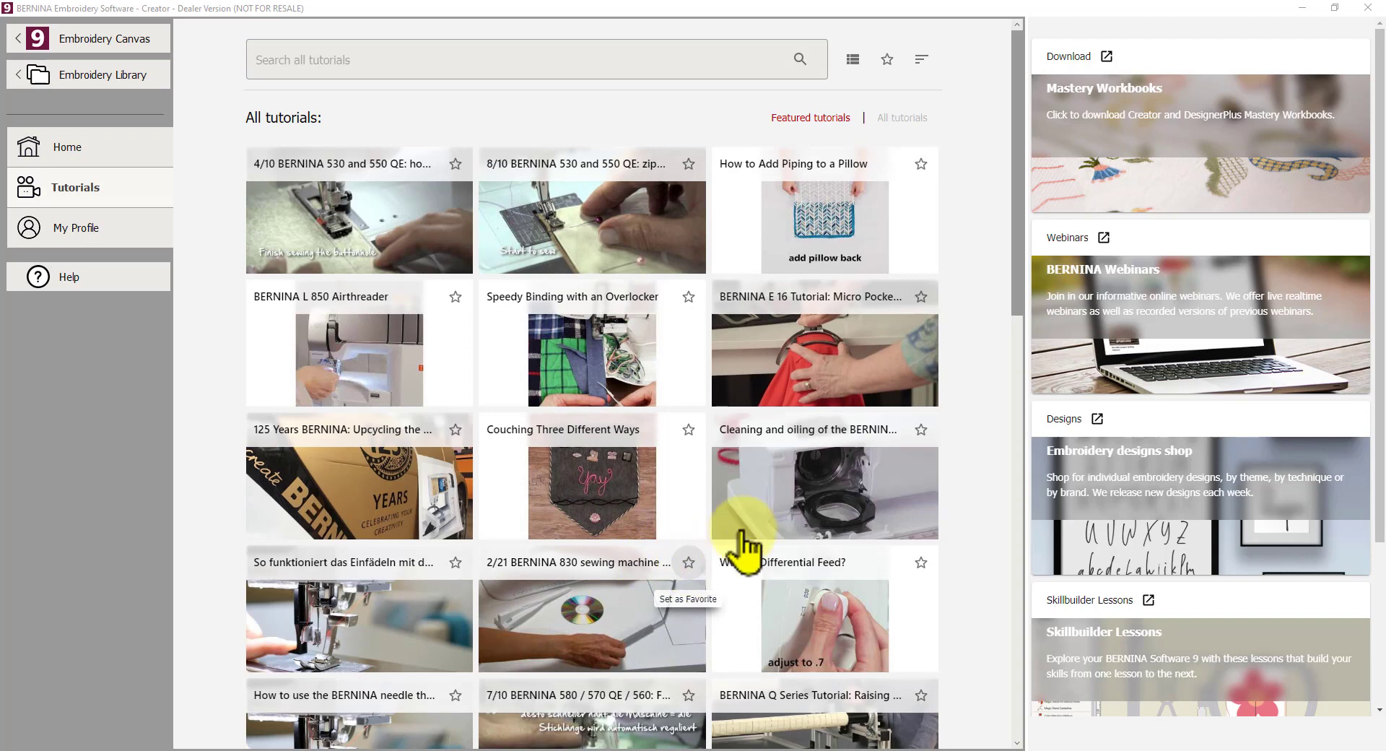
pyautogui.moveTo(698, 425)
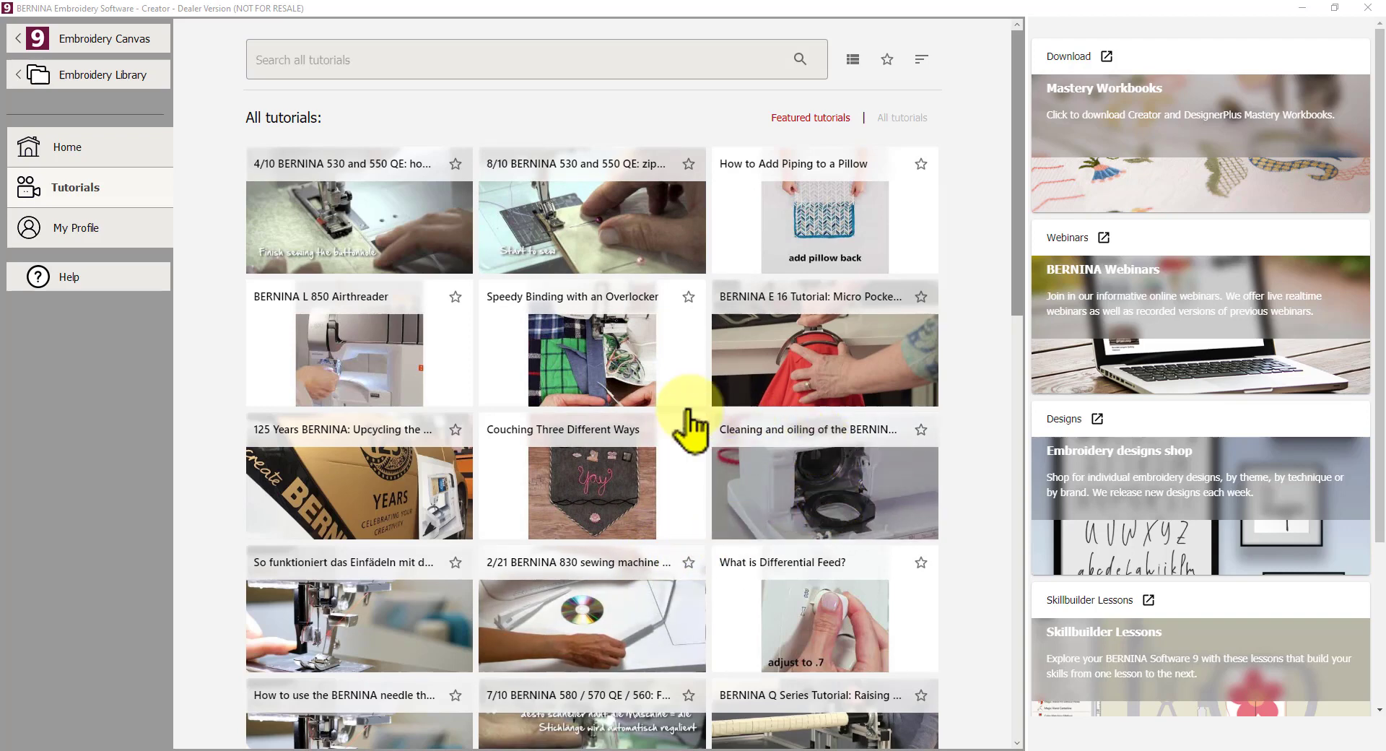
pyautogui.scroll(-3)
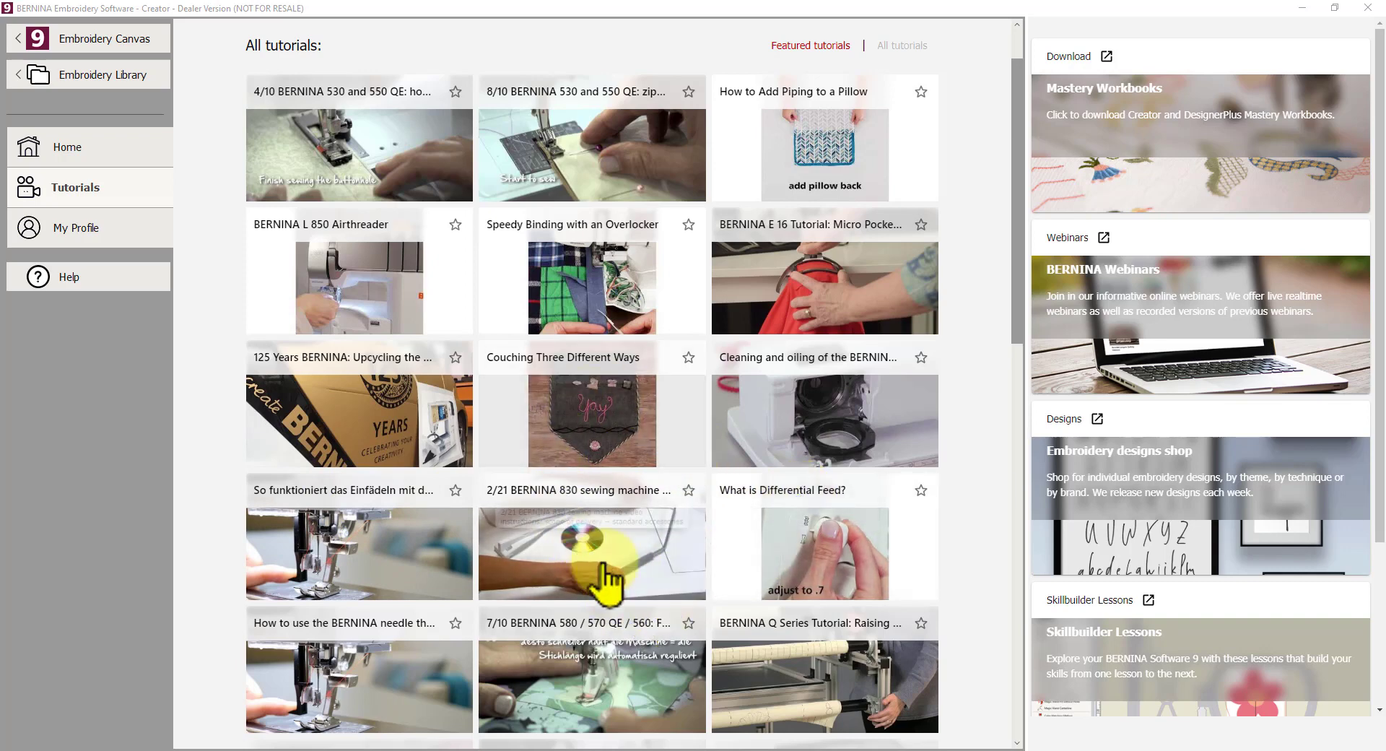
pyautogui.scroll(-3)
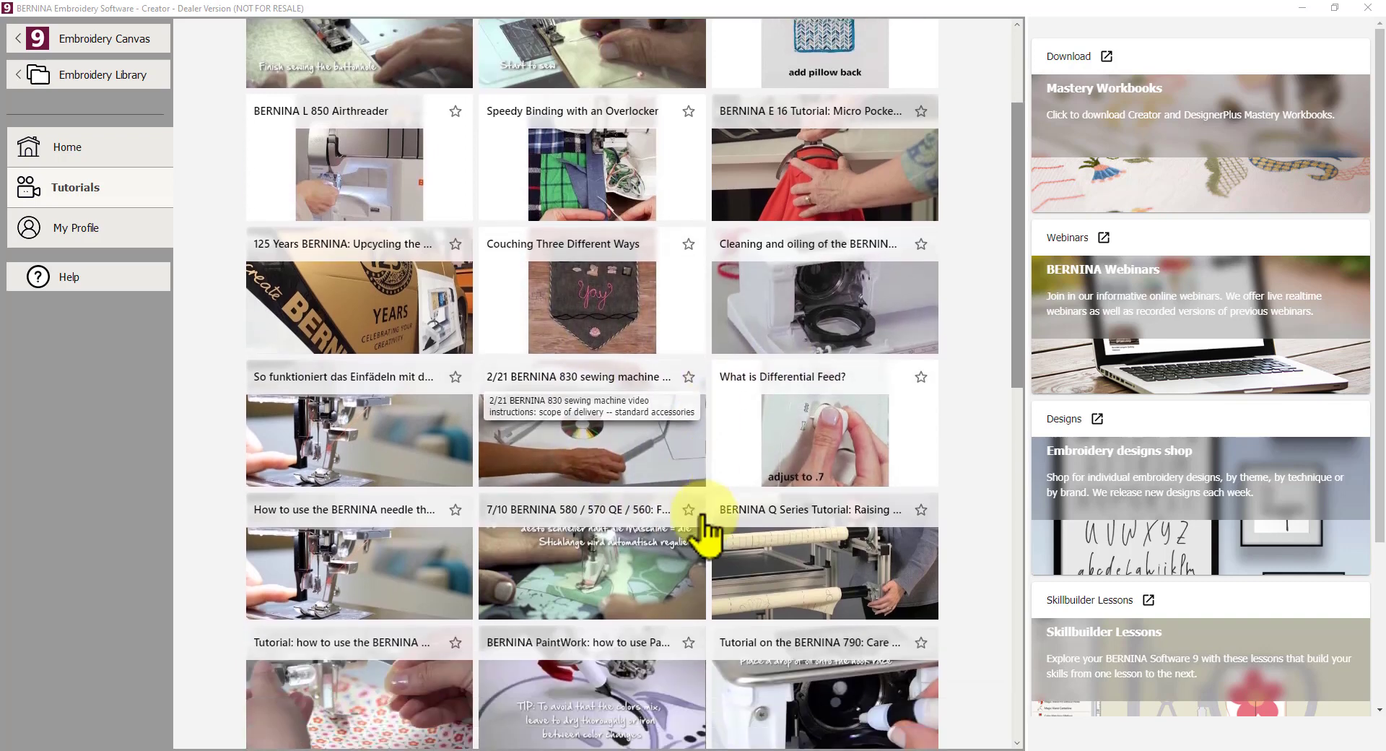
pyautogui.scroll(-3)
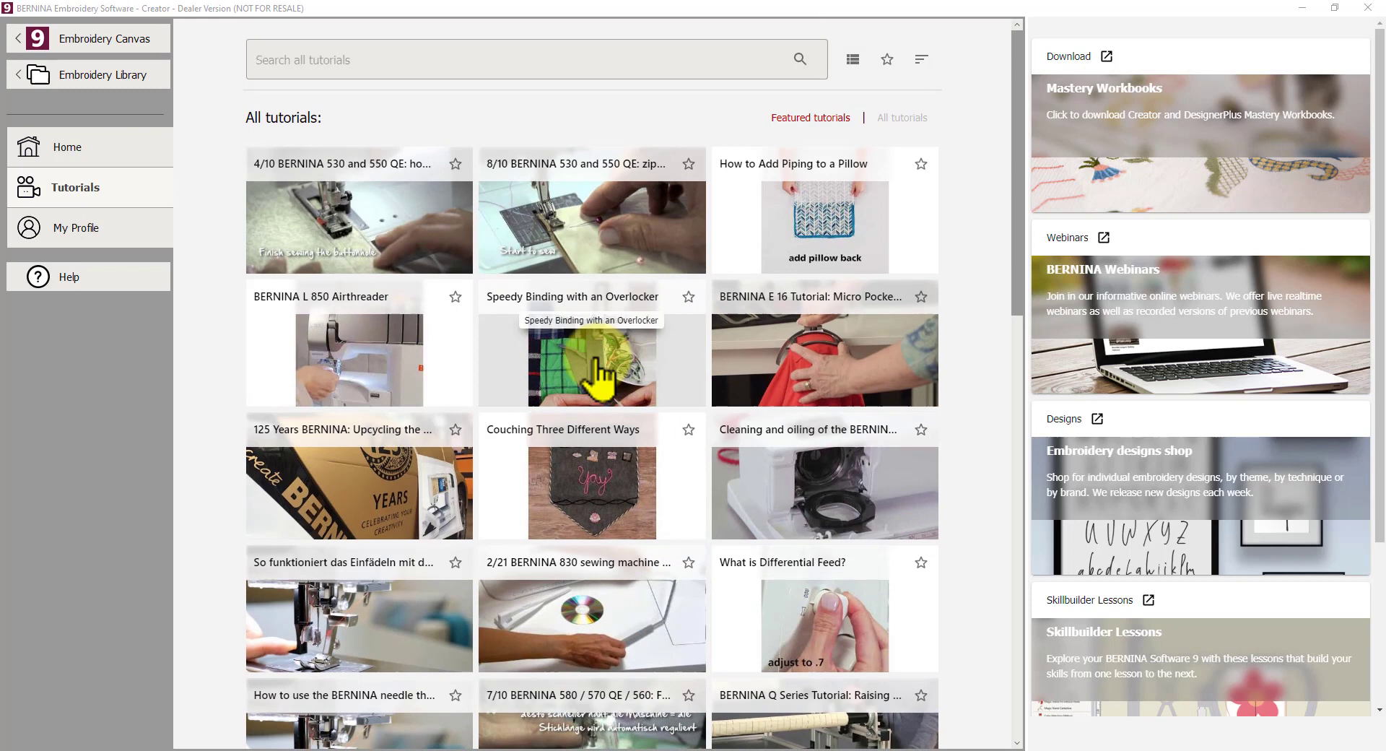
pyautogui.moveTo(487, 371)
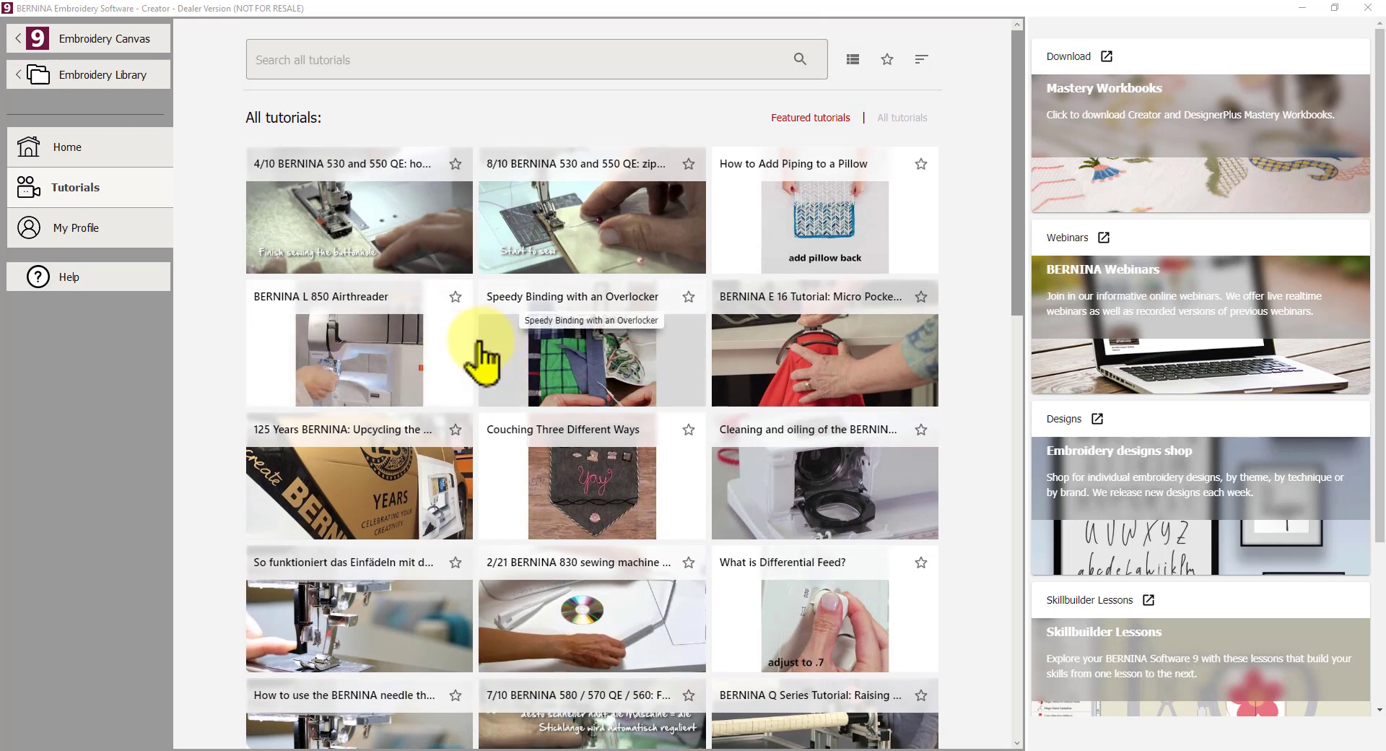
pyautogui.moveTo(483, 361)
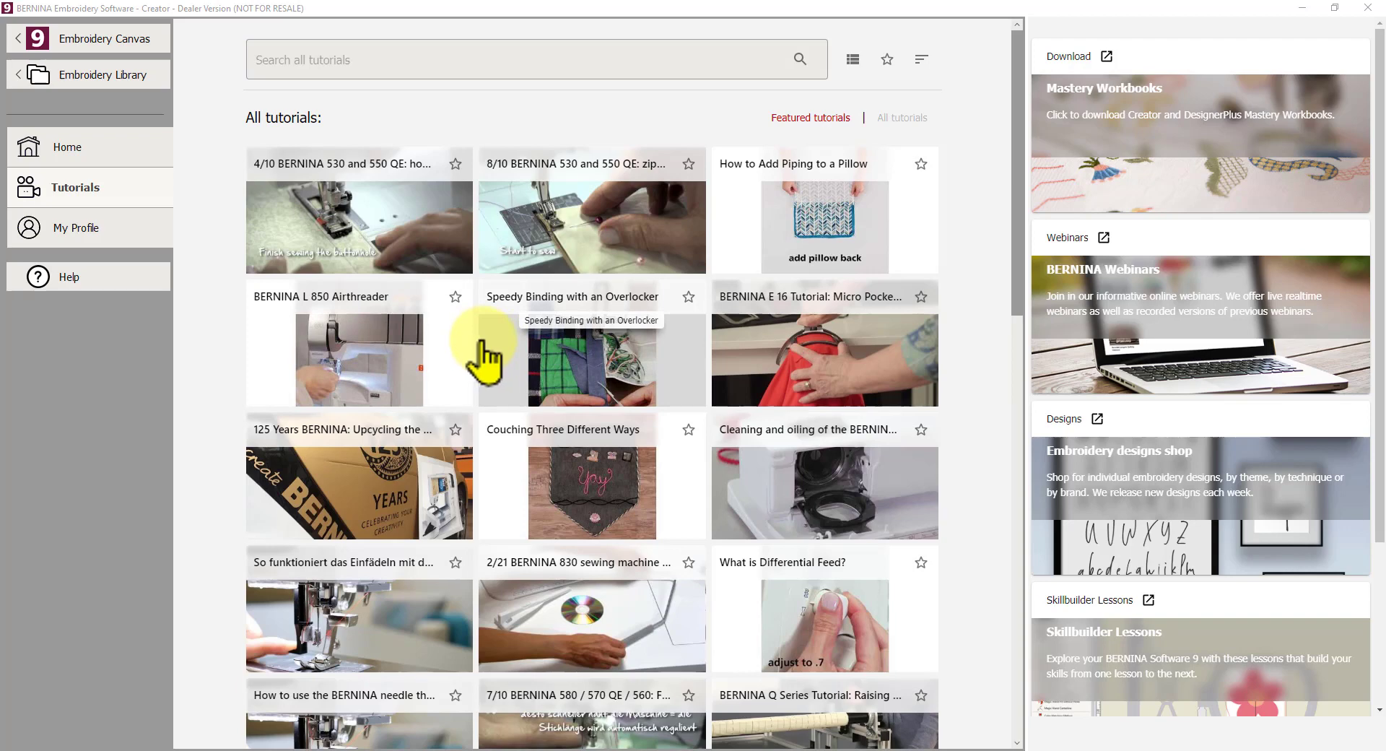
pyautogui.moveTo(807, 140)
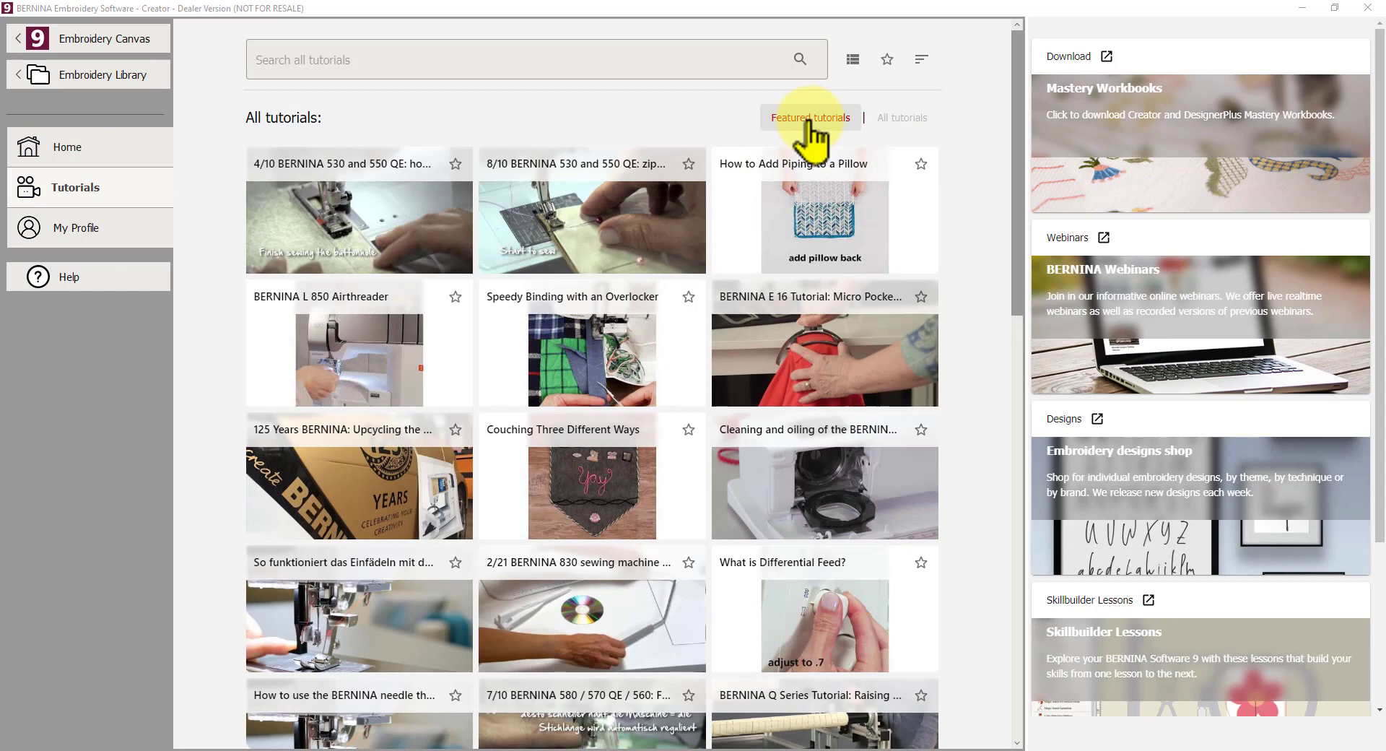
# Filter to Featured tutorials and browse down to the numbered software lessons.
pyautogui.click(812, 118)
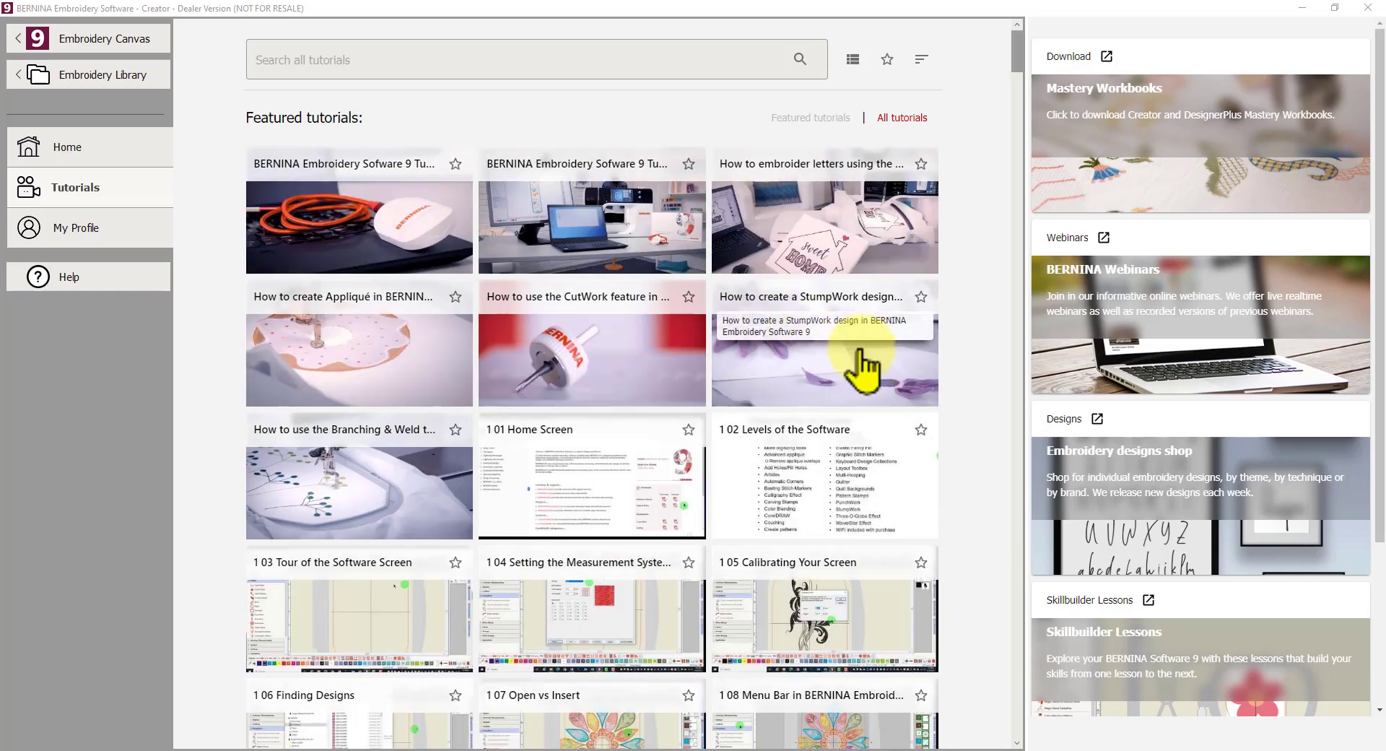
pyautogui.moveTo(1000, 217)
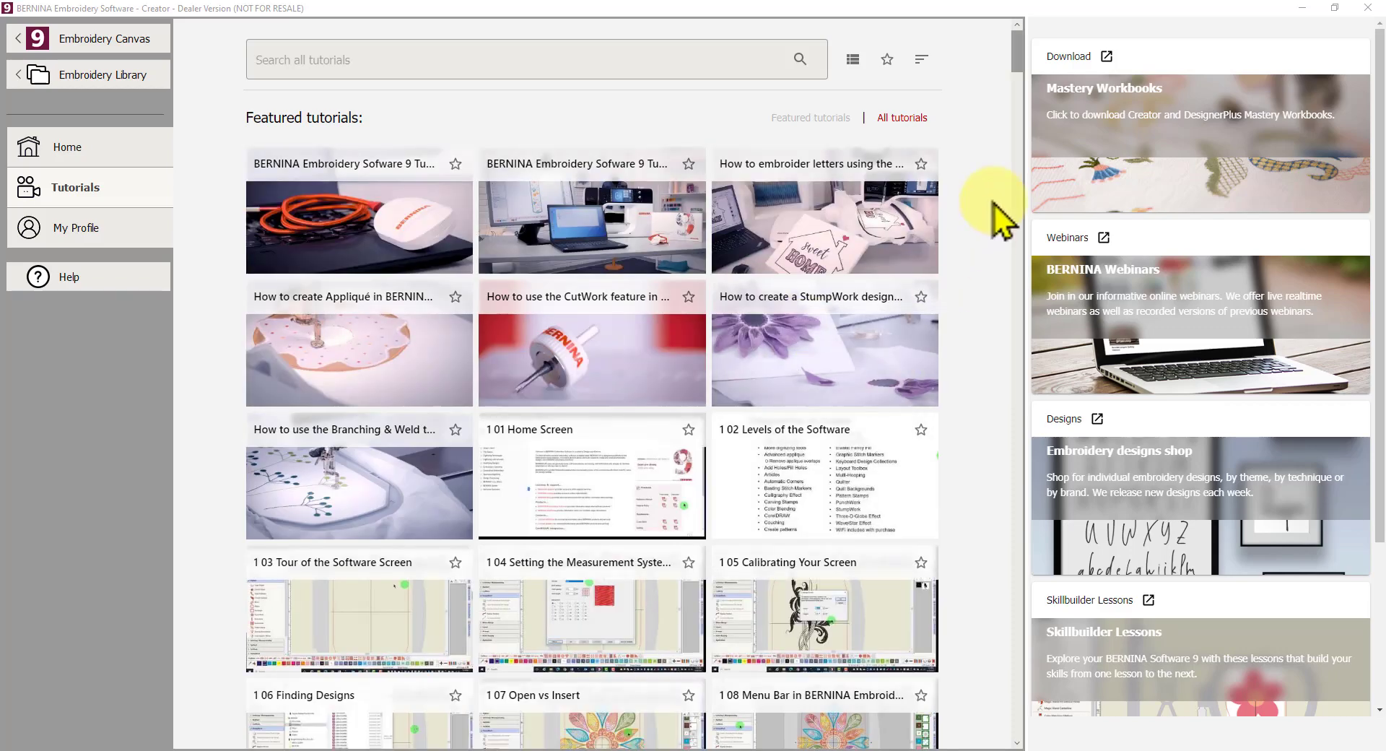
pyautogui.scroll(-3)
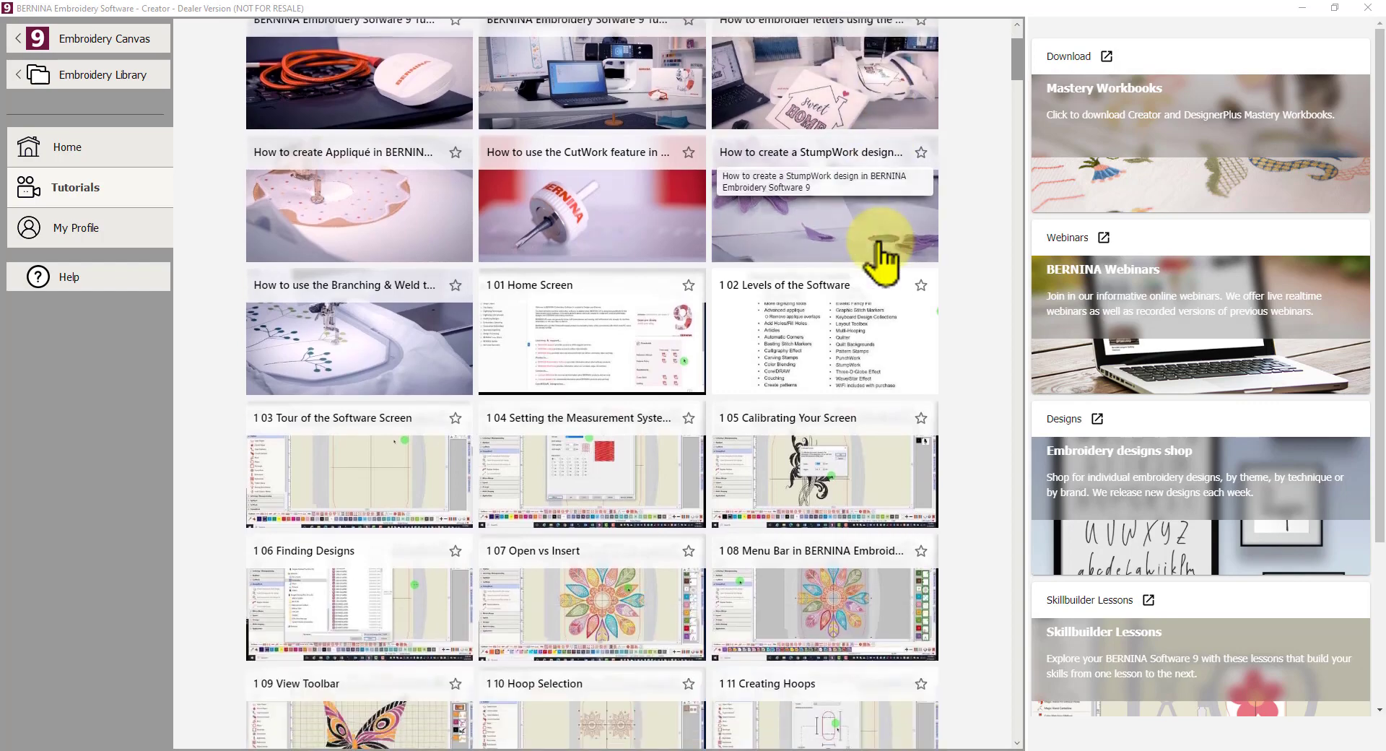
pyautogui.scroll(-3)
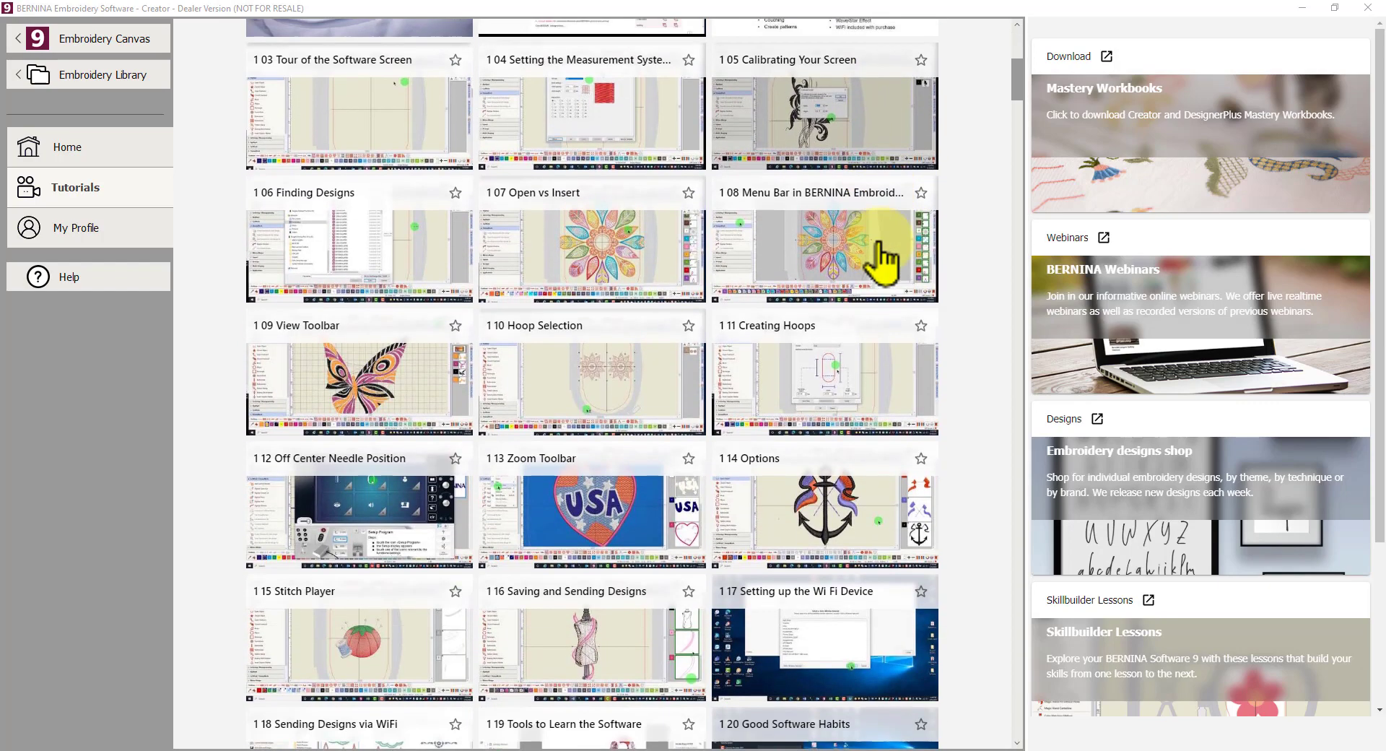
pyautogui.scroll(-3)
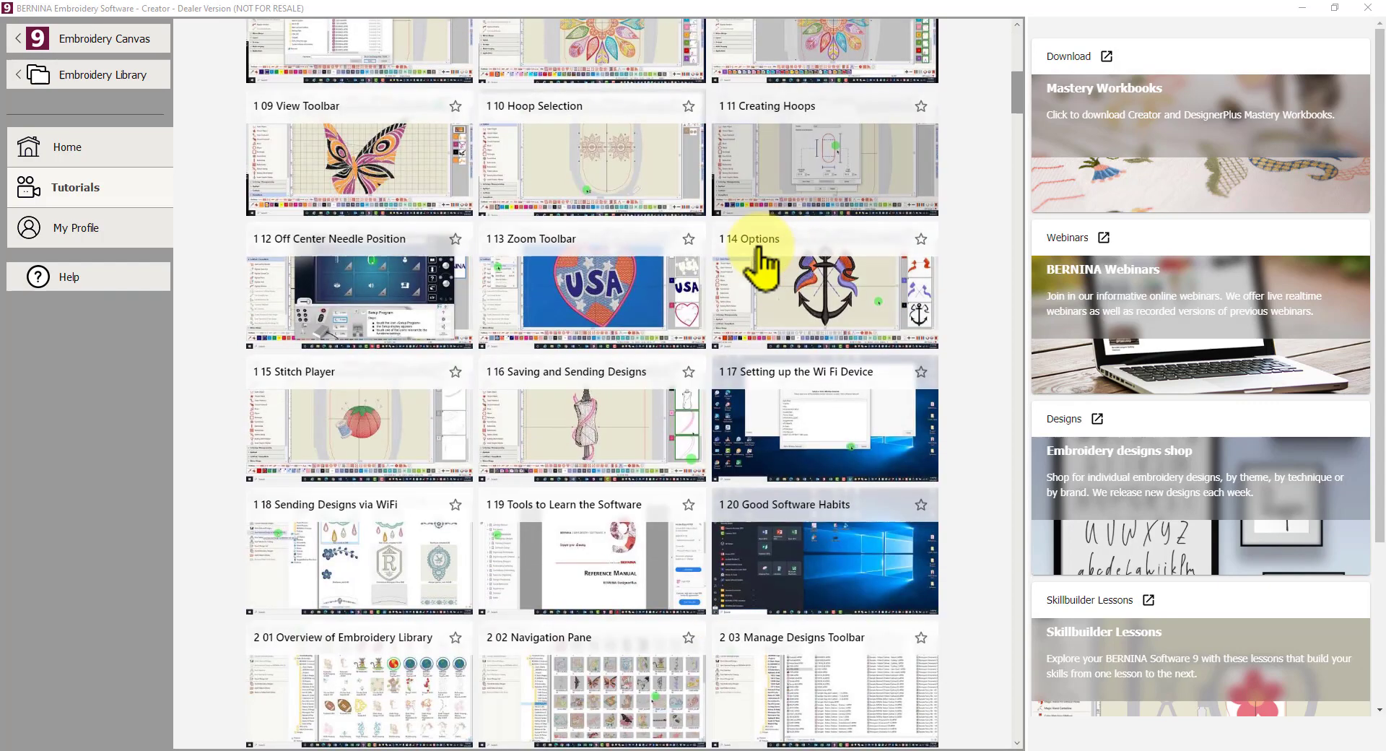
pyautogui.scroll(-3)
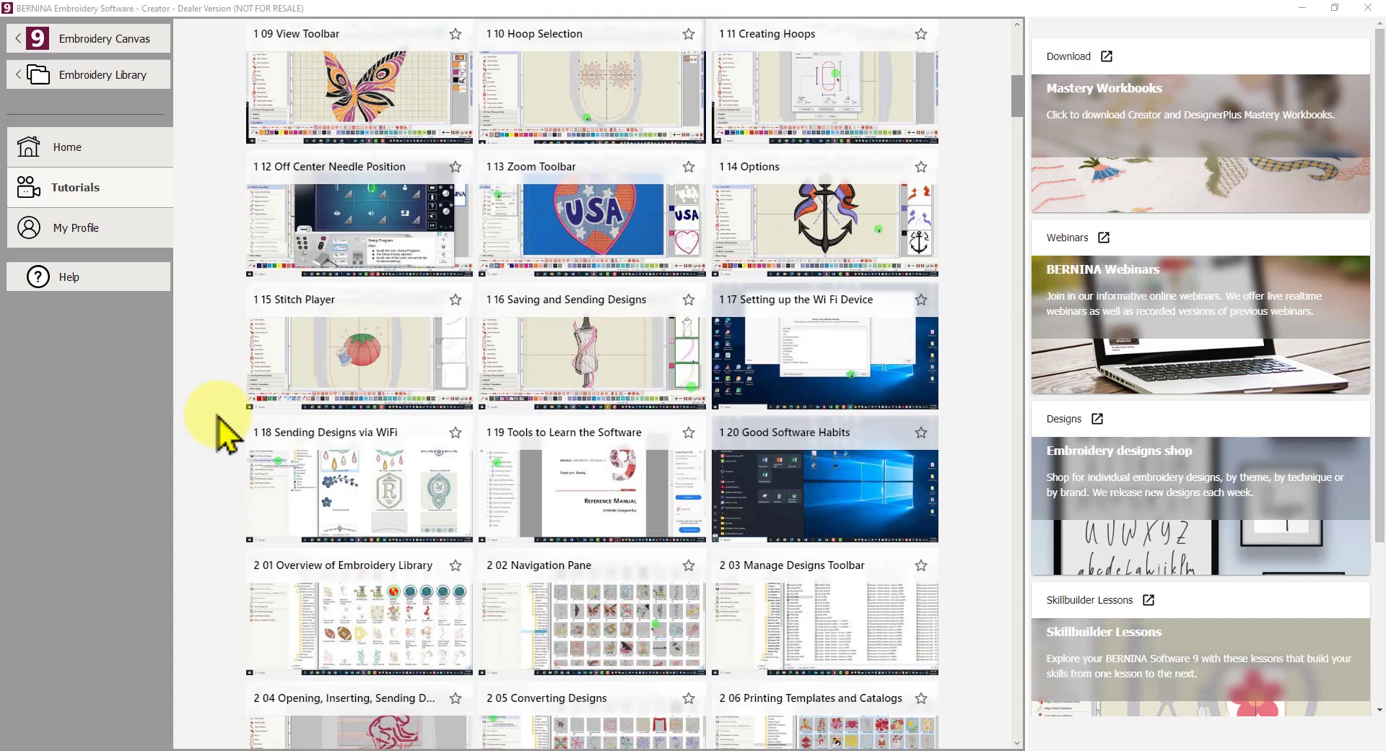
pyautogui.scroll(-3)
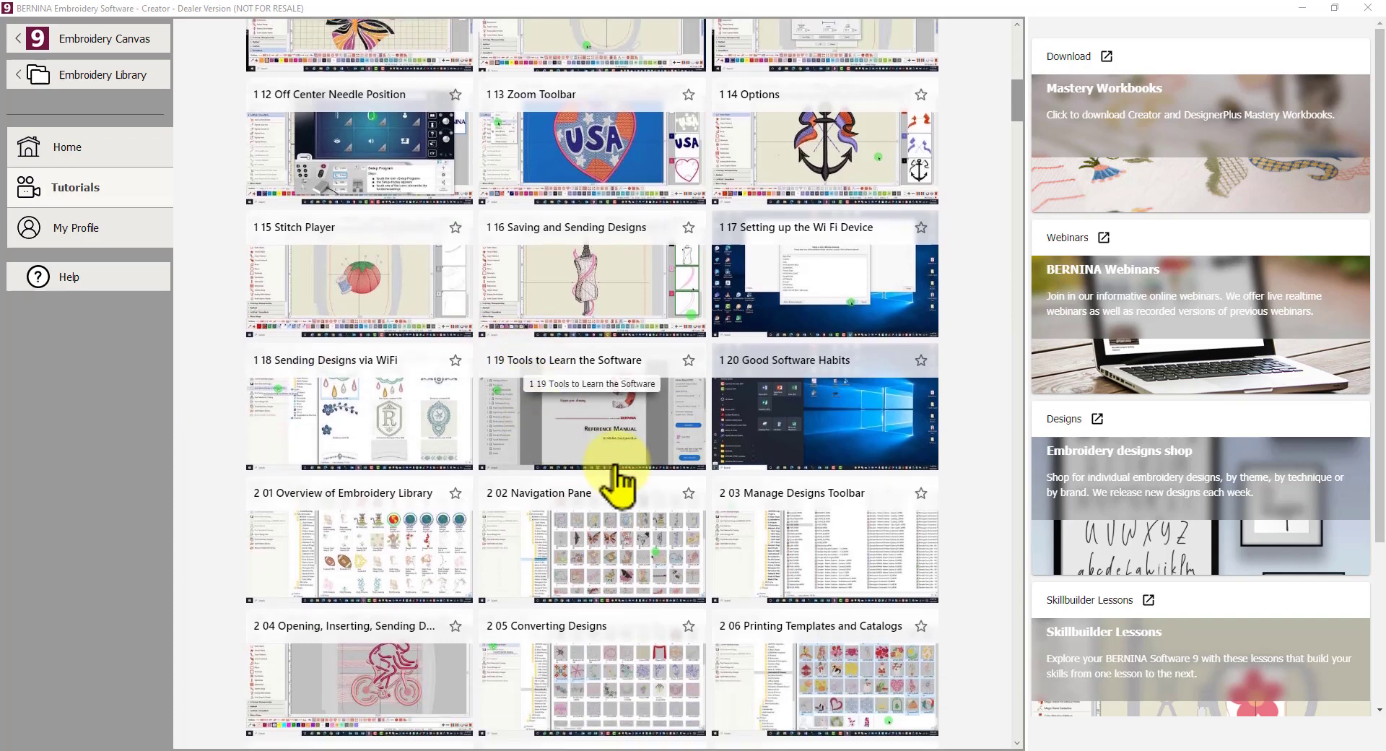
pyautogui.moveTo(572, 569)
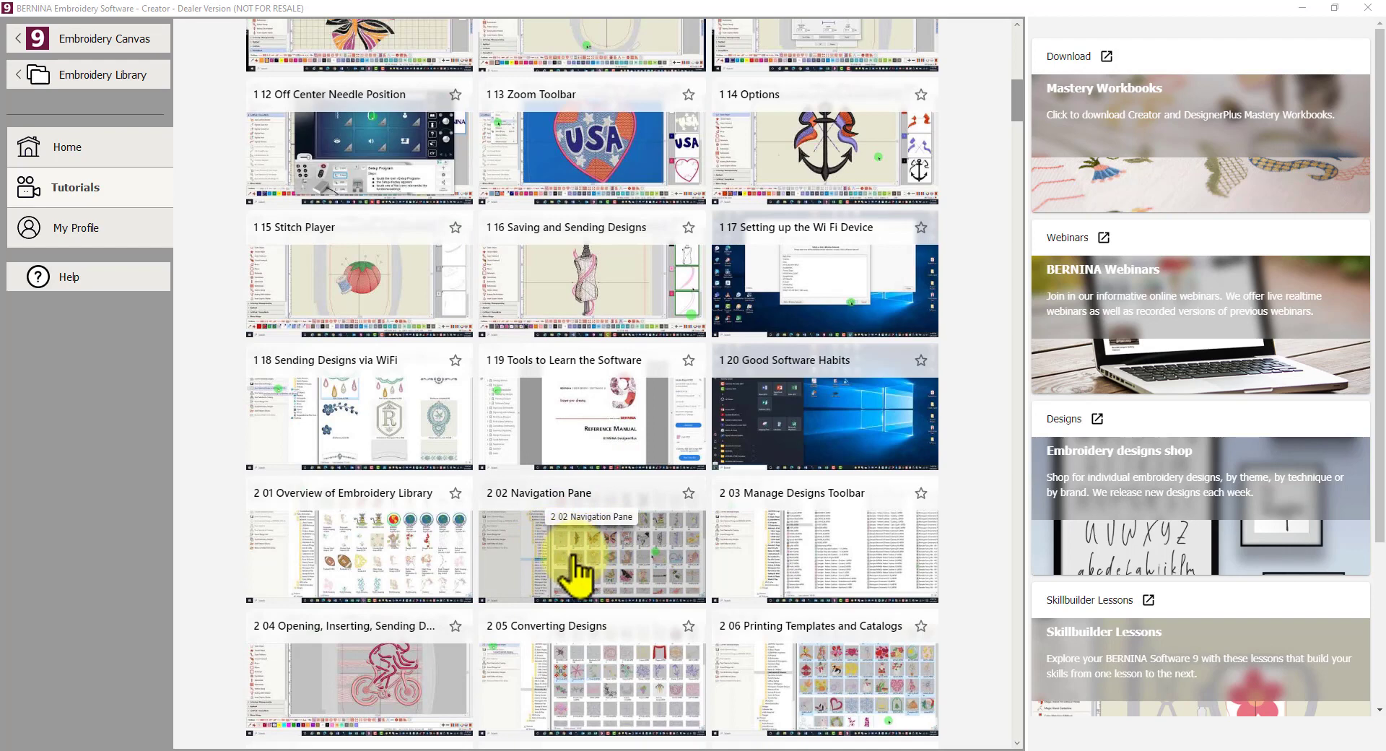
pyautogui.moveTo(589, 567)
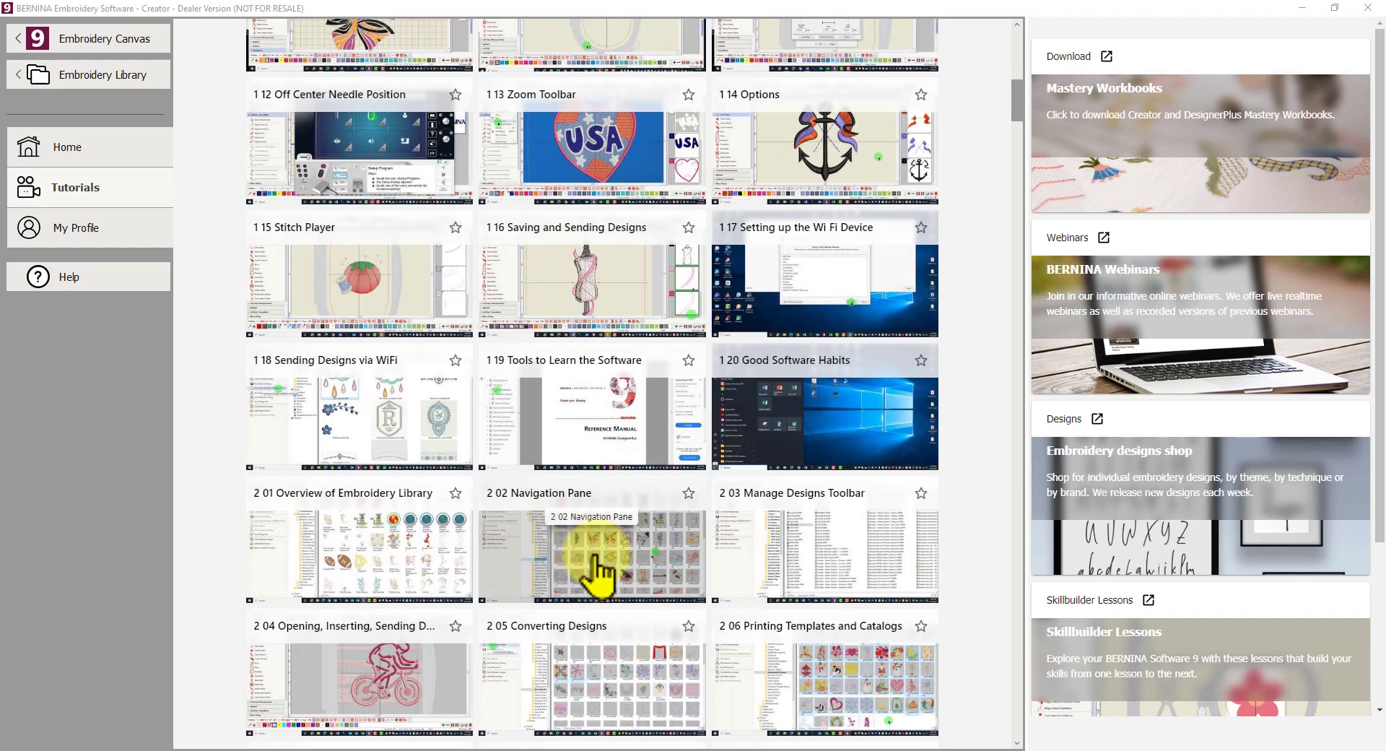
pyautogui.moveTo(424, 562)
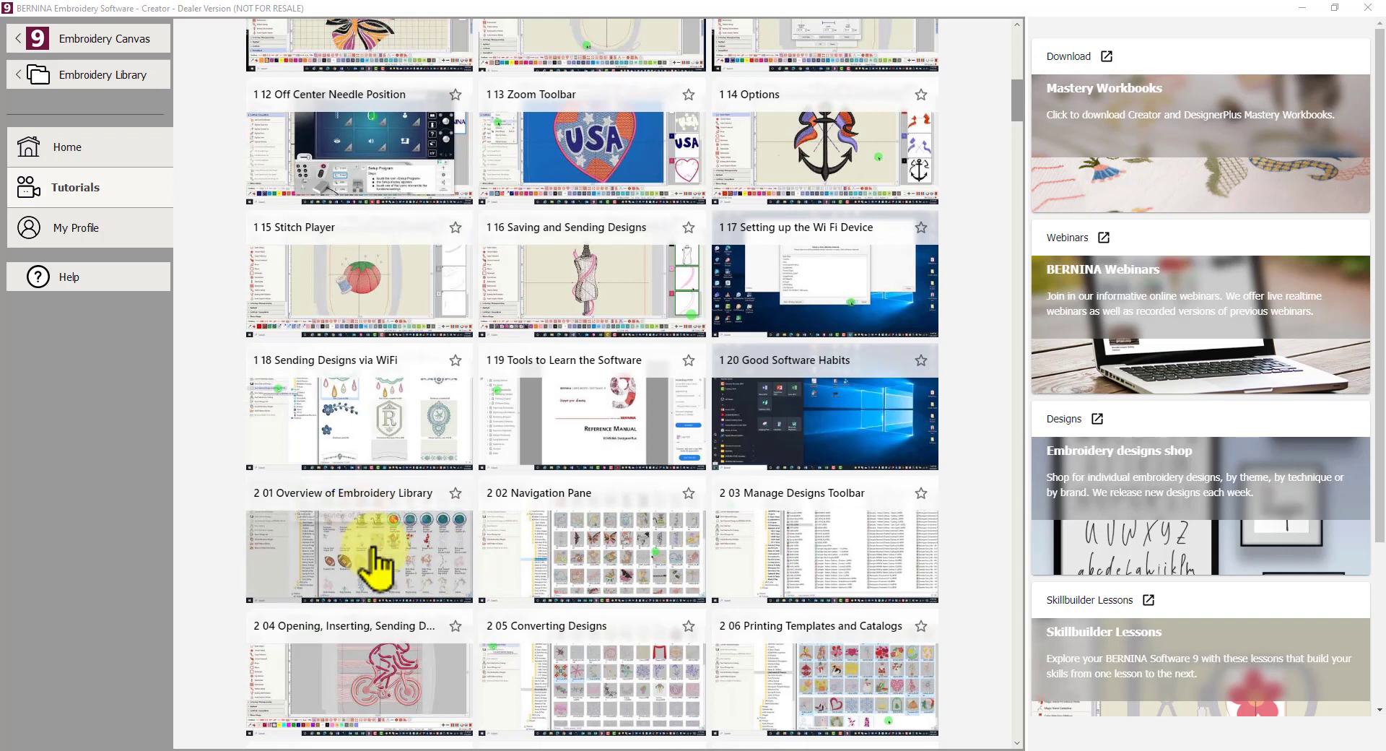
pyautogui.moveTo(601, 570)
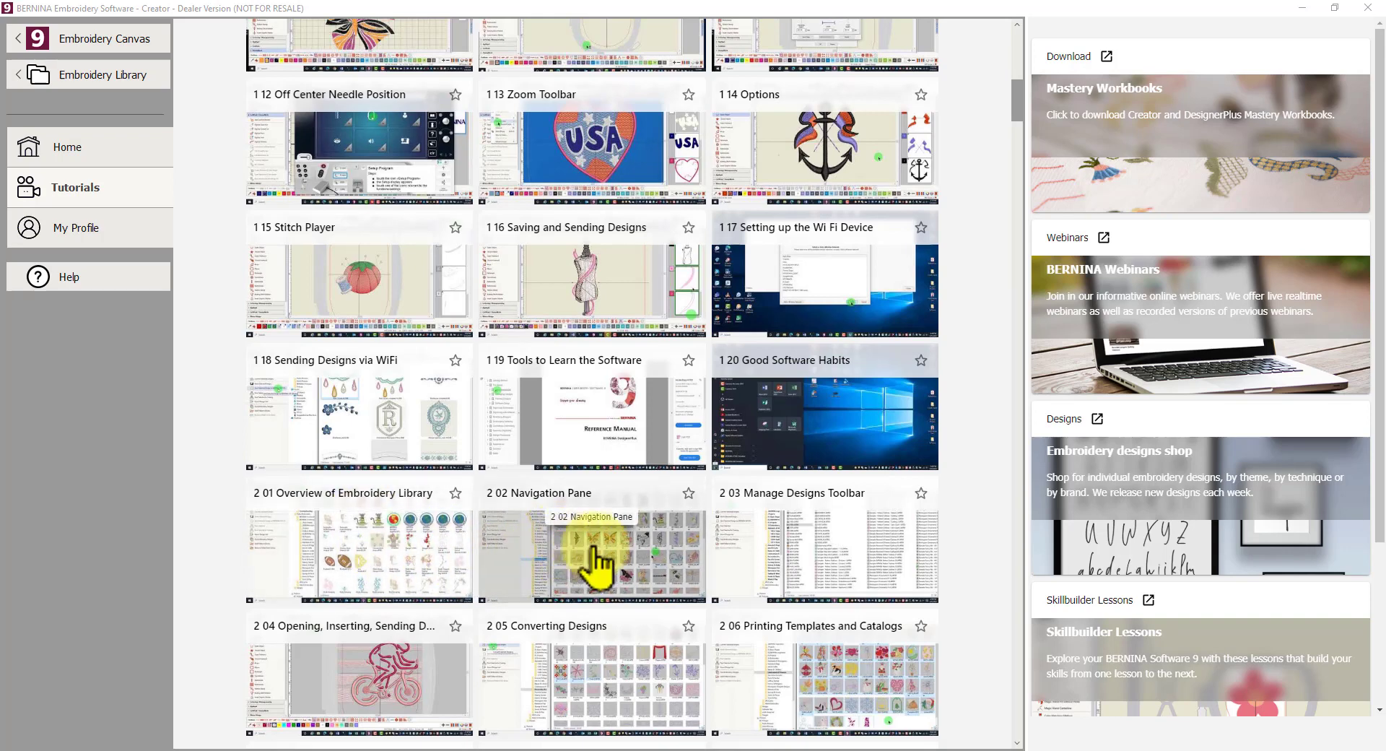
pyautogui.moveTo(827, 559)
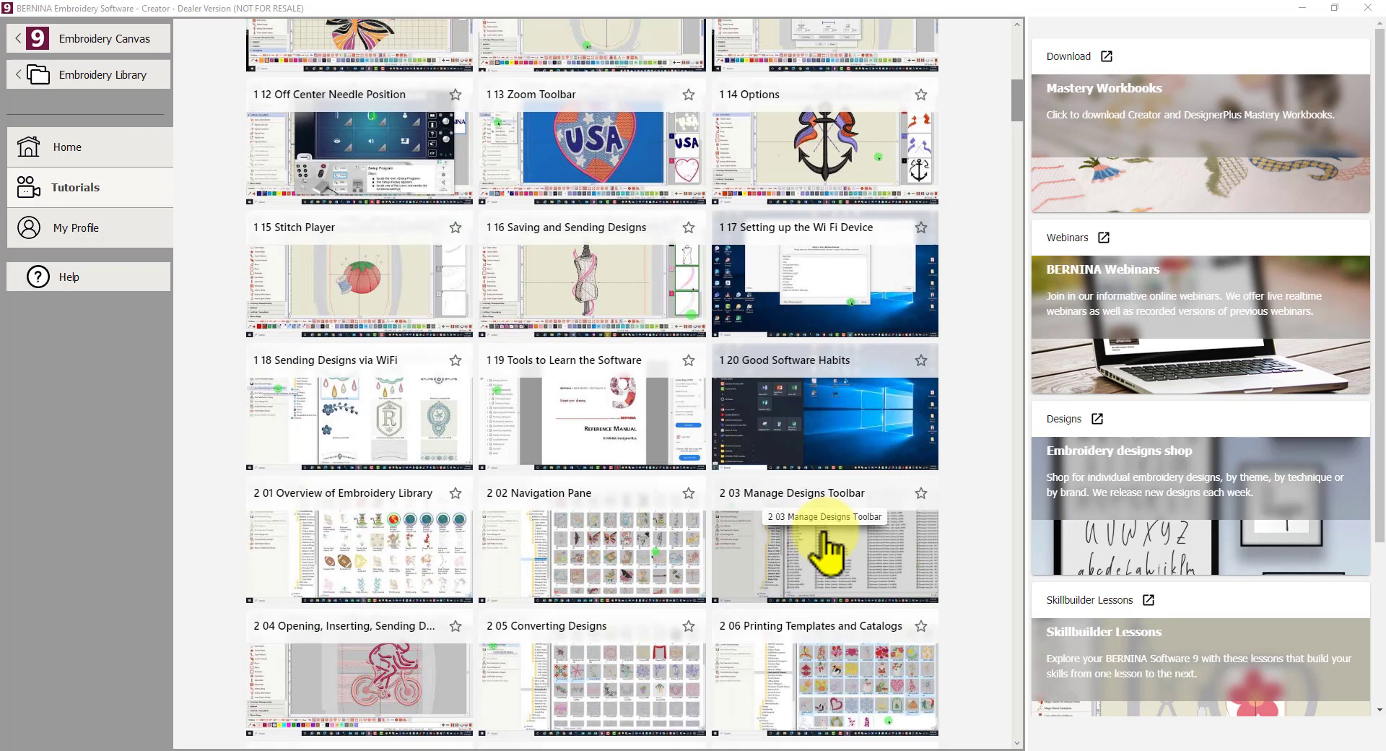
pyautogui.moveTo(583, 564)
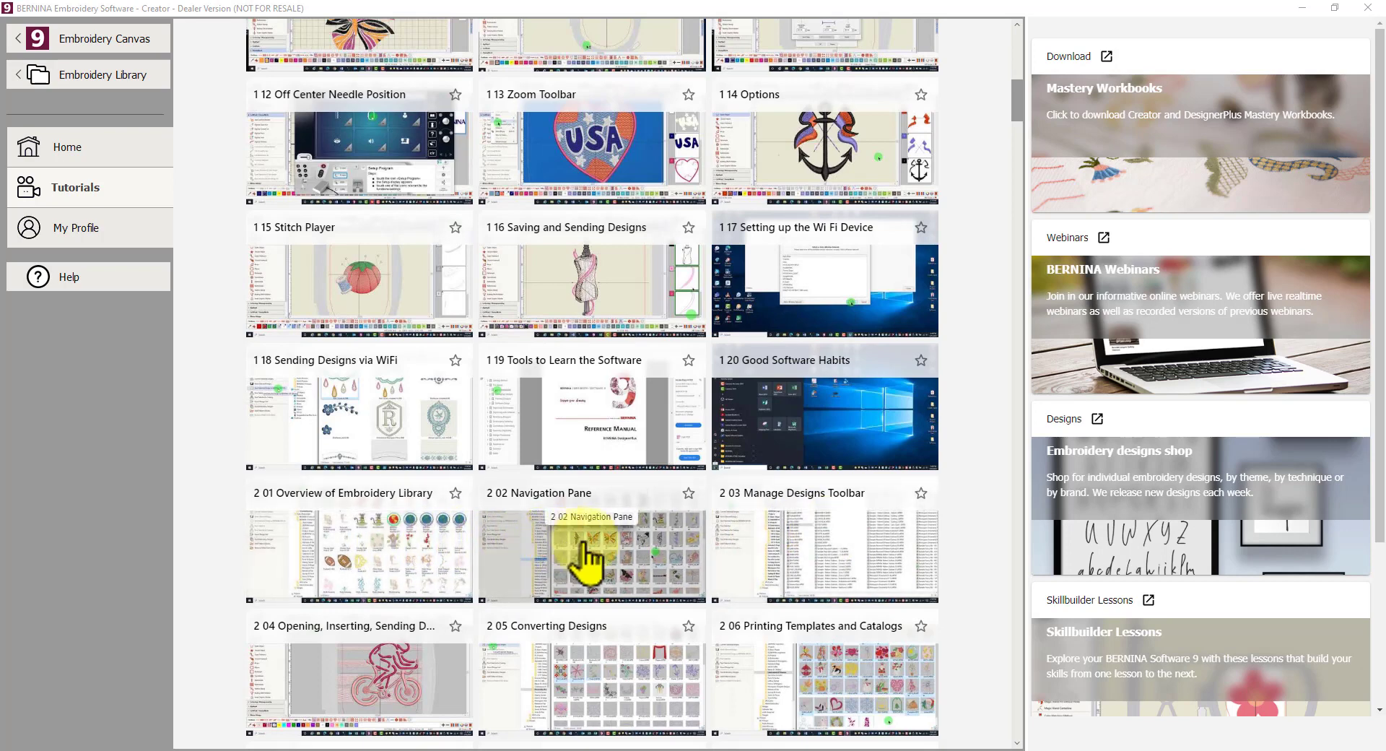
pyautogui.moveTo(821, 572)
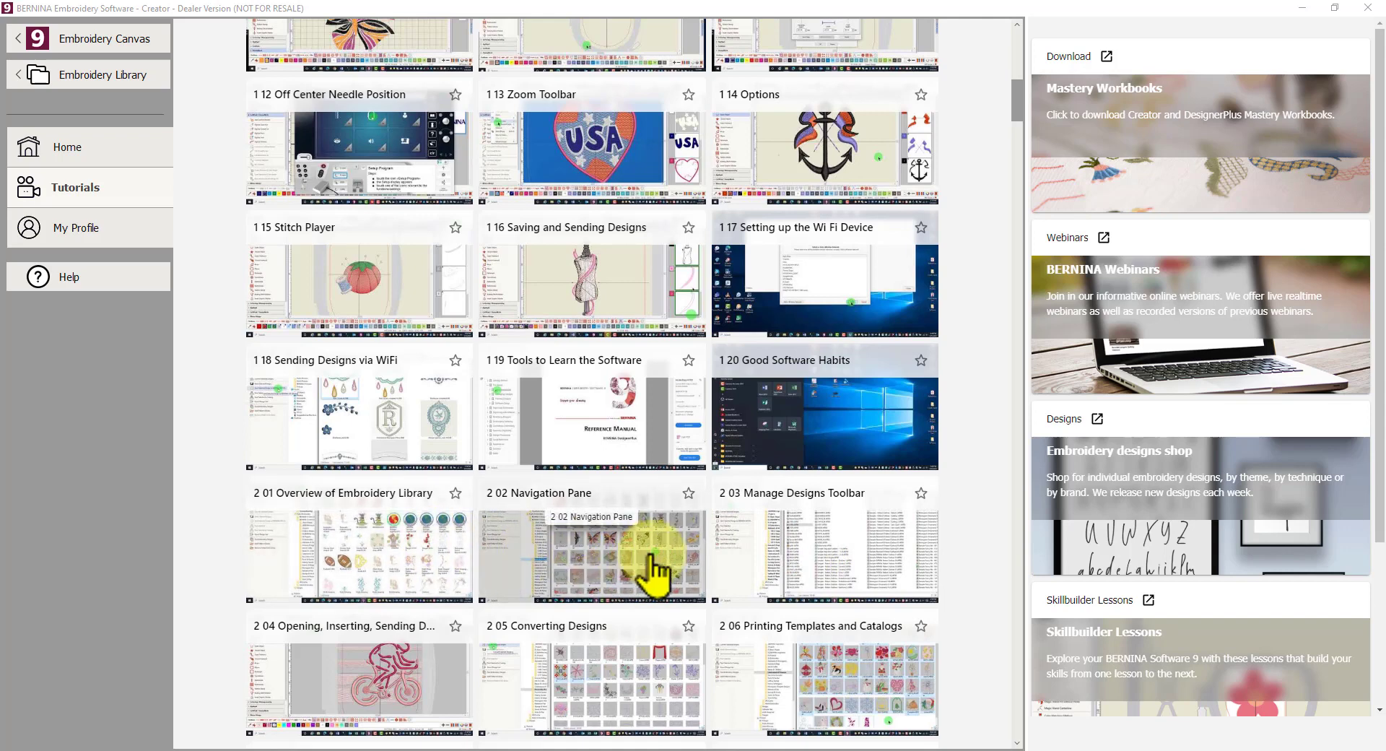
pyautogui.moveTo(811, 561)
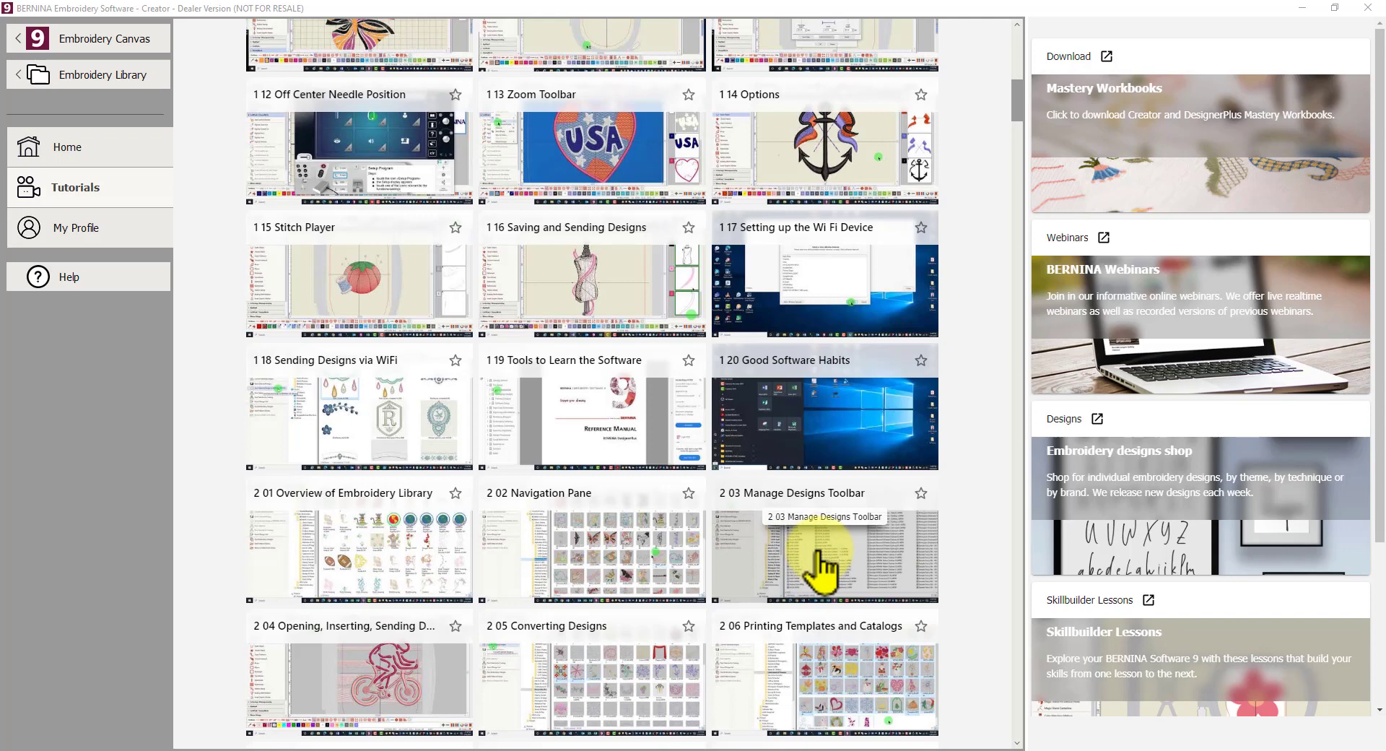
pyautogui.moveTo(560, 581)
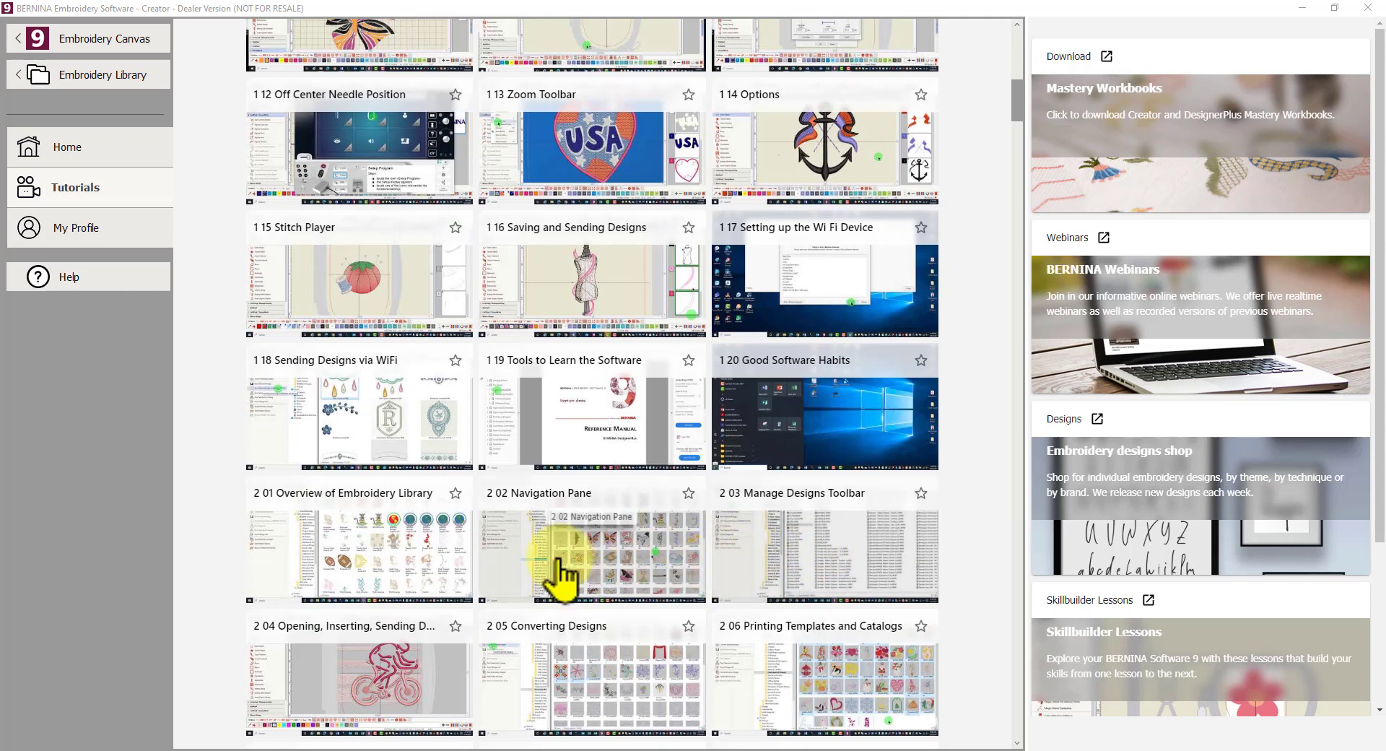
pyautogui.moveTo(335, 576)
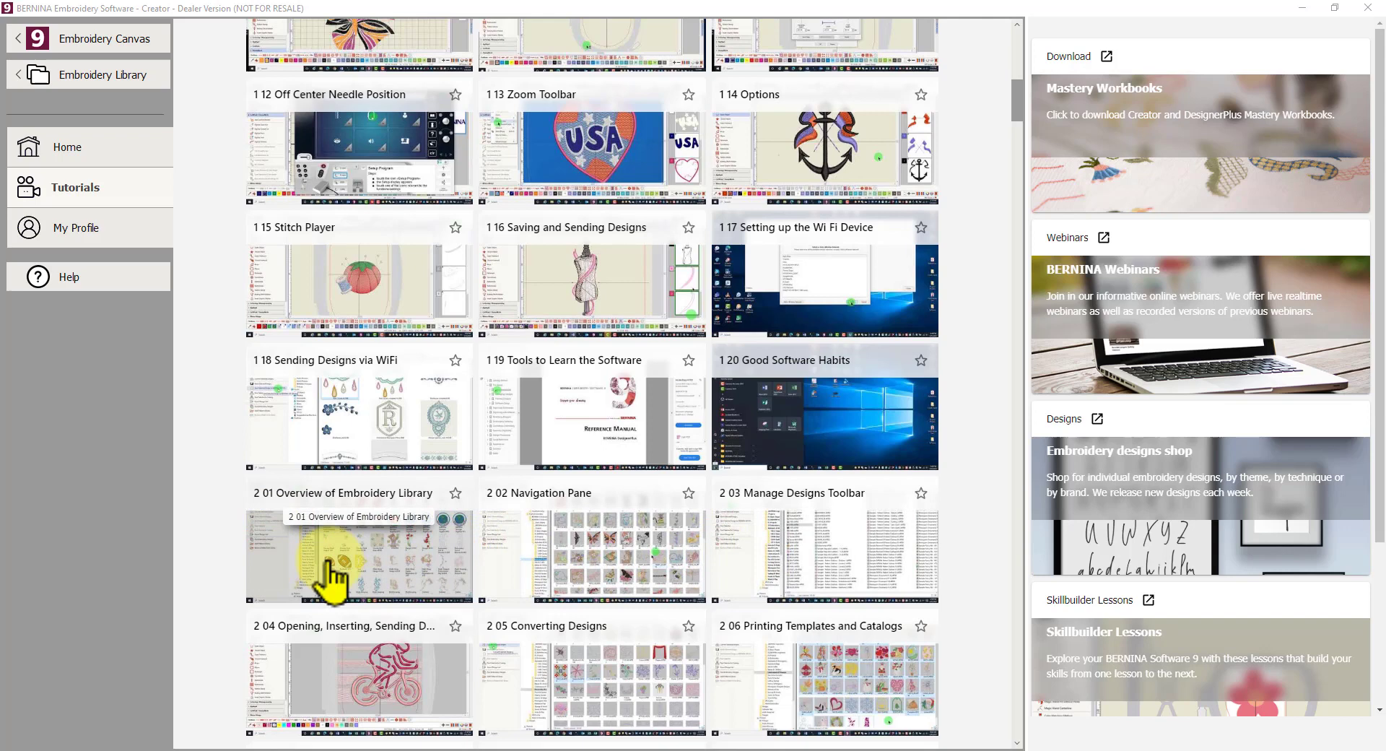
pyautogui.moveTo(787, 569)
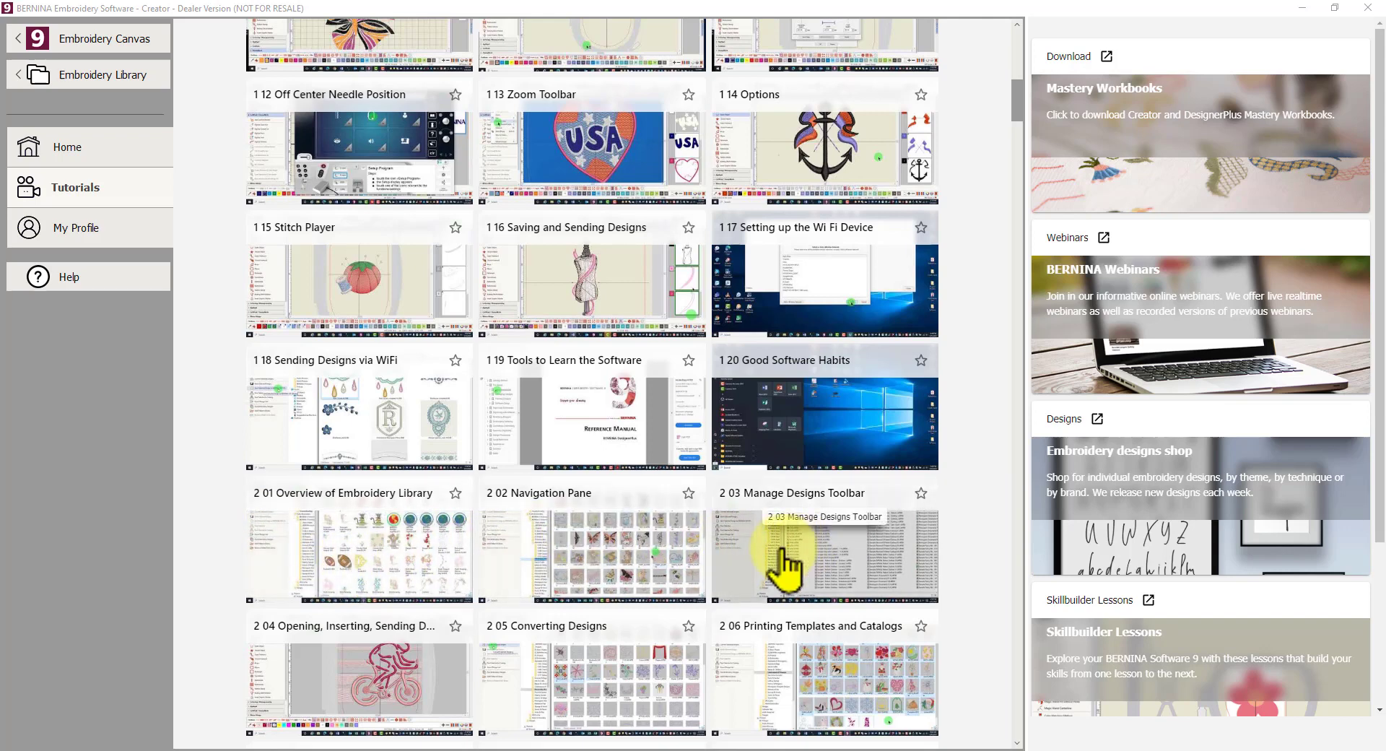
# Scroll the tutorials down to the section 3 Color Film and Dockers lessons and section 4 beginnings.
pyautogui.scroll(-3)
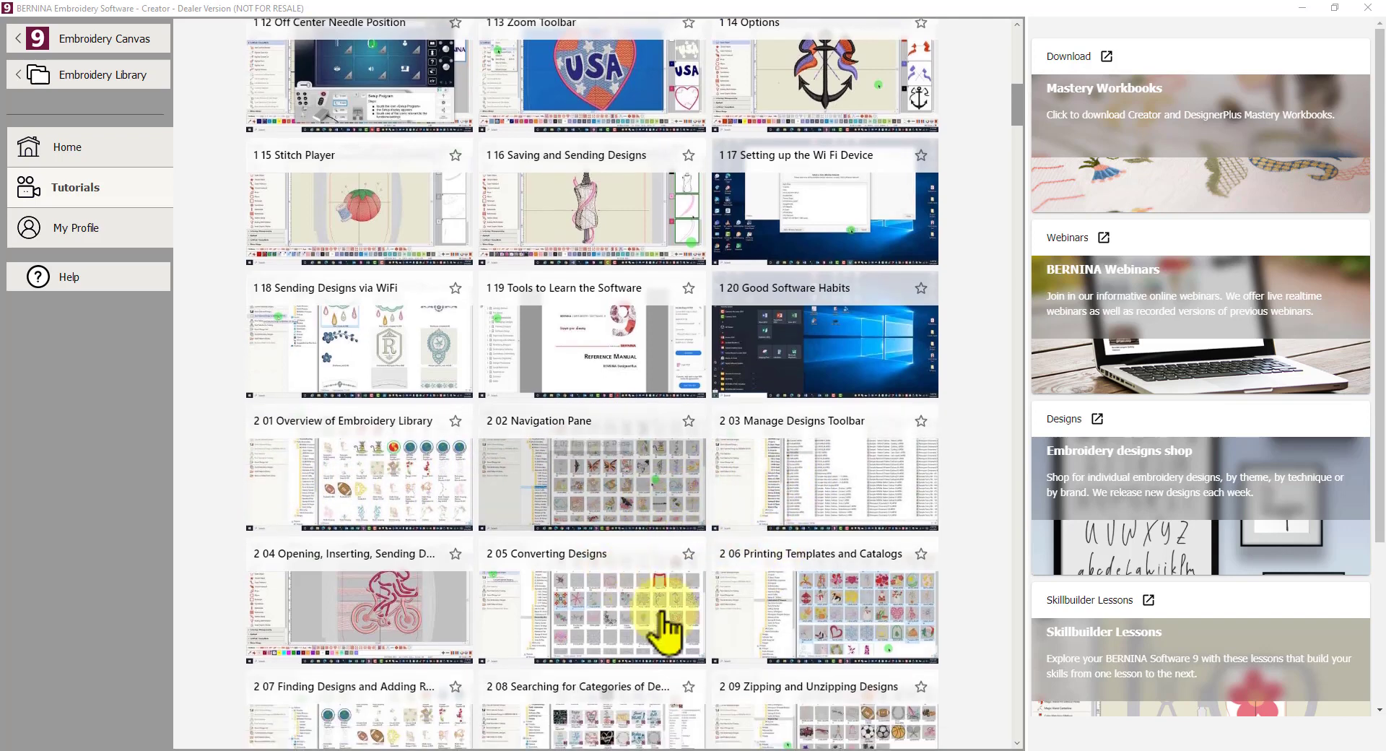
pyautogui.scroll(-3)
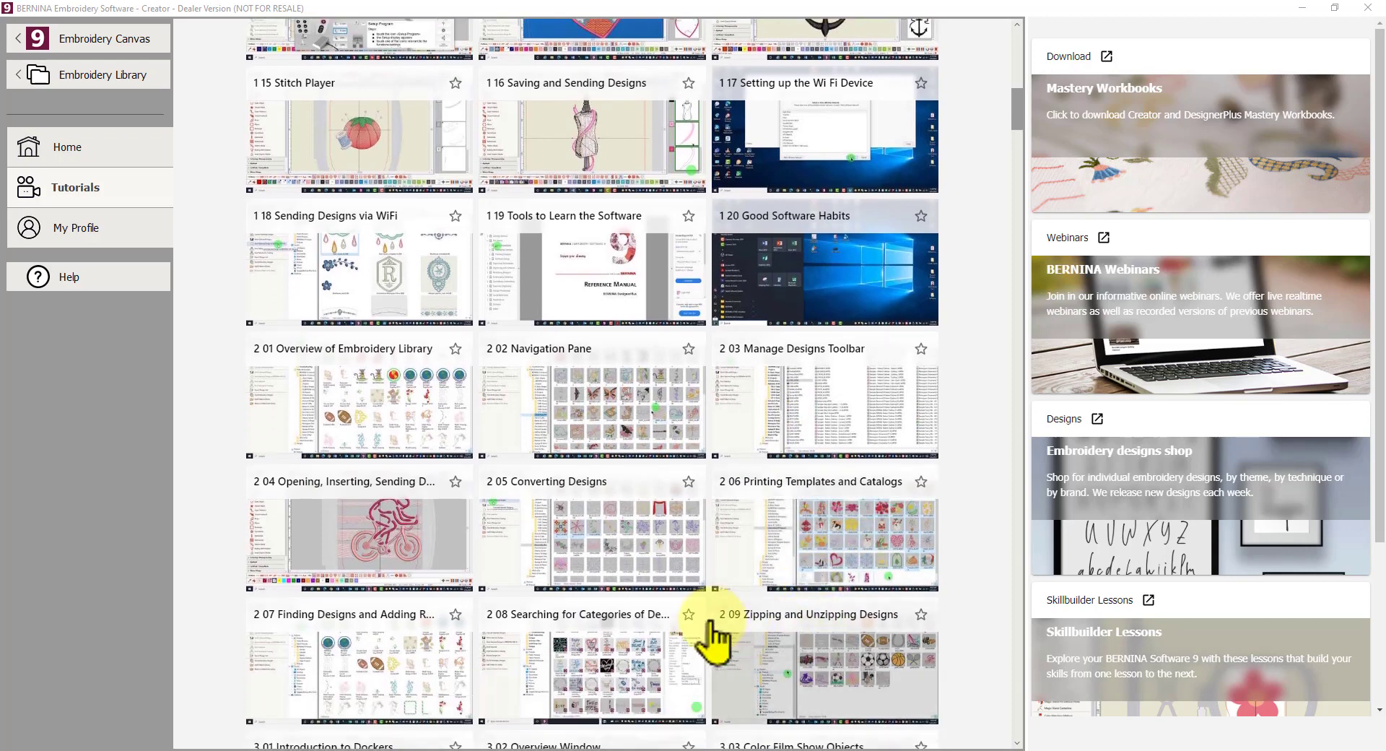
pyautogui.scroll(-3)
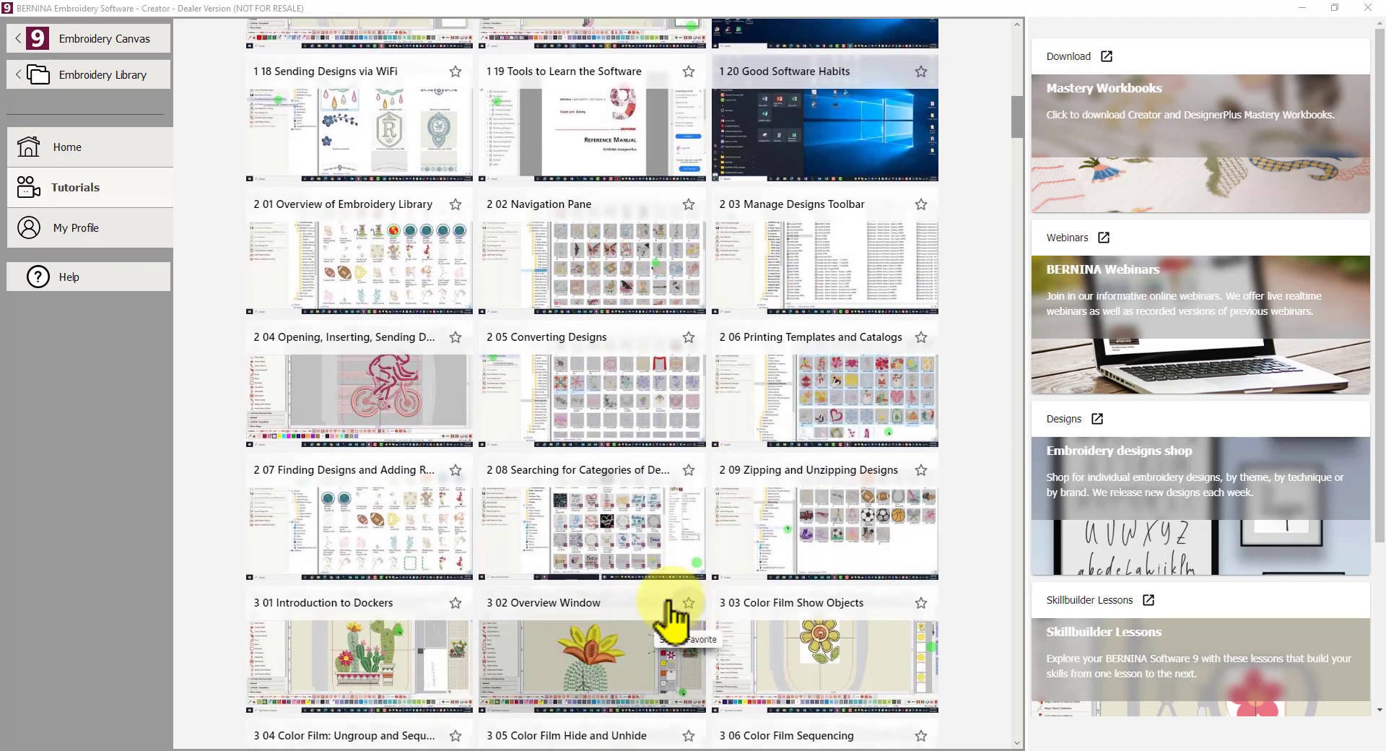
pyautogui.moveTo(629, 631)
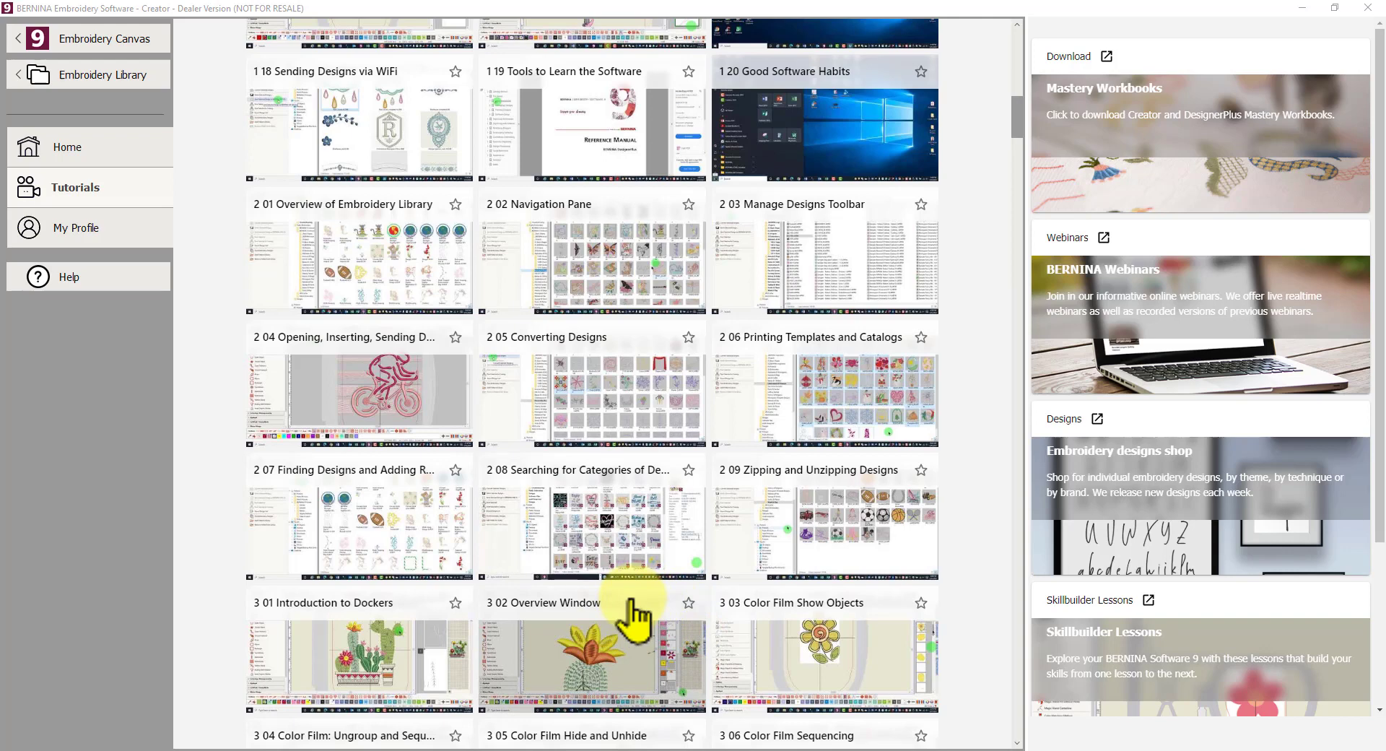
pyautogui.moveTo(647, 478)
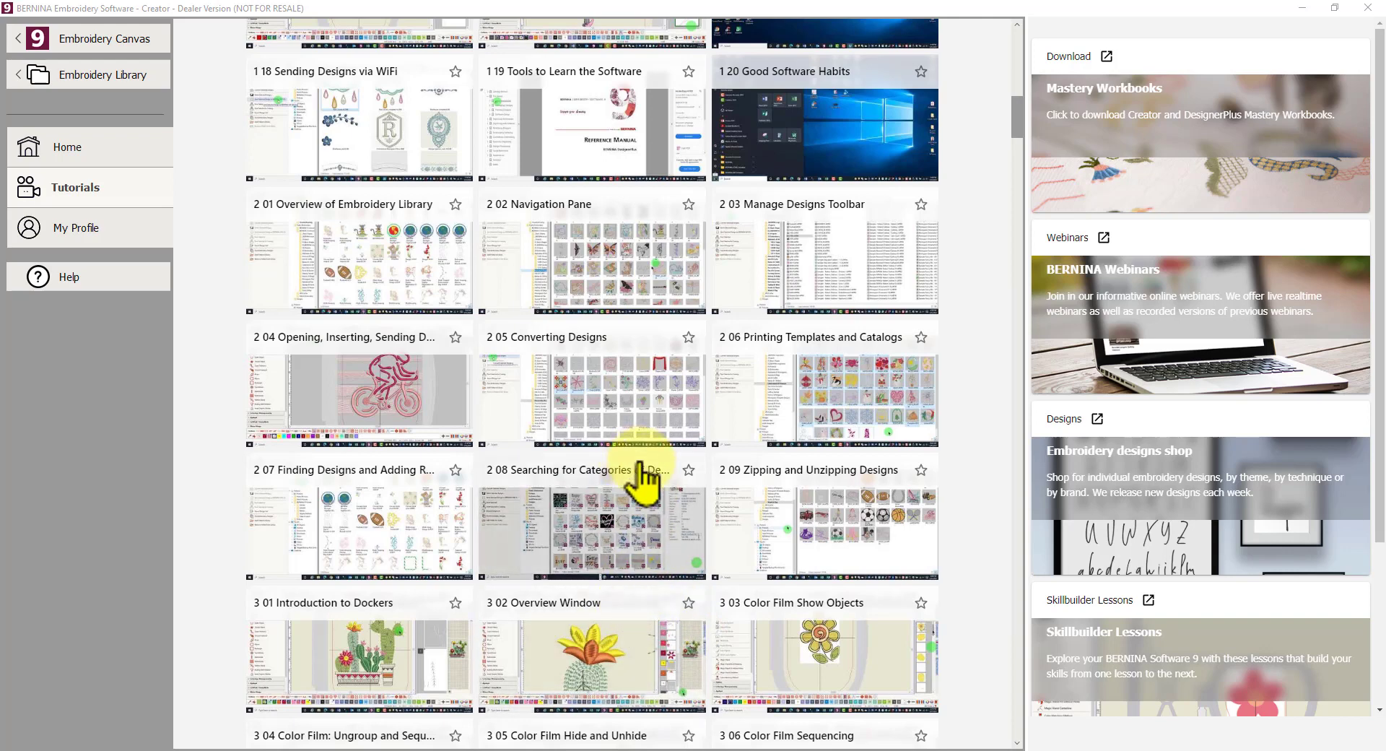
pyautogui.moveTo(632, 477)
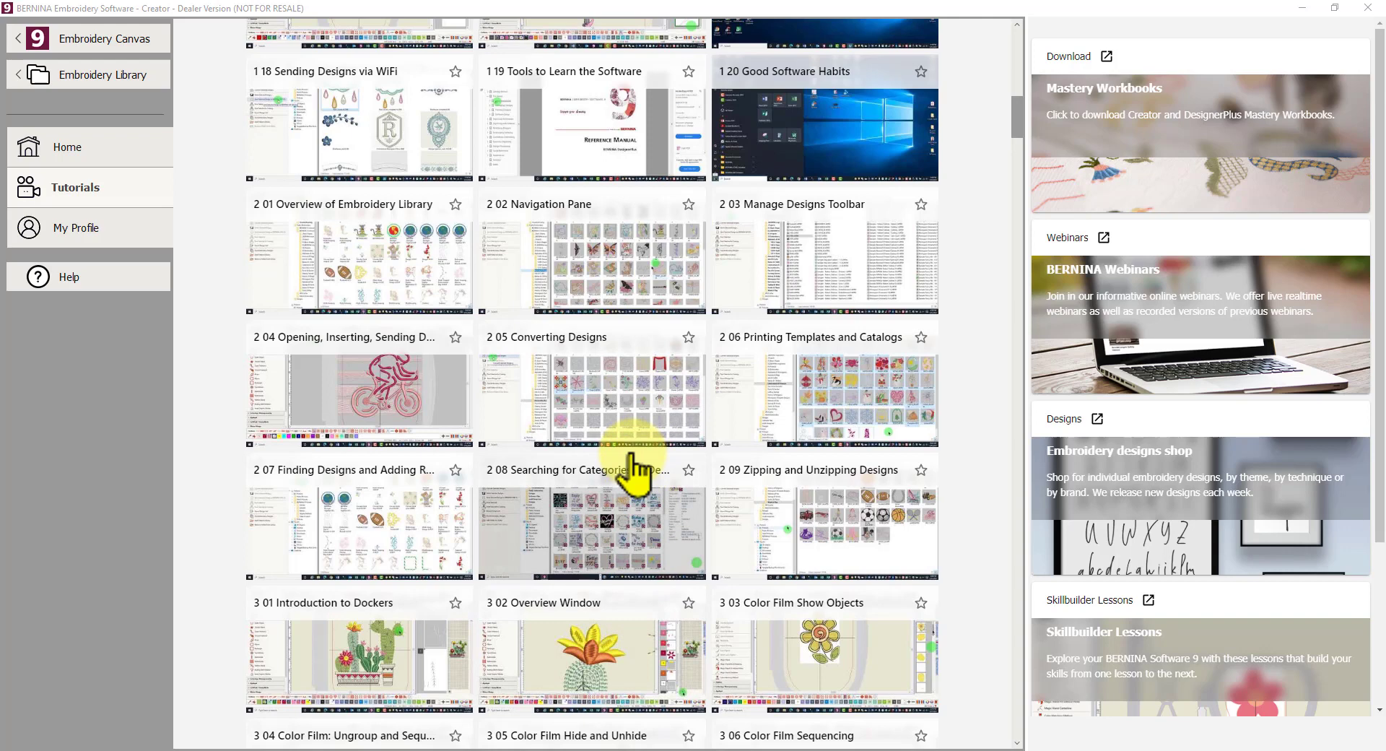
pyautogui.moveTo(733, 458)
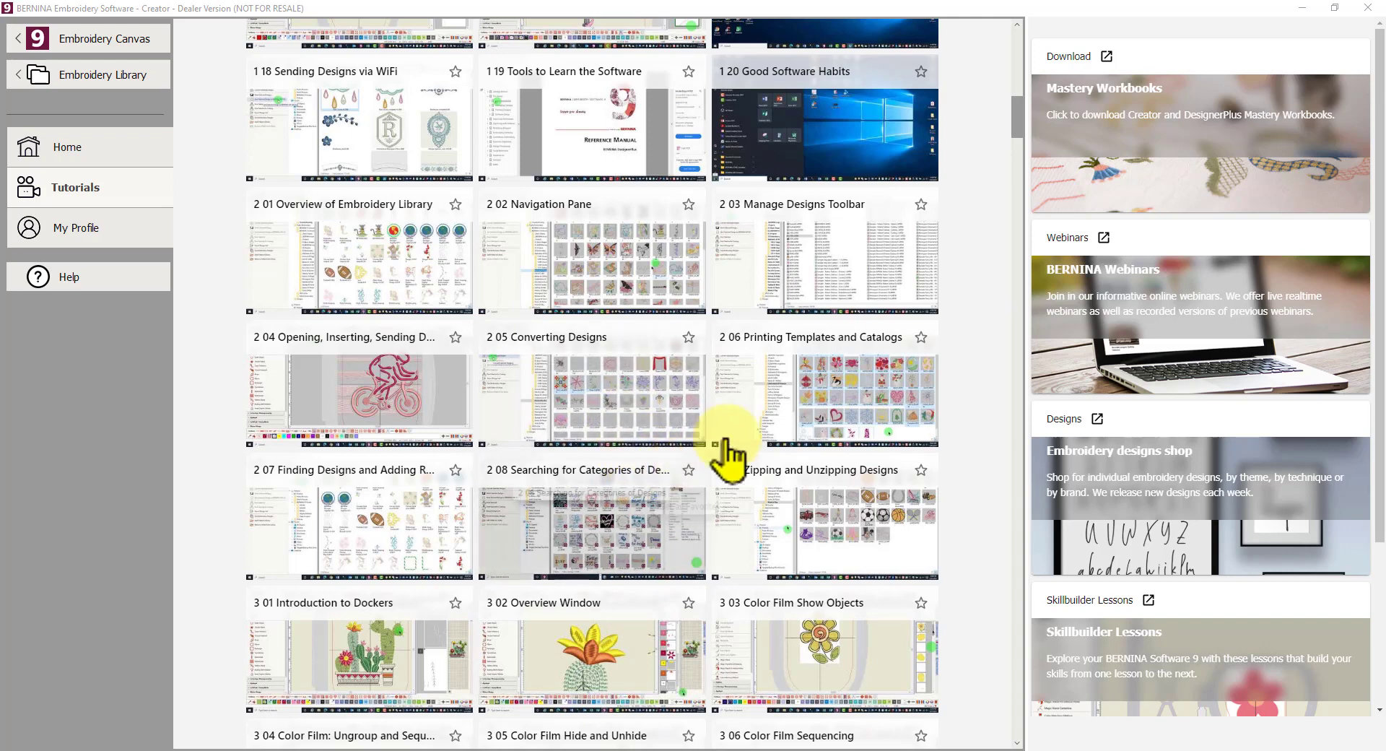
pyautogui.moveTo(868, 412)
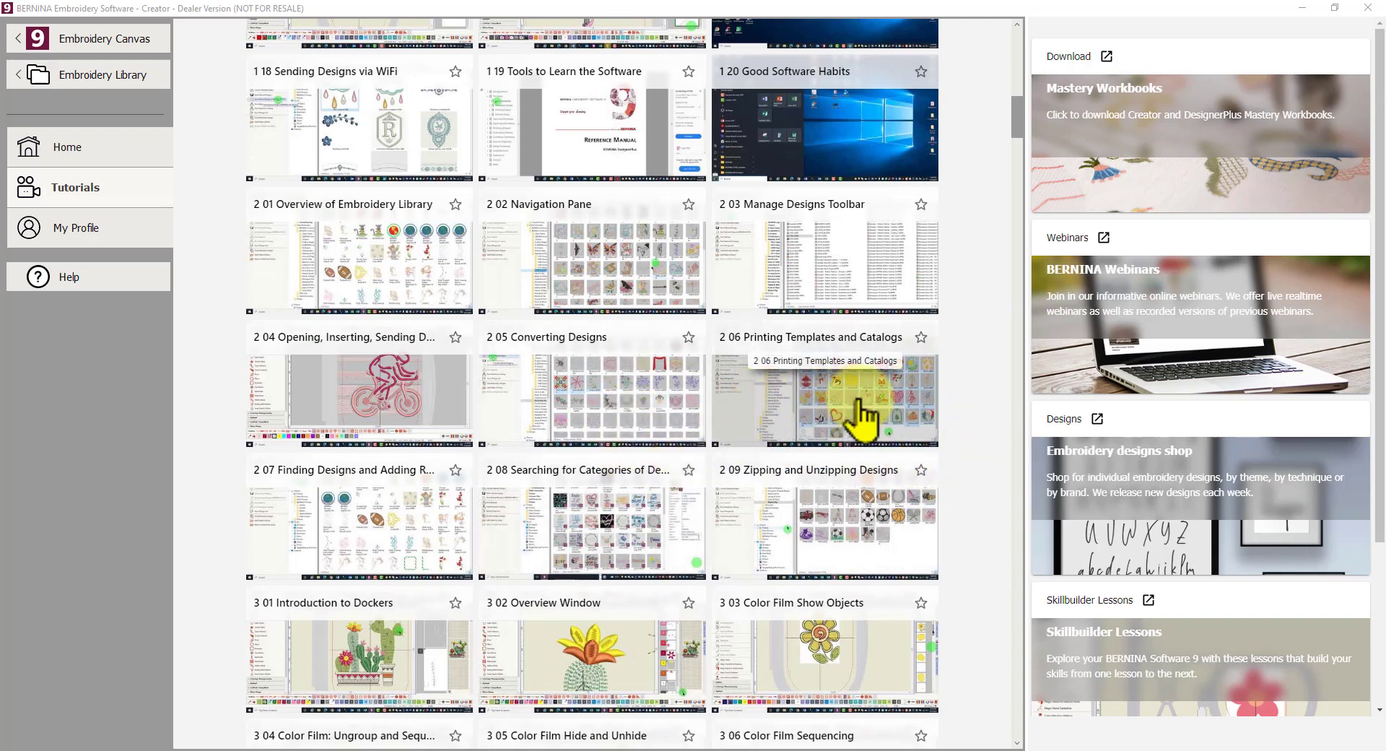
pyautogui.moveTo(964, 426)
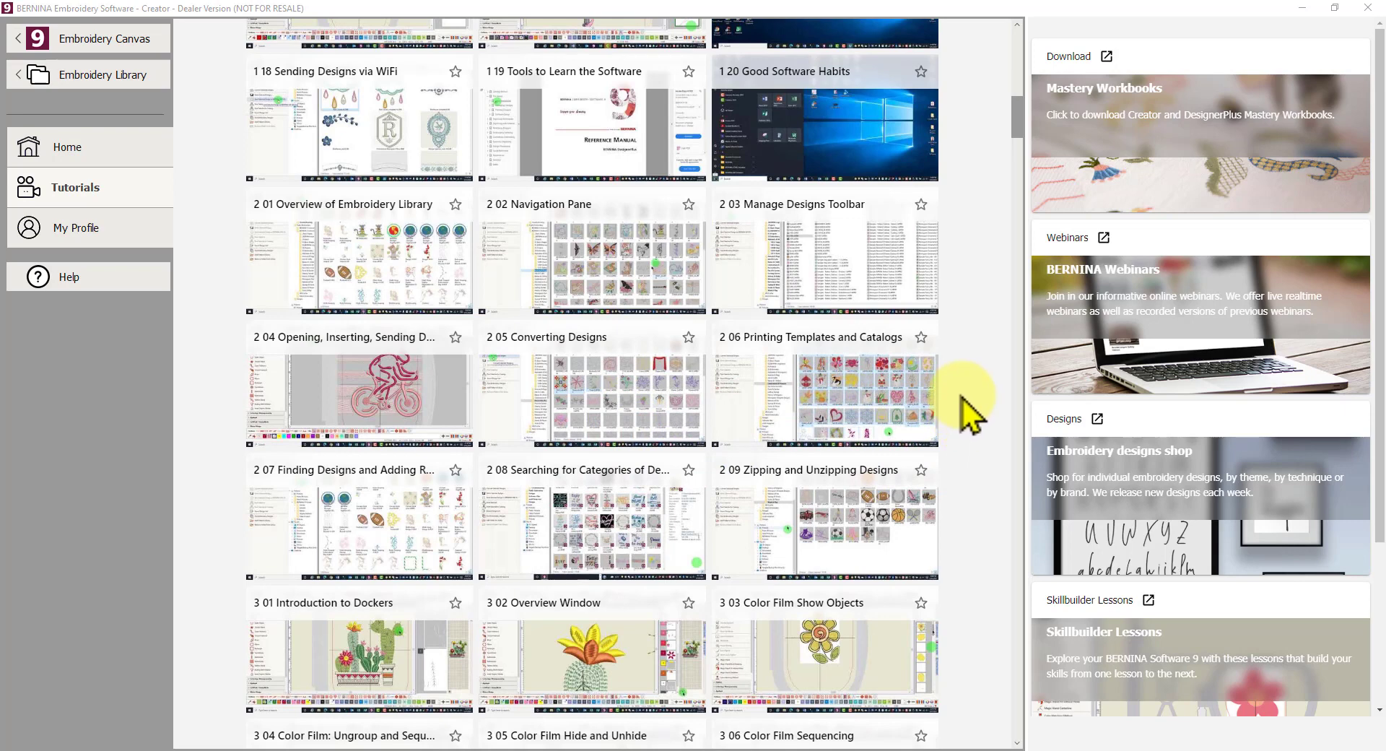
pyautogui.moveTo(843, 419)
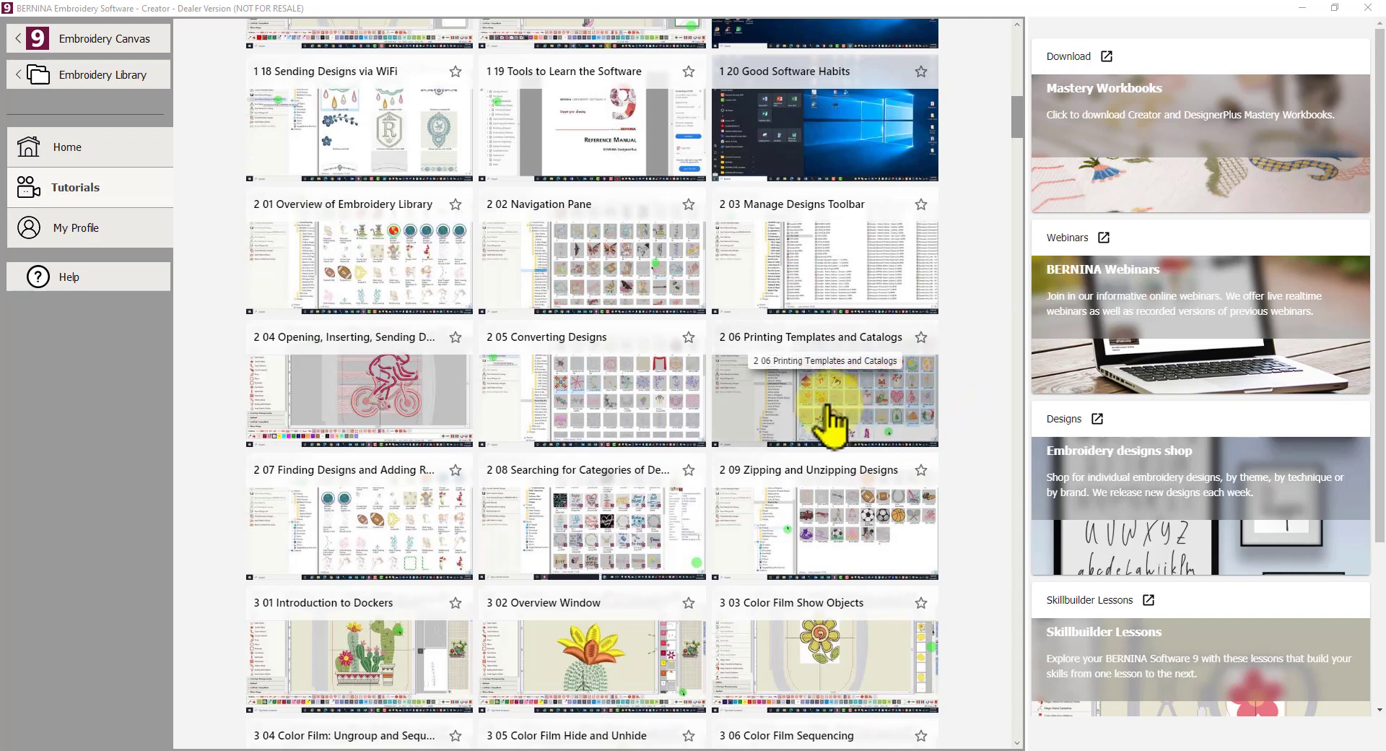
pyautogui.scroll(-3)
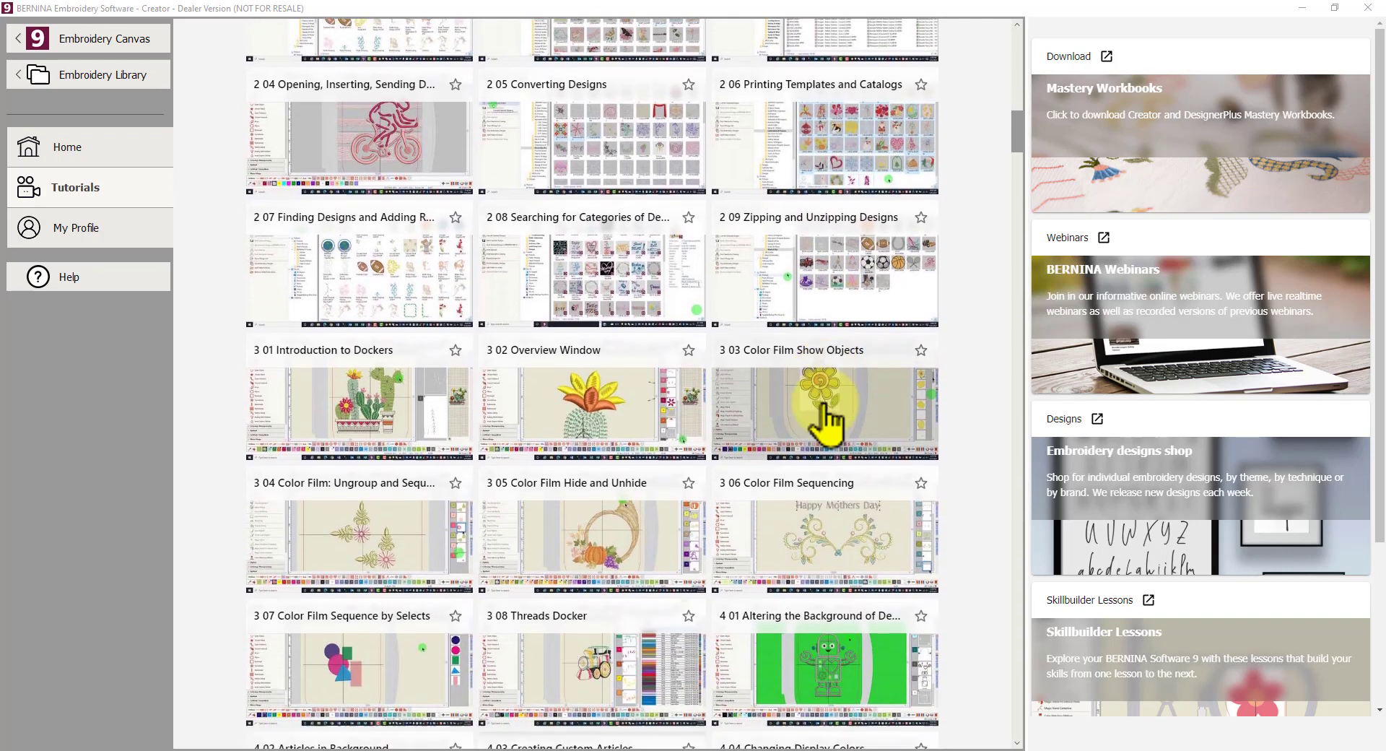
pyautogui.scroll(-3)
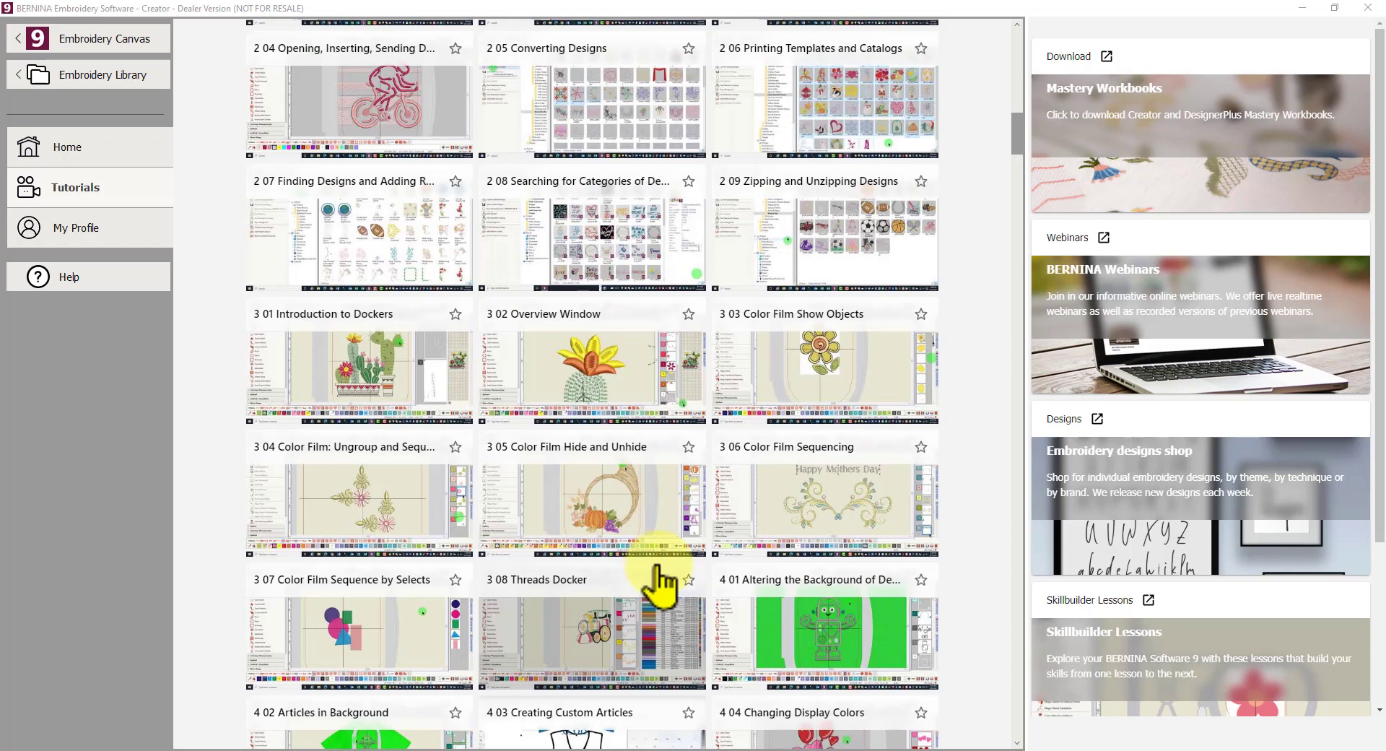
# Scroll back up to the top of the Tutorials page with the Search all tutorials box.
pyautogui.scroll(3)
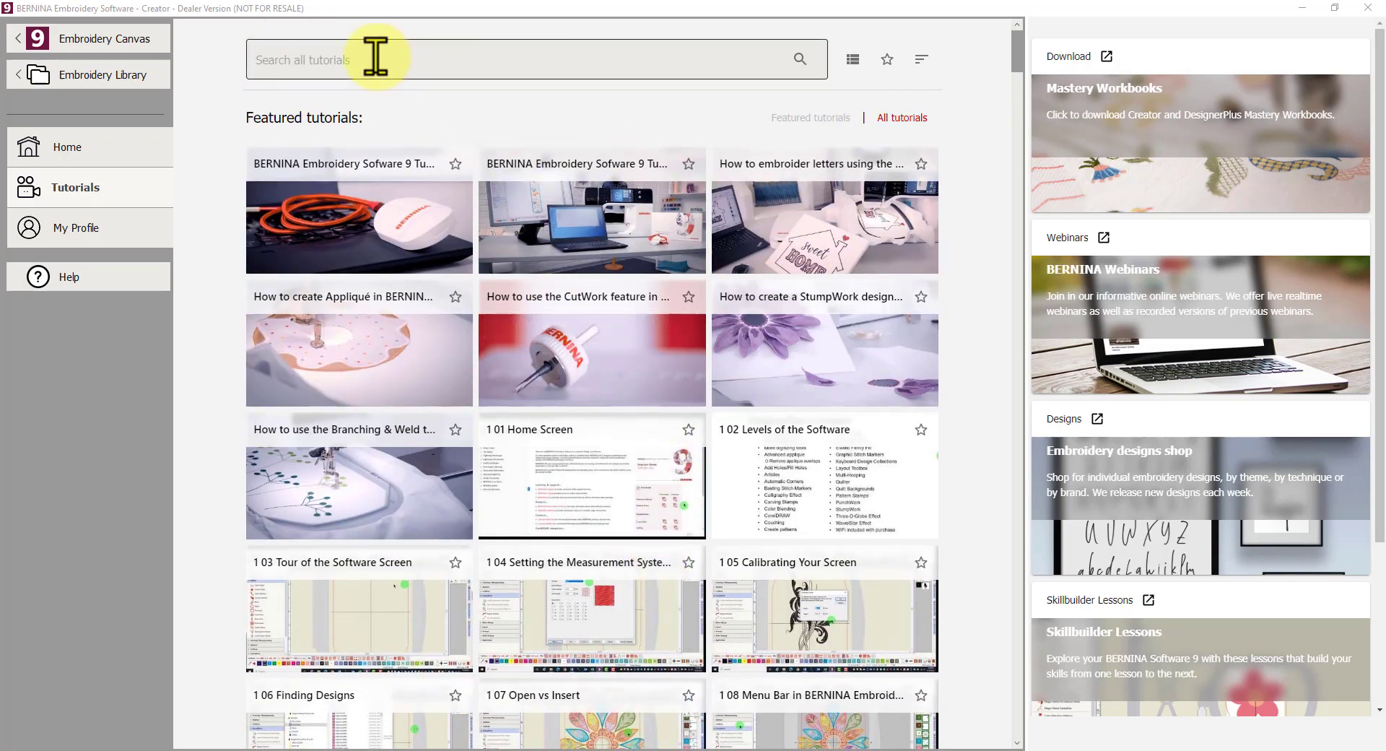
pyautogui.moveTo(483, 63)
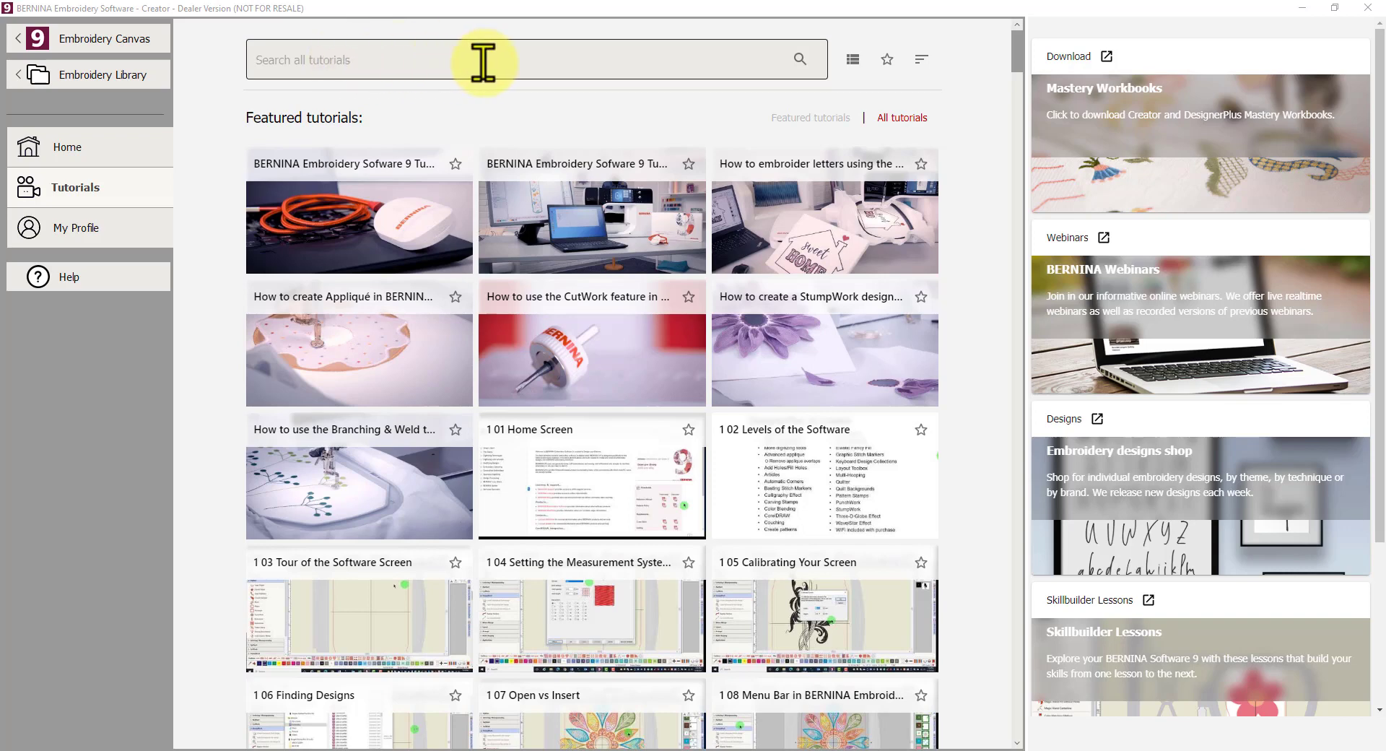
pyautogui.moveTo(465, 62)
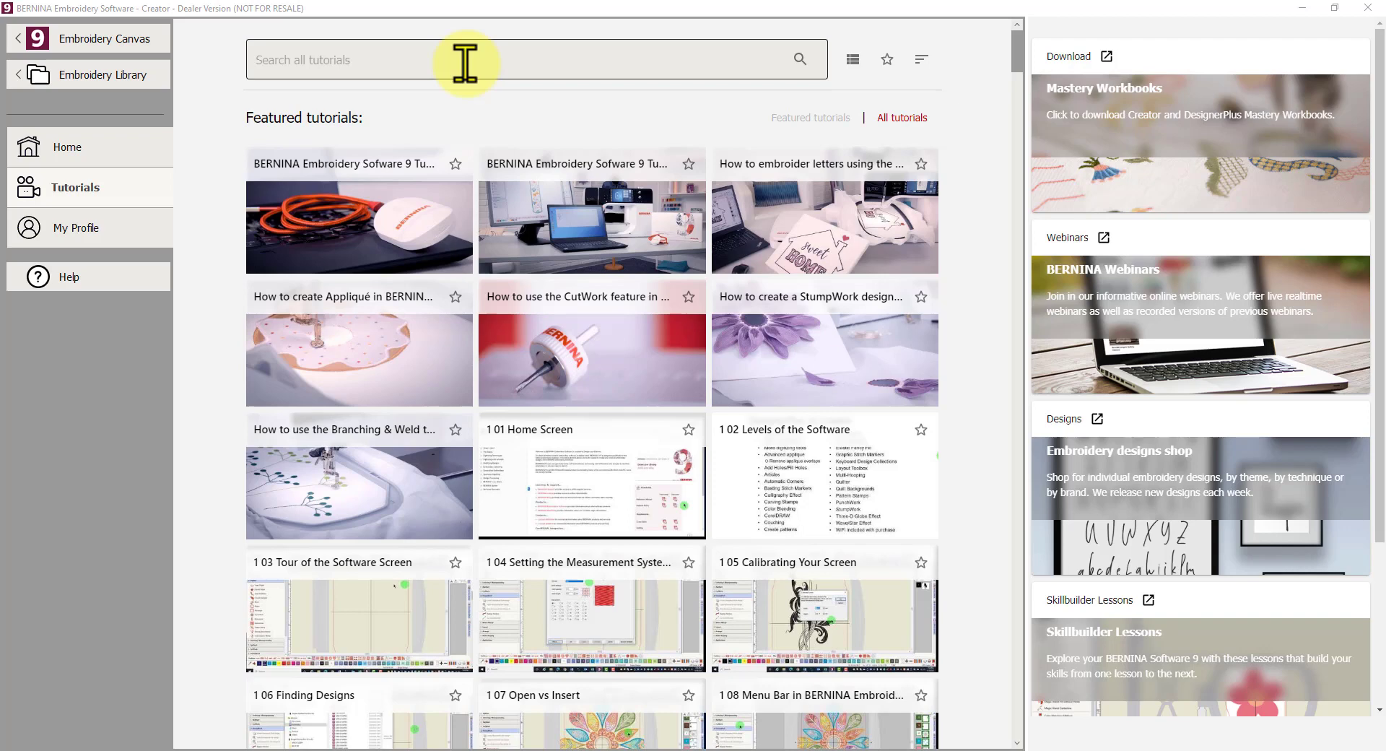
pyautogui.moveTo(439, 60)
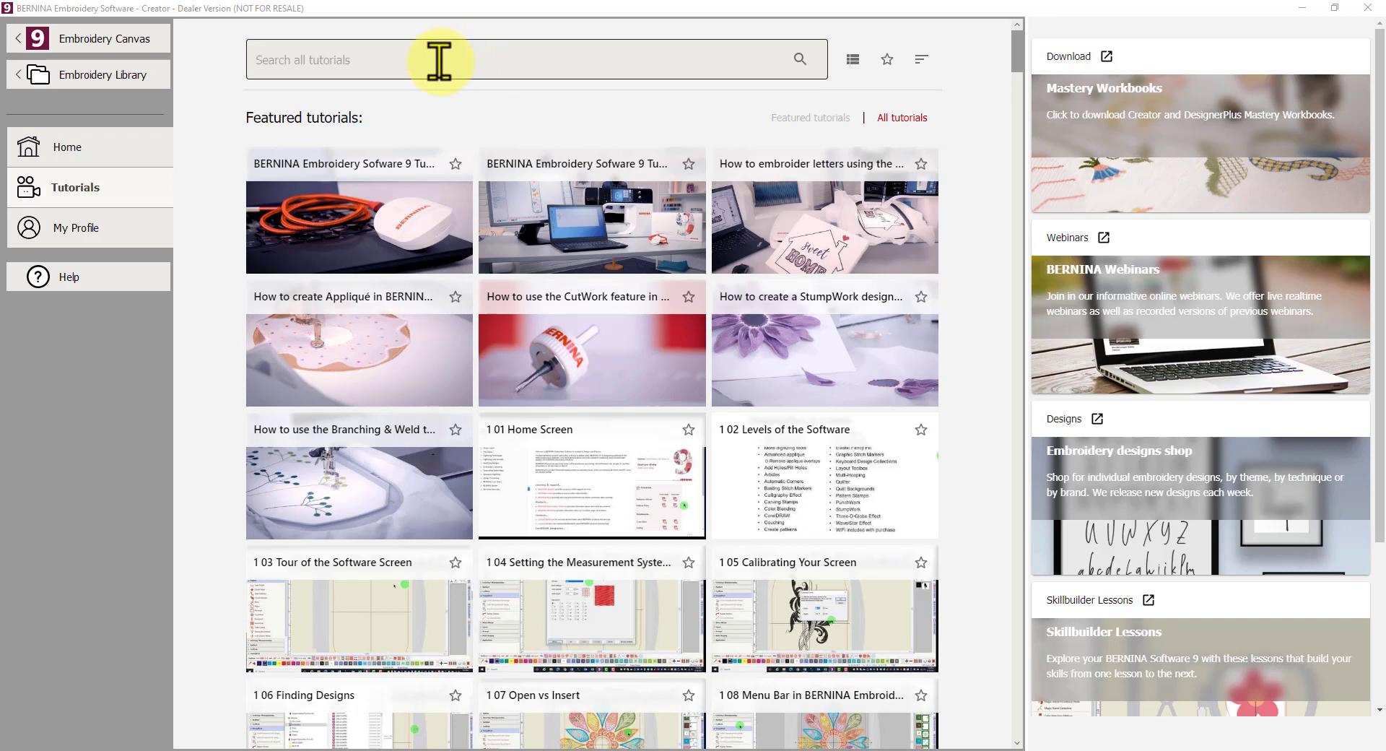
pyautogui.moveTo(841, 79)
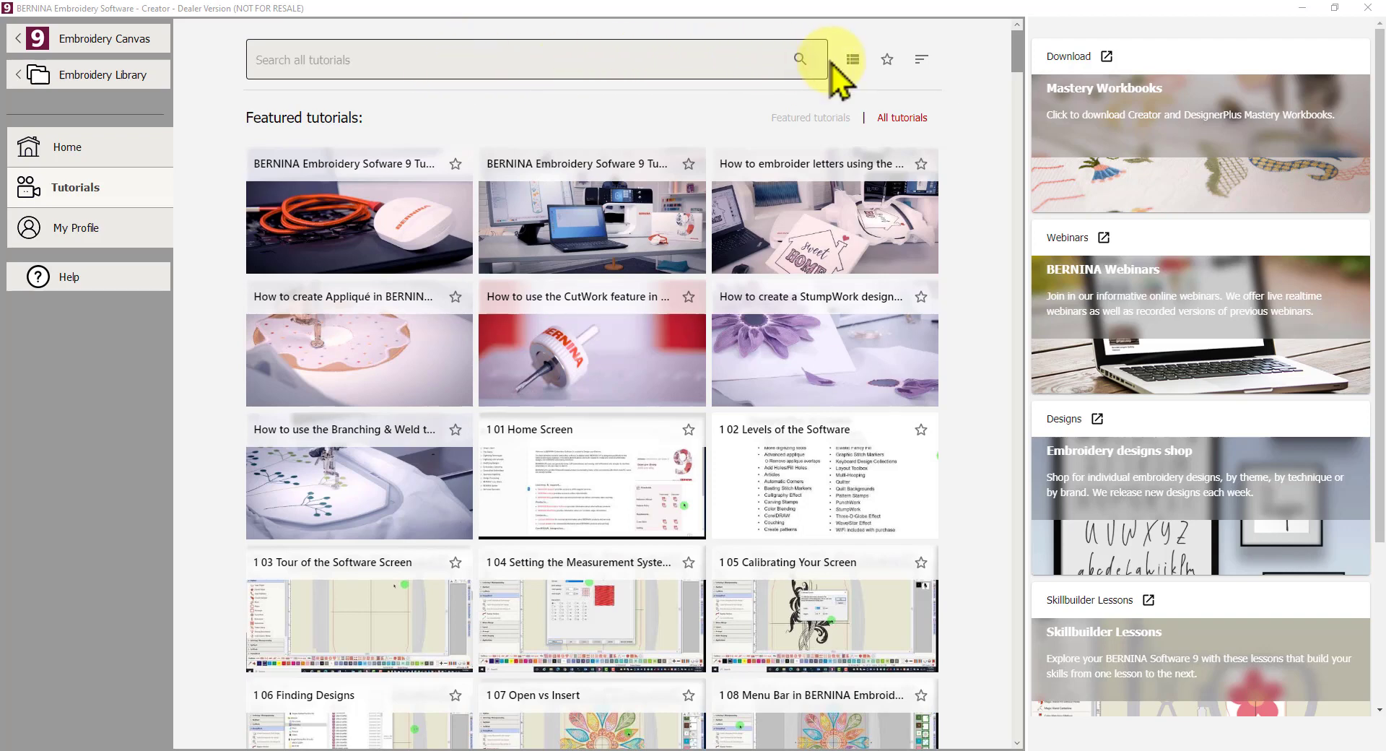
pyautogui.moveTo(637, 181)
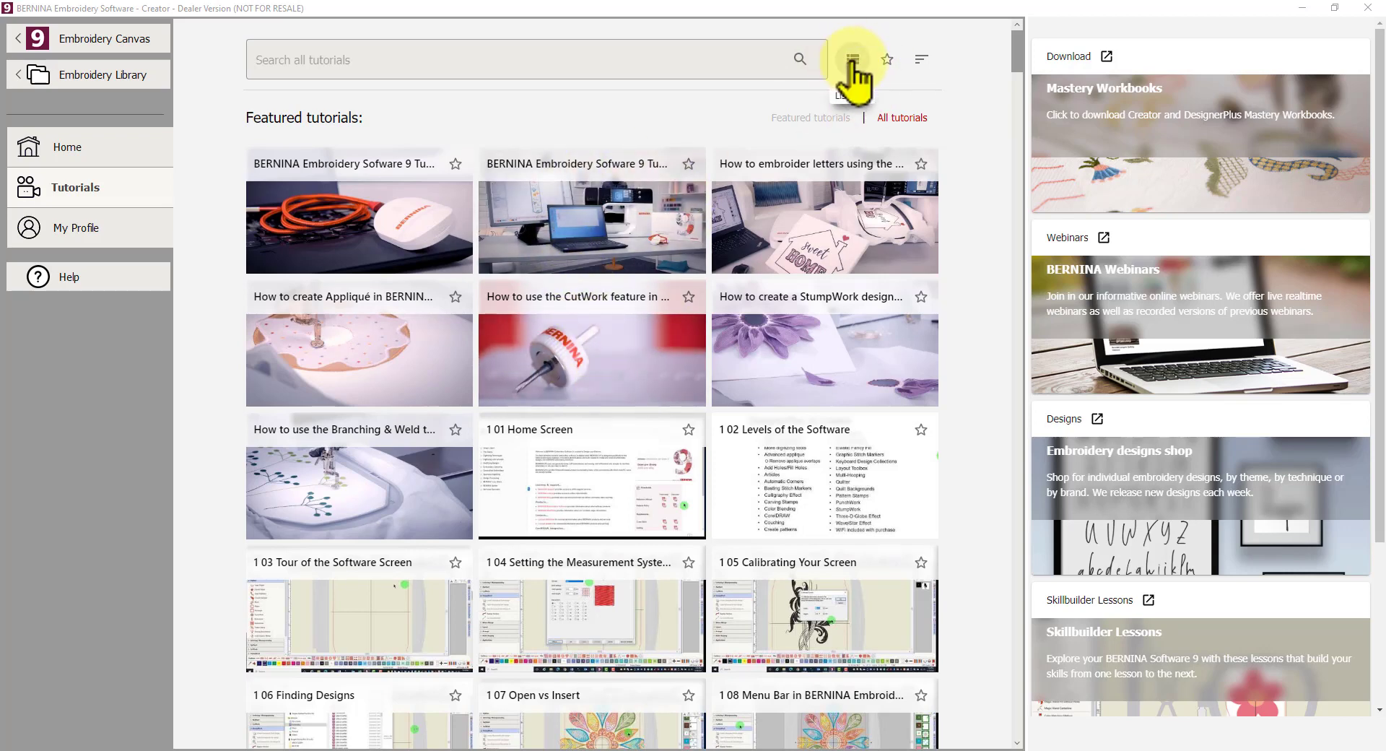
# Switch the featured tutorials from grid to list view with full titles and descriptions.
pyautogui.click(852, 59)
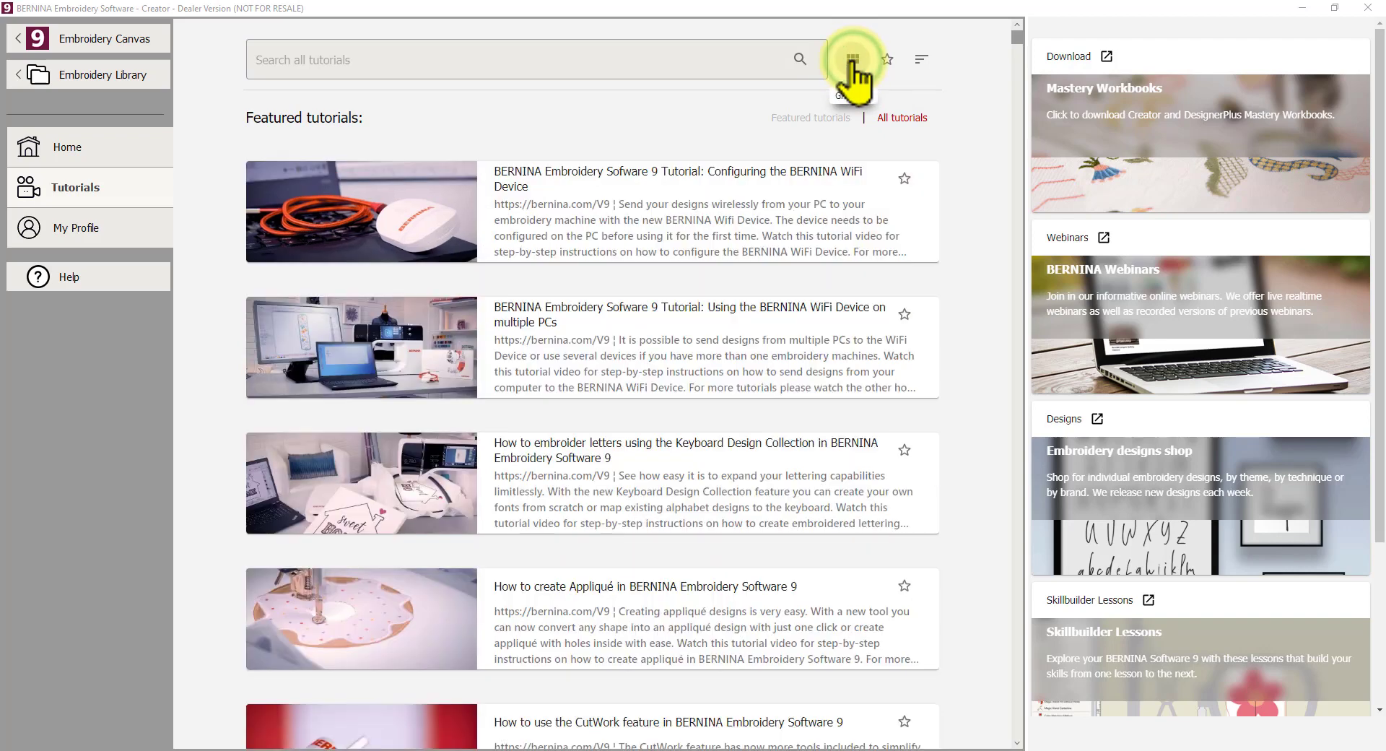
pyautogui.moveTo(615, 206)
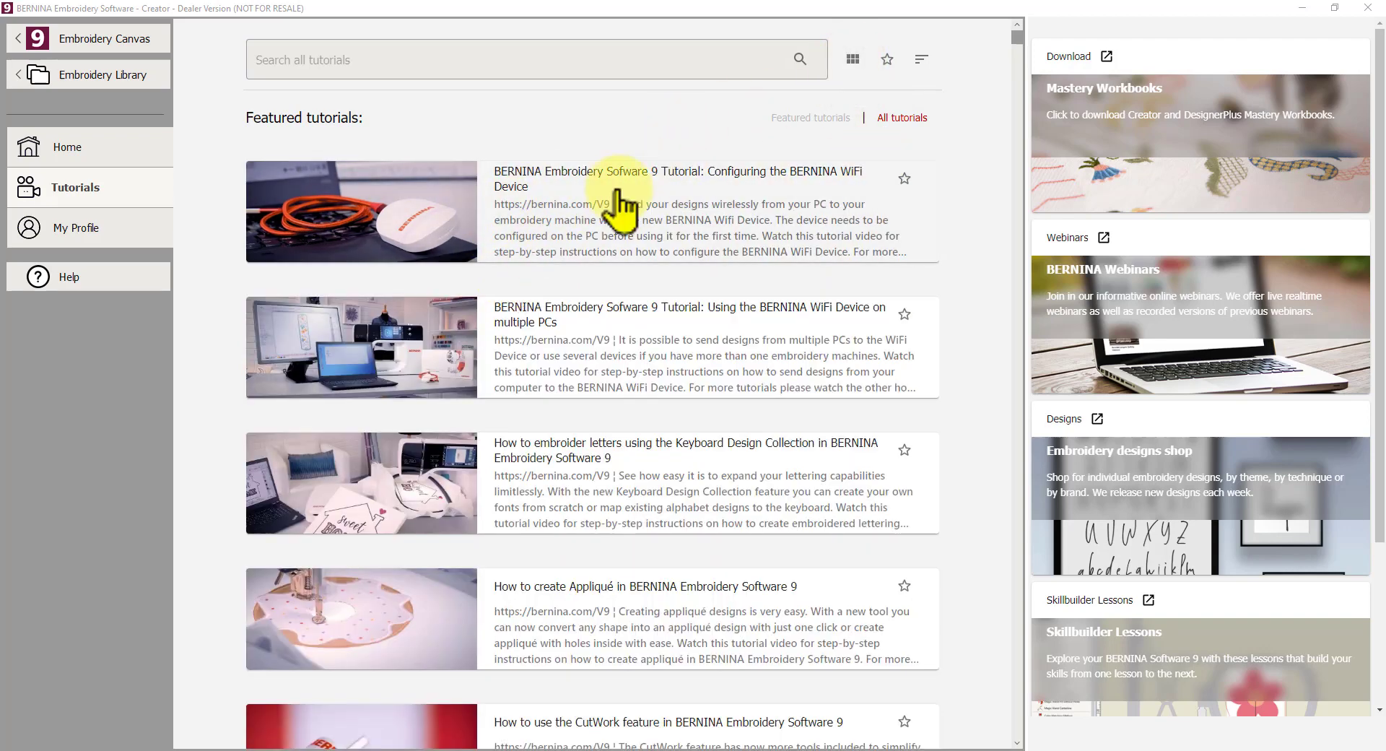
pyautogui.moveTo(356, 358)
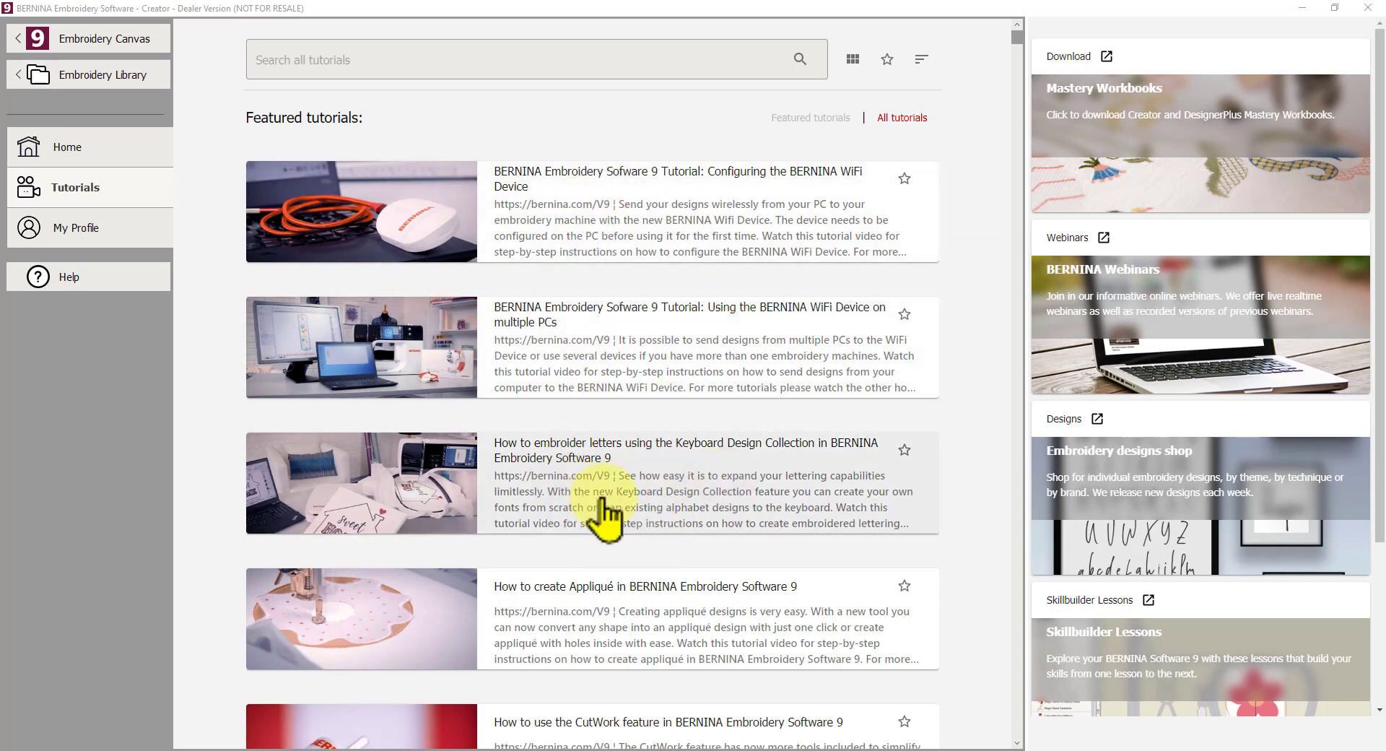
pyautogui.moveTo(832, 553)
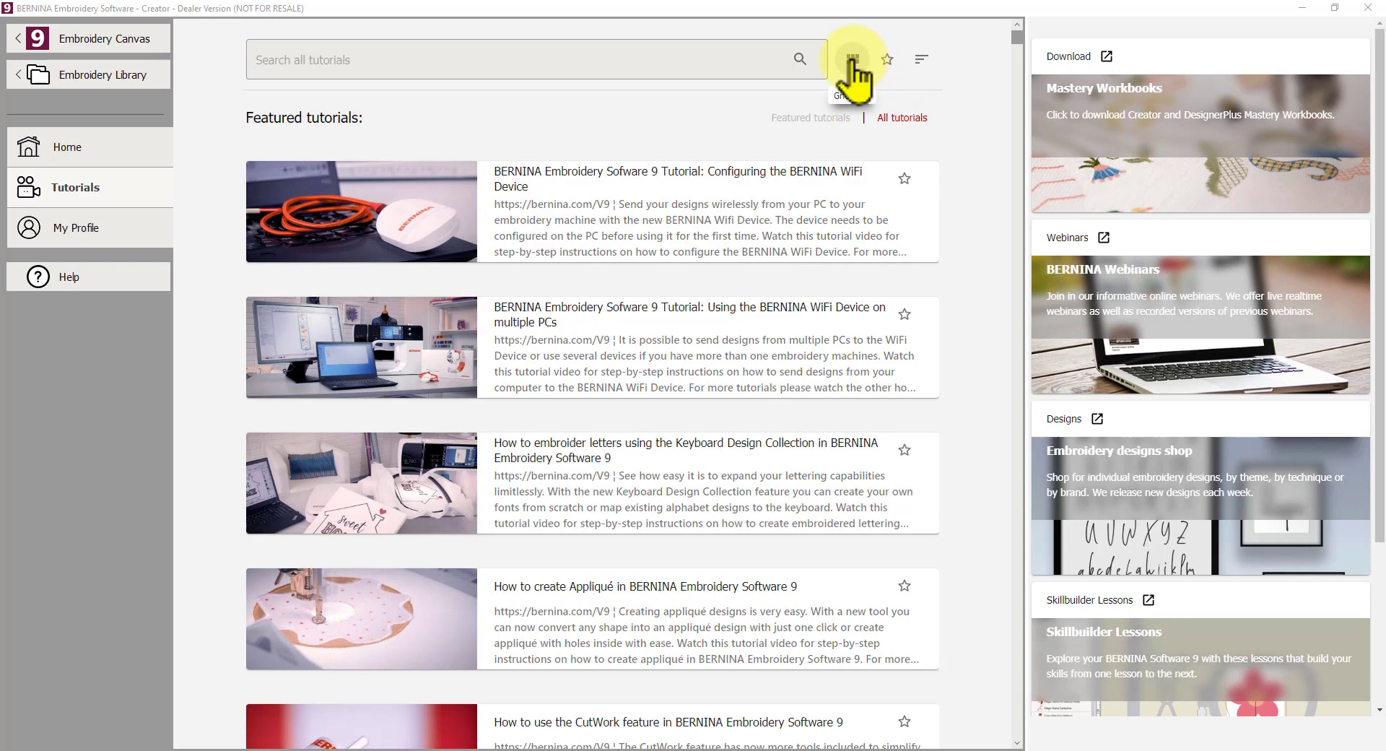
pyautogui.click(852, 59)
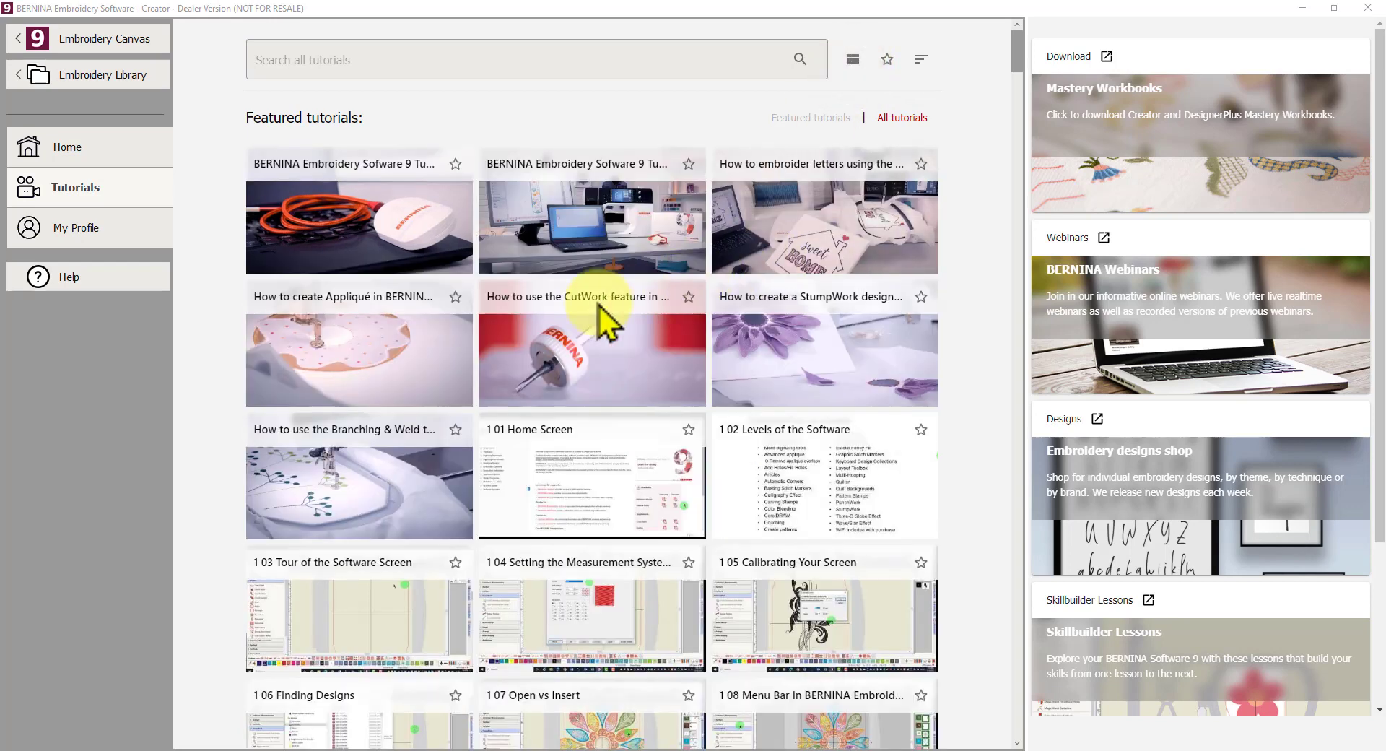
pyautogui.moveTo(780, 338)
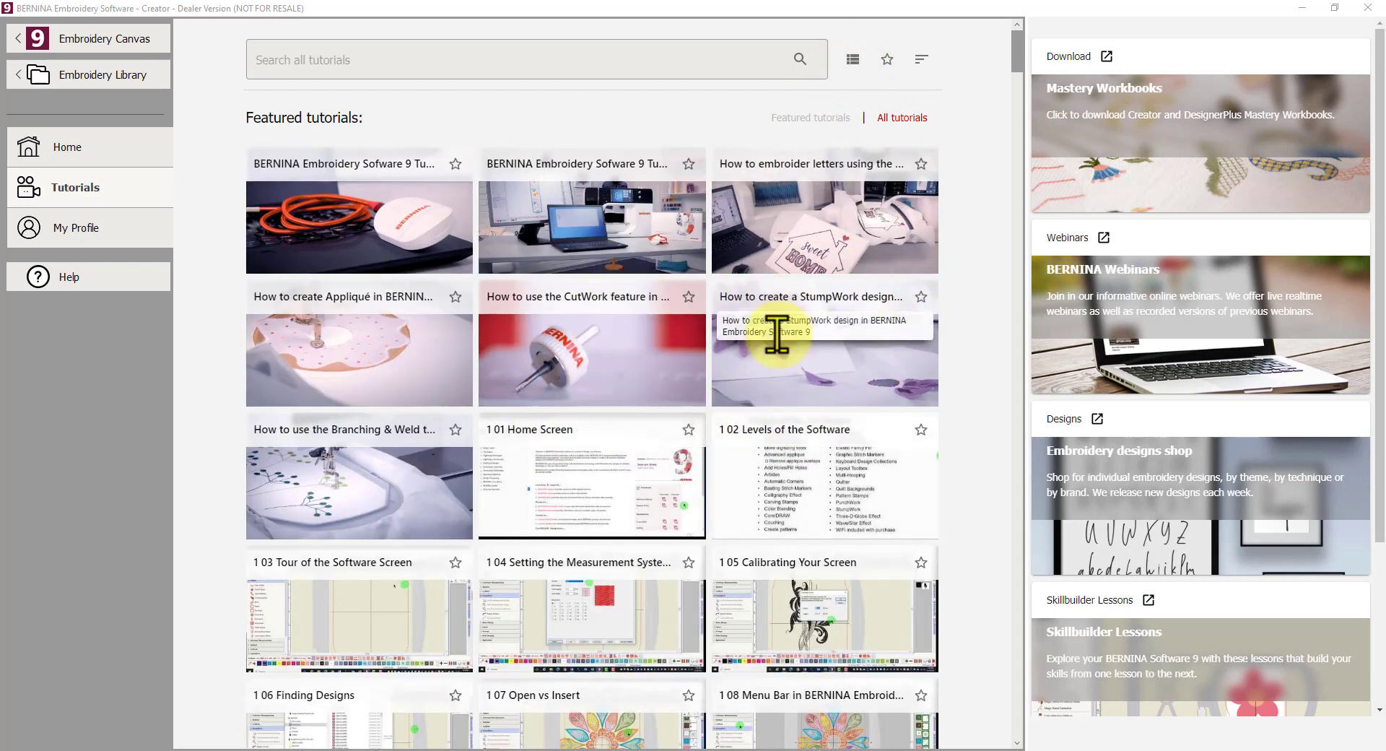
pyautogui.moveTo(887, 60)
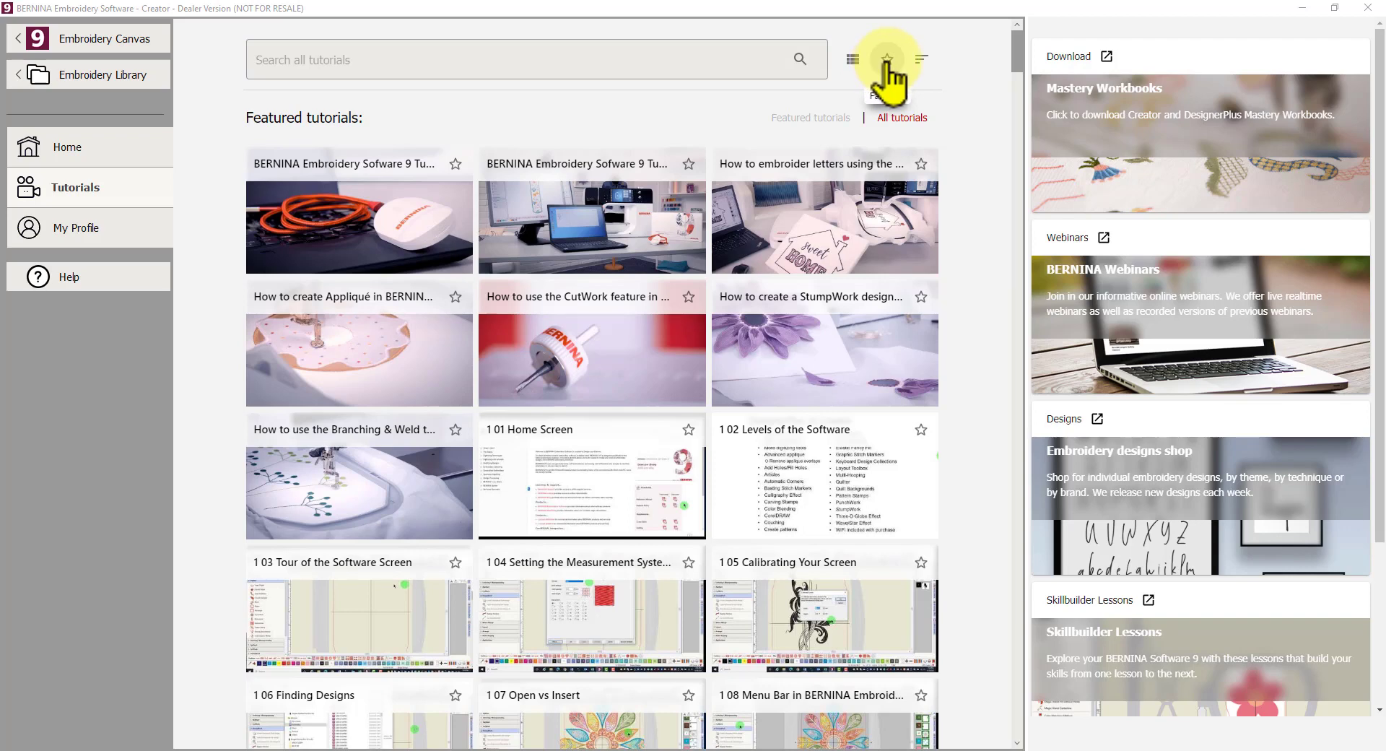
pyautogui.moveTo(922, 59)
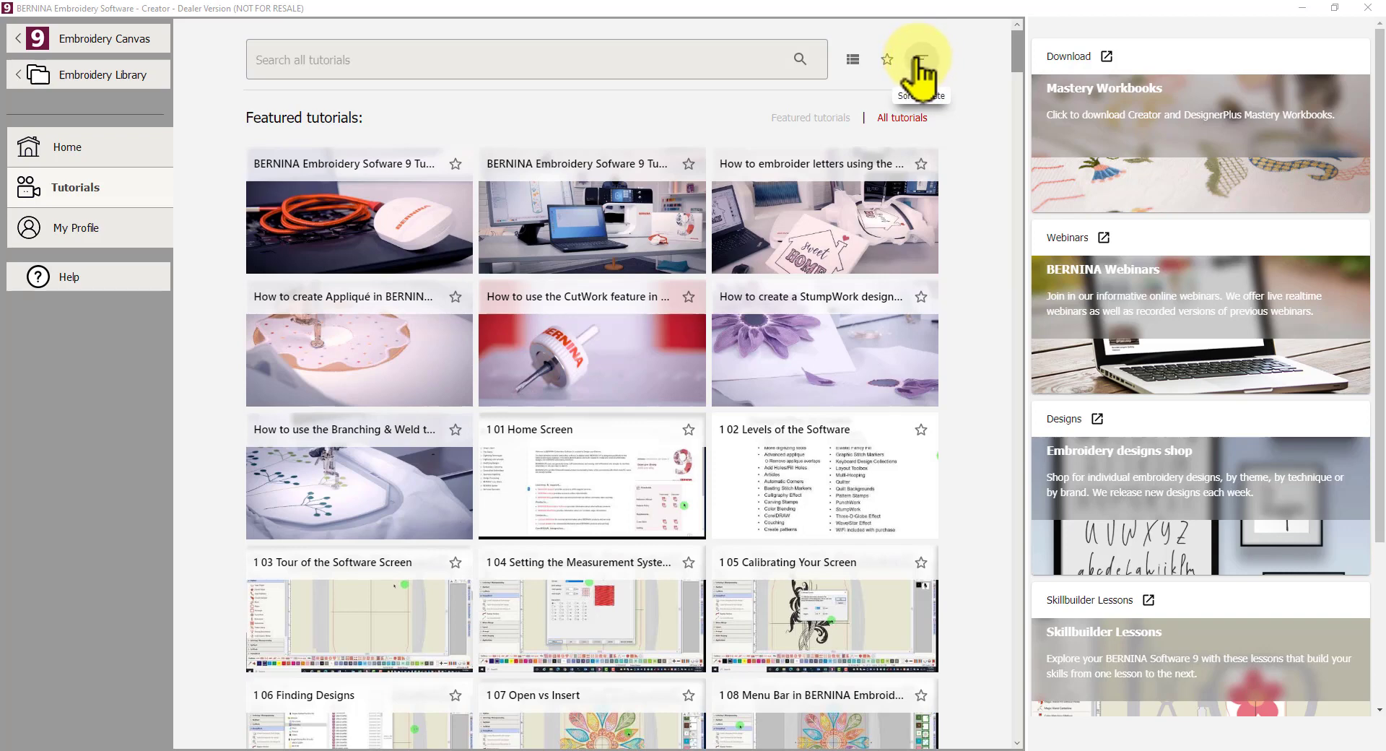
pyautogui.moveTo(358, 65)
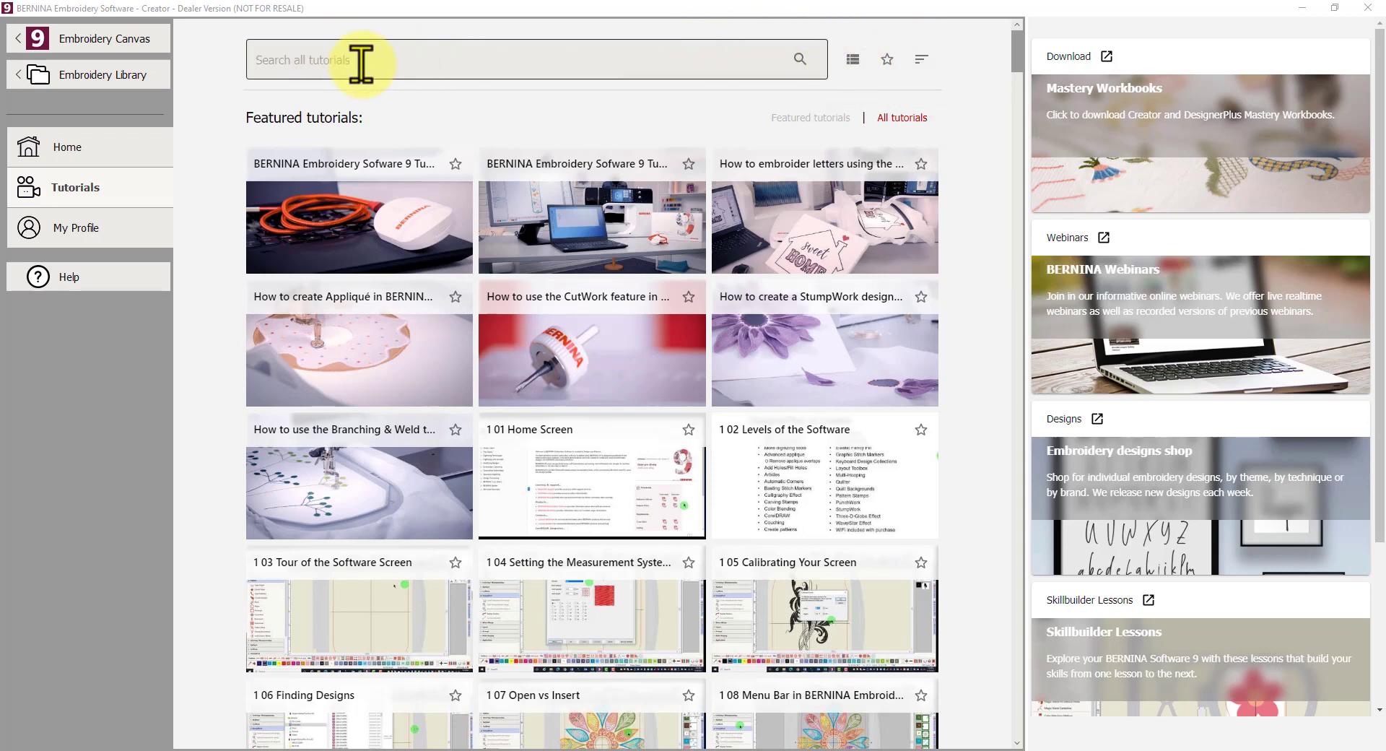
pyautogui.moveTo(436, 59)
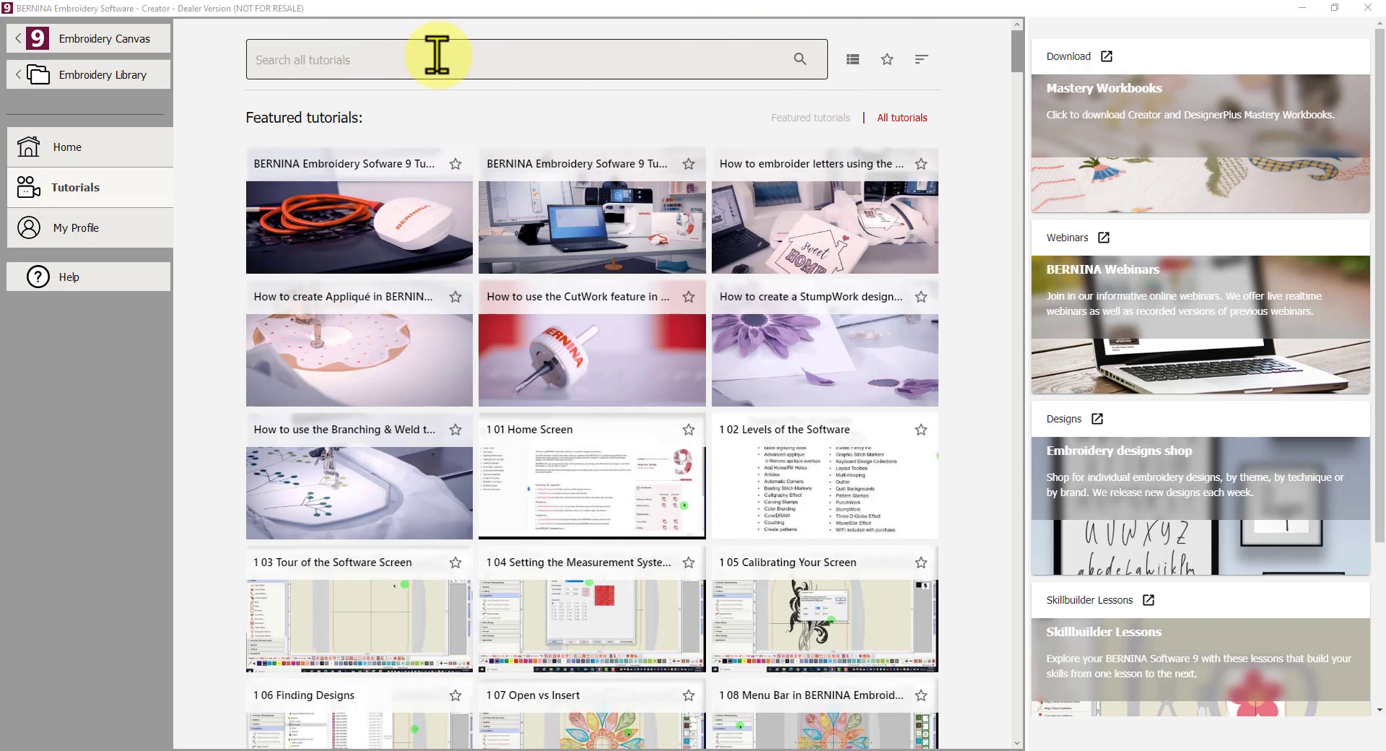
pyautogui.moveTo(456, 59)
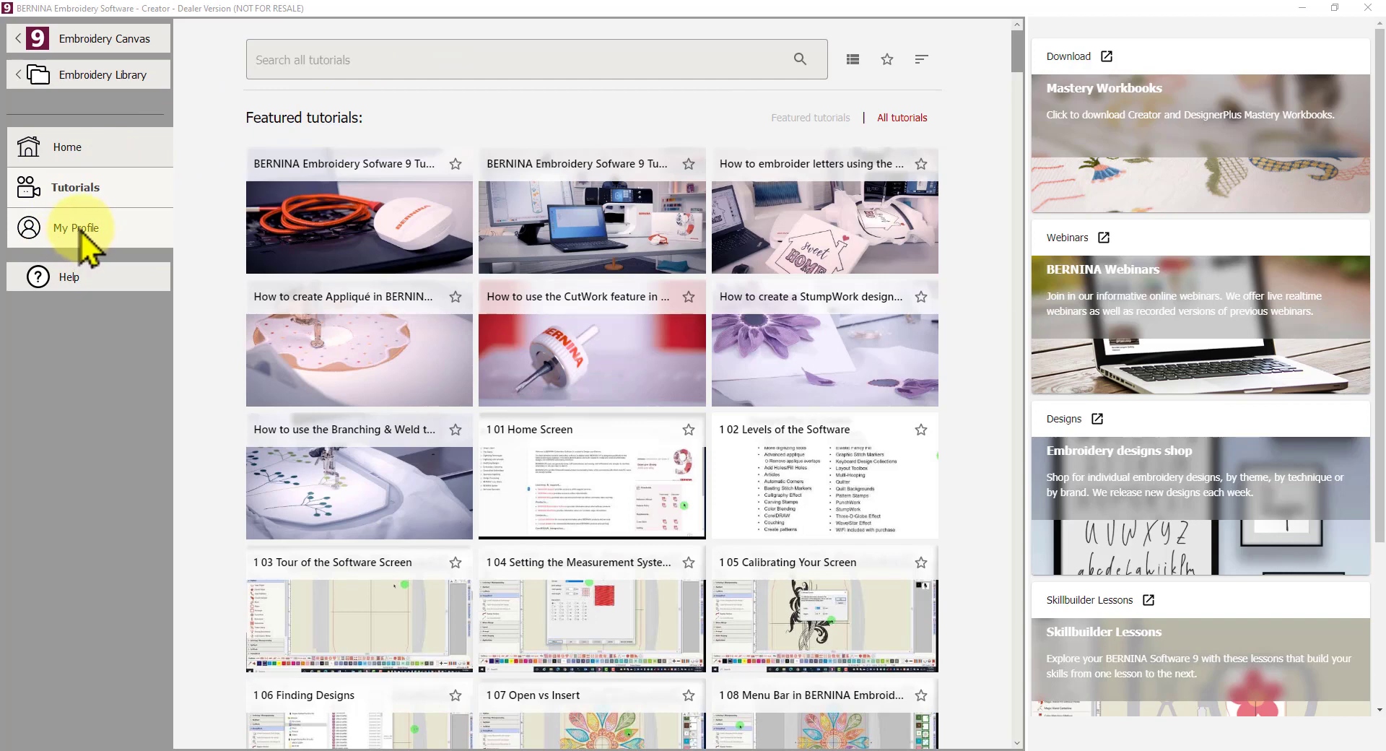
# Show the My Profile page with the saved salutation, name, country, state and usage fields.
pyautogui.click(78, 228)
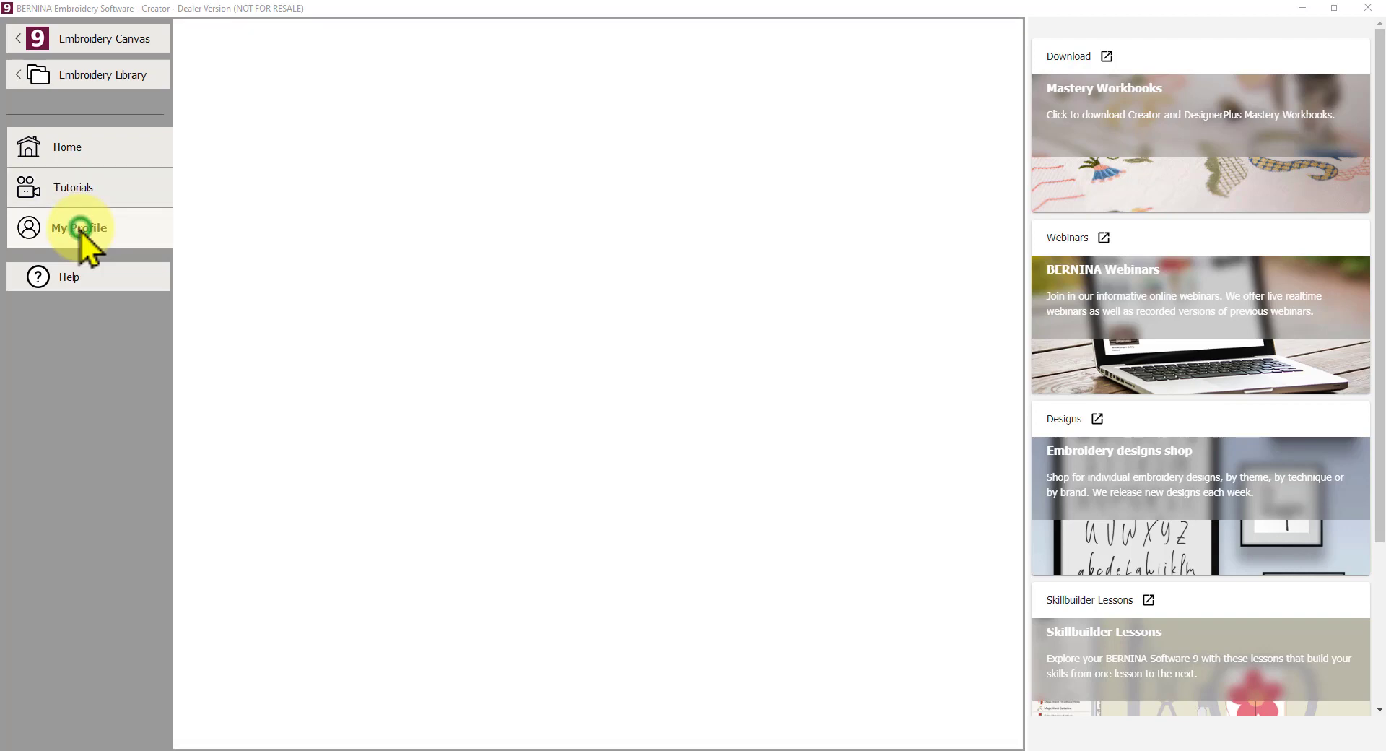
pyautogui.click(78, 229)
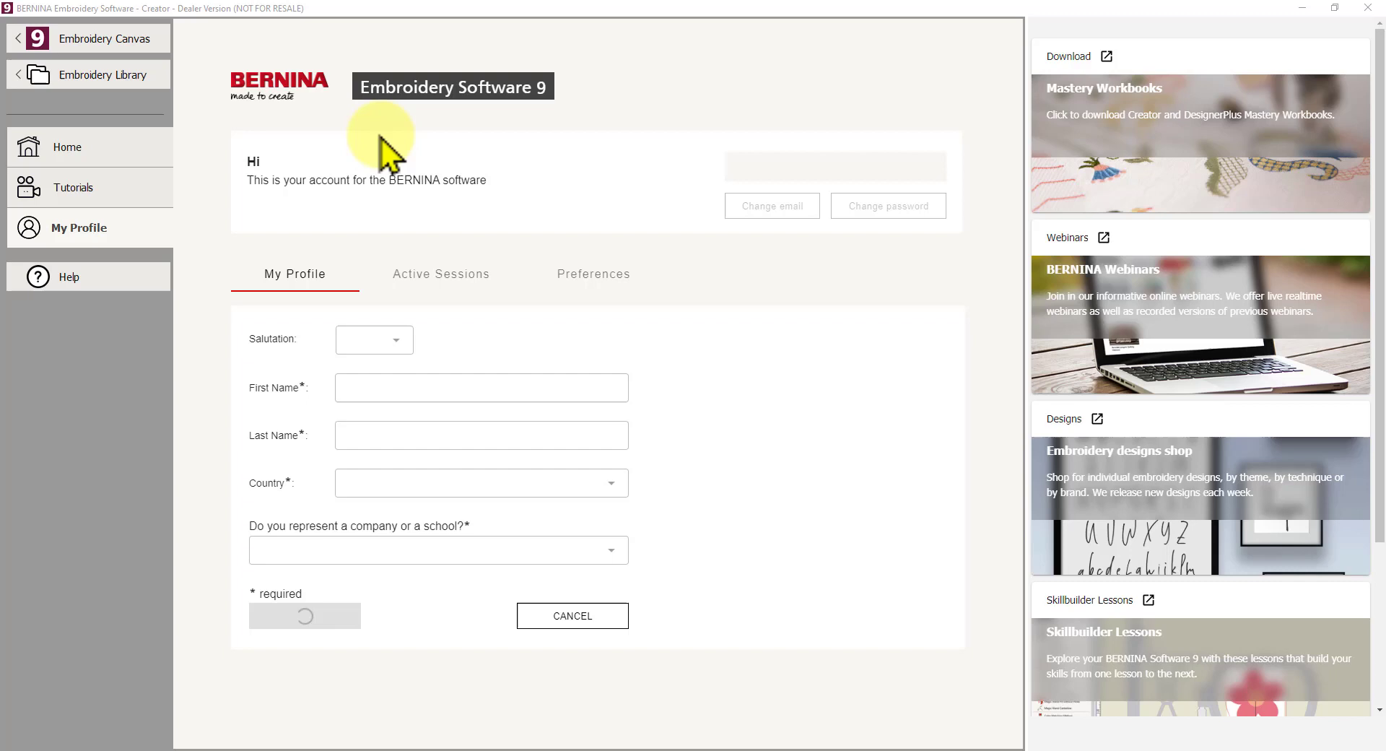
pyautogui.moveTo(368, 351)
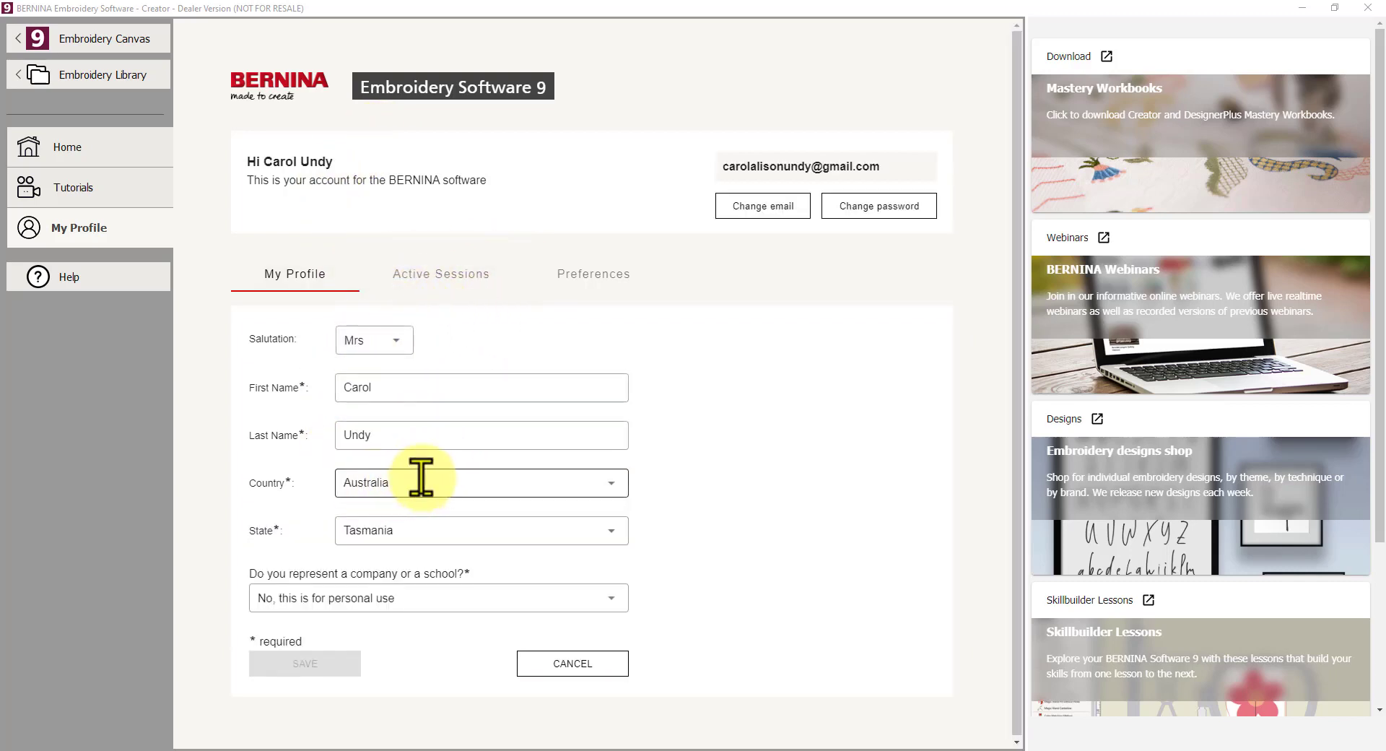
pyautogui.moveTo(446, 488)
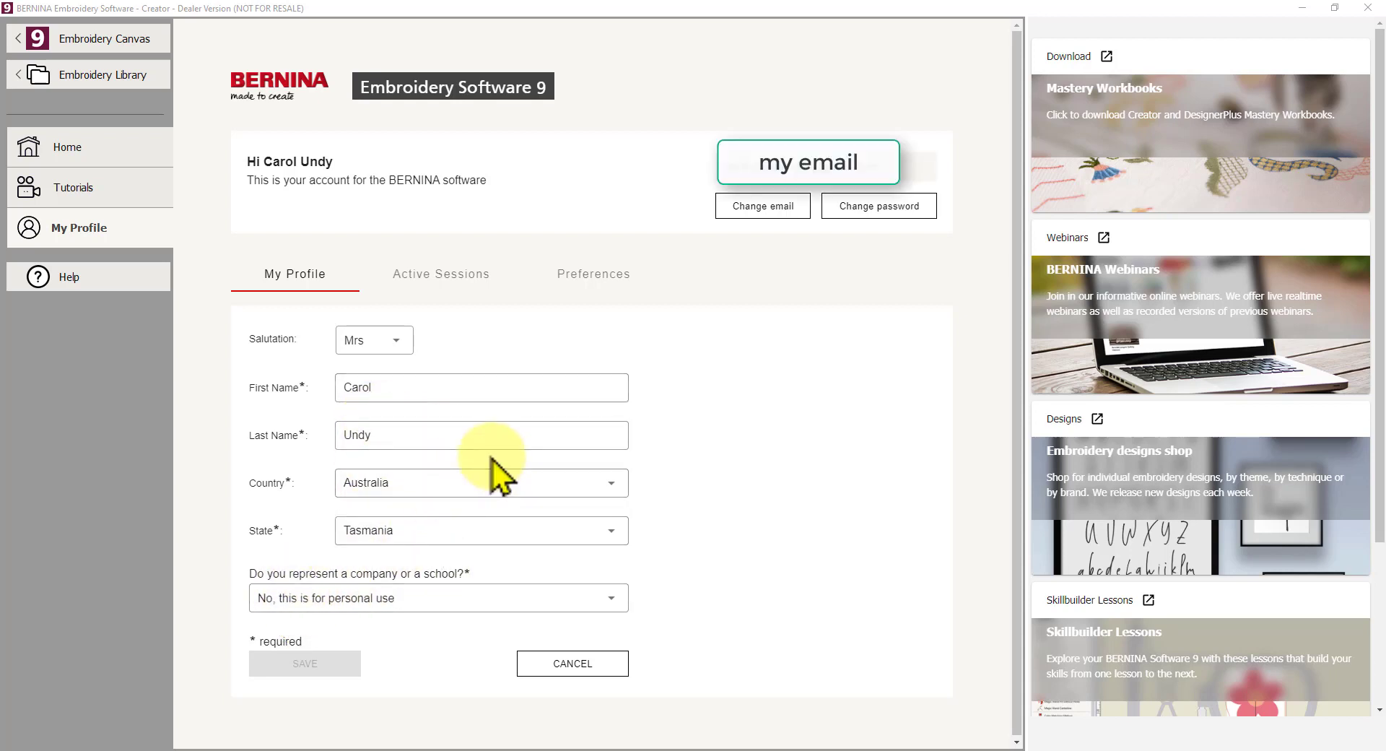
pyautogui.moveTo(844, 333)
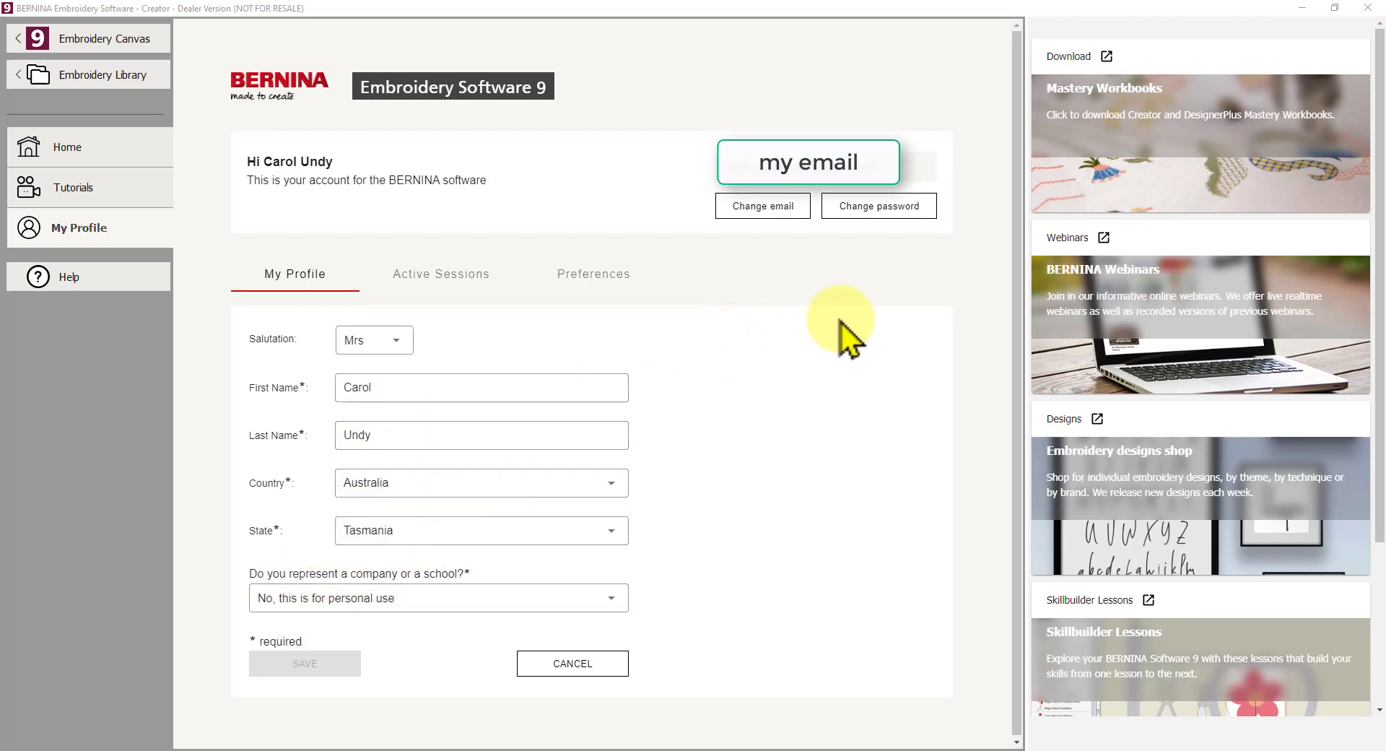
pyautogui.moveTo(771, 296)
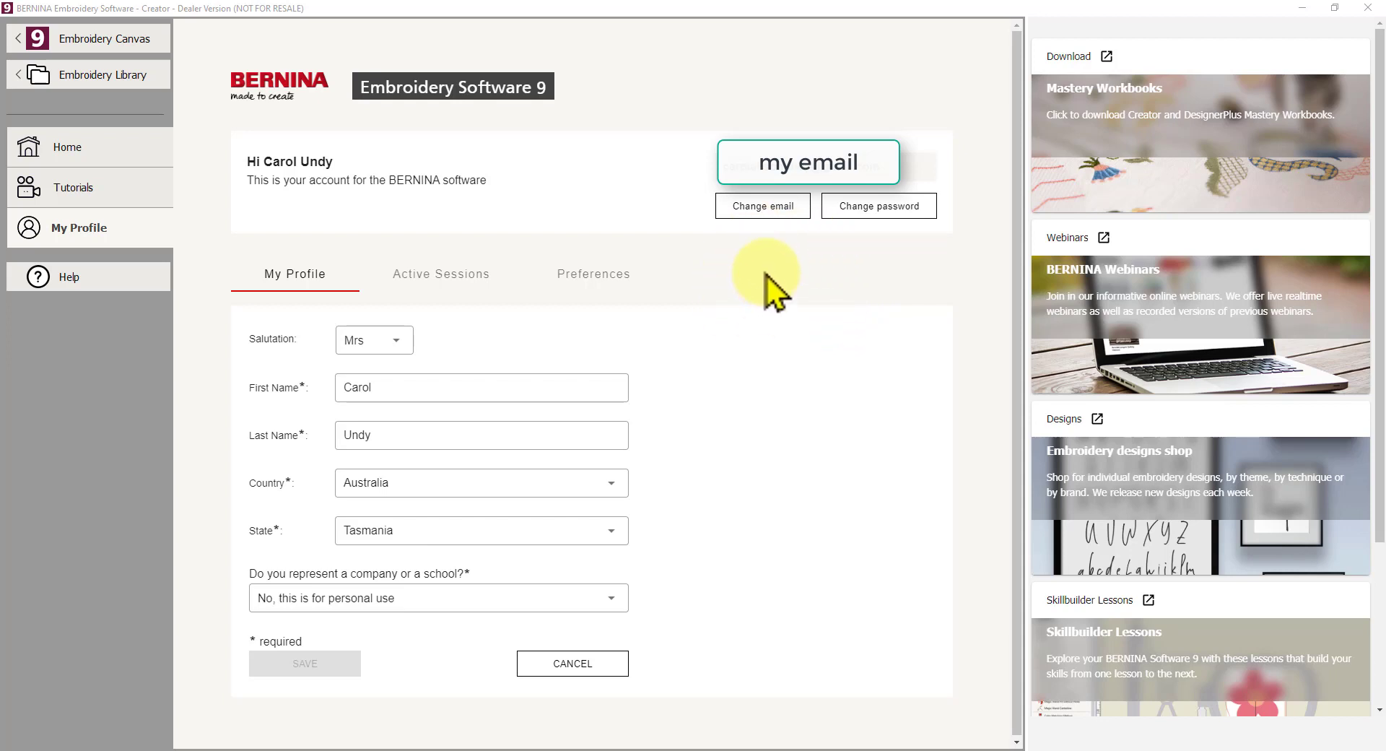
pyautogui.moveTo(693, 252)
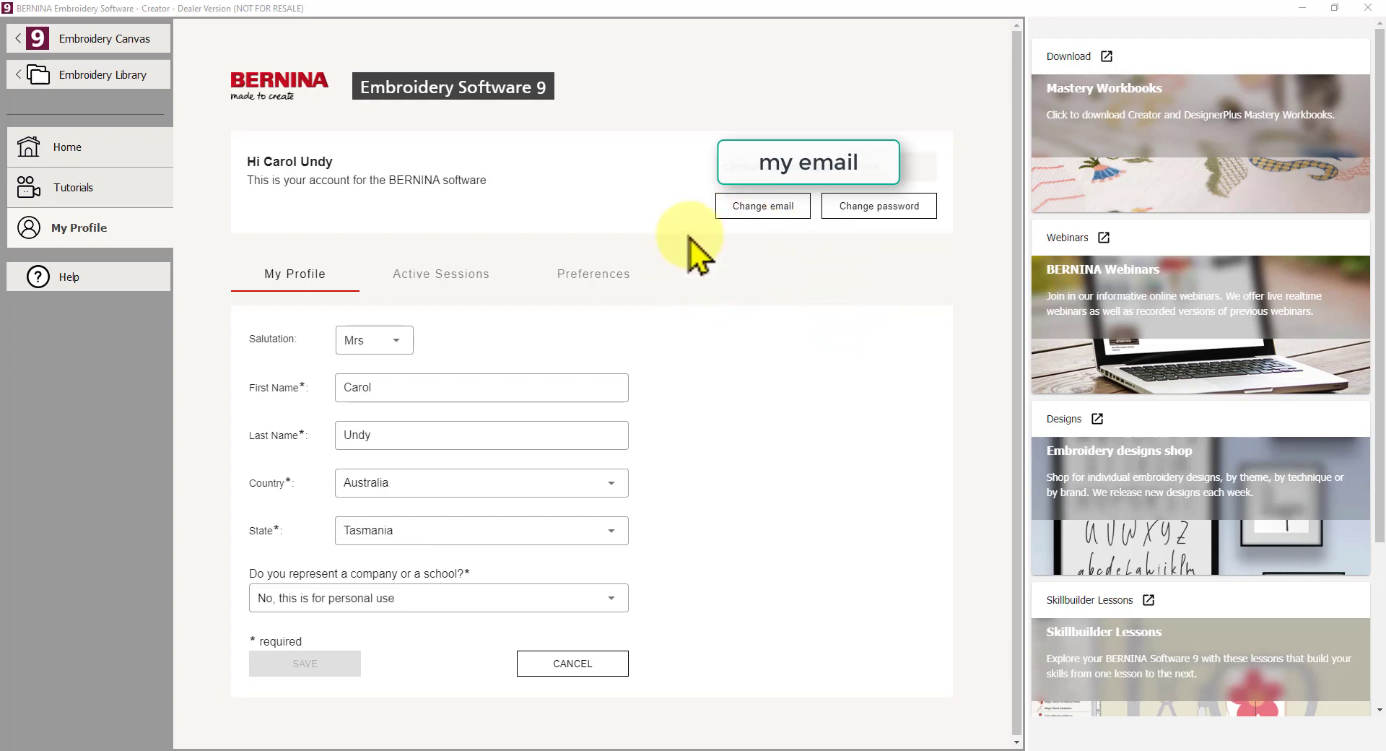
pyautogui.moveTo(751, 382)
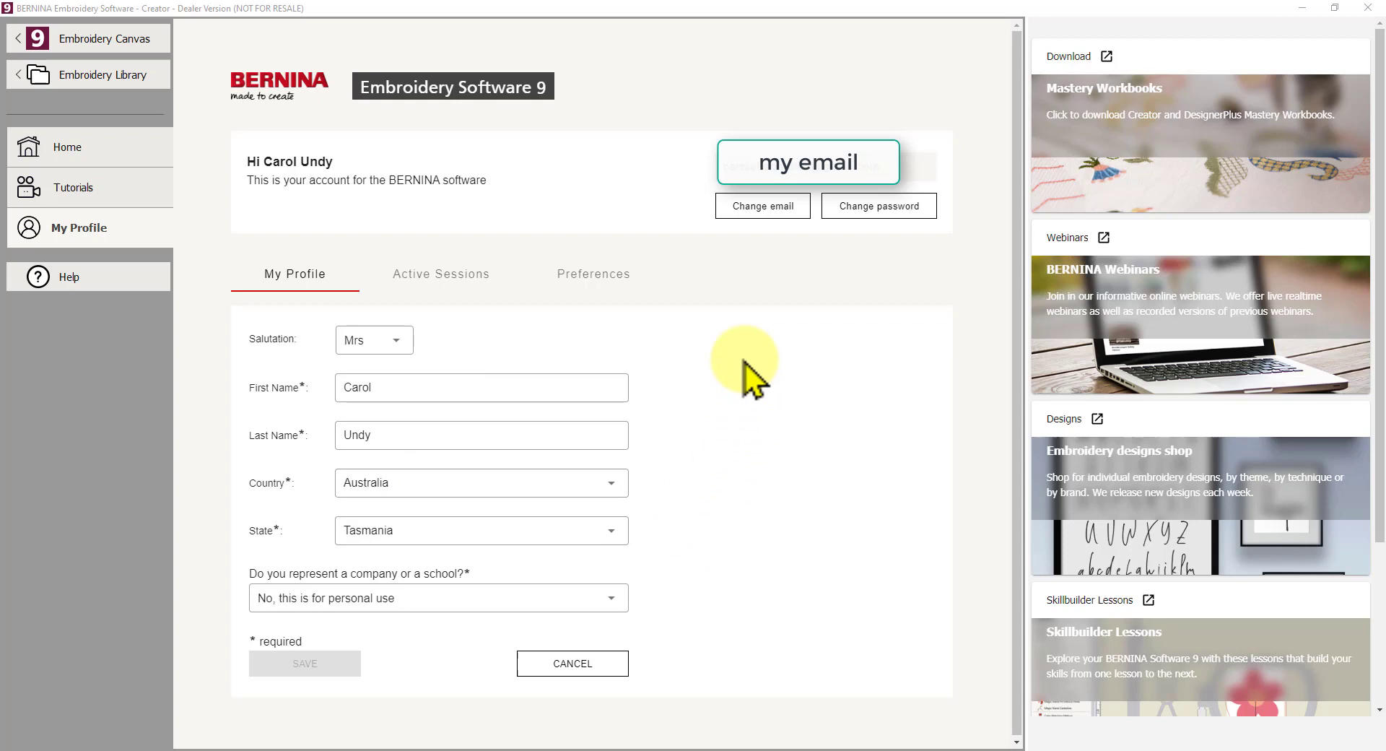
pyautogui.moveTo(748, 356)
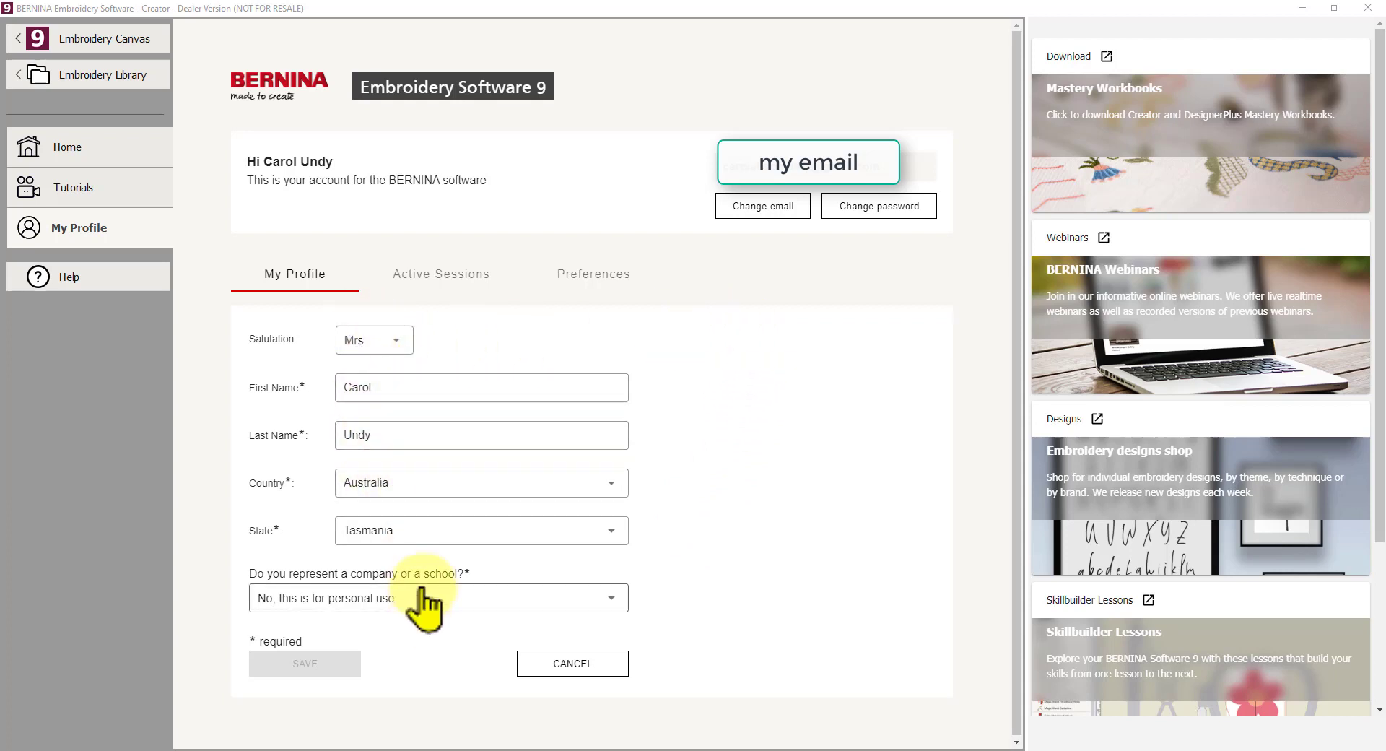
pyautogui.moveTo(795, 426)
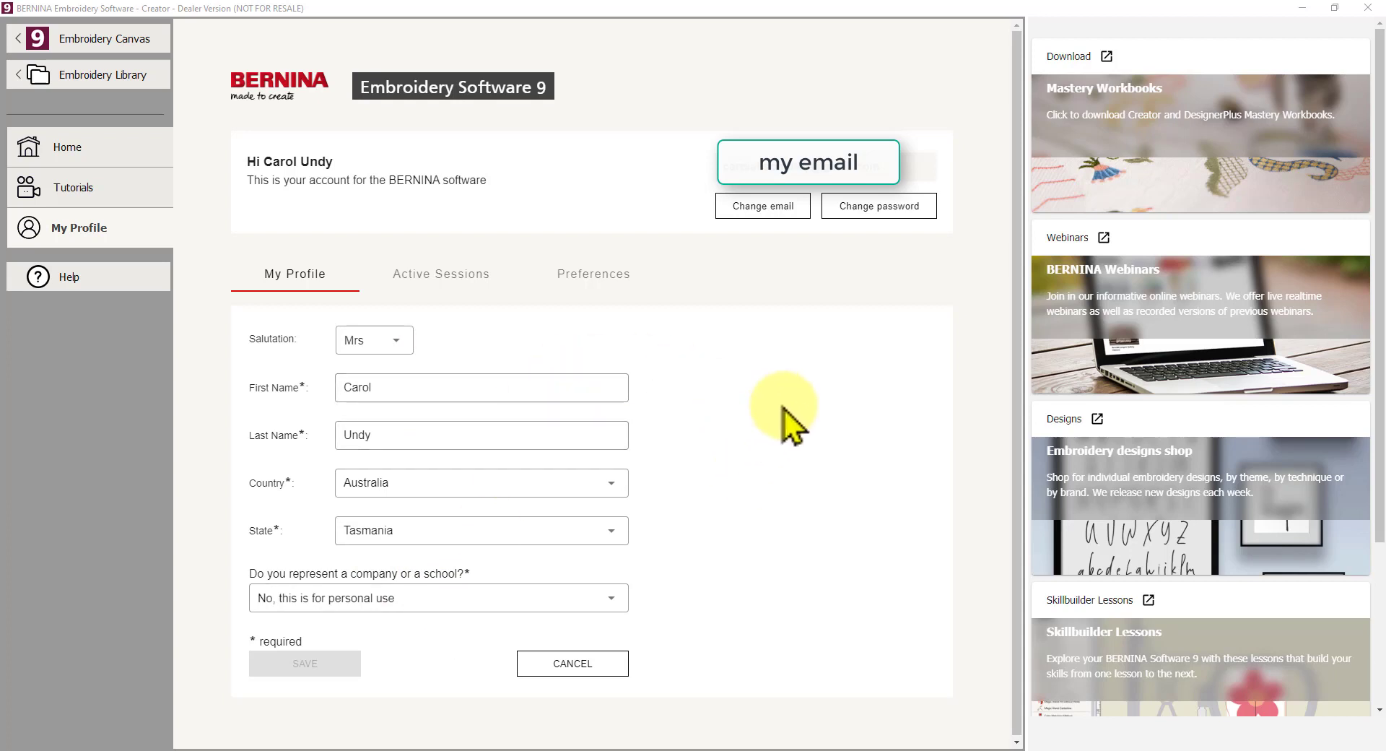
pyautogui.moveTo(822, 418)
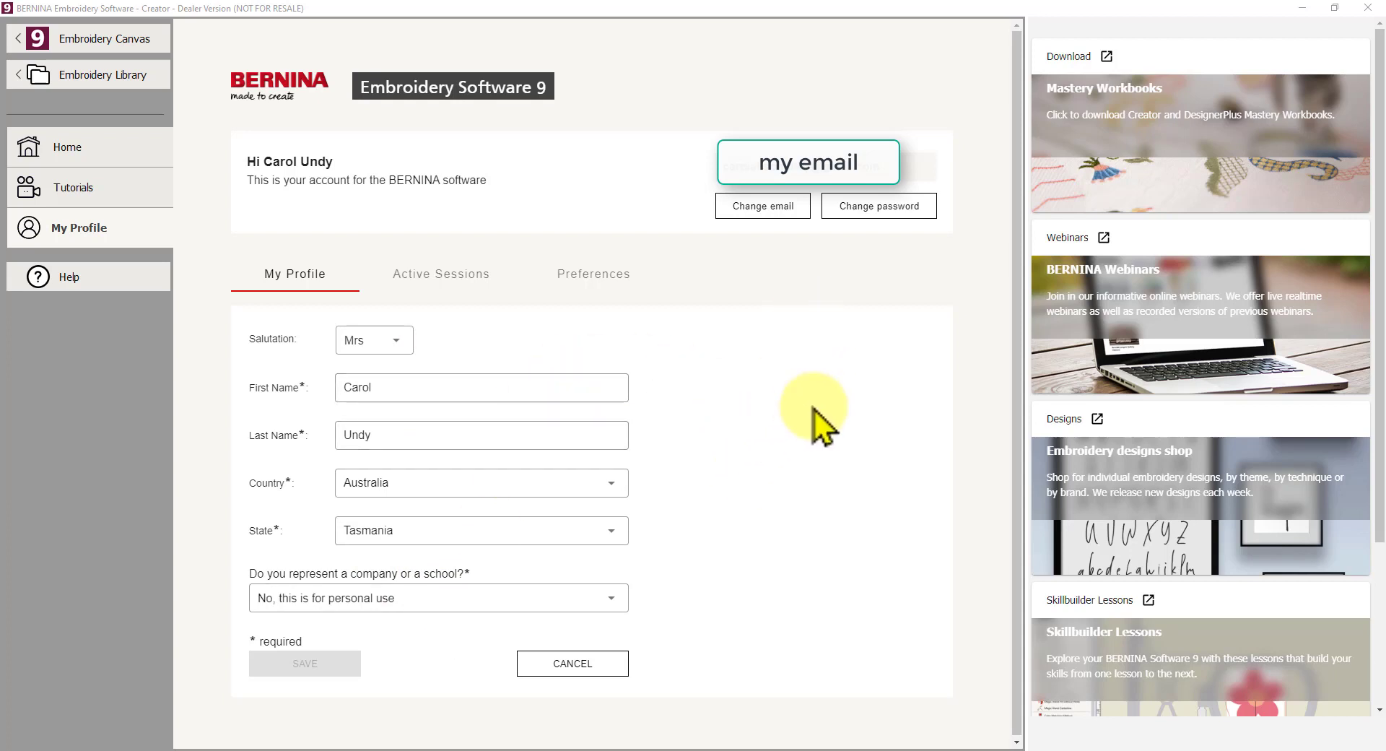
pyautogui.moveTo(830, 410)
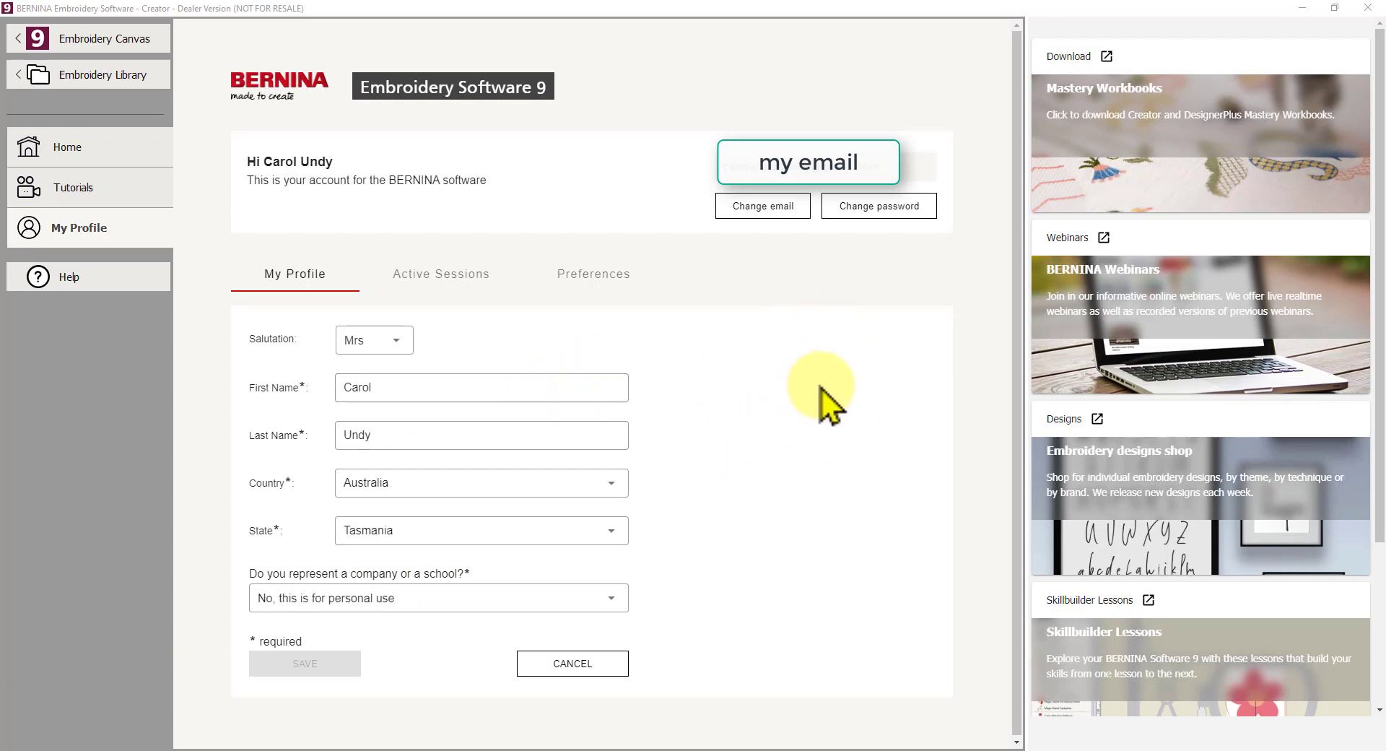
pyautogui.moveTo(794, 390)
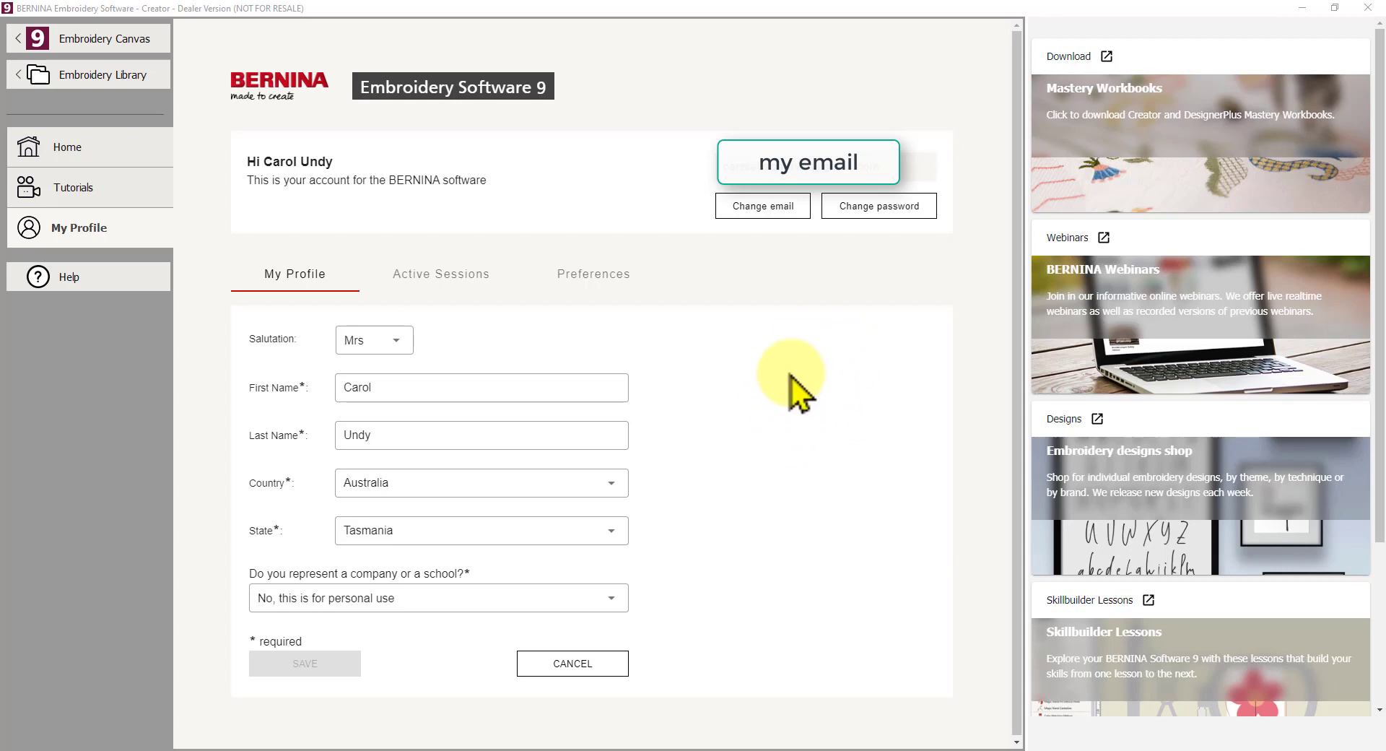
pyautogui.moveTo(812, 406)
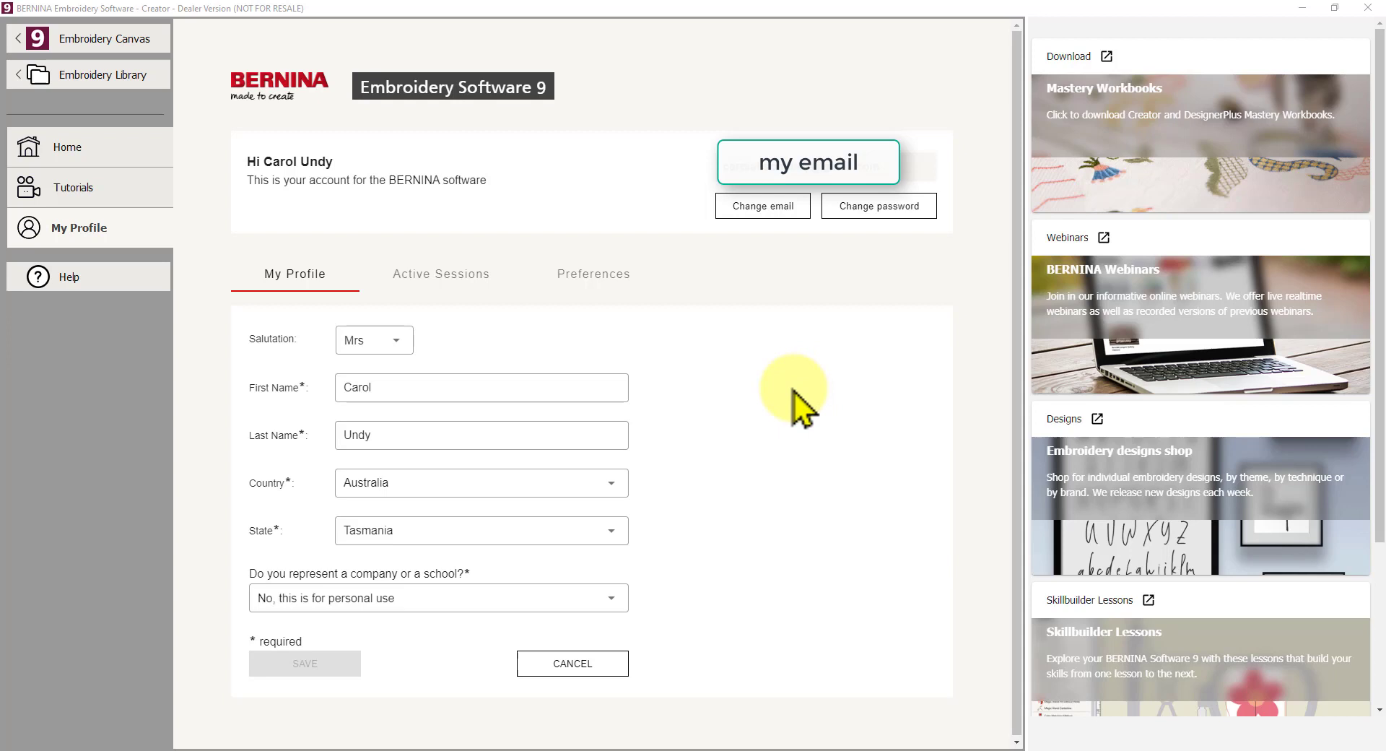
pyautogui.moveTo(791, 404)
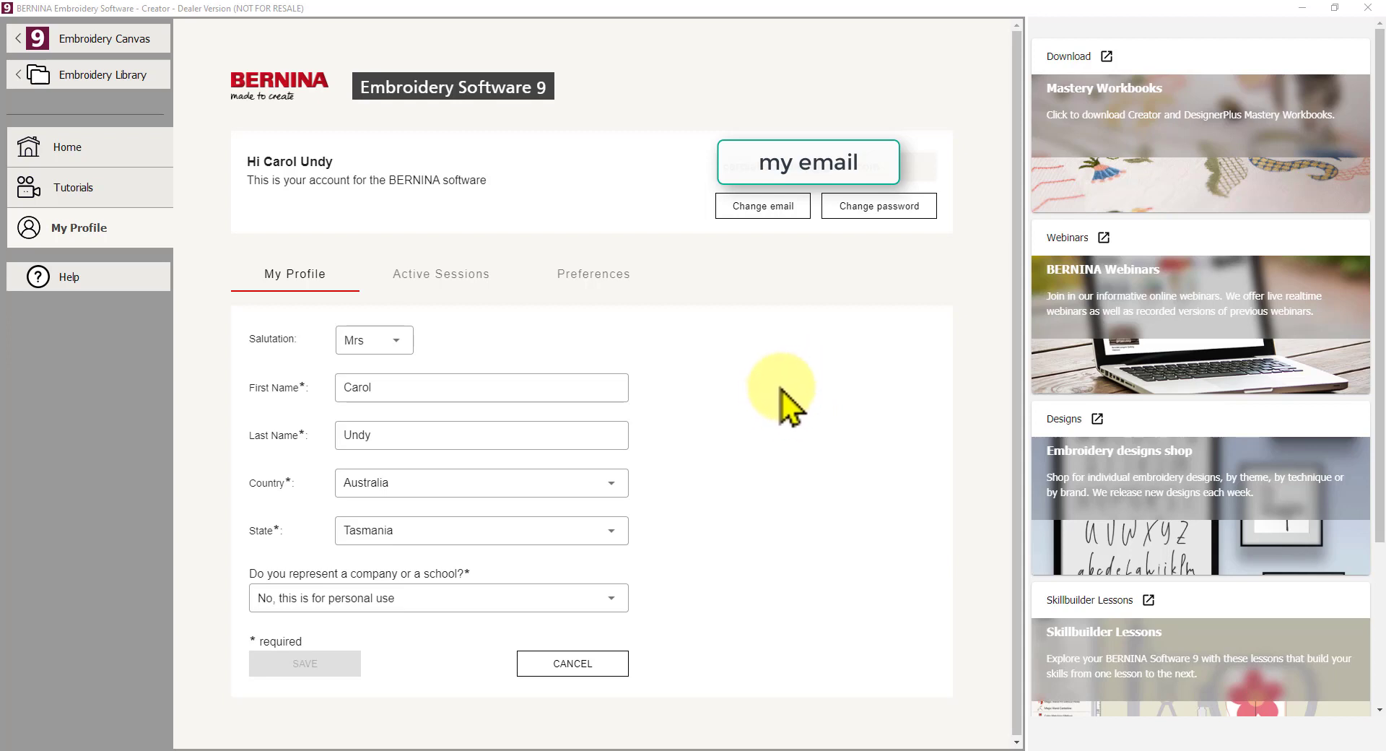
pyautogui.moveTo(801, 393)
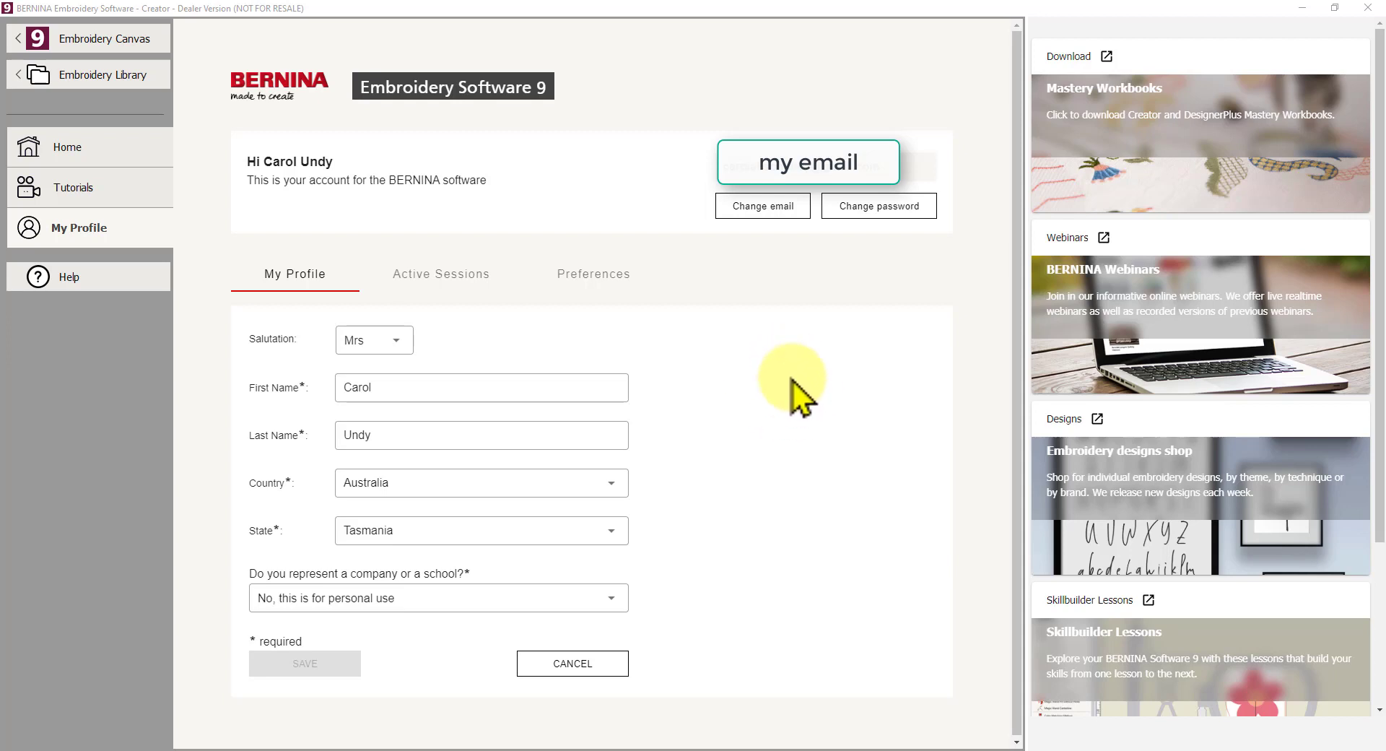
pyautogui.moveTo(791, 406)
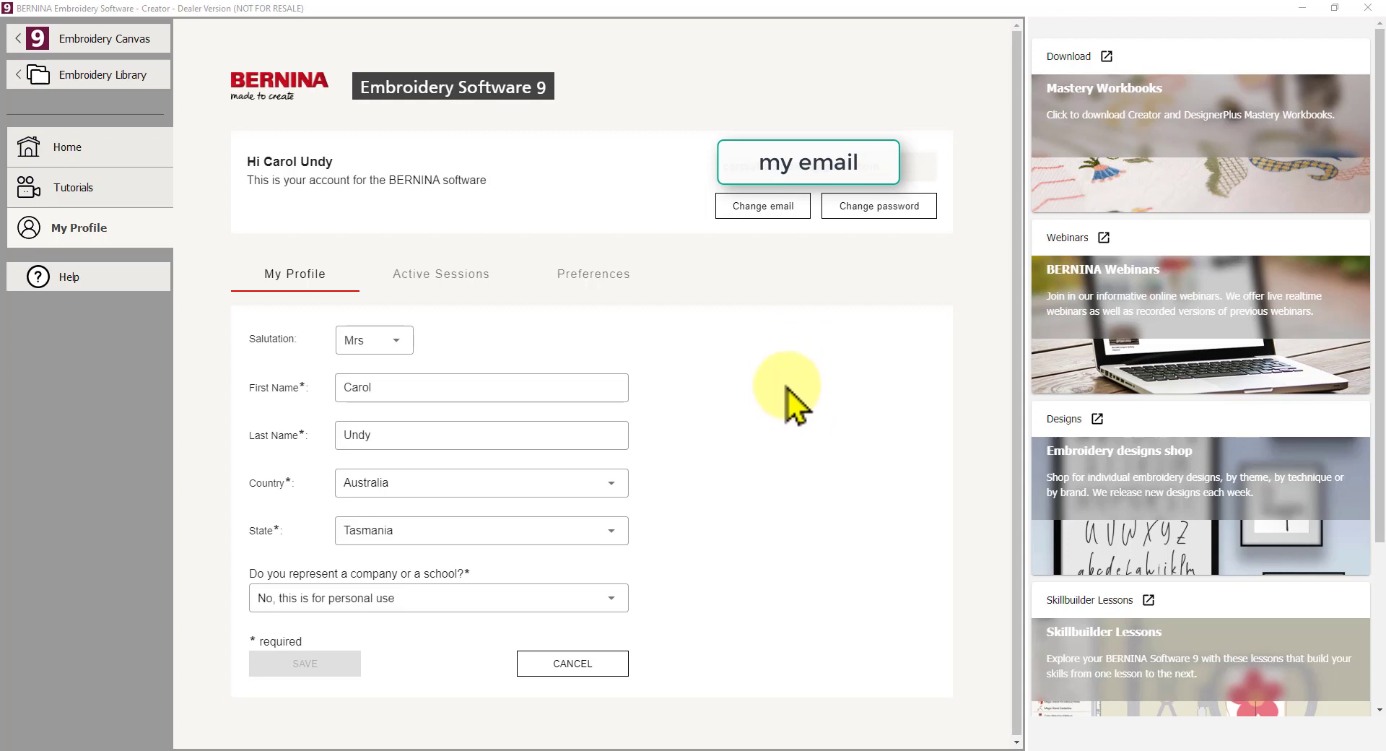
pyautogui.moveTo(794, 413)
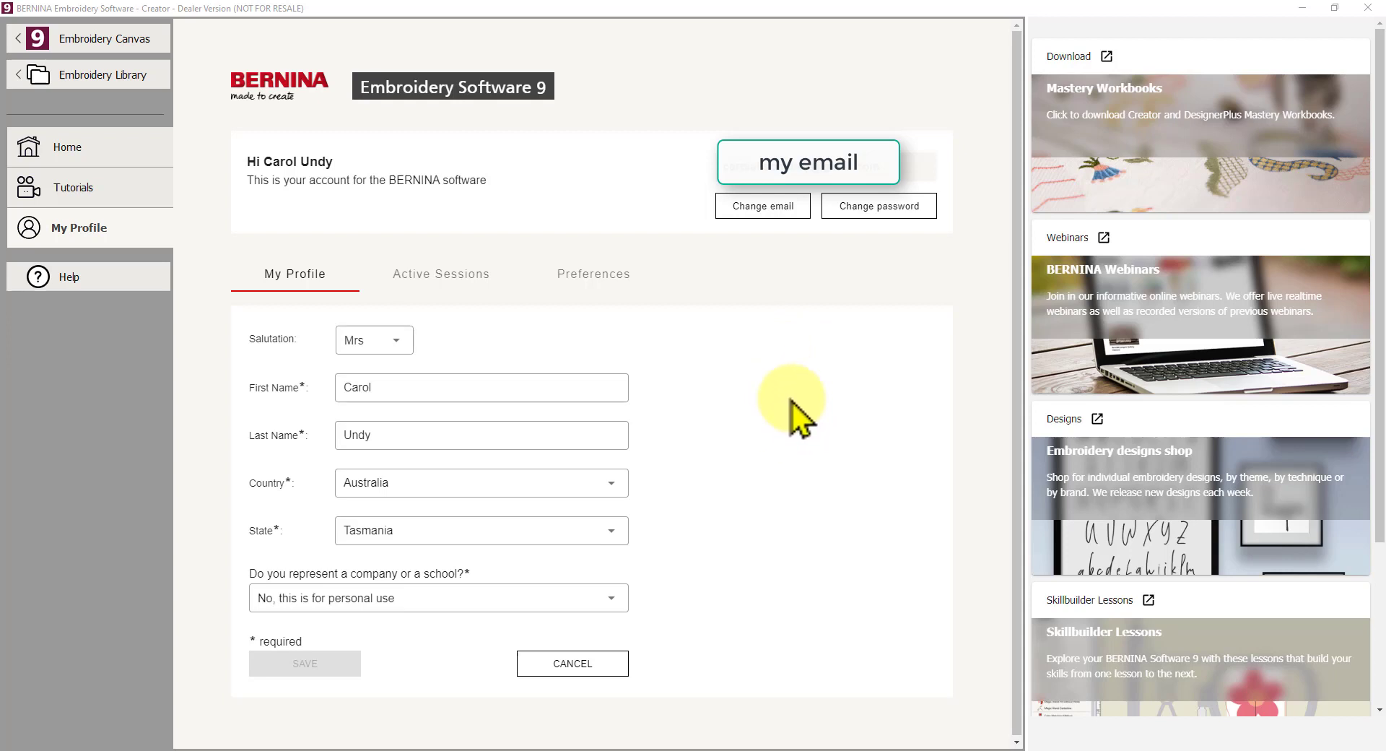
pyautogui.moveTo(432, 616)
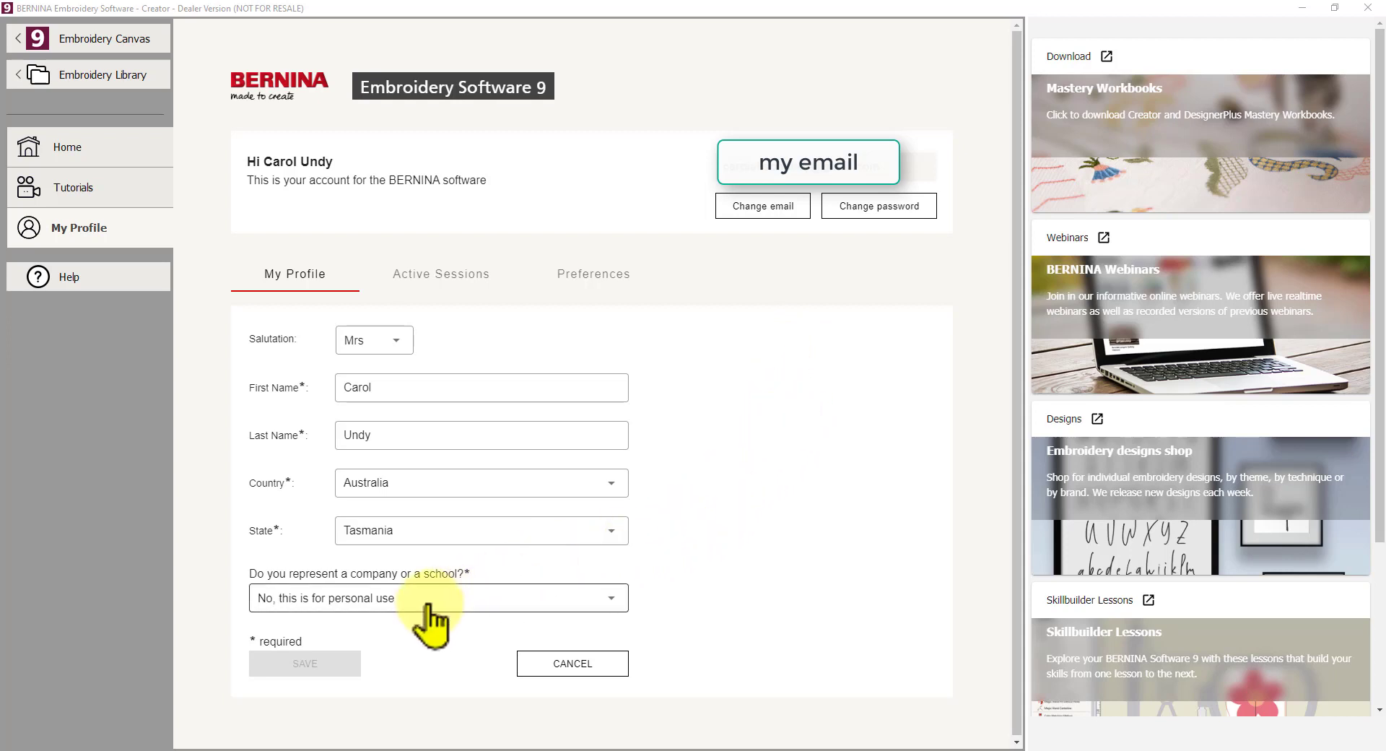
pyautogui.moveTo(540, 612)
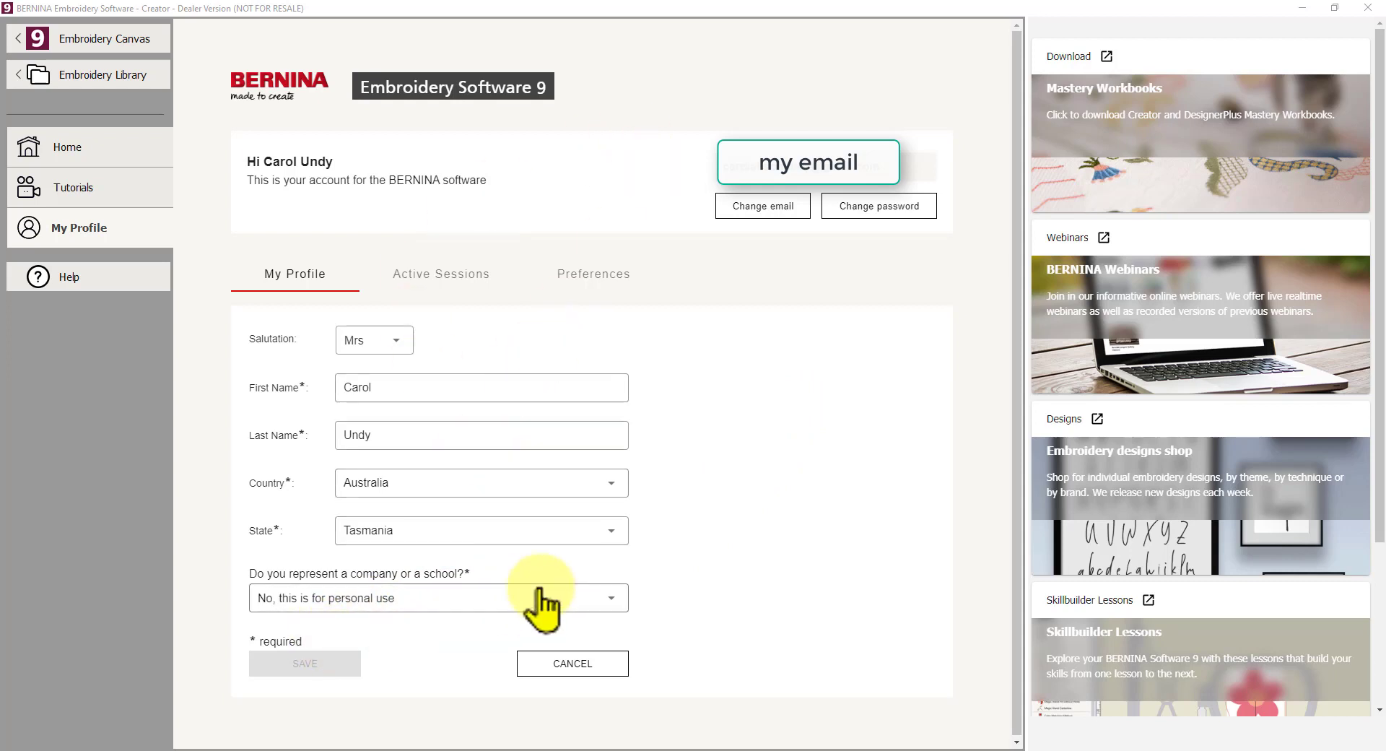
pyautogui.moveTo(485, 224)
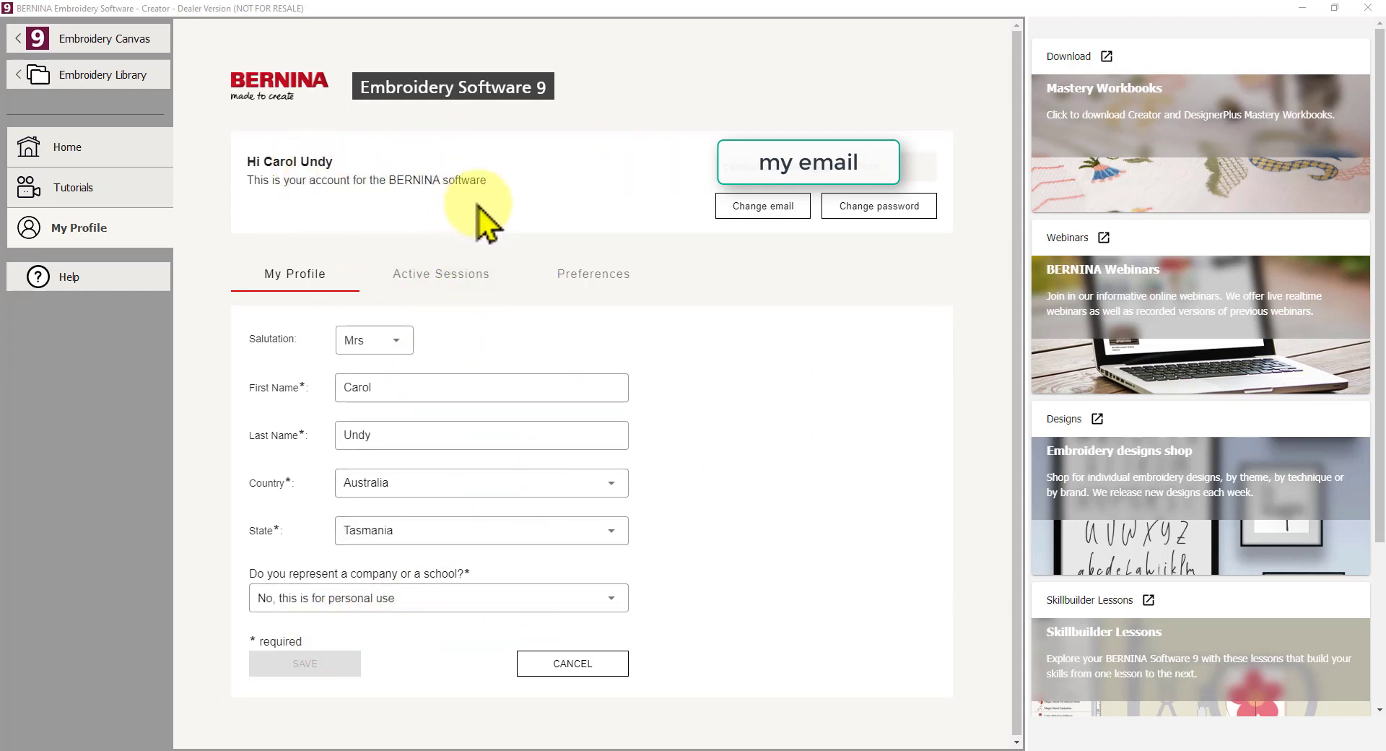
pyautogui.moveTo(503, 329)
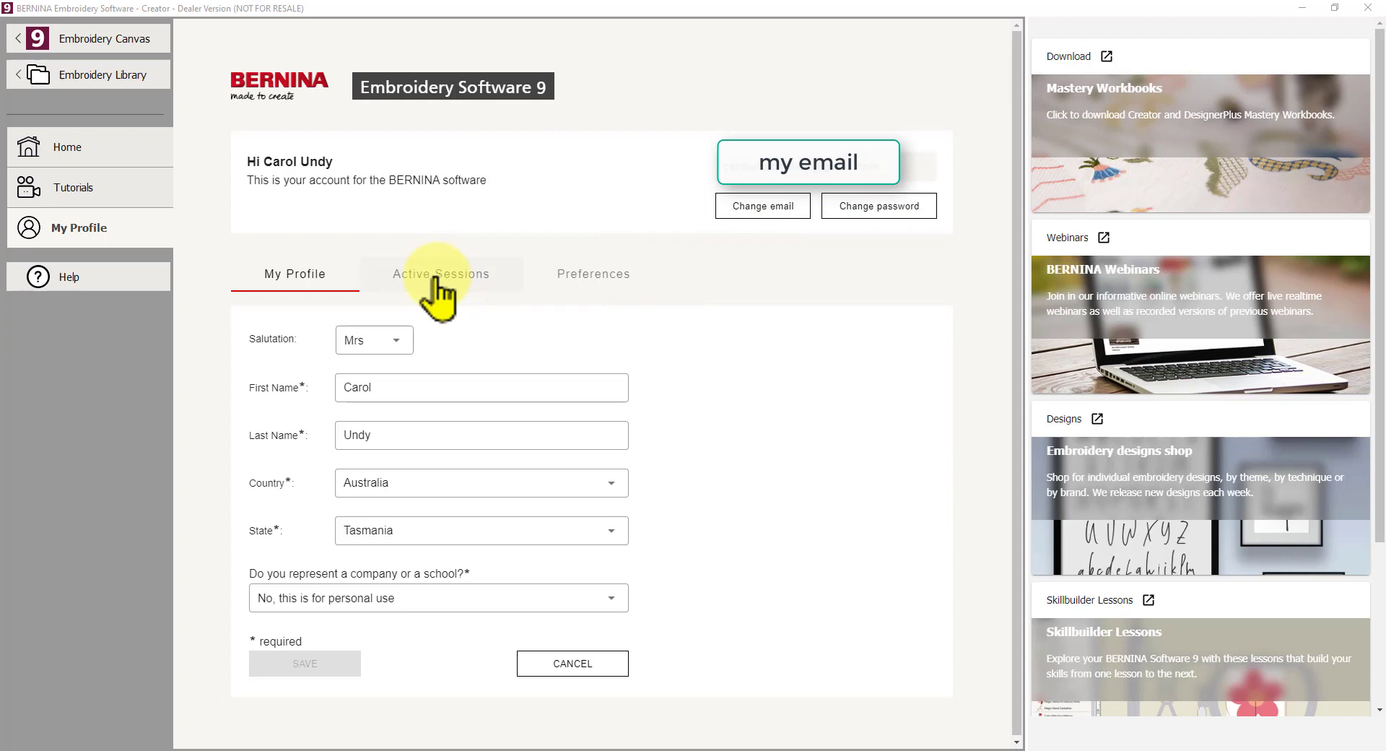
# Show the Active Sessions tab listing the two signed-in devices with sign-in dates and versions.
pyautogui.click(442, 274)
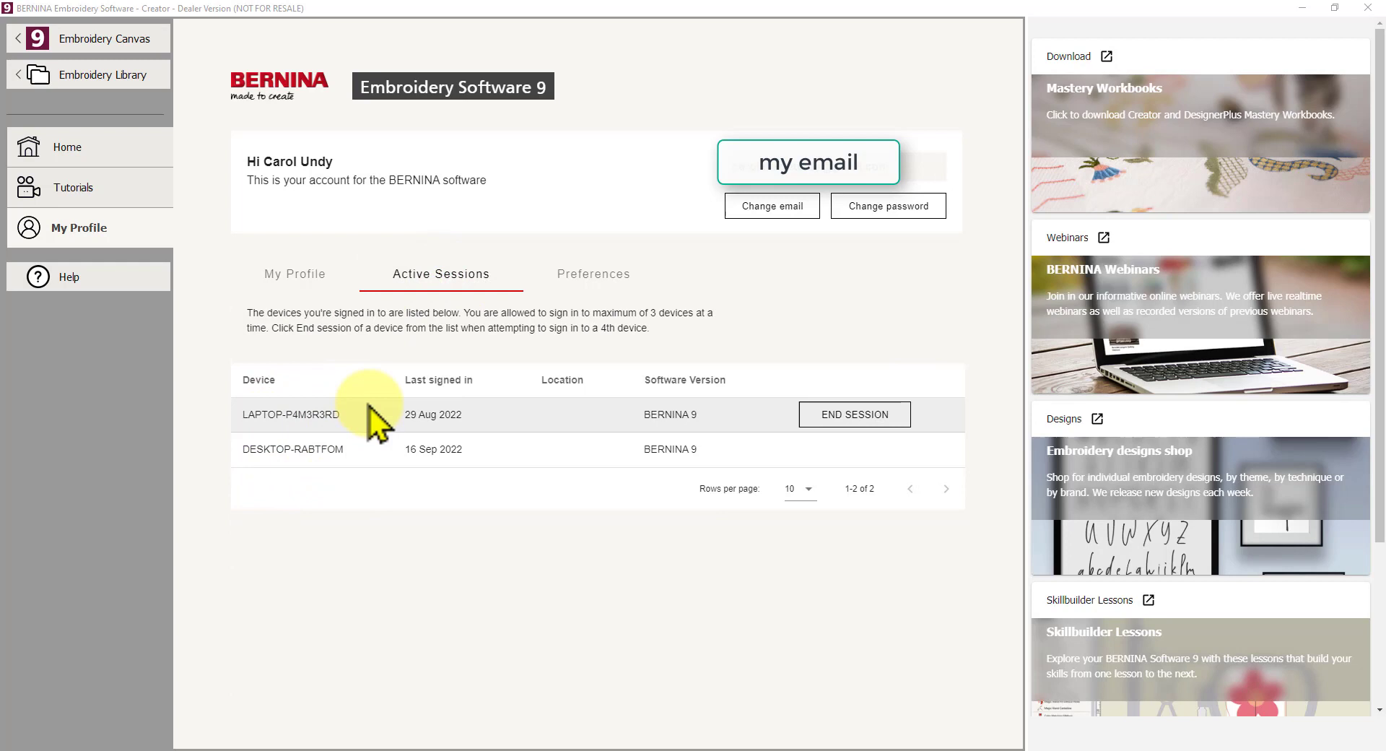
pyautogui.moveTo(537, 523)
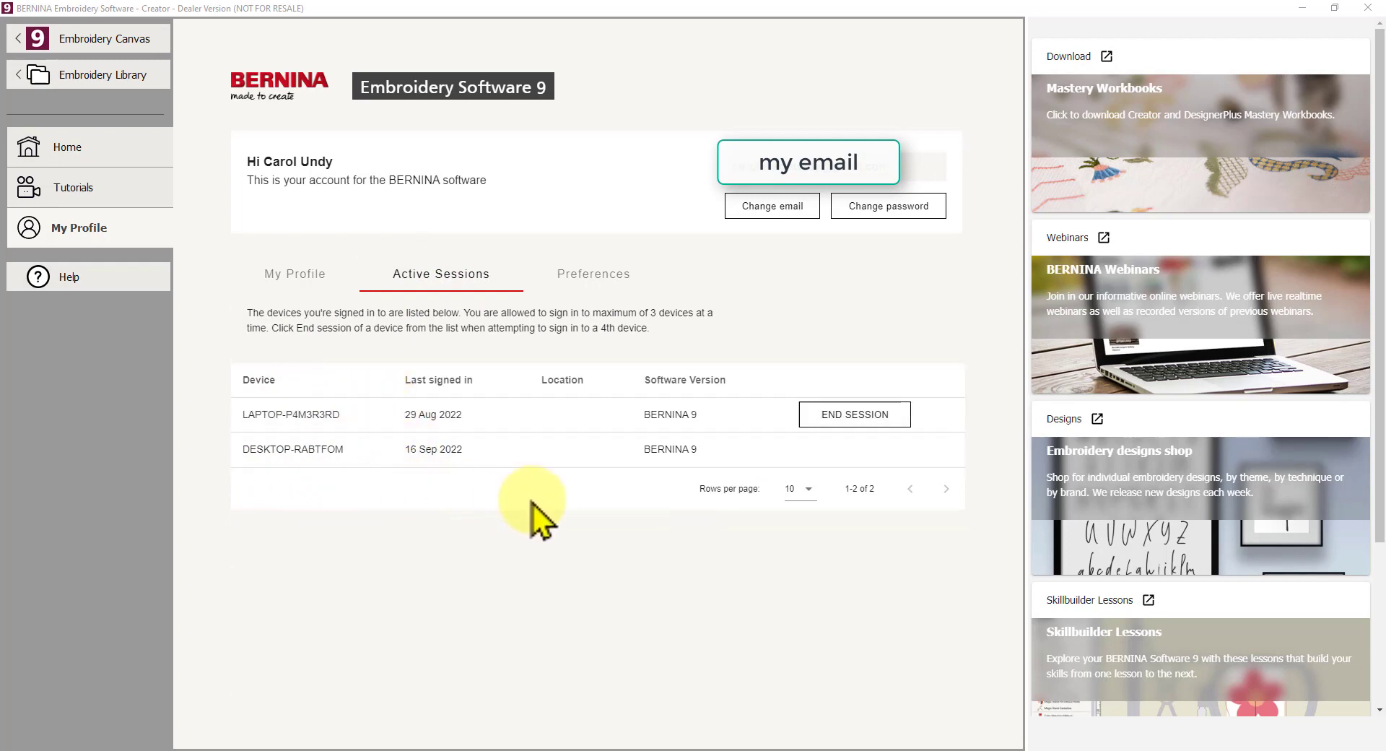
pyautogui.moveTo(558, 486)
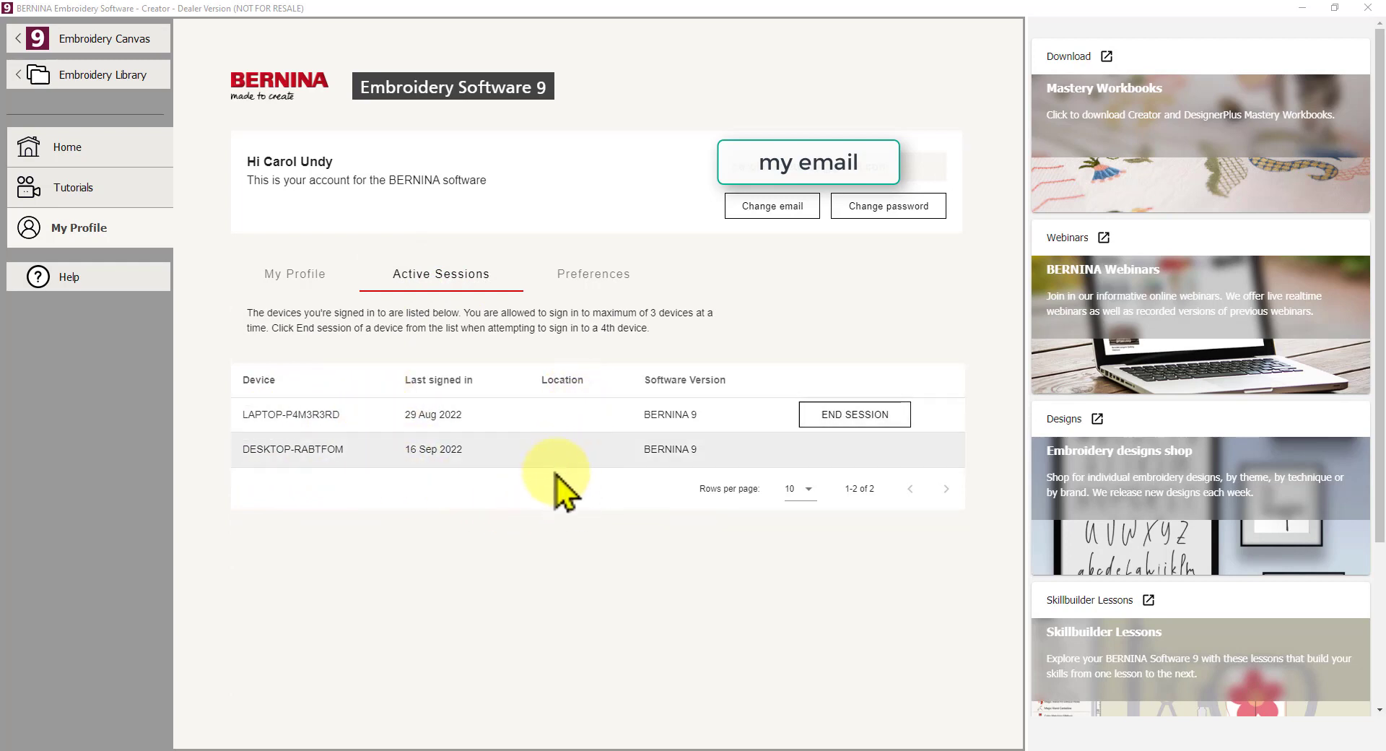
pyautogui.moveTo(474, 500)
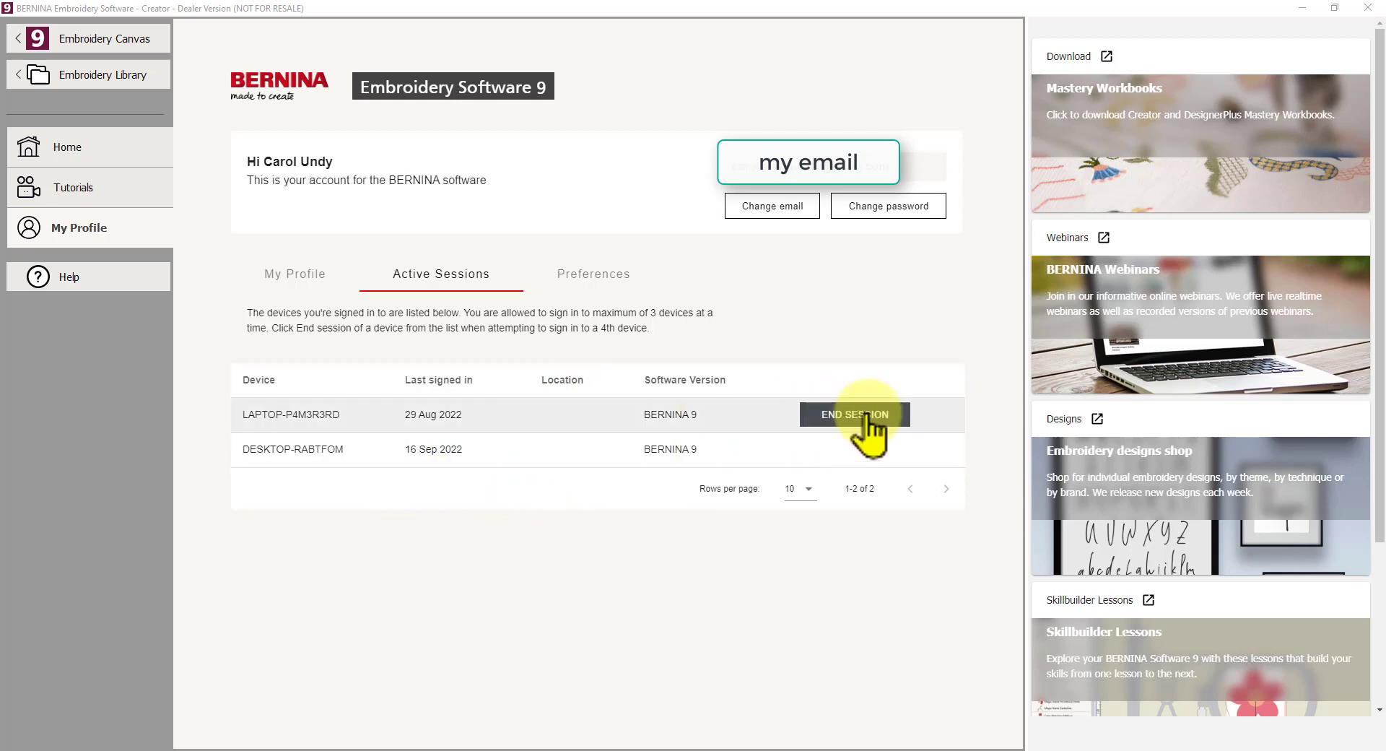
pyautogui.moveTo(517, 462)
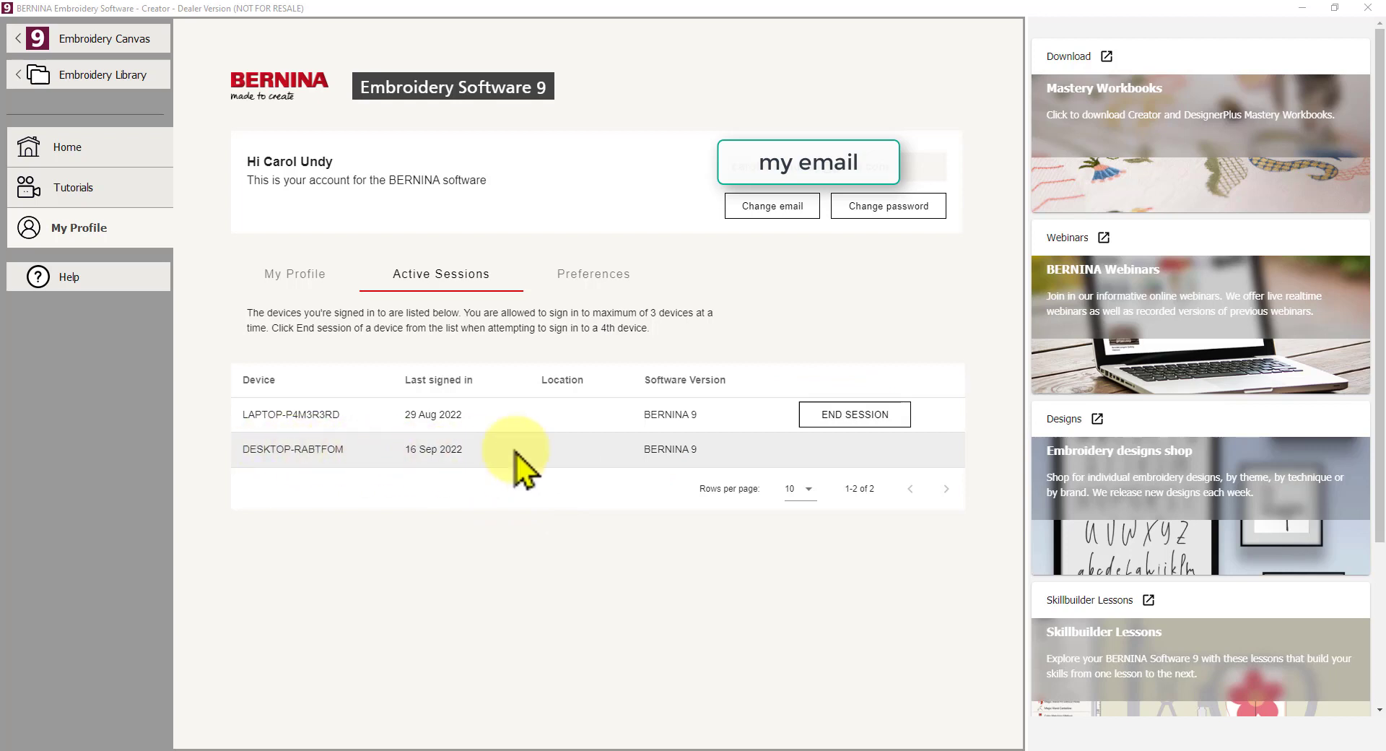
pyautogui.moveTo(854, 452)
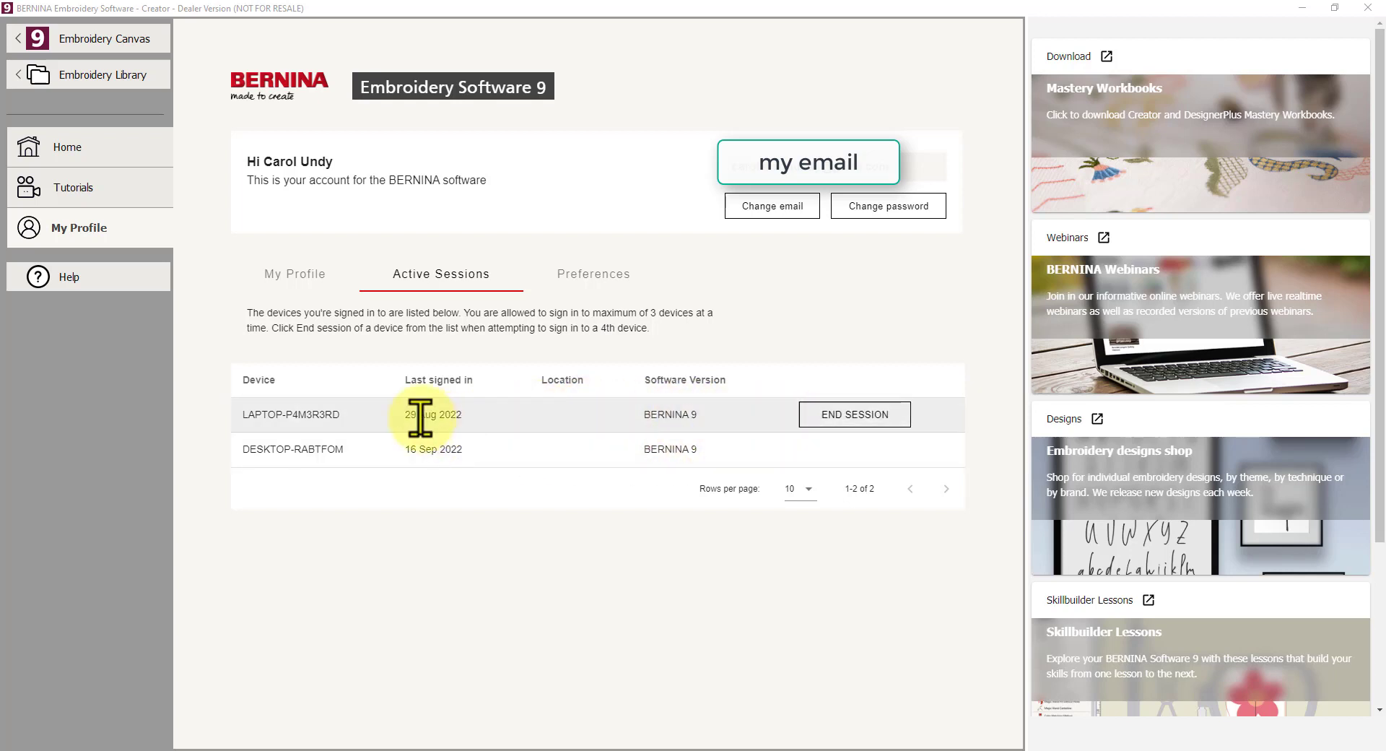
pyautogui.moveTo(350, 424)
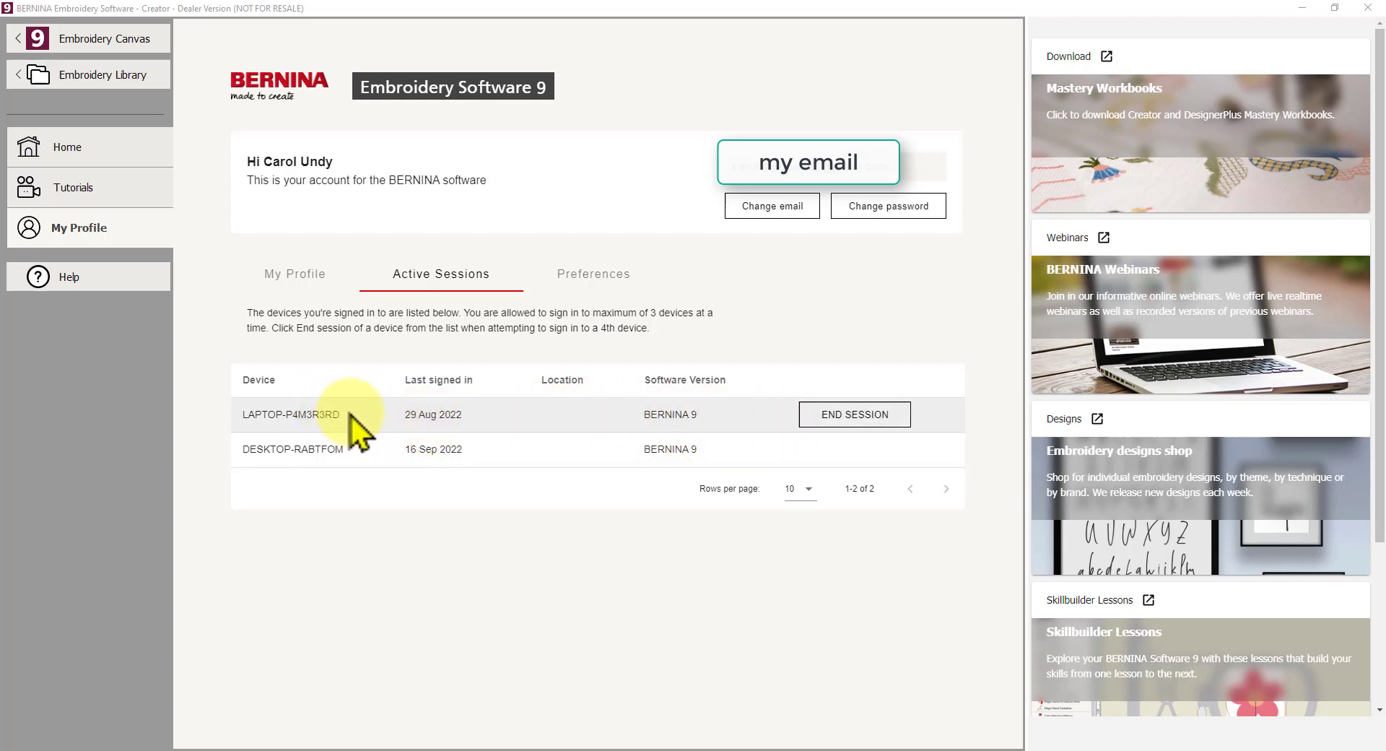
pyautogui.moveTo(307, 415)
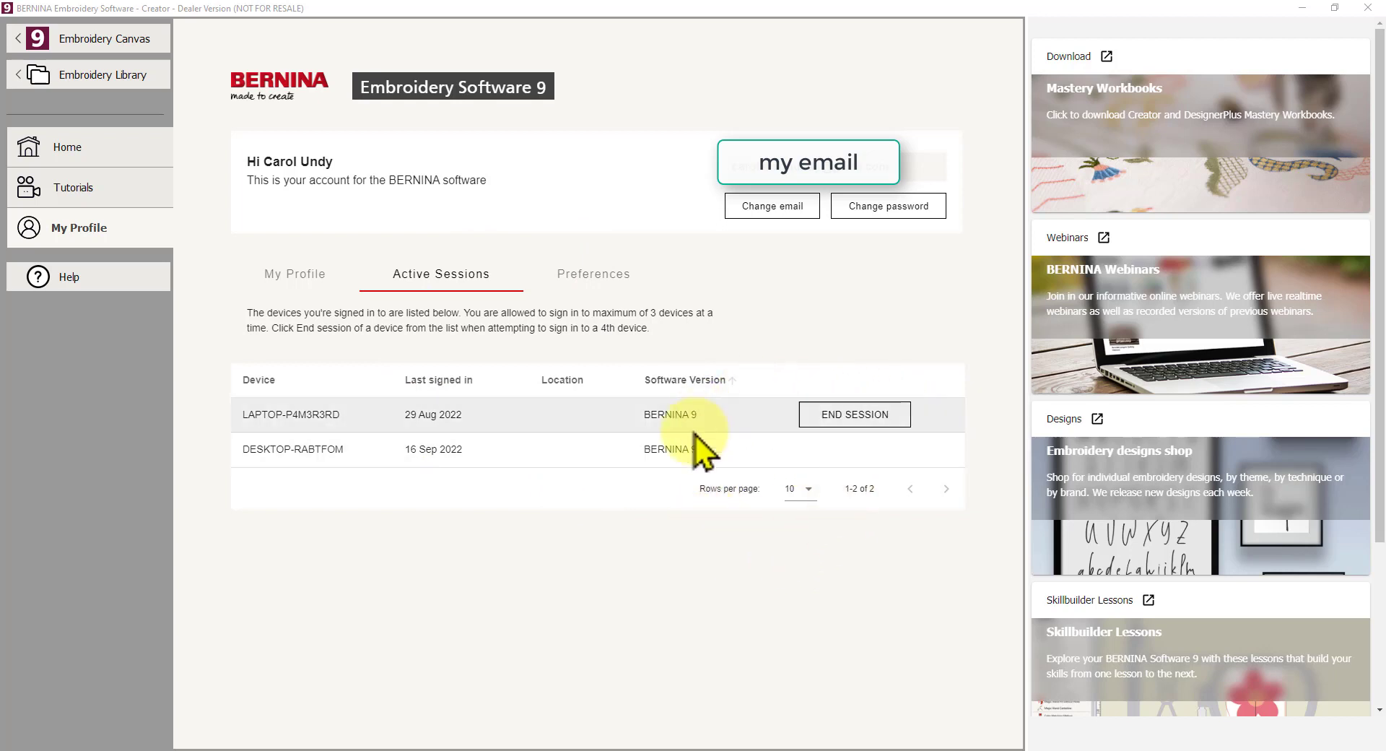
pyautogui.moveTo(609, 540)
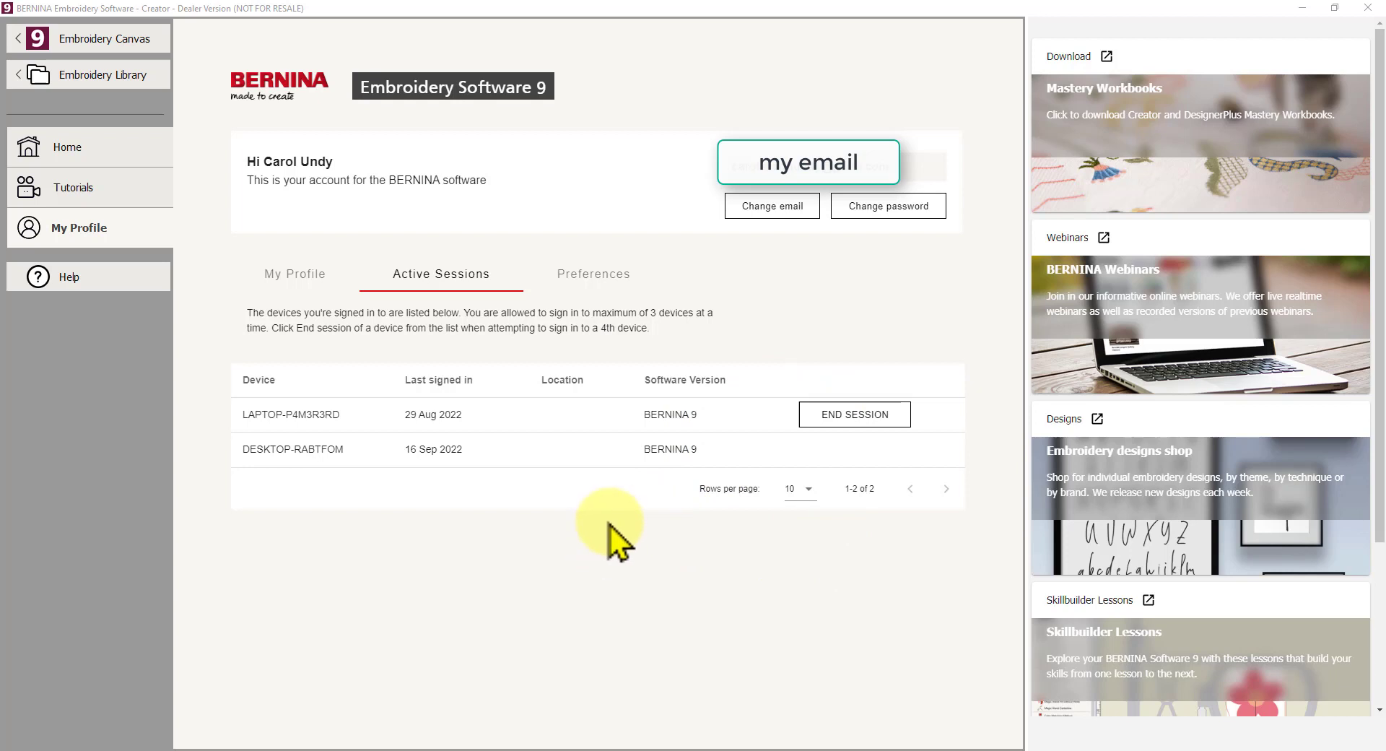
pyautogui.moveTo(585, 559)
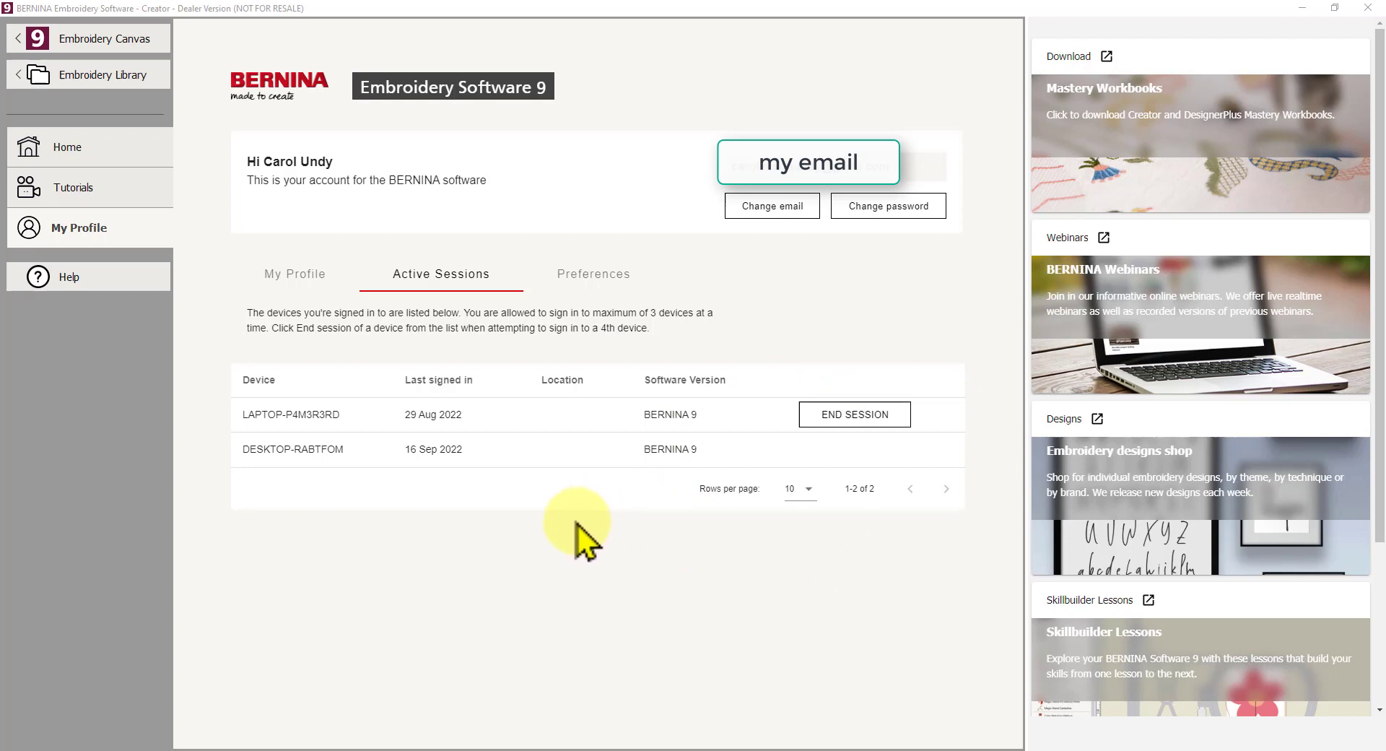
pyautogui.moveTo(585, 543)
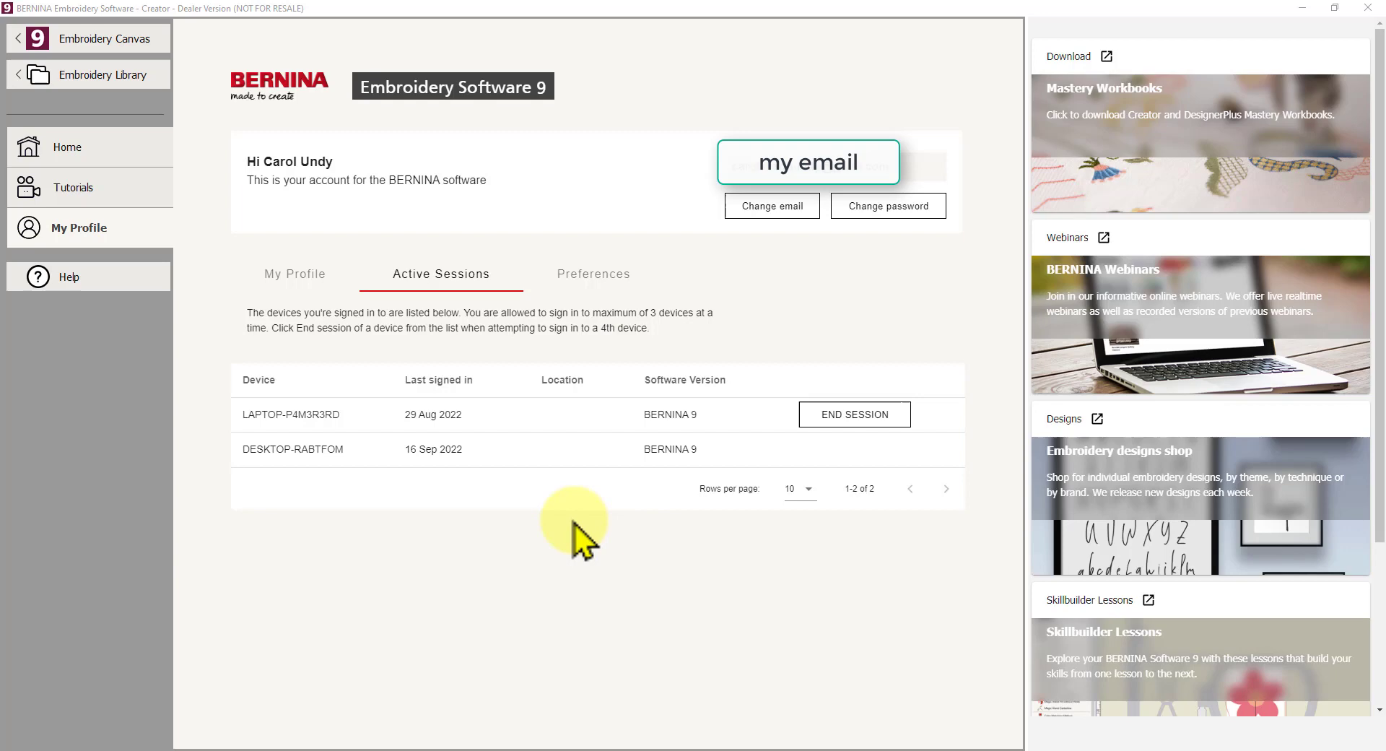
# Review the Preferences consent toggles, then launch the online Help site from the sidebar.
pyautogui.click(593, 275)
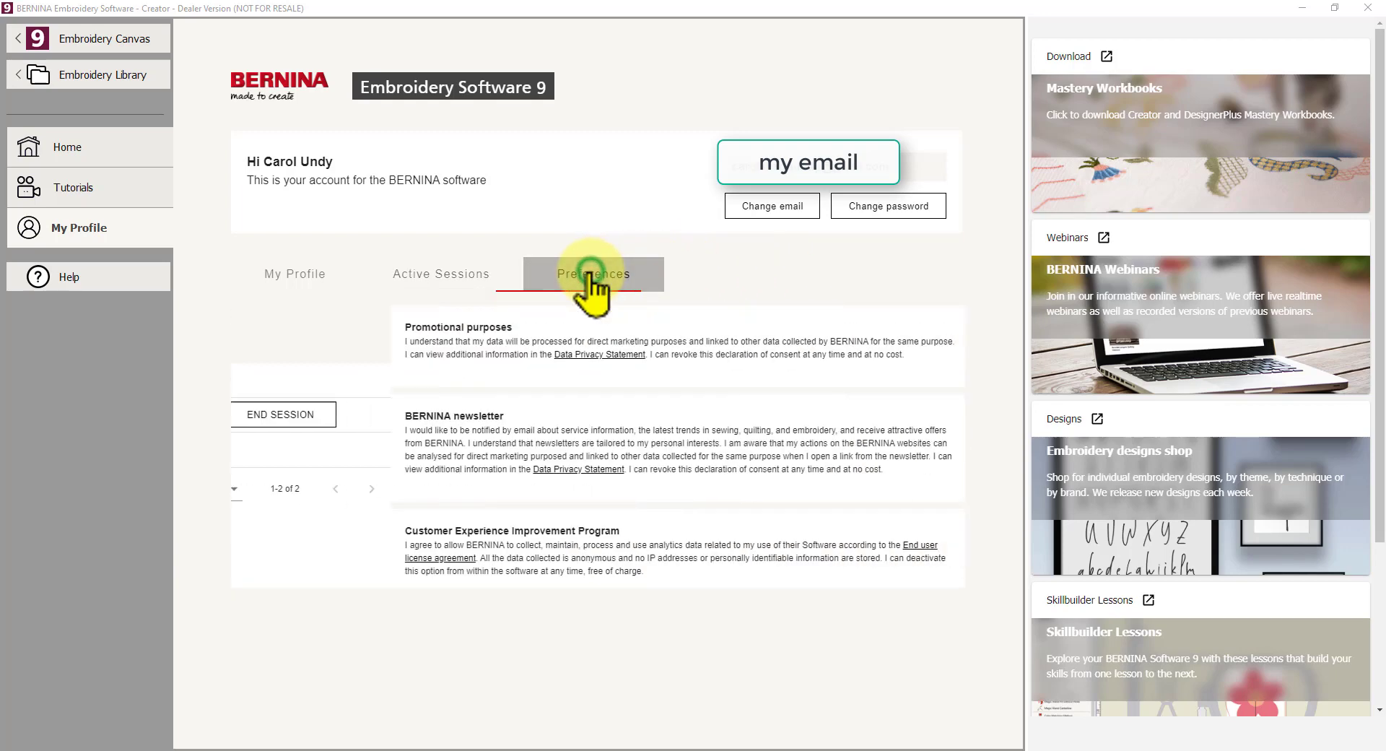
pyautogui.click(592, 275)
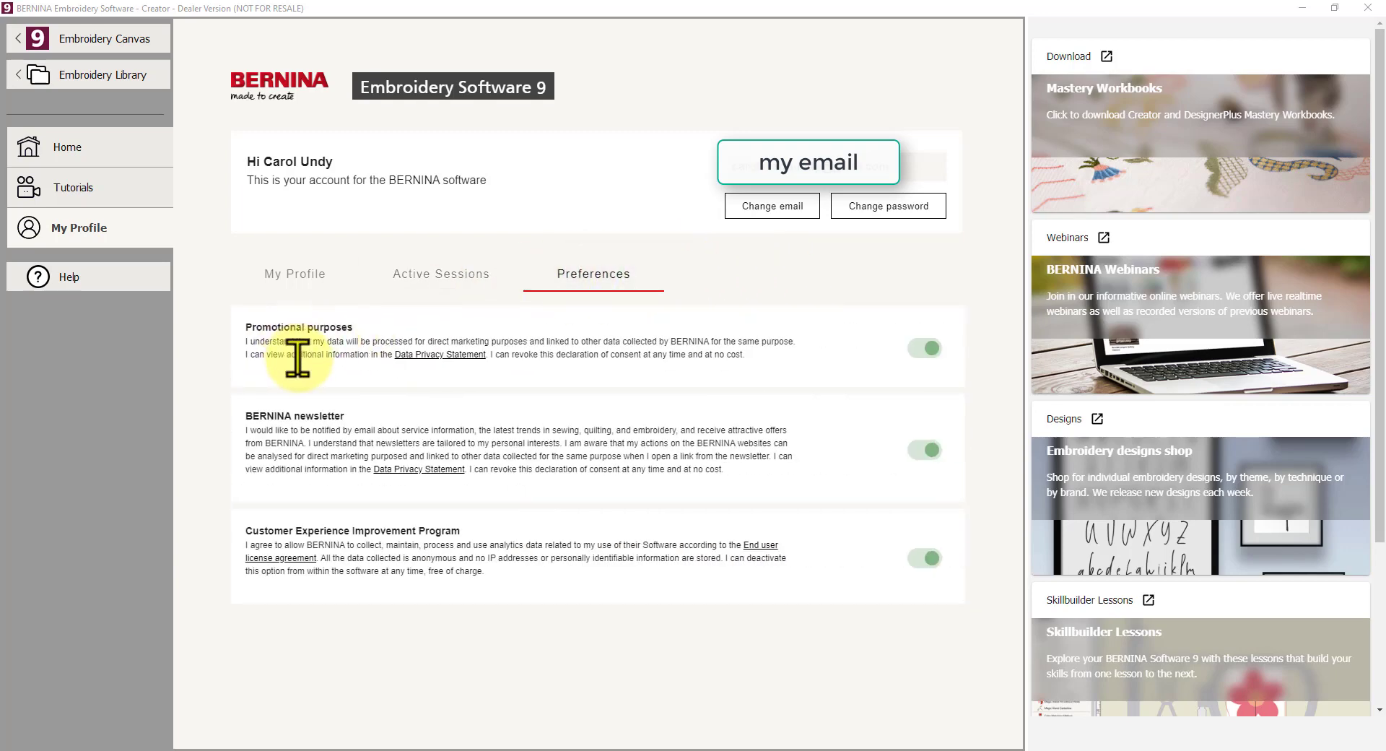
pyautogui.moveTo(353, 369)
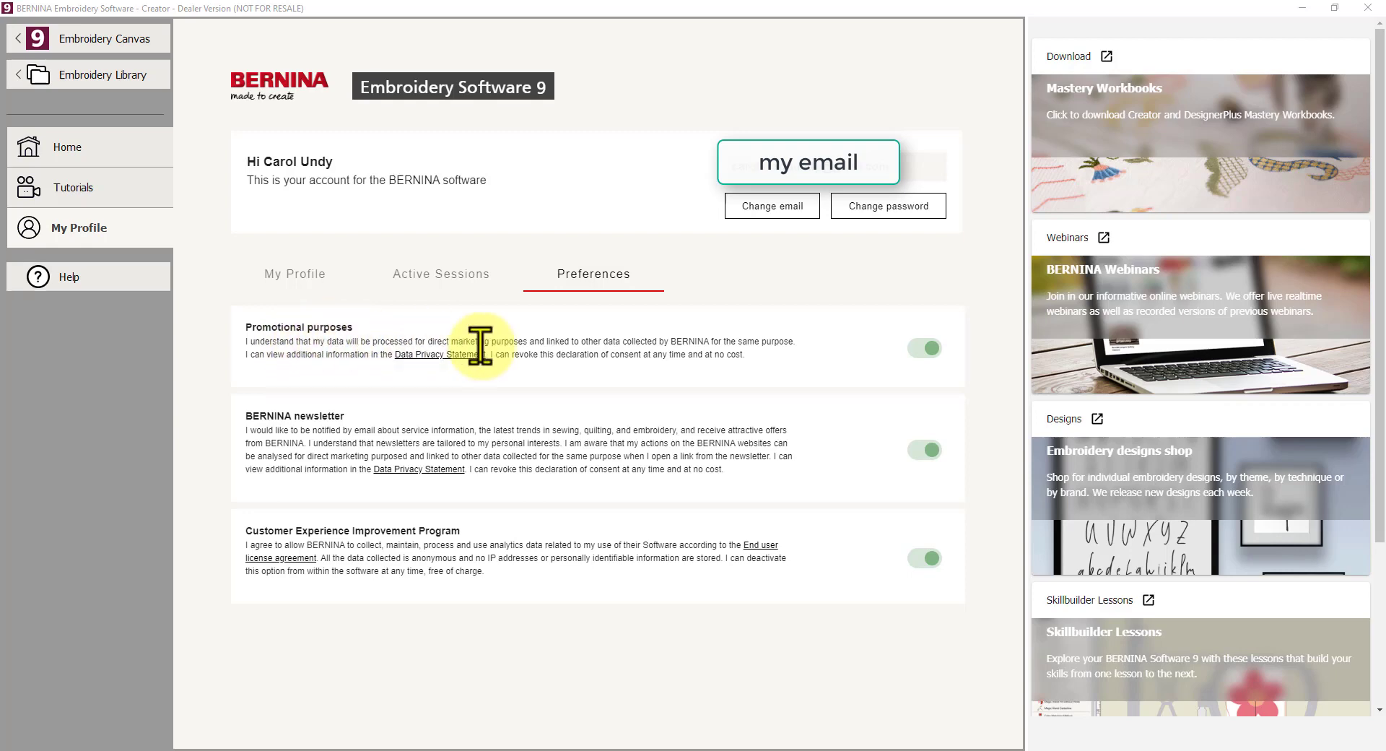
pyautogui.moveTo(489, 354)
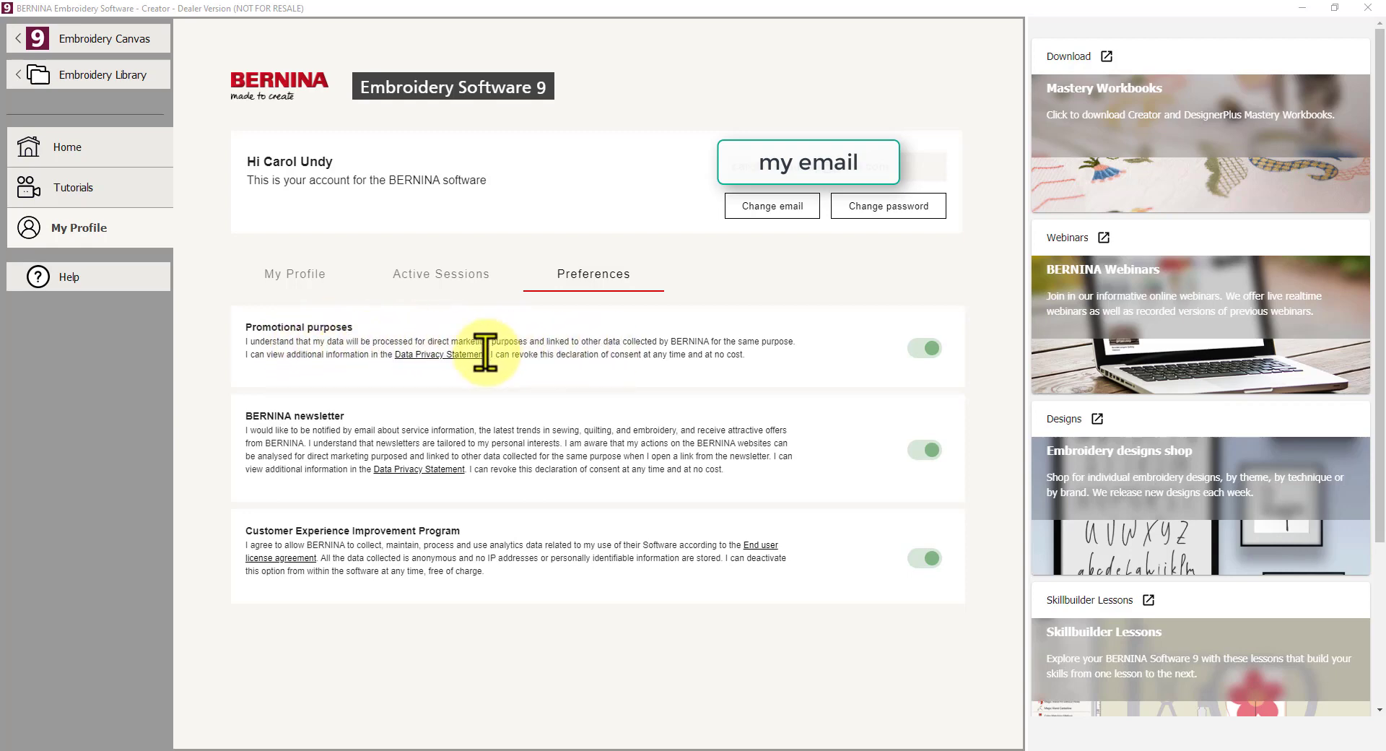
pyautogui.moveTo(379, 390)
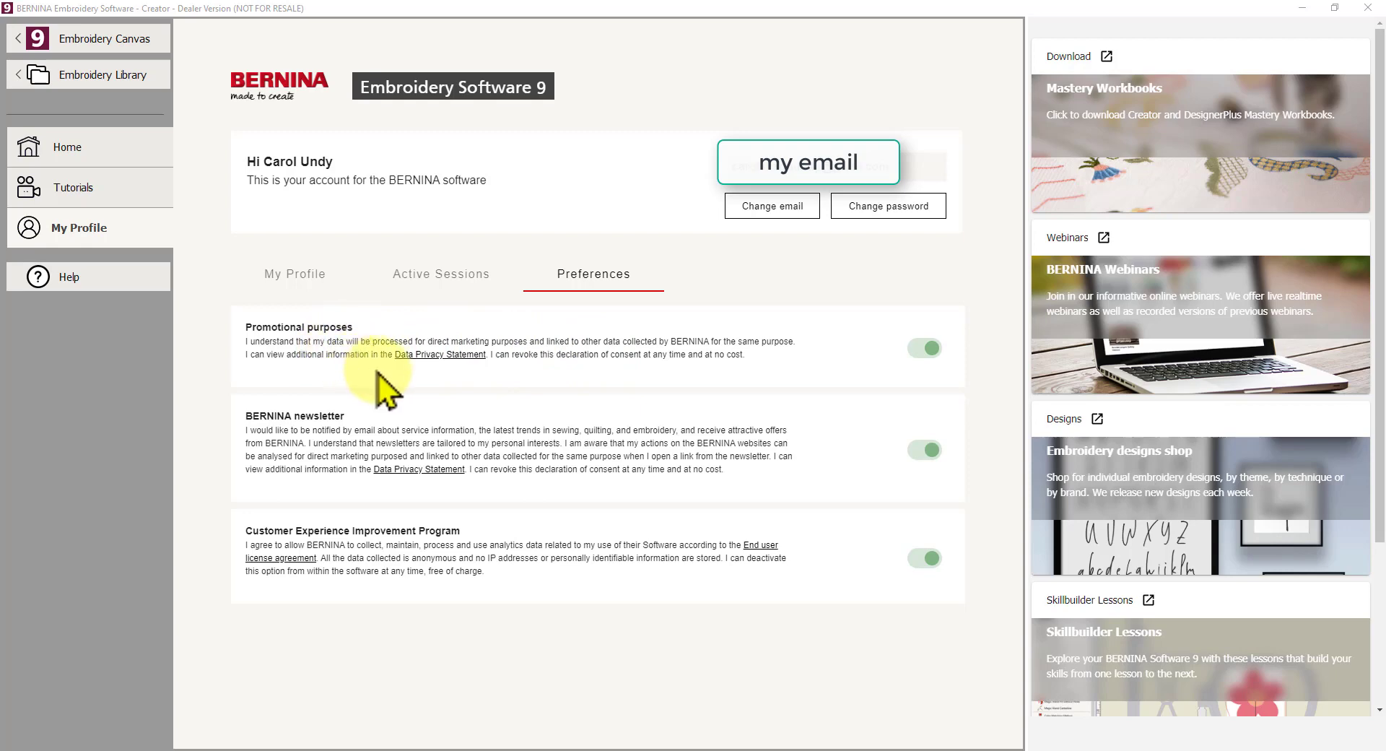
pyautogui.moveTo(663, 377)
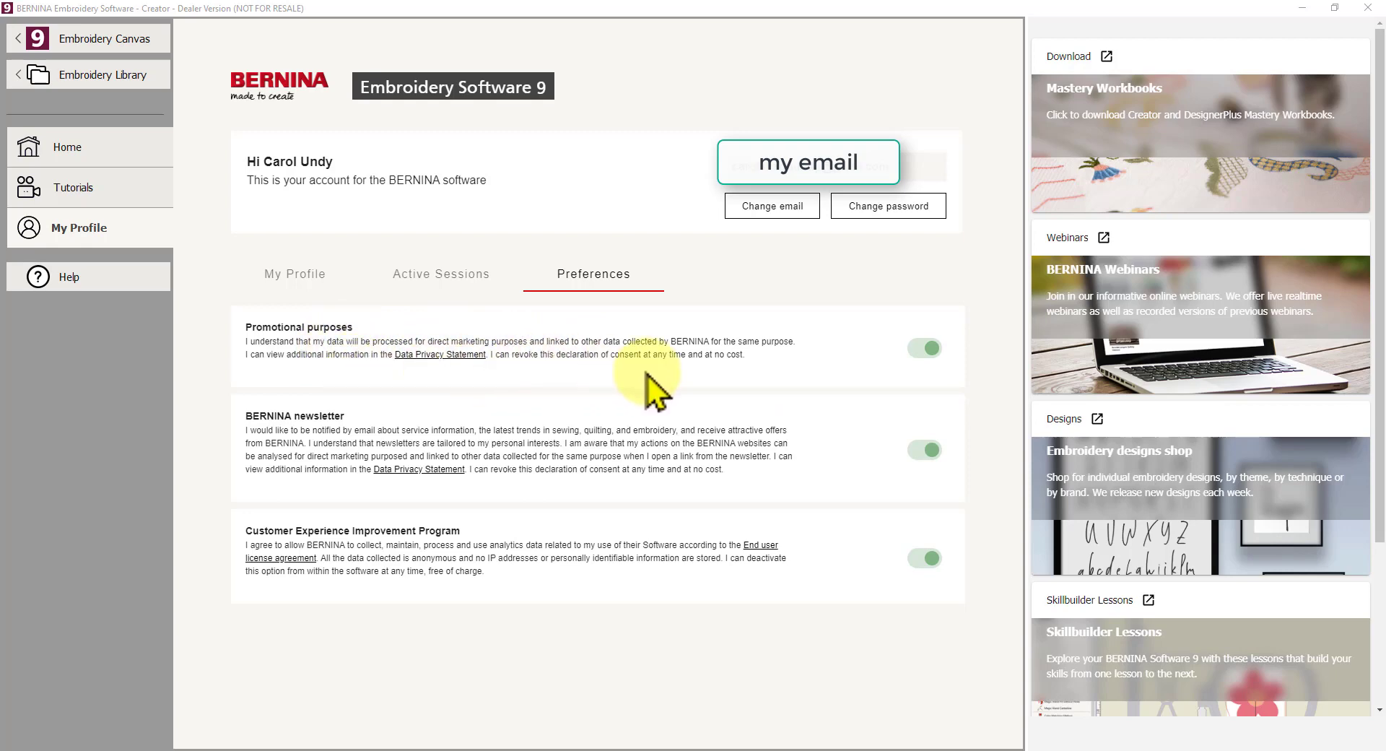
pyautogui.moveTo(364, 355)
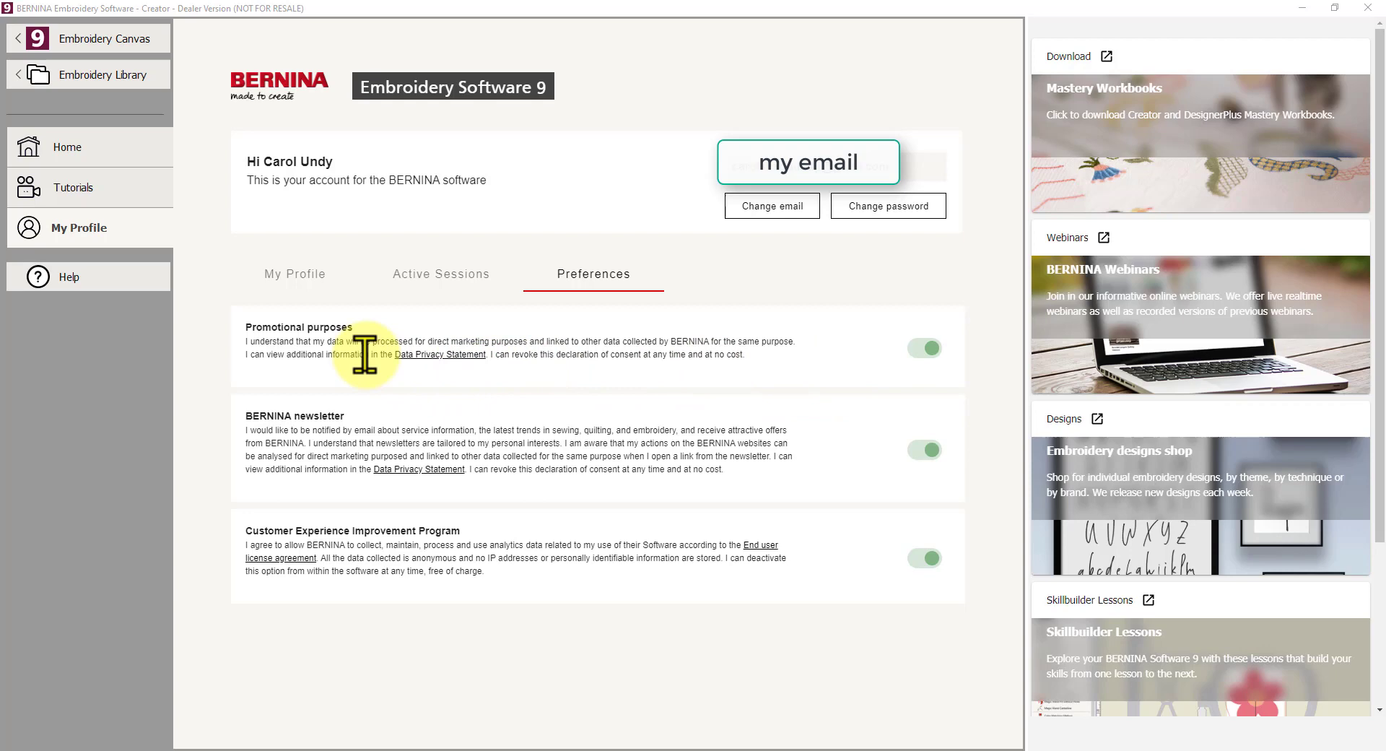
pyautogui.moveTo(343, 528)
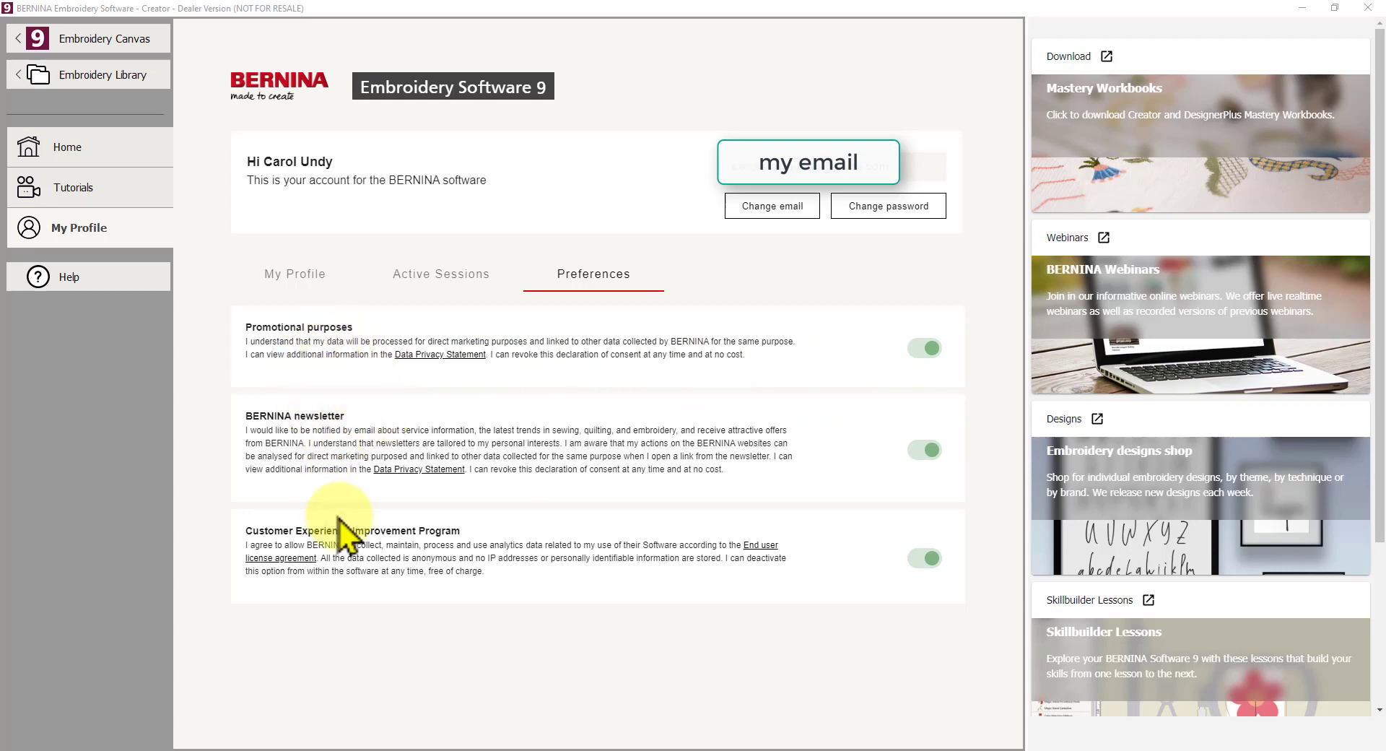
pyautogui.moveTo(442, 563)
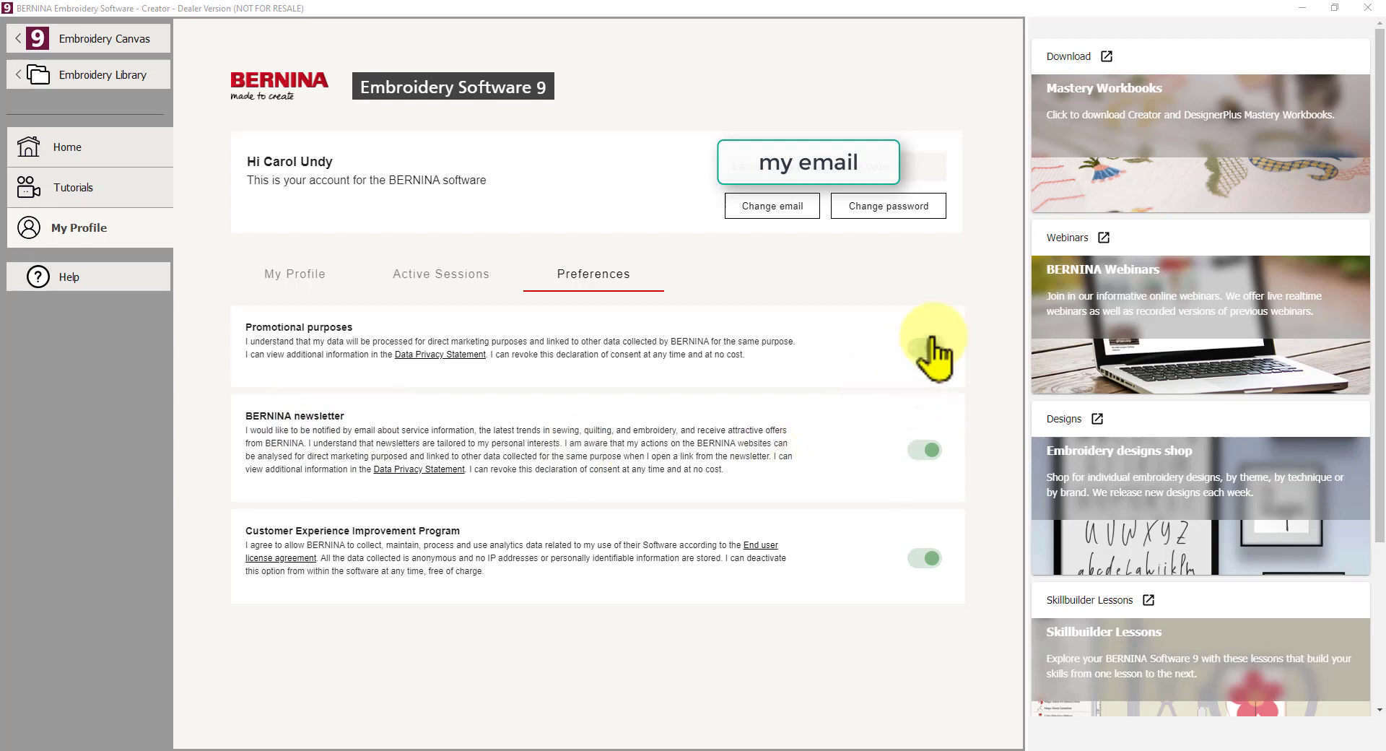
pyautogui.click(924, 348)
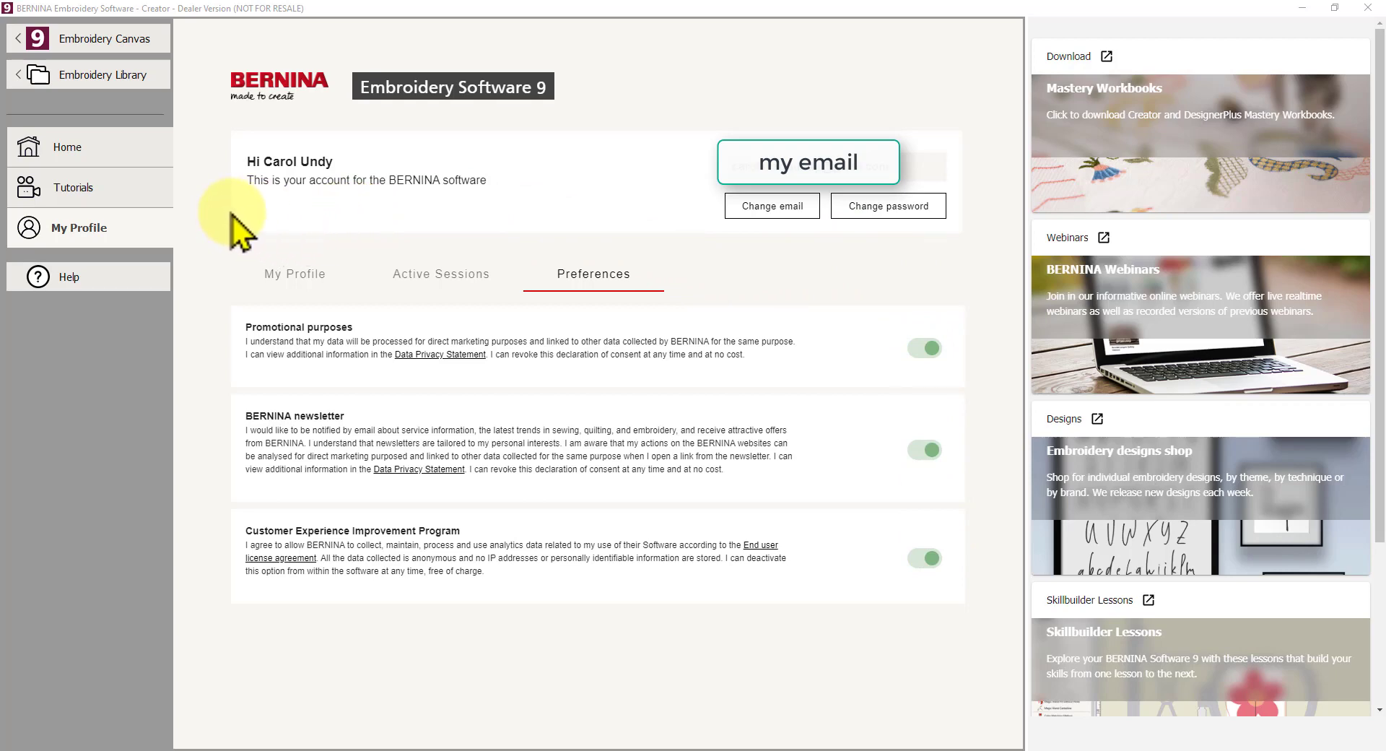
pyautogui.moveTo(69, 238)
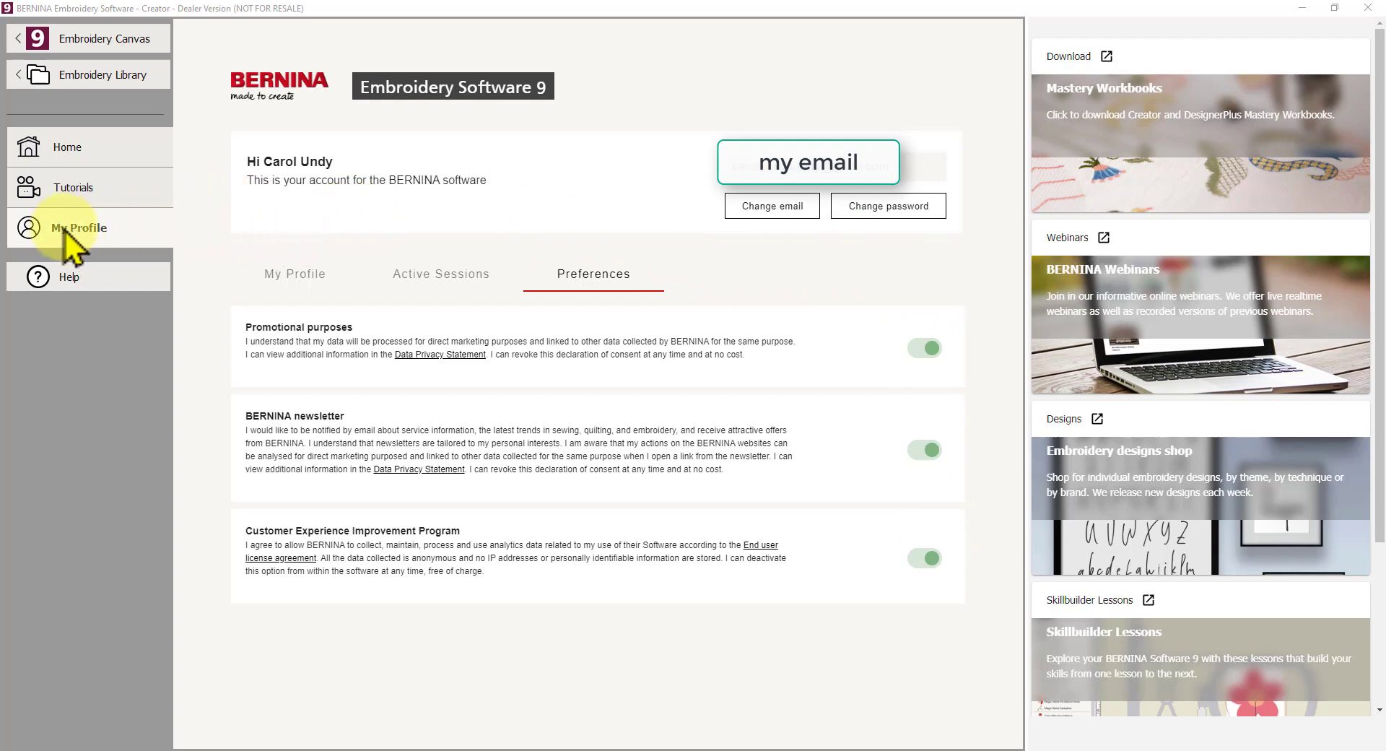
pyautogui.moveTo(70, 277)
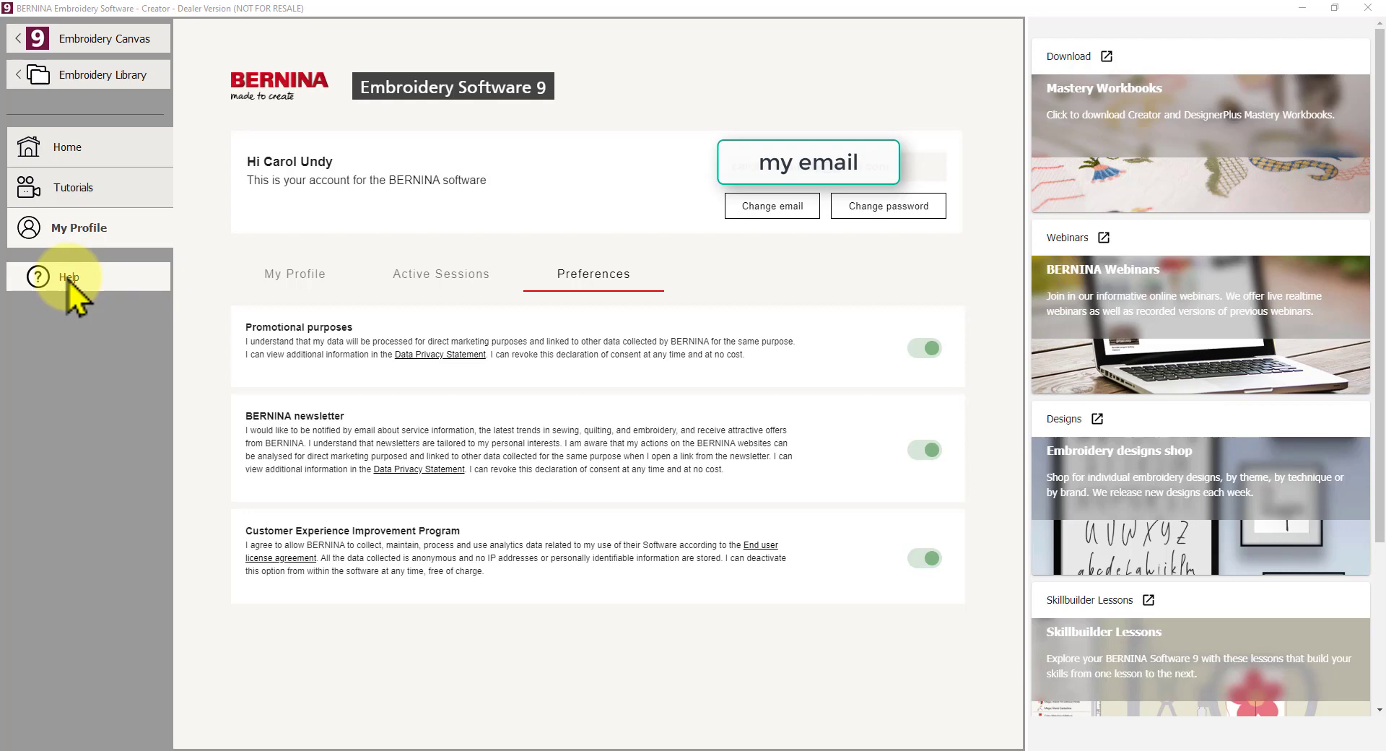
pyautogui.click(69, 277)
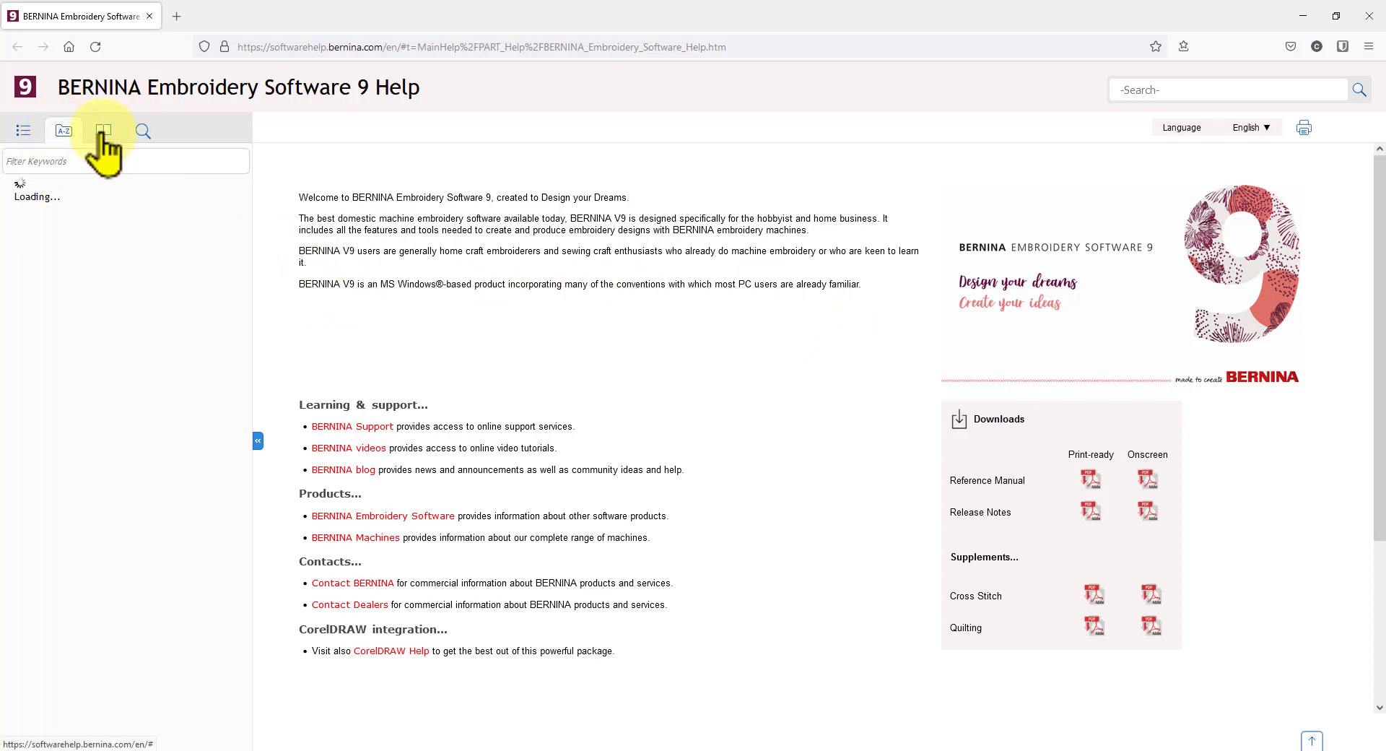
# Browse the Help's Glossary and Index tabs, return to Contents and expand Embroidery Lettering.
pyautogui.click(101, 131)
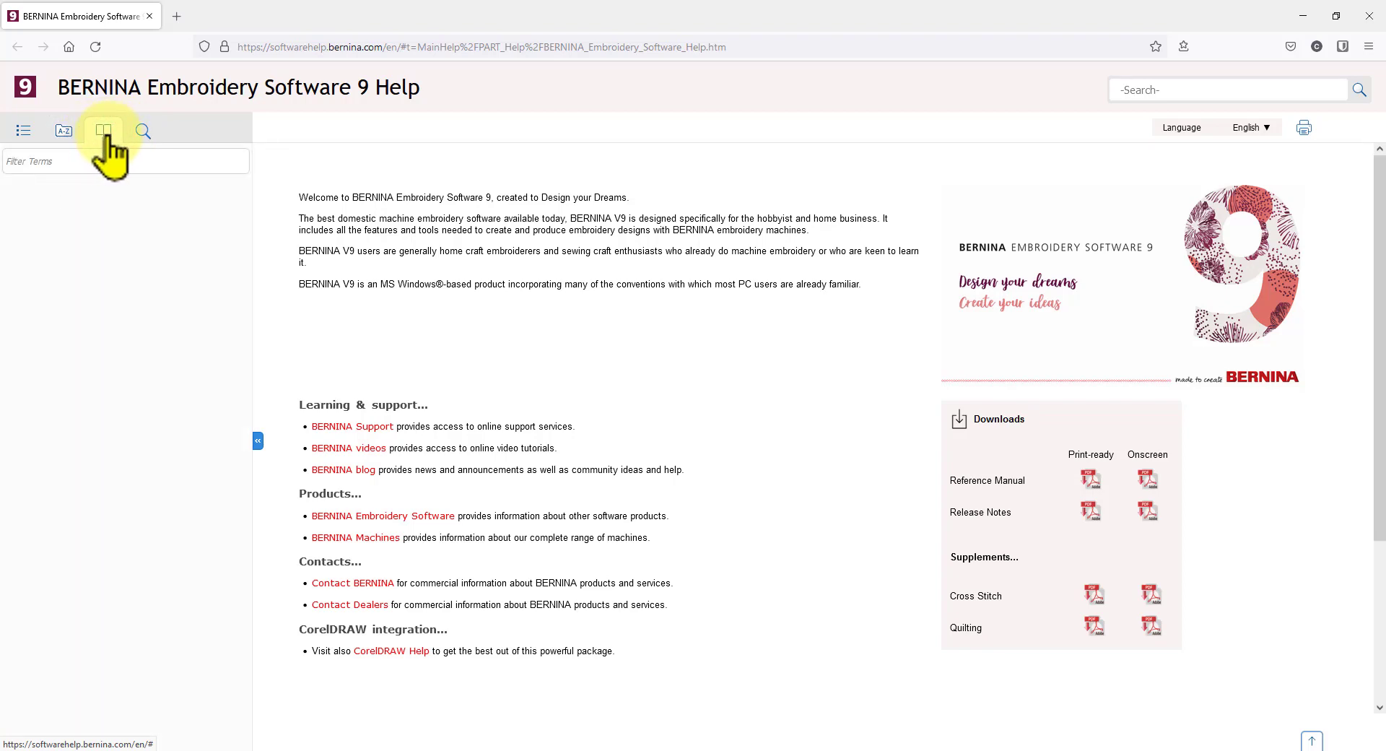
pyautogui.click(64, 131)
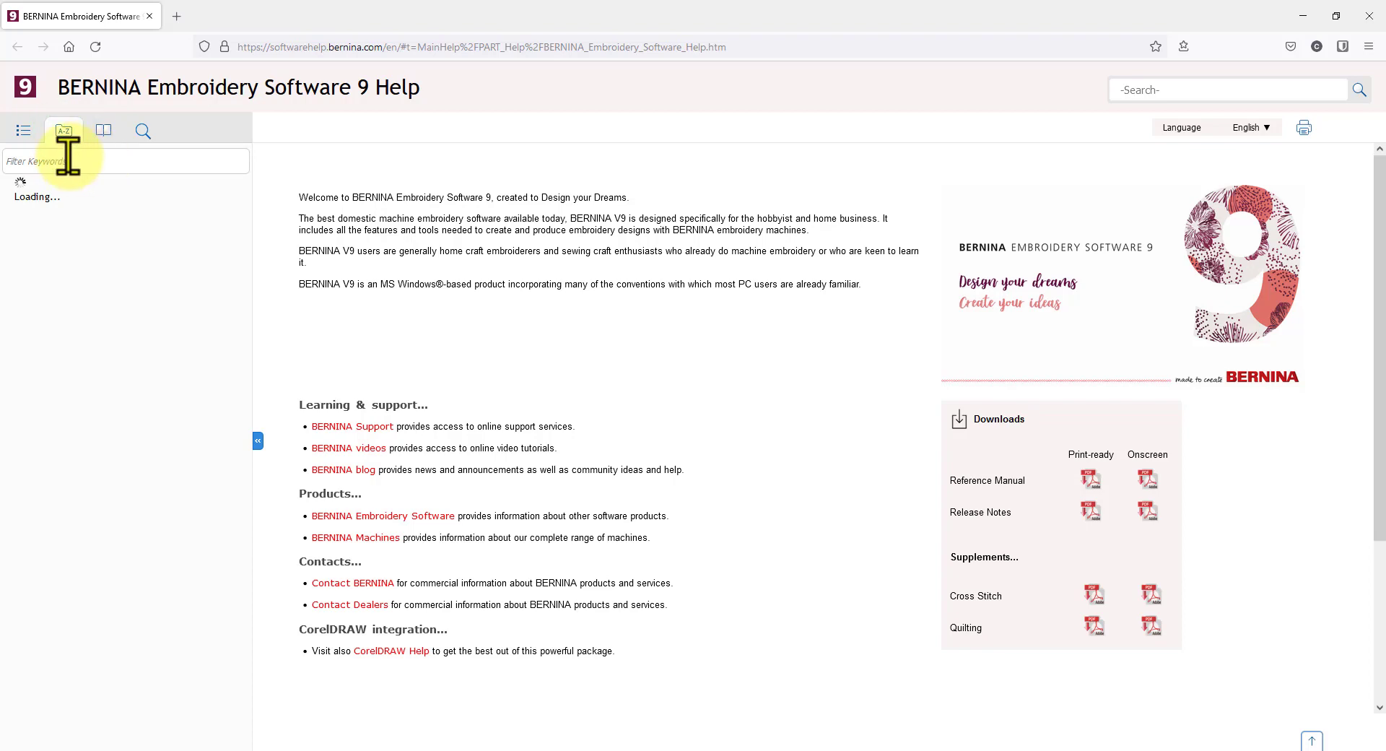
pyautogui.click(64, 131)
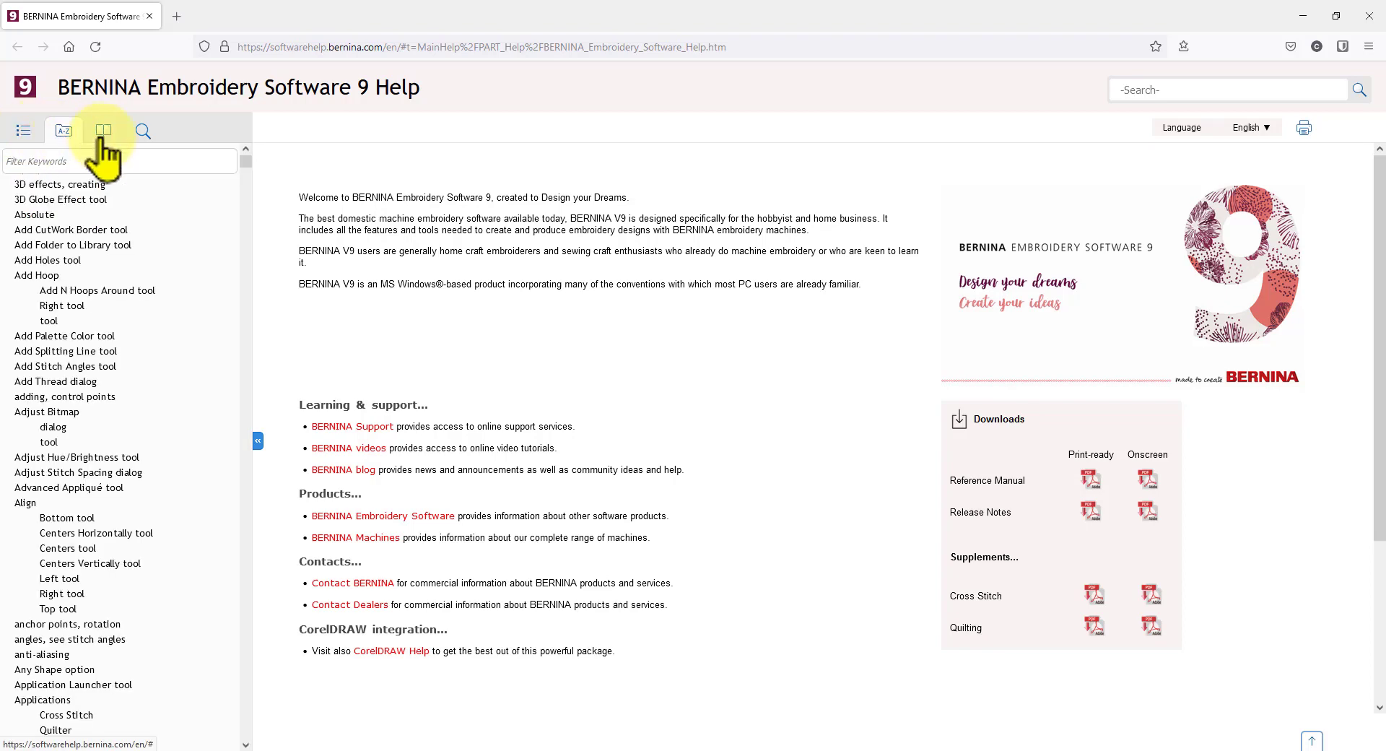
pyautogui.click(23, 132)
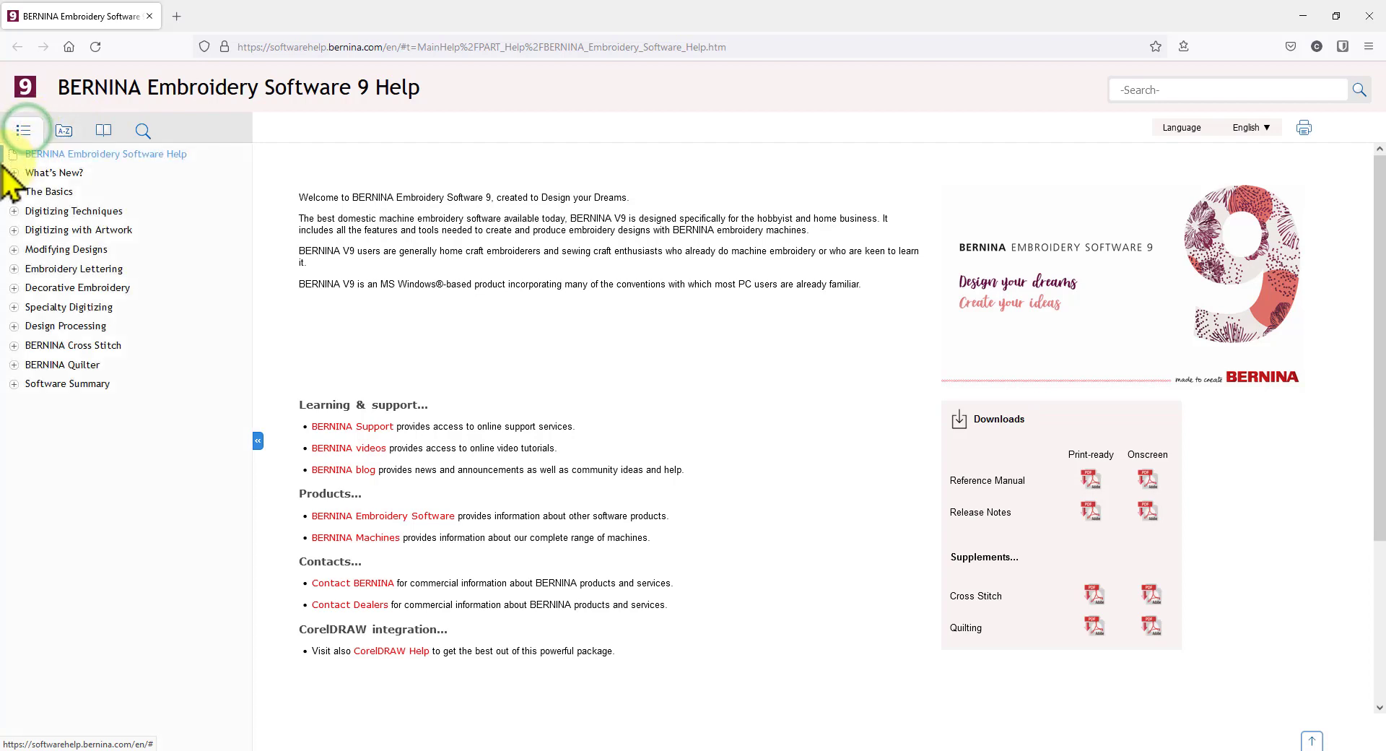
pyautogui.moveTo(72, 211)
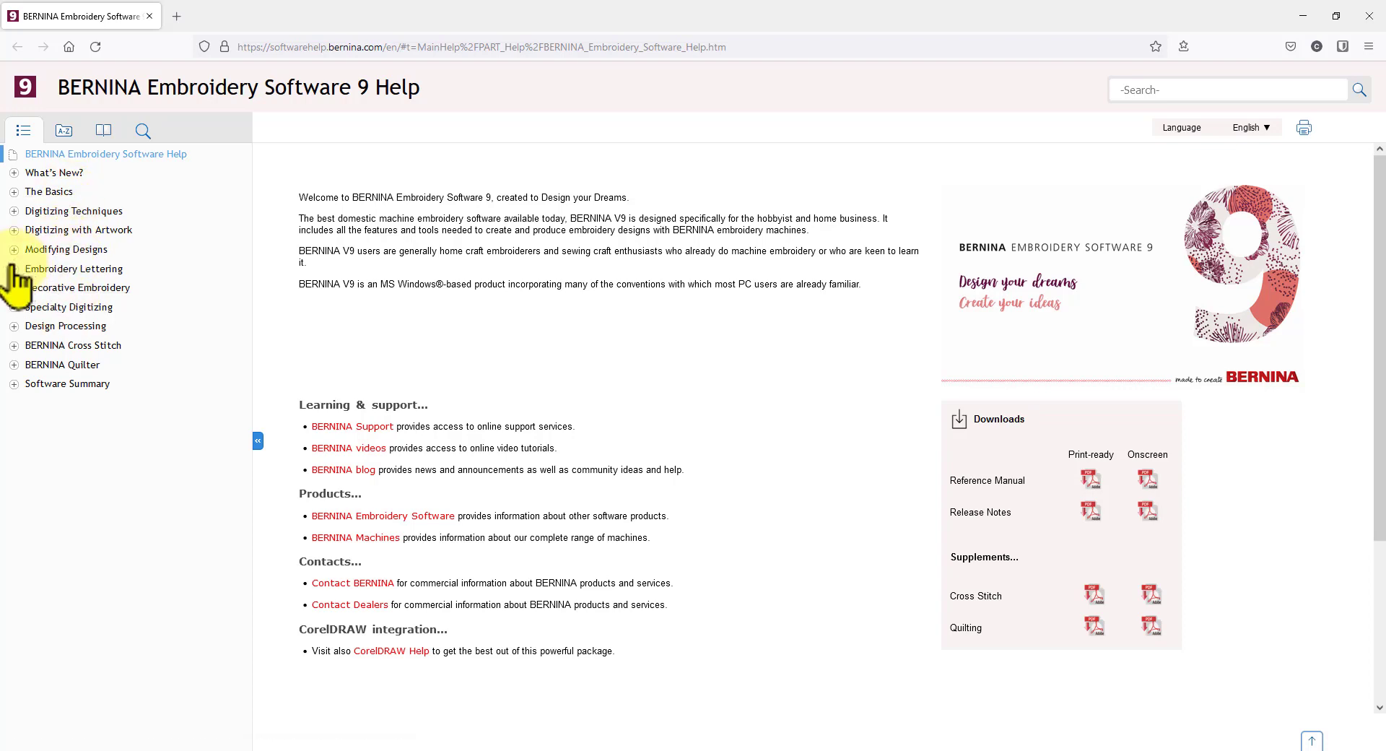
pyautogui.click(15, 269)
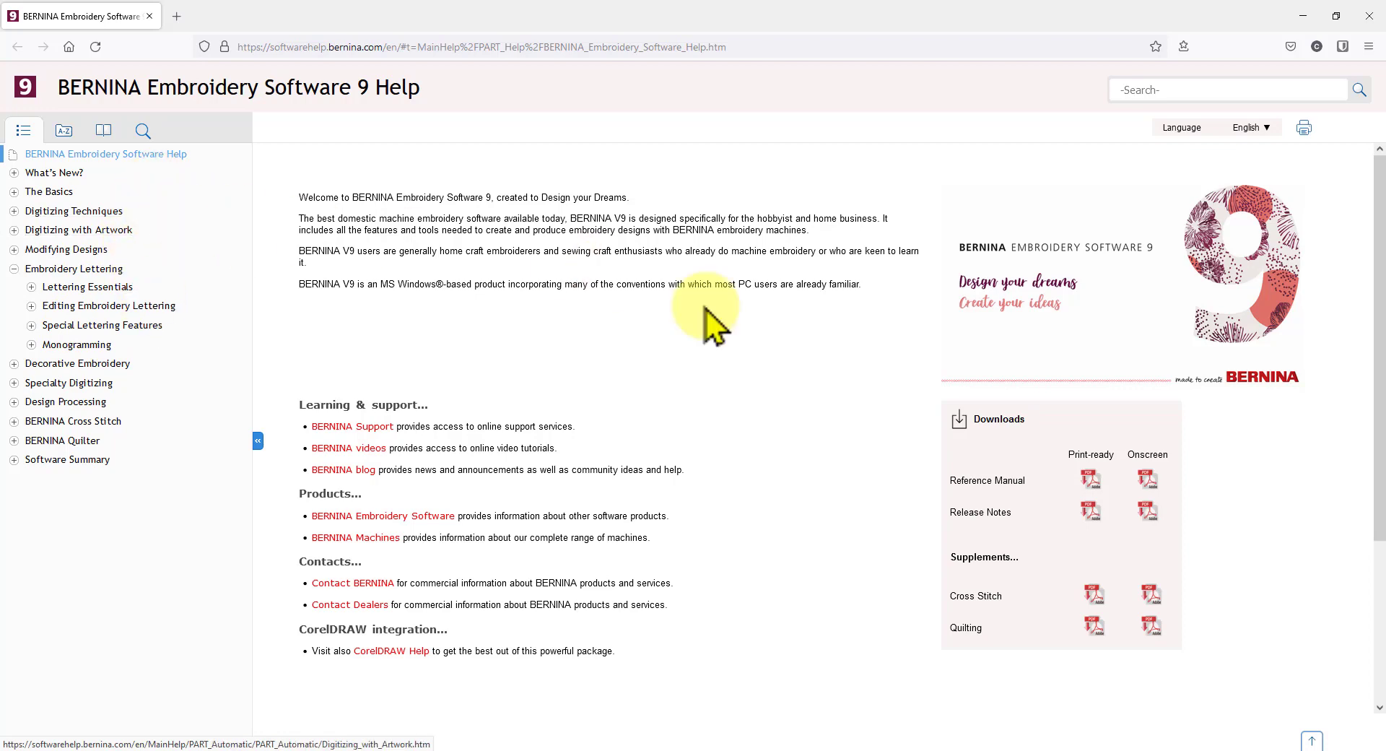
pyautogui.moveTo(625, 367)
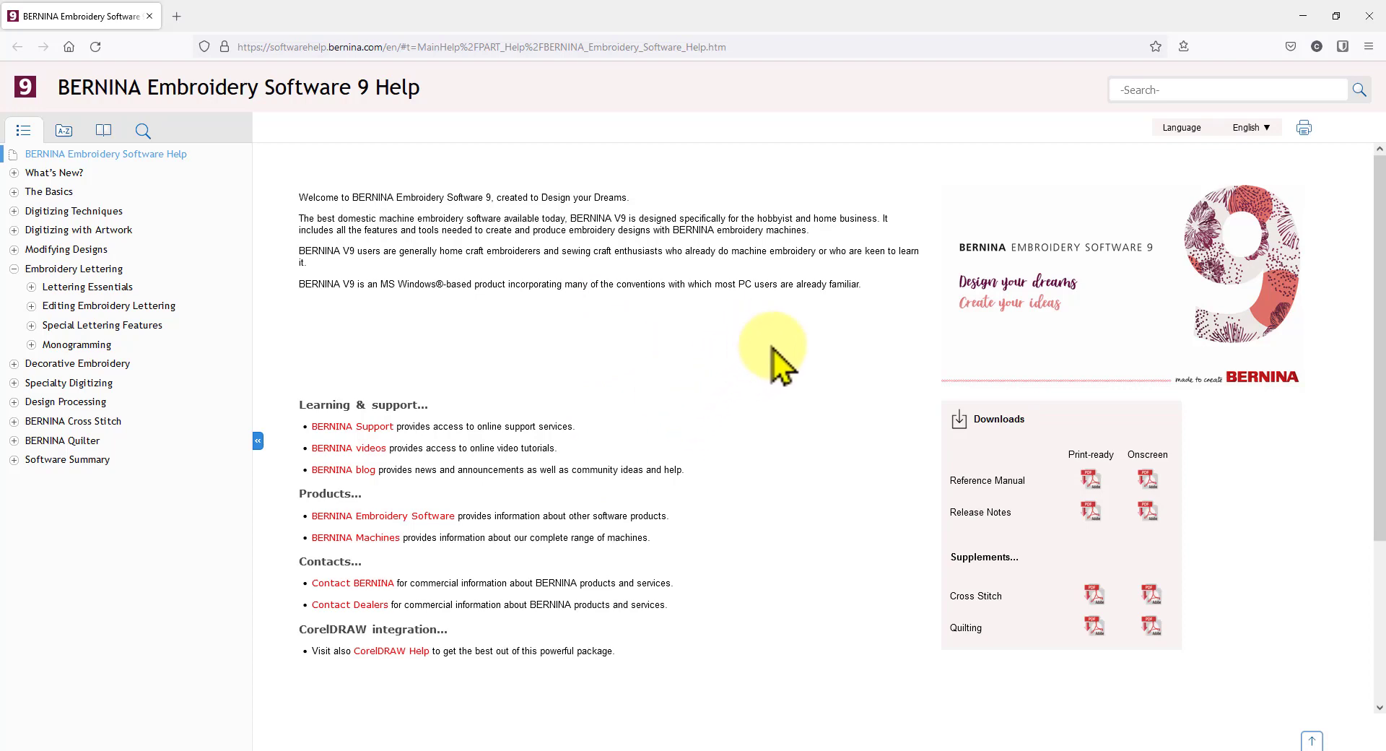
pyautogui.moveTo(1006, 394)
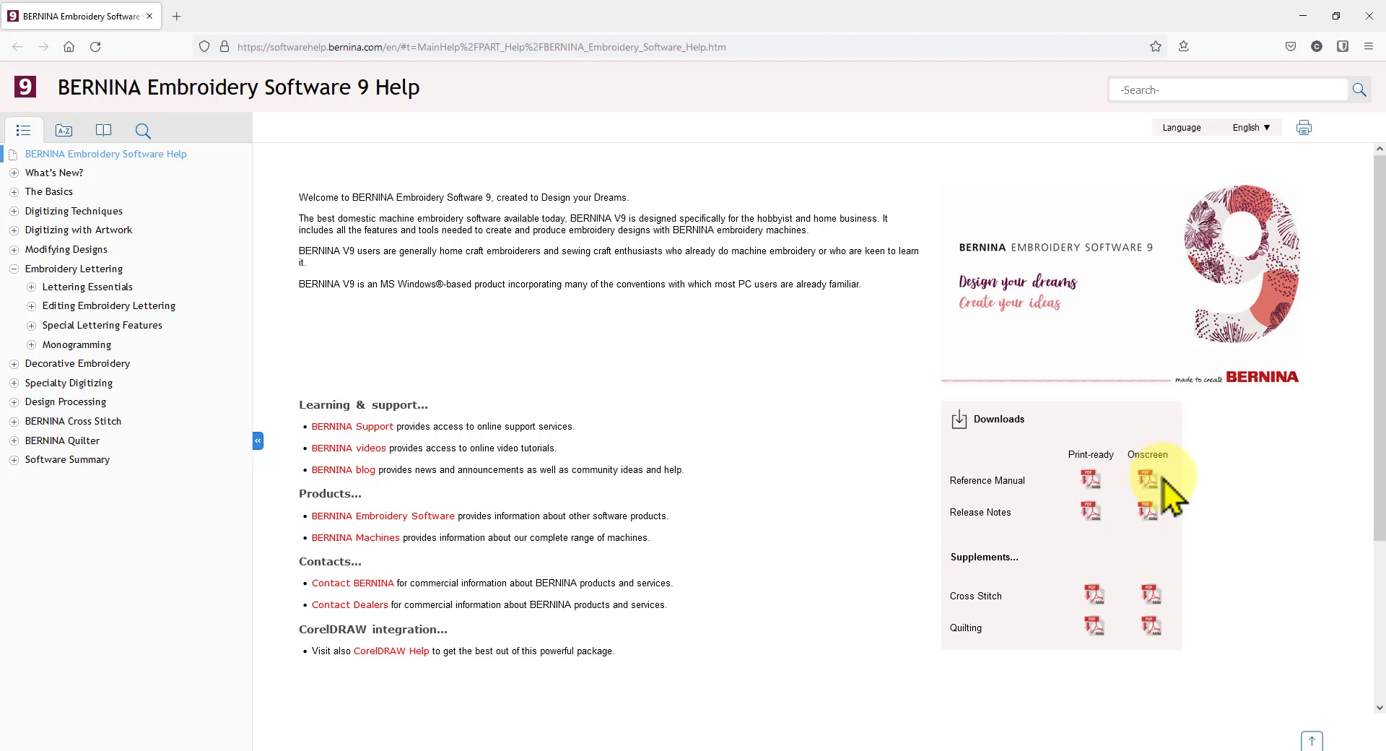
pyautogui.moveTo(1005, 481)
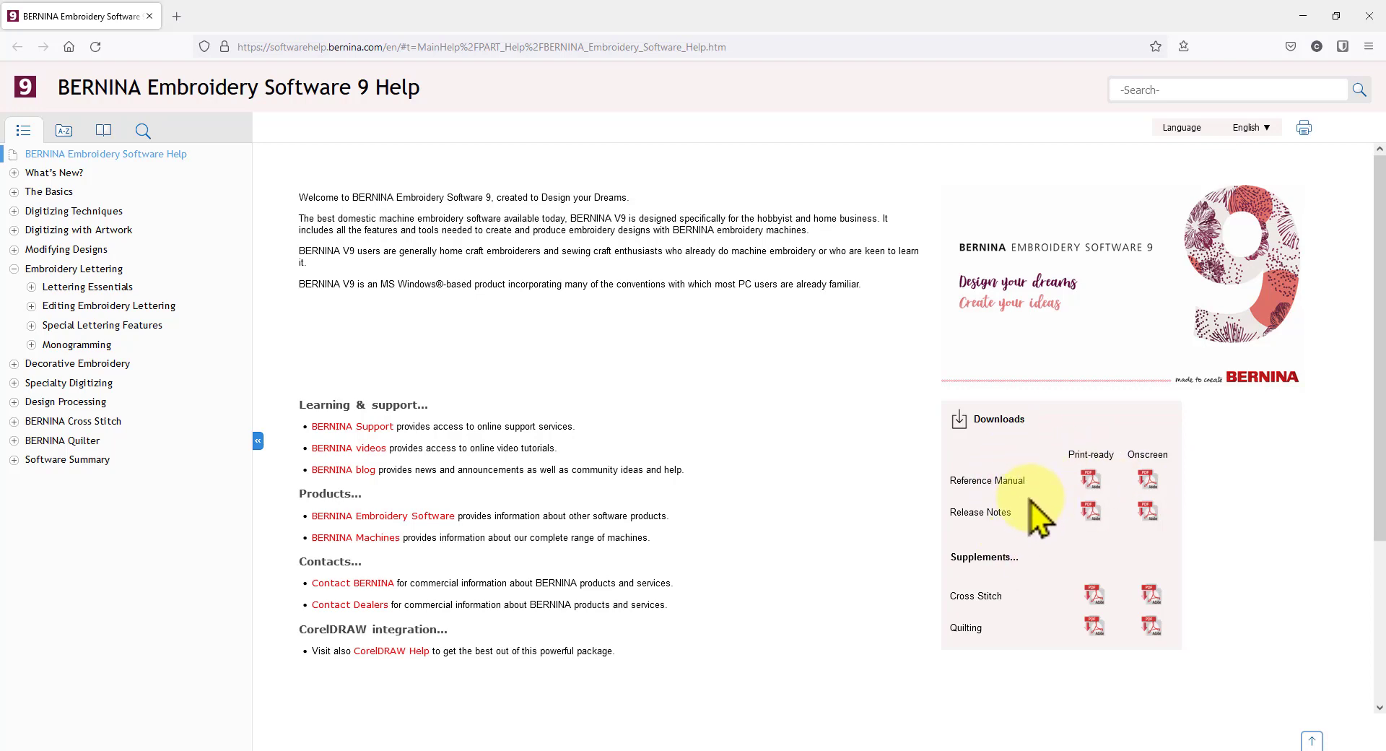
pyautogui.moveTo(905, 519)
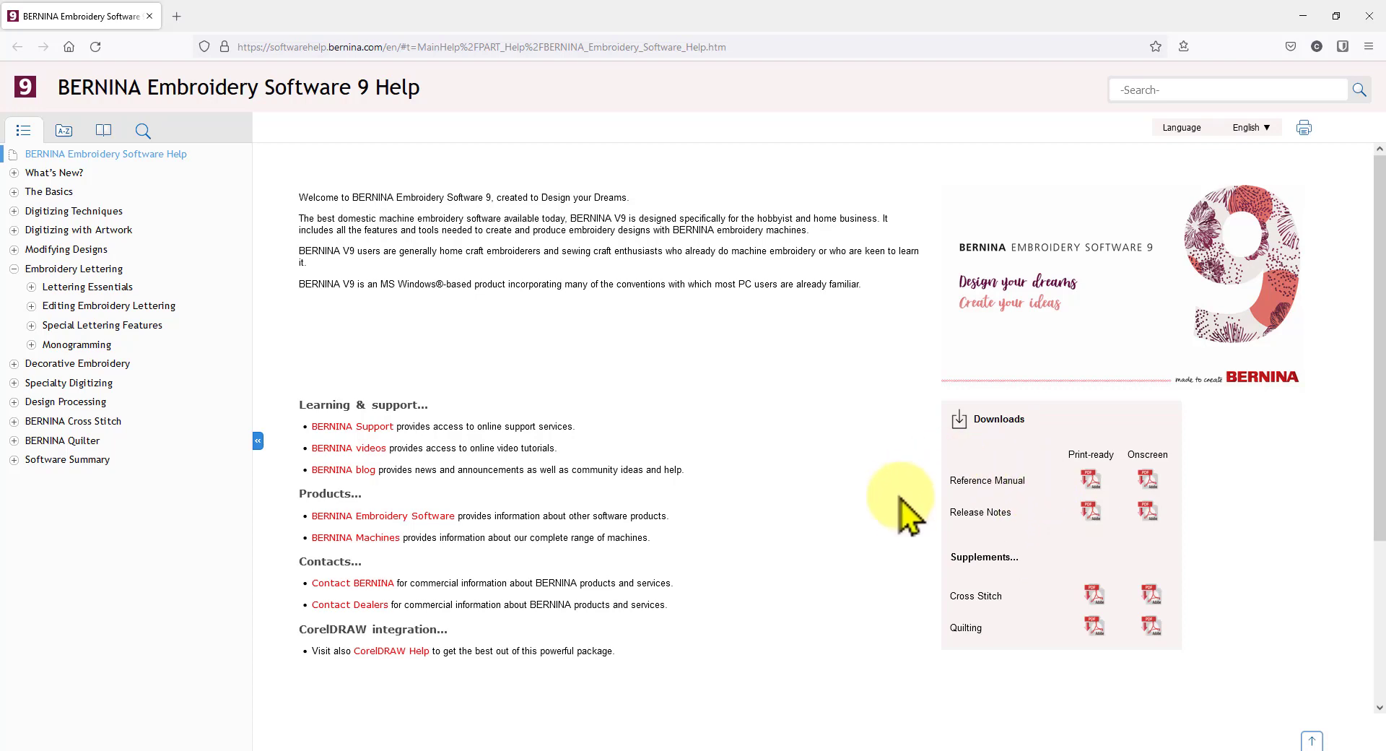
pyautogui.moveTo(1024, 536)
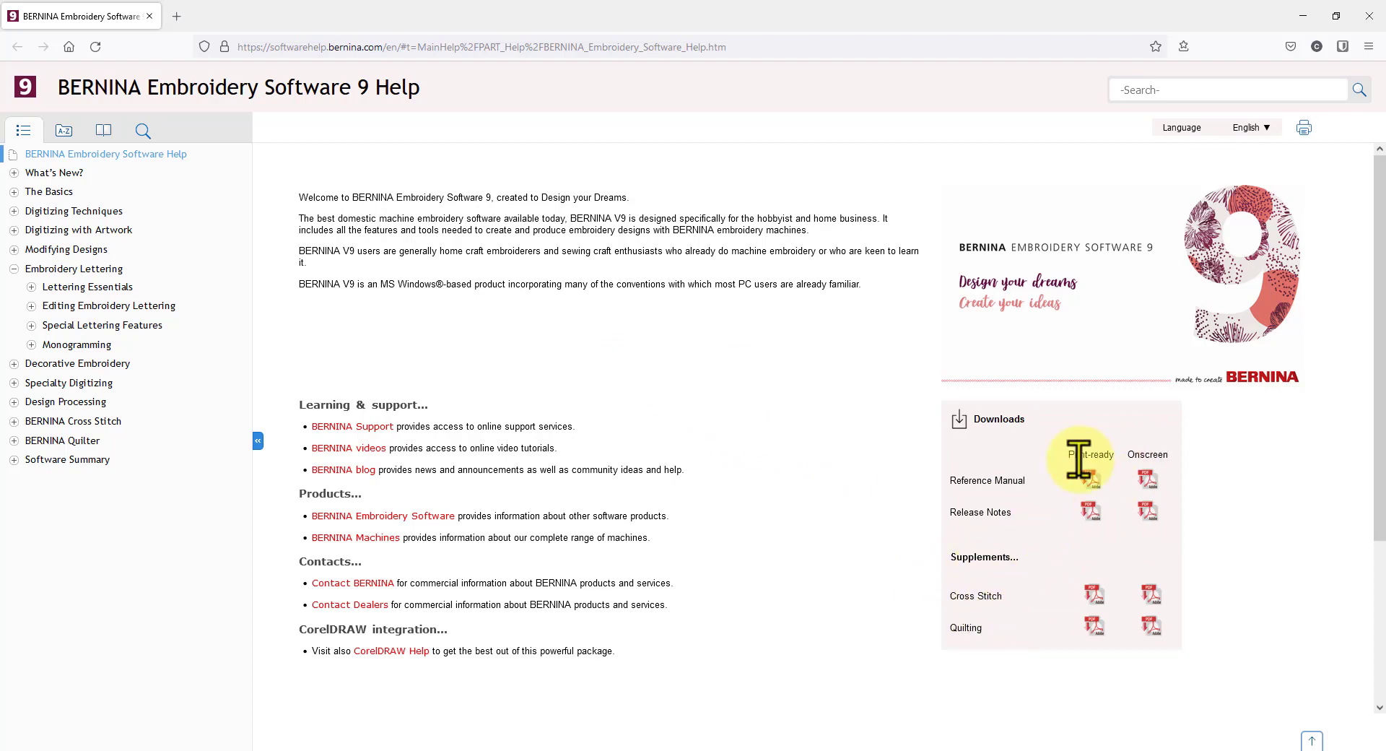
pyautogui.moveTo(1148, 452)
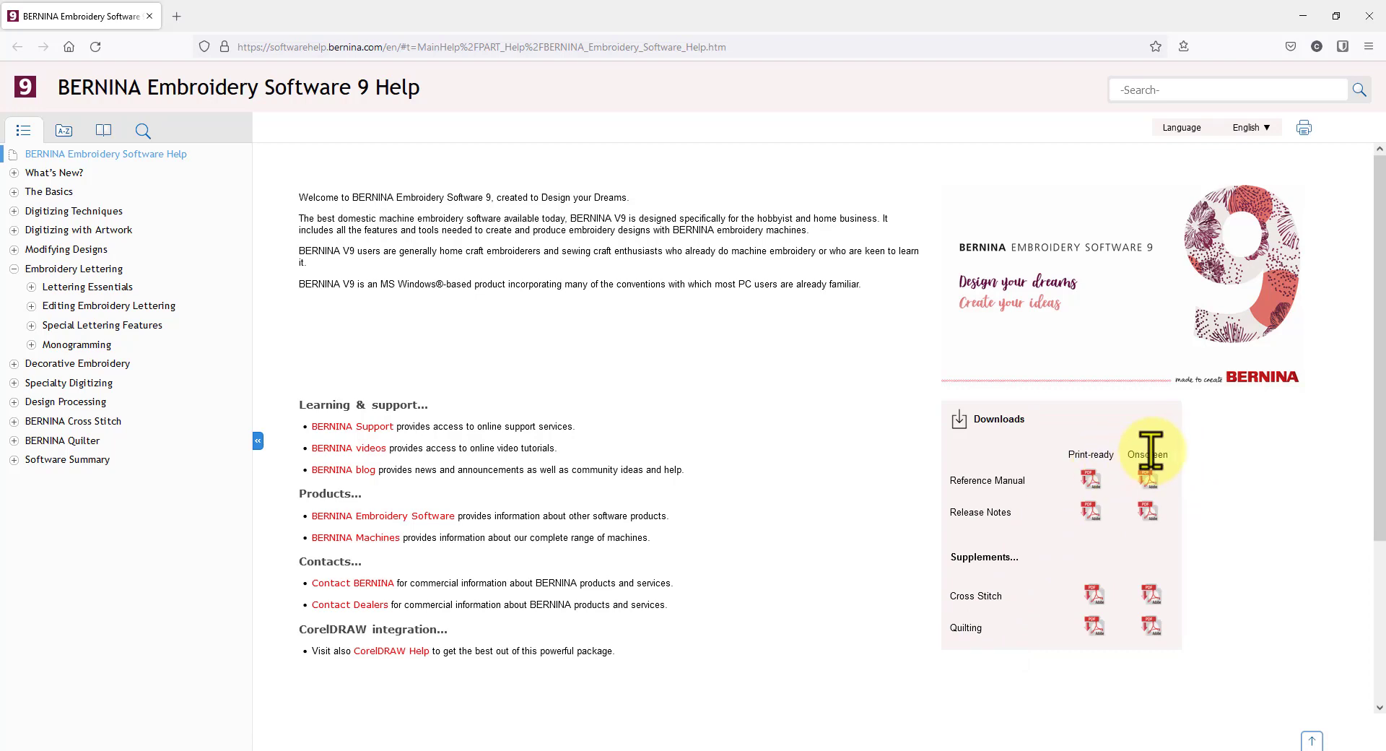
pyautogui.moveTo(1175, 498)
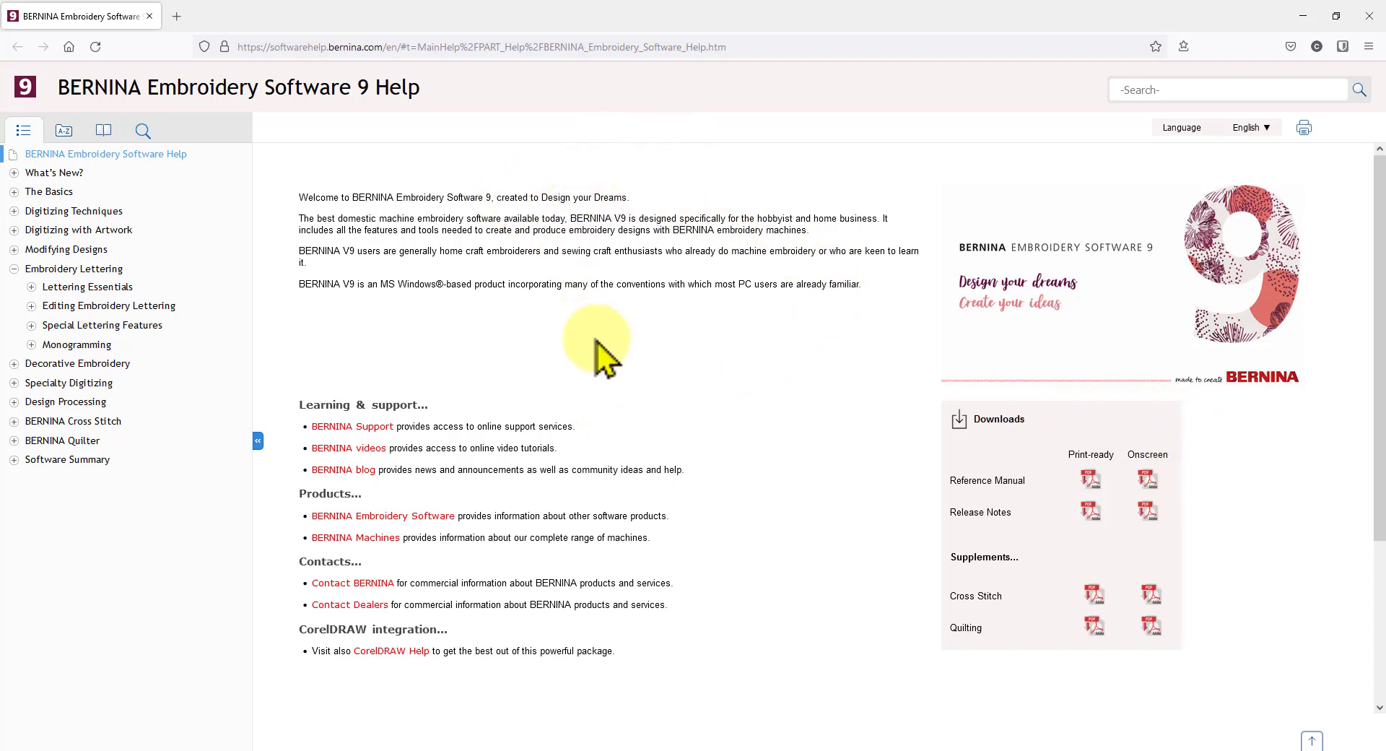
pyautogui.moveTo(926, 221)
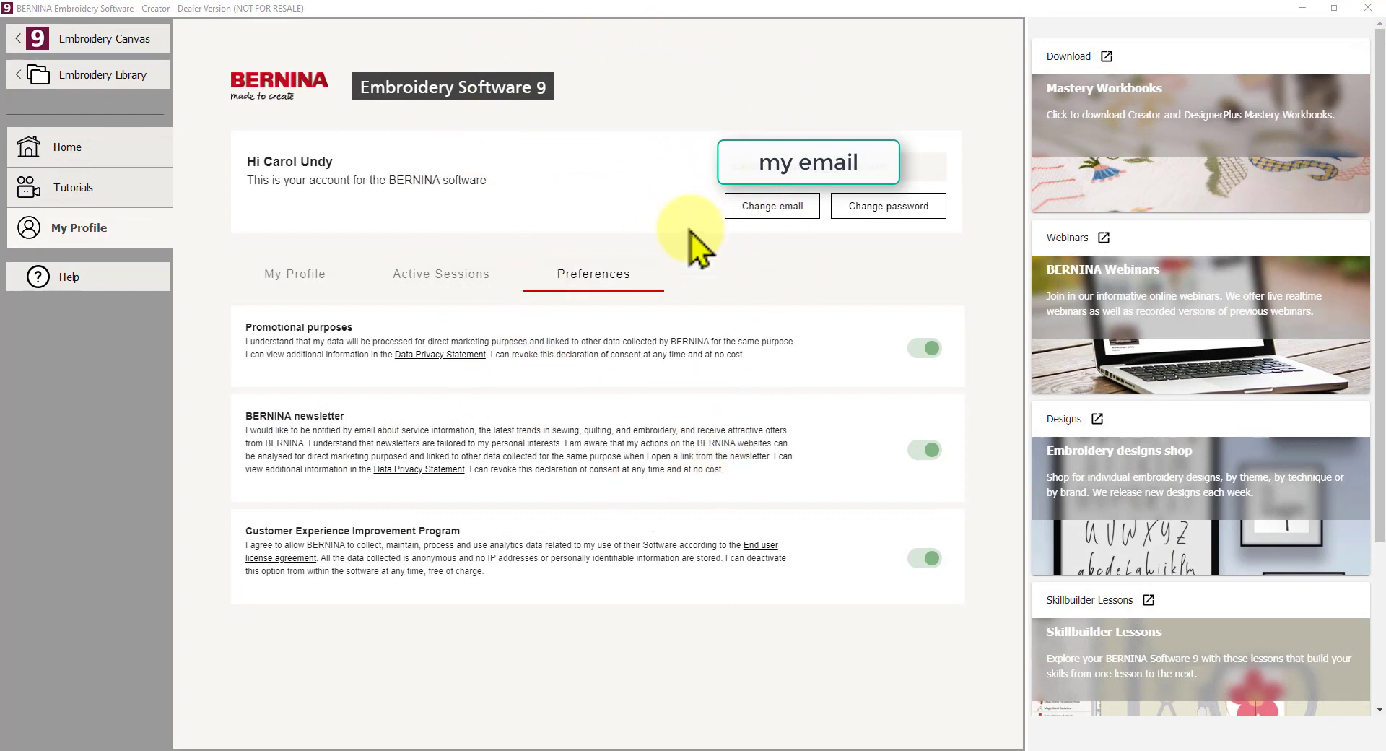
pyautogui.moveTo(875, 361)
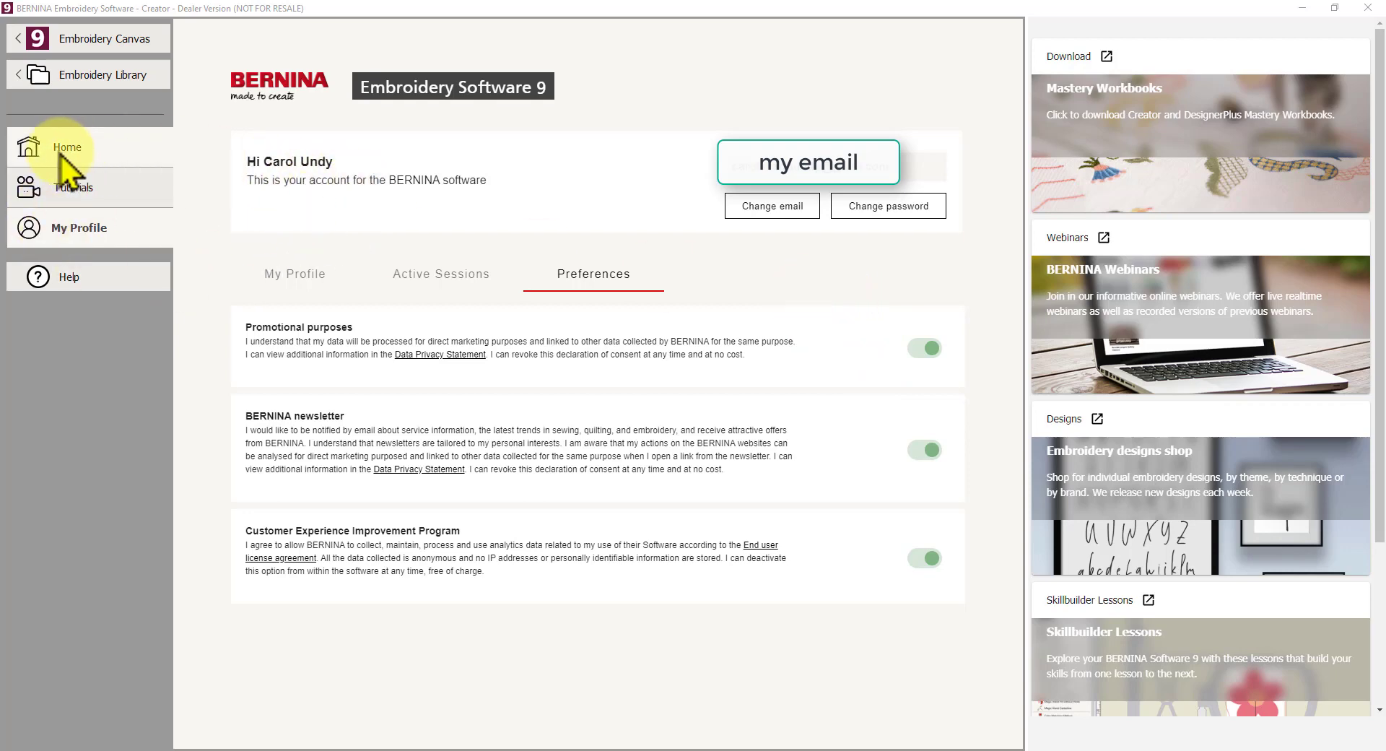
pyautogui.moveTo(283, 166)
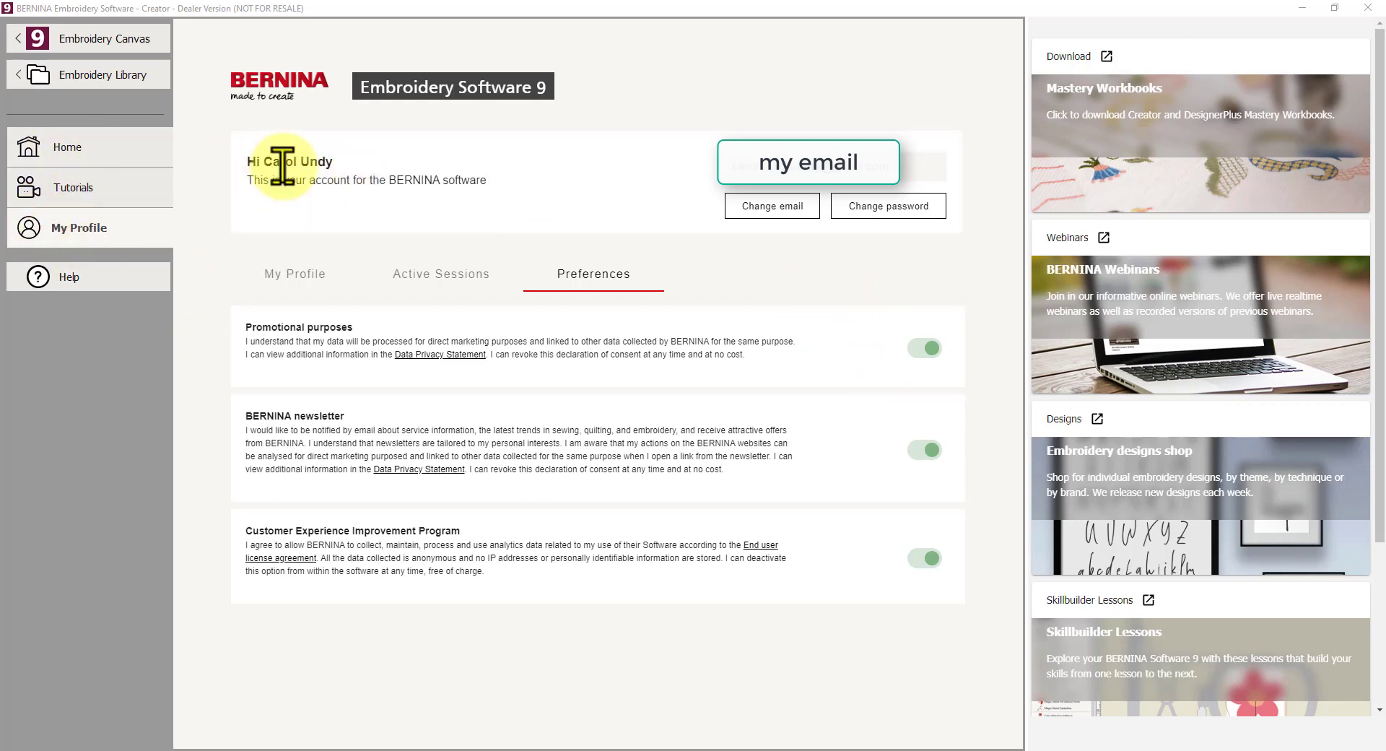
# Return from My Profile to the home screen with create options and recent designs.
pyautogui.click(67, 147)
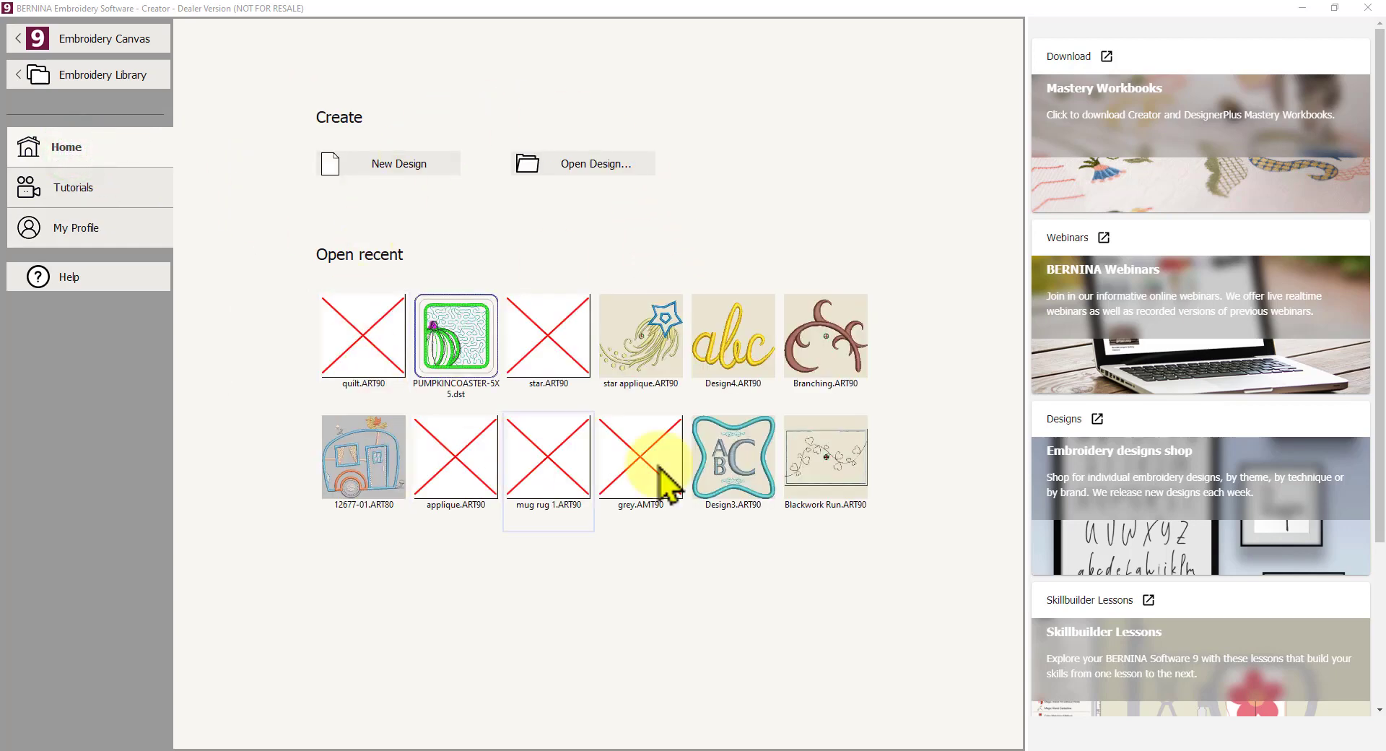
pyautogui.moveTo(583, 532)
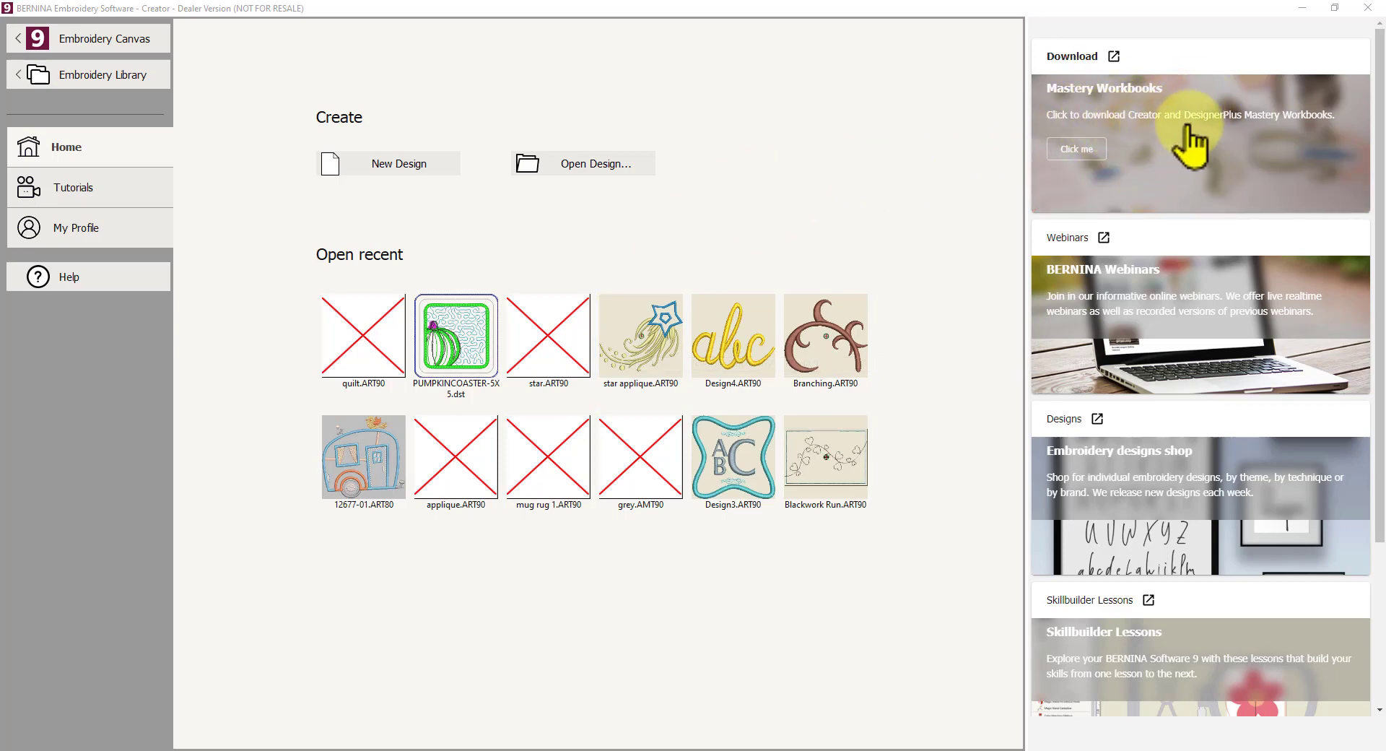
pyautogui.moveTo(1335, 141)
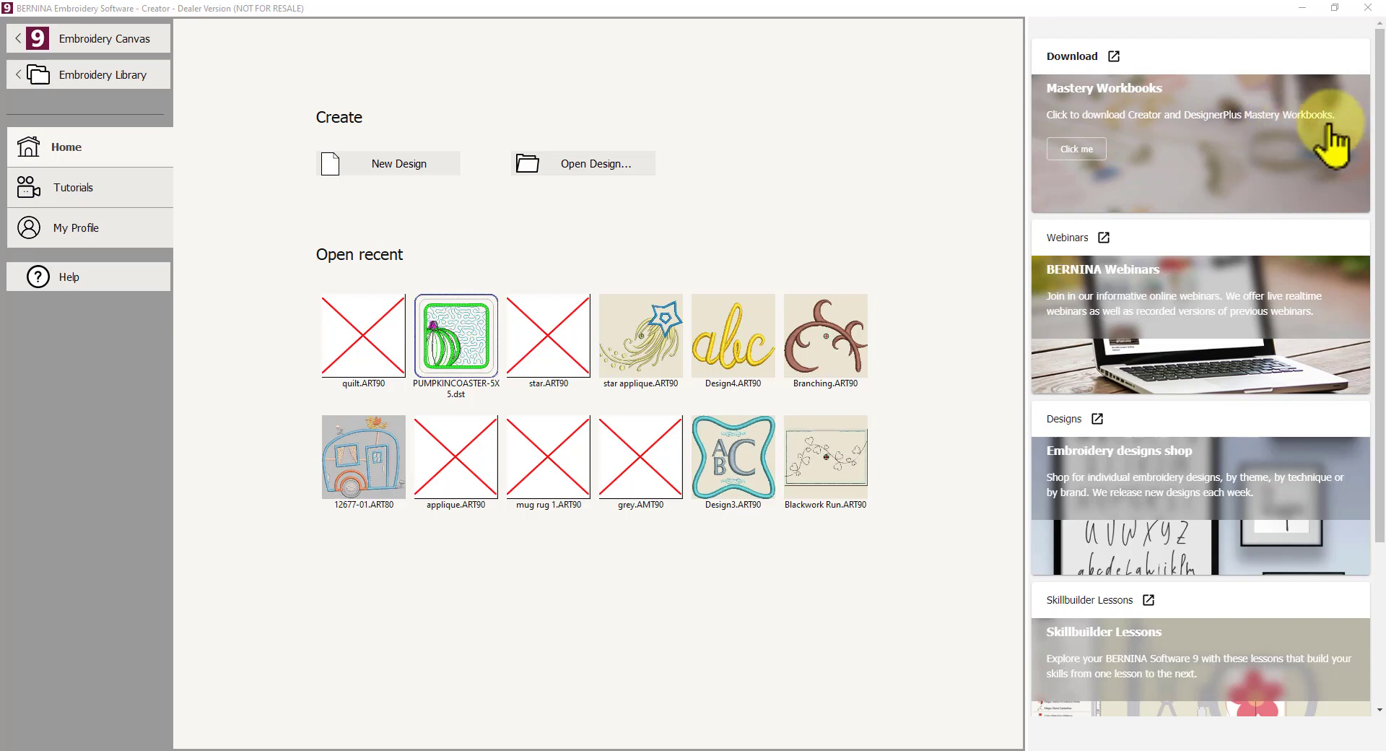
pyautogui.moveTo(1181, 156)
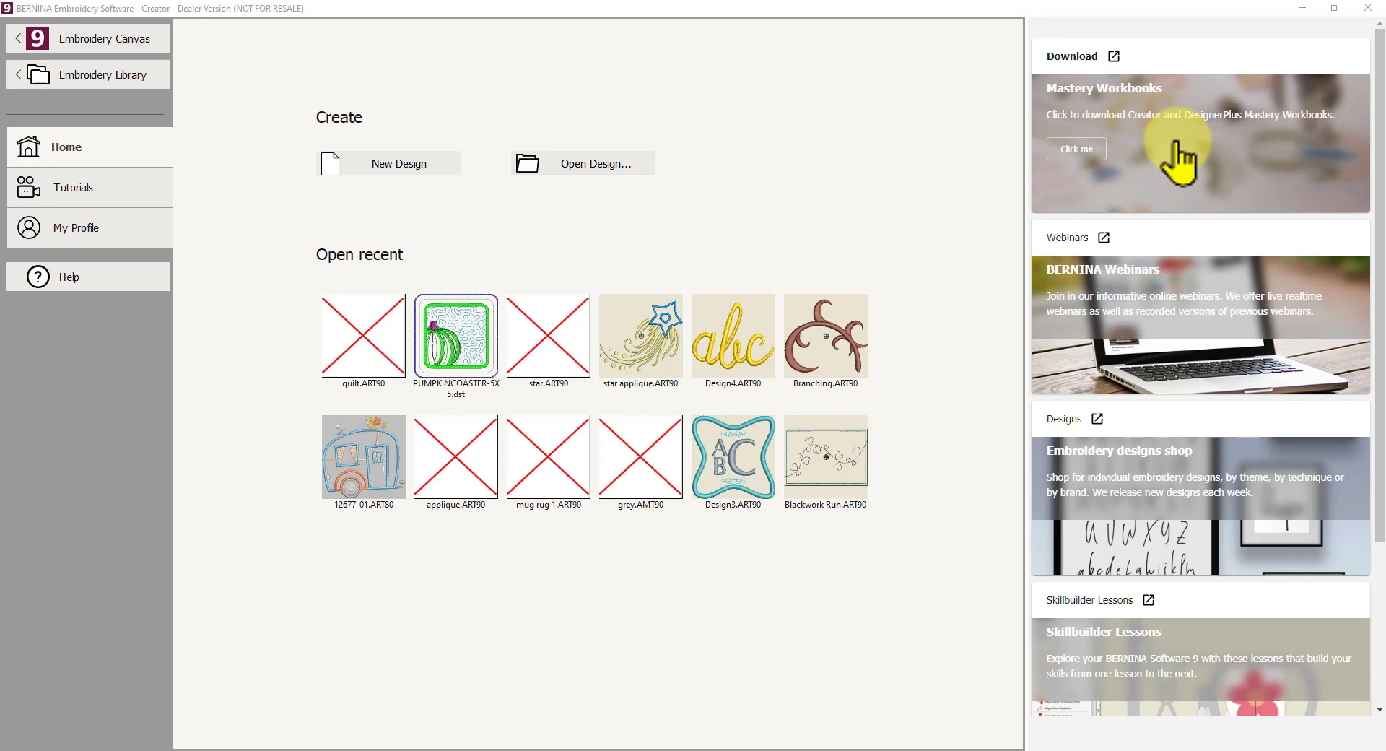
pyautogui.moveTo(1194, 156)
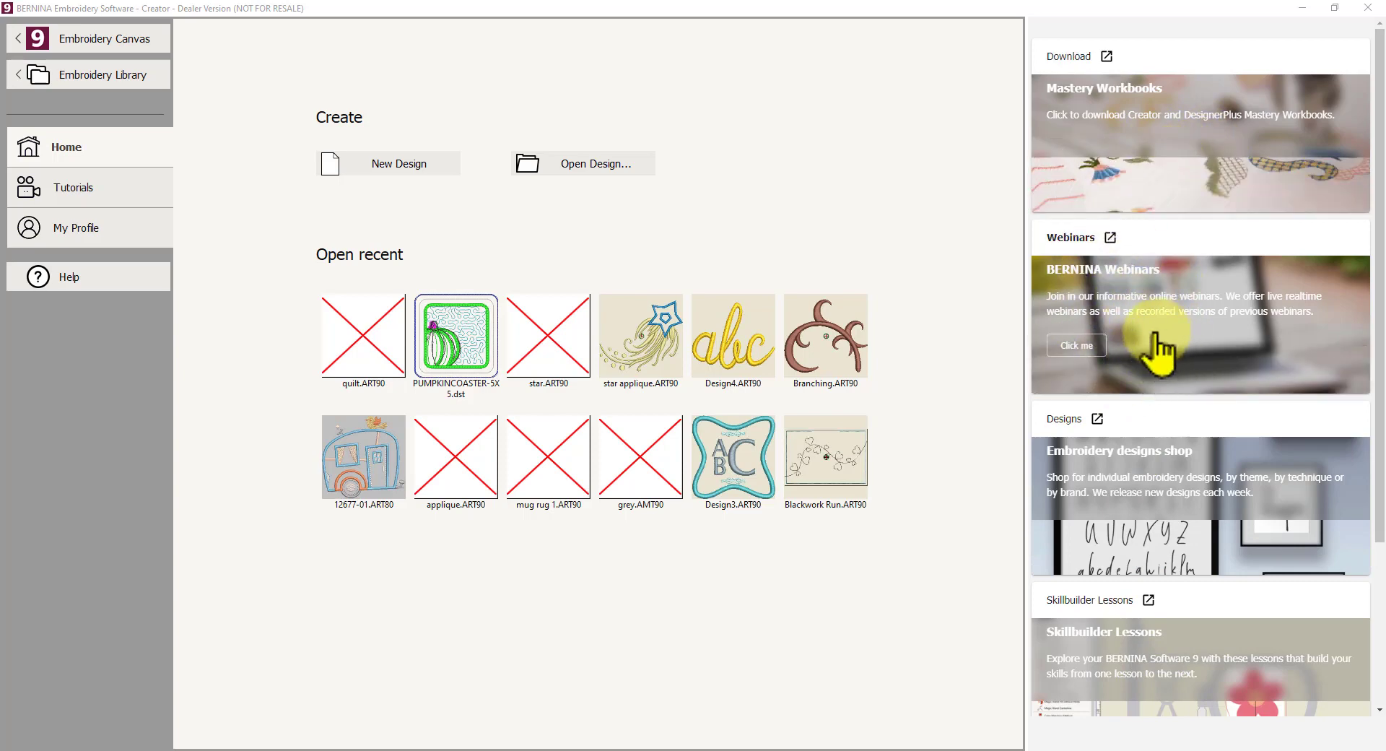
pyautogui.moveTo(1188, 359)
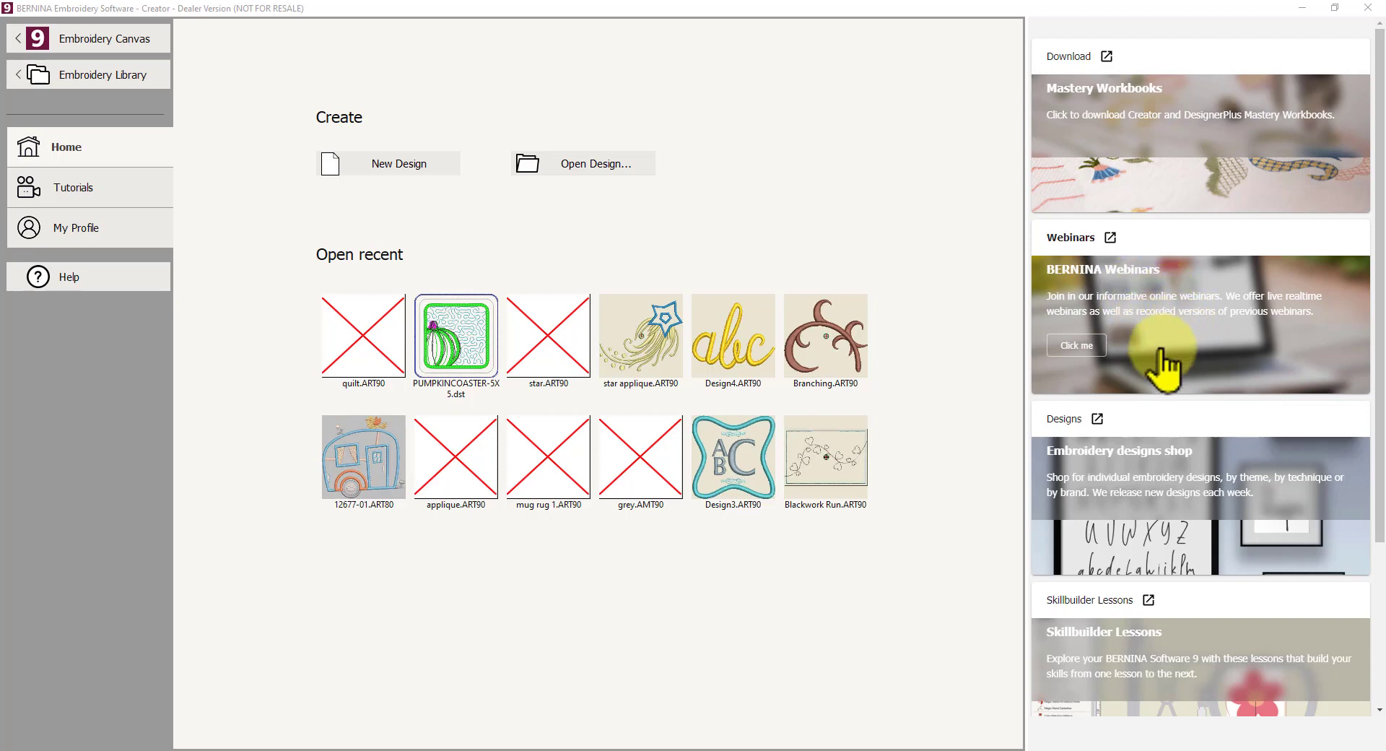
pyautogui.moveTo(1200, 357)
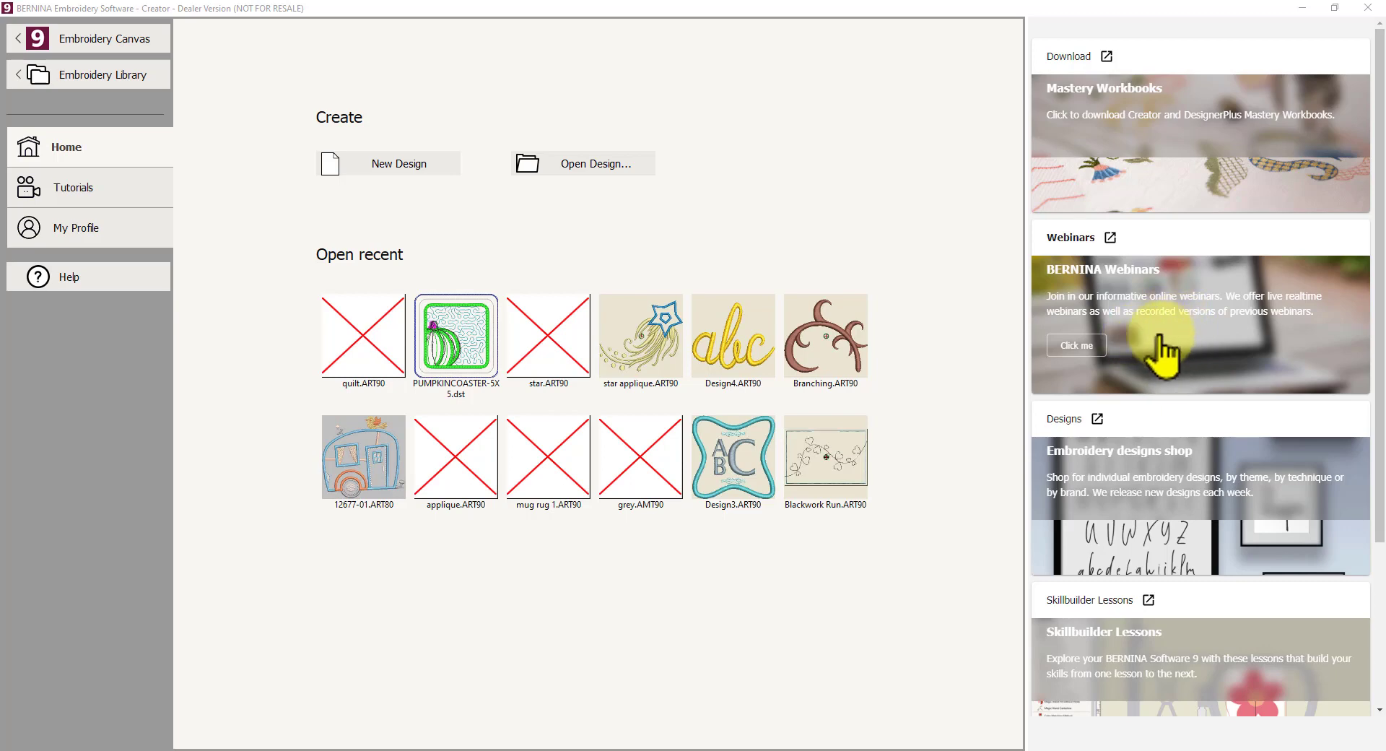
pyautogui.moveTo(1205, 368)
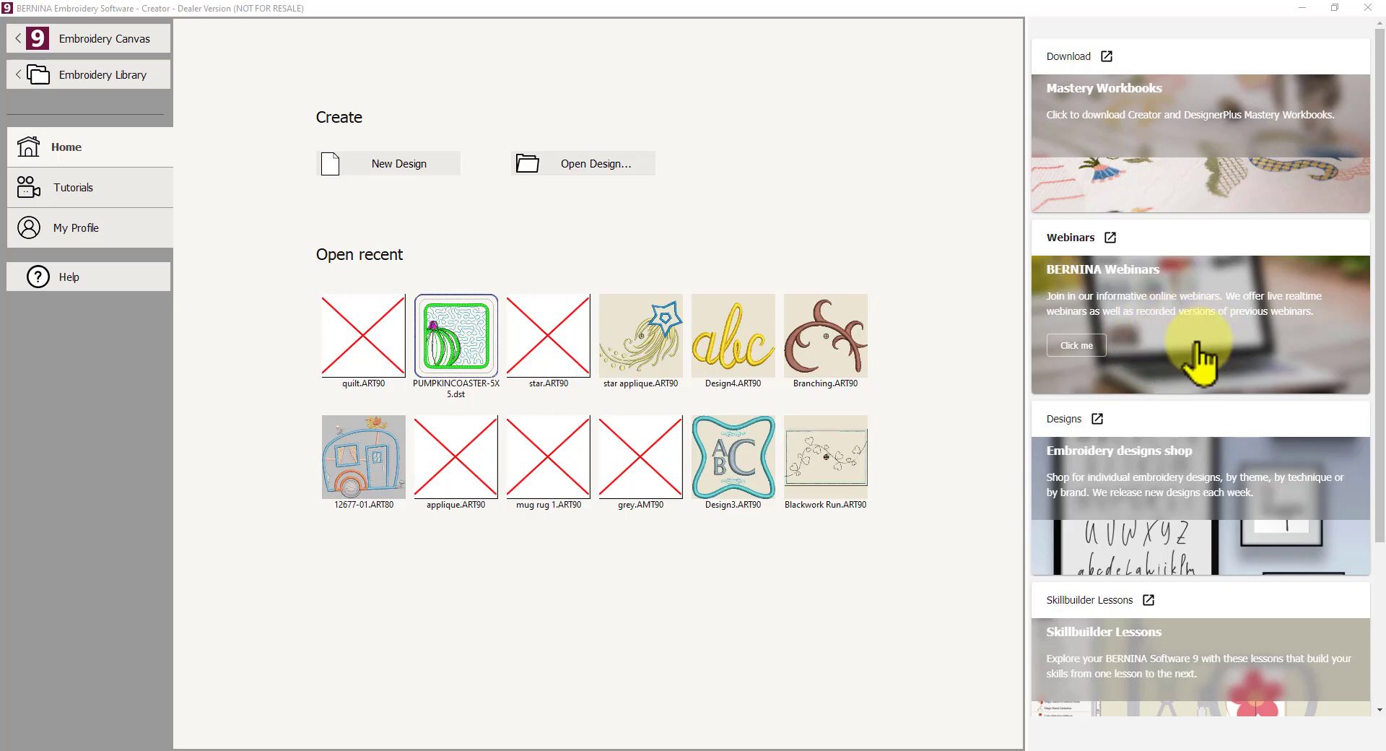
pyautogui.moveTo(1212, 362)
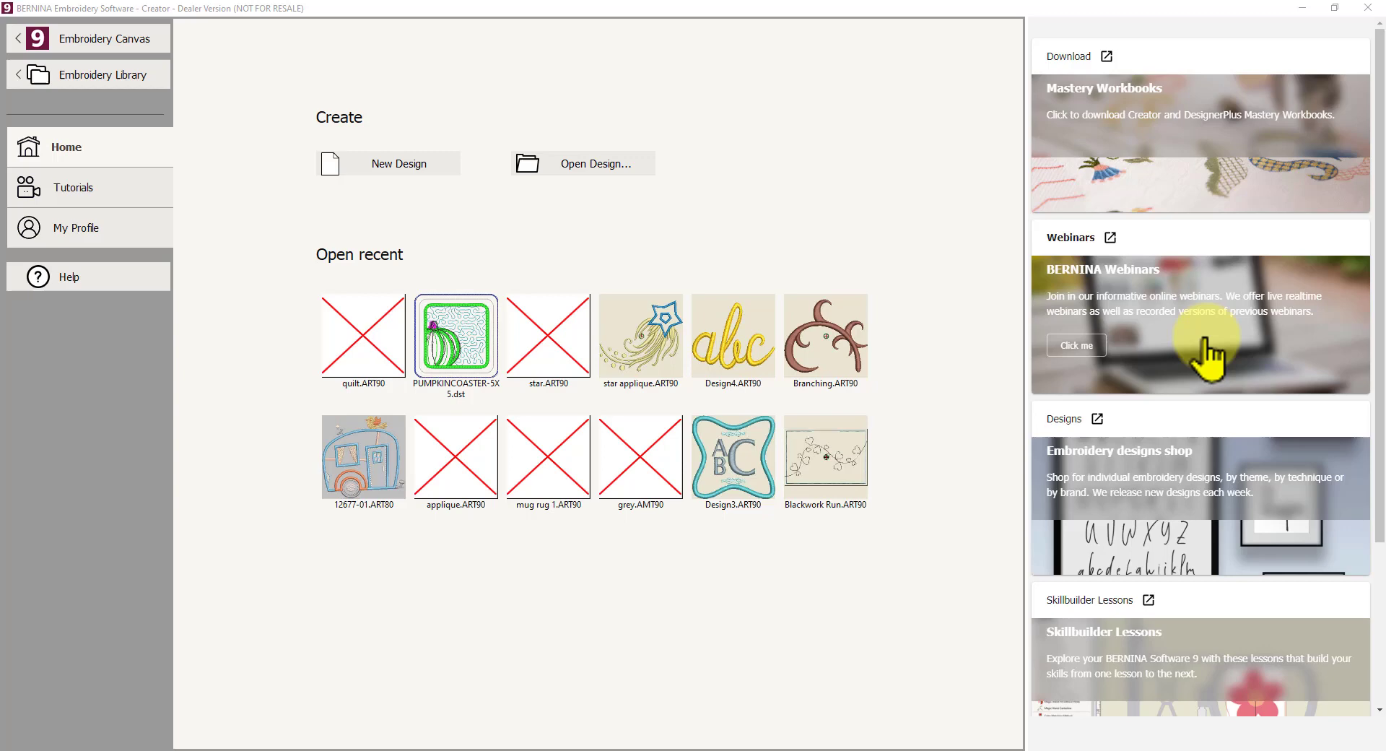
pyautogui.moveTo(1149, 359)
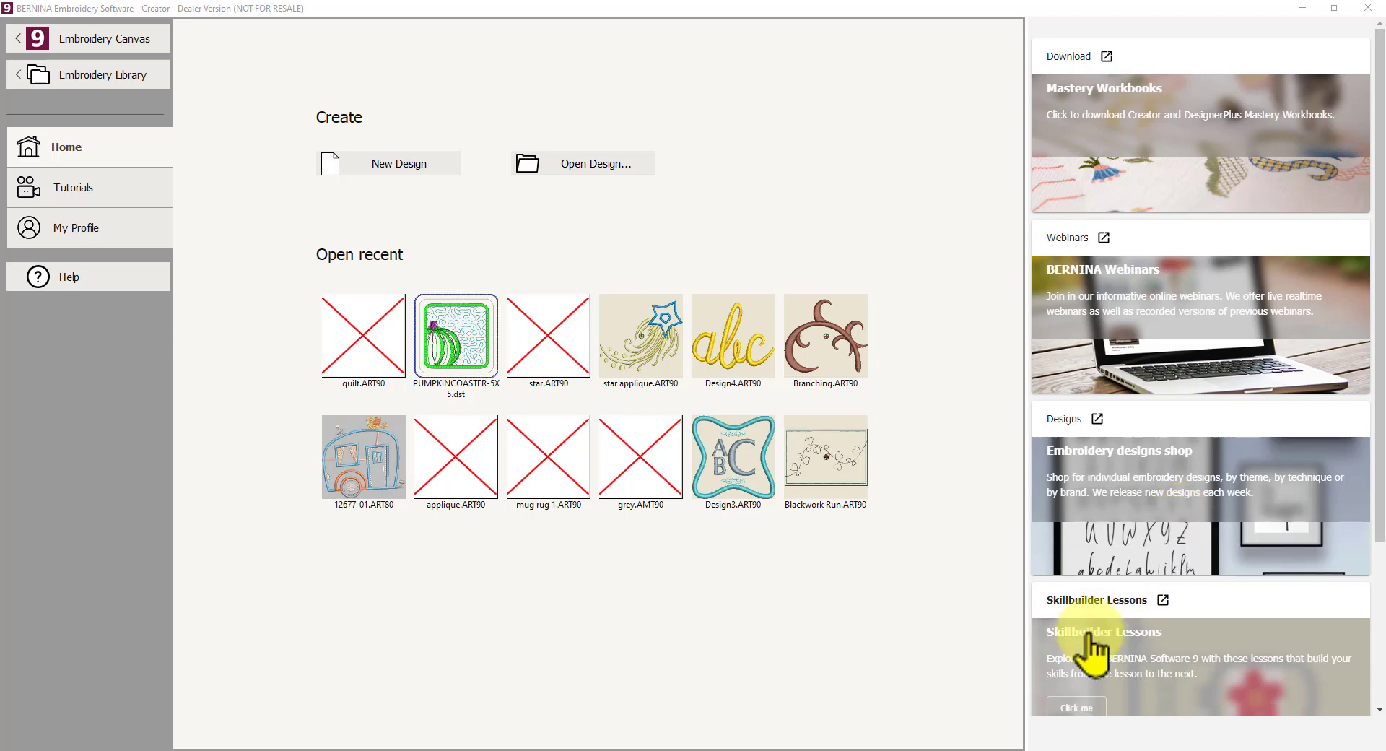
pyautogui.moveTo(1136, 666)
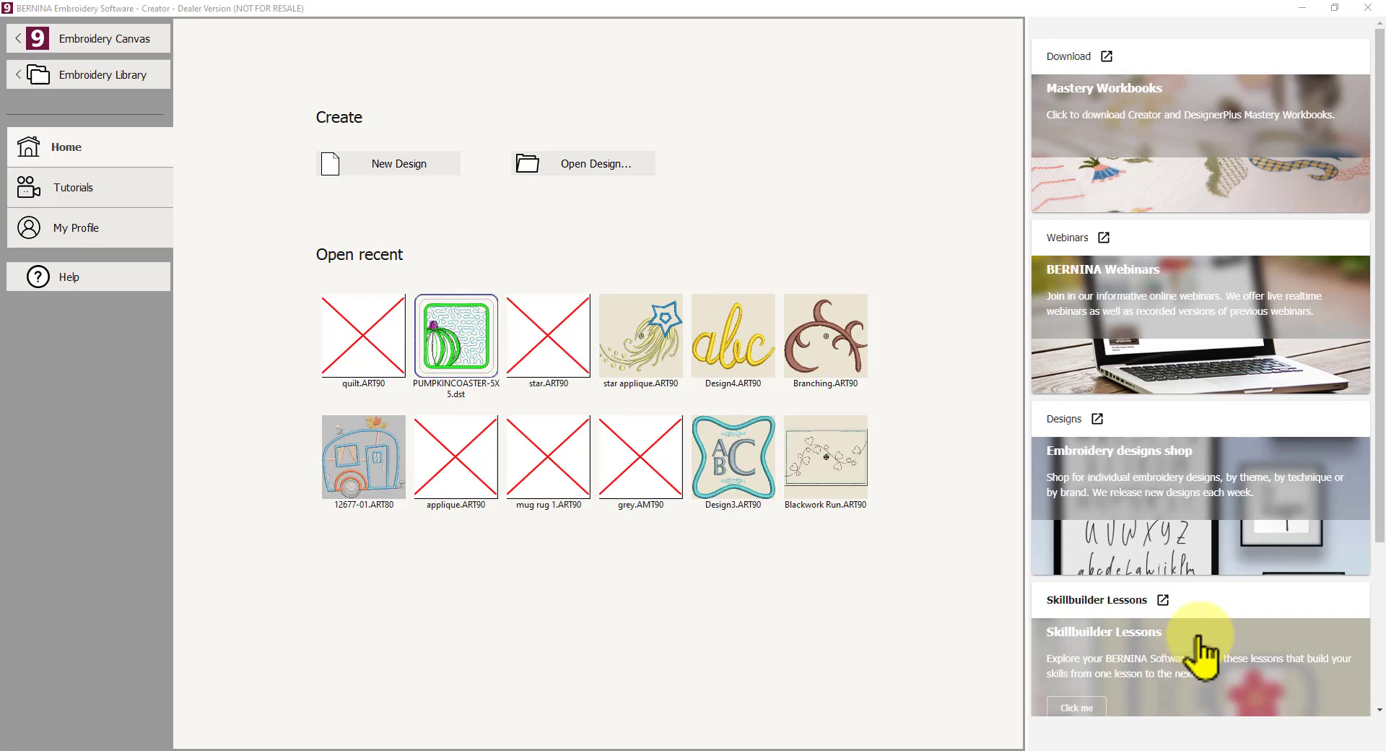
# Scroll the right-hand resource panel past Skillbuilder Lessons to reveal the BERNINA Blog card.
pyautogui.scroll(-3)
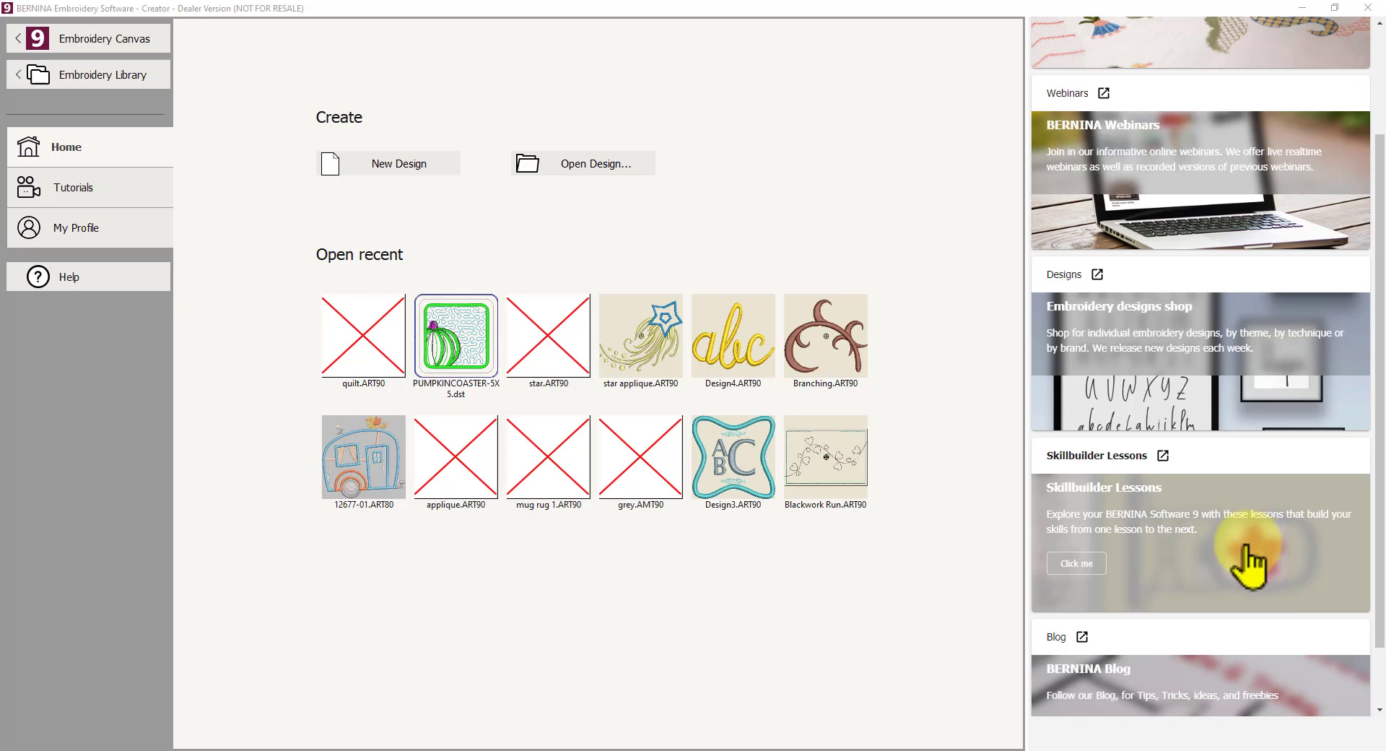
pyautogui.moveTo(1216, 566)
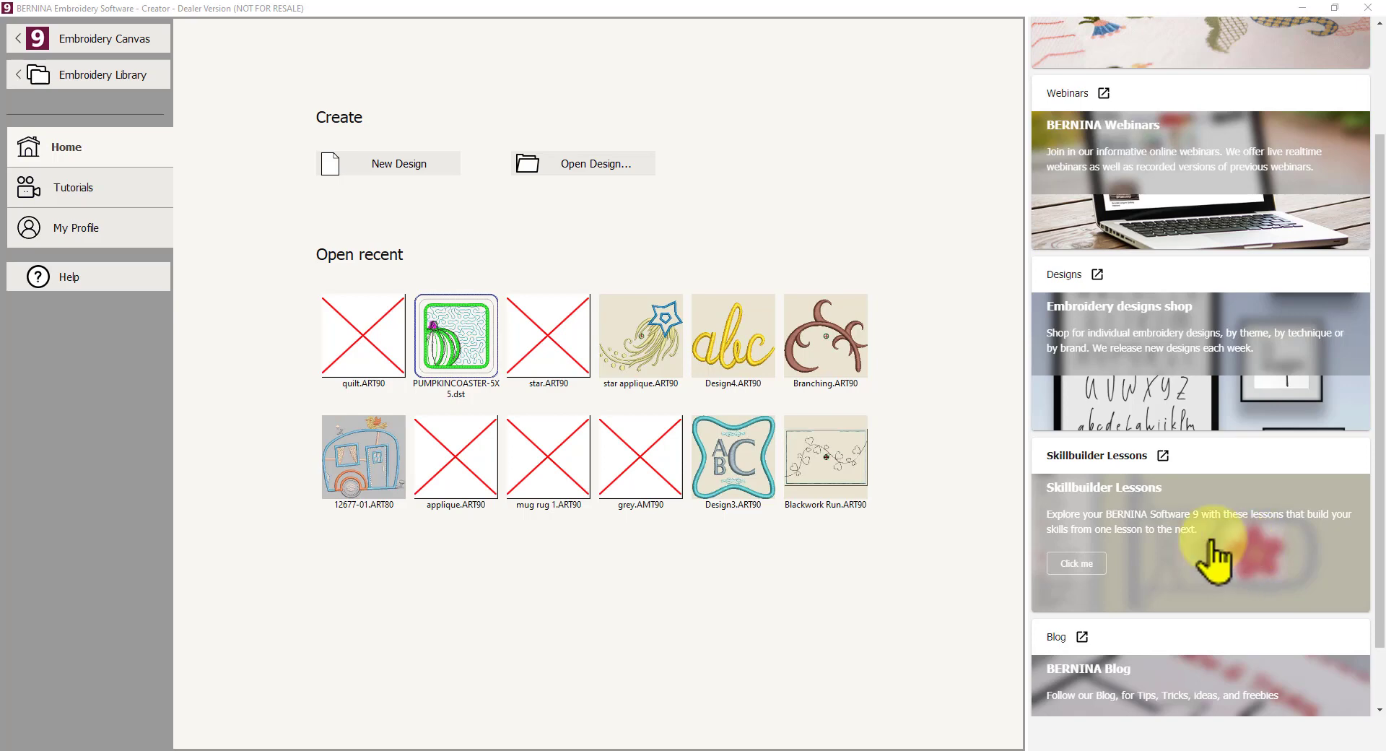
pyautogui.moveTo(1236, 569)
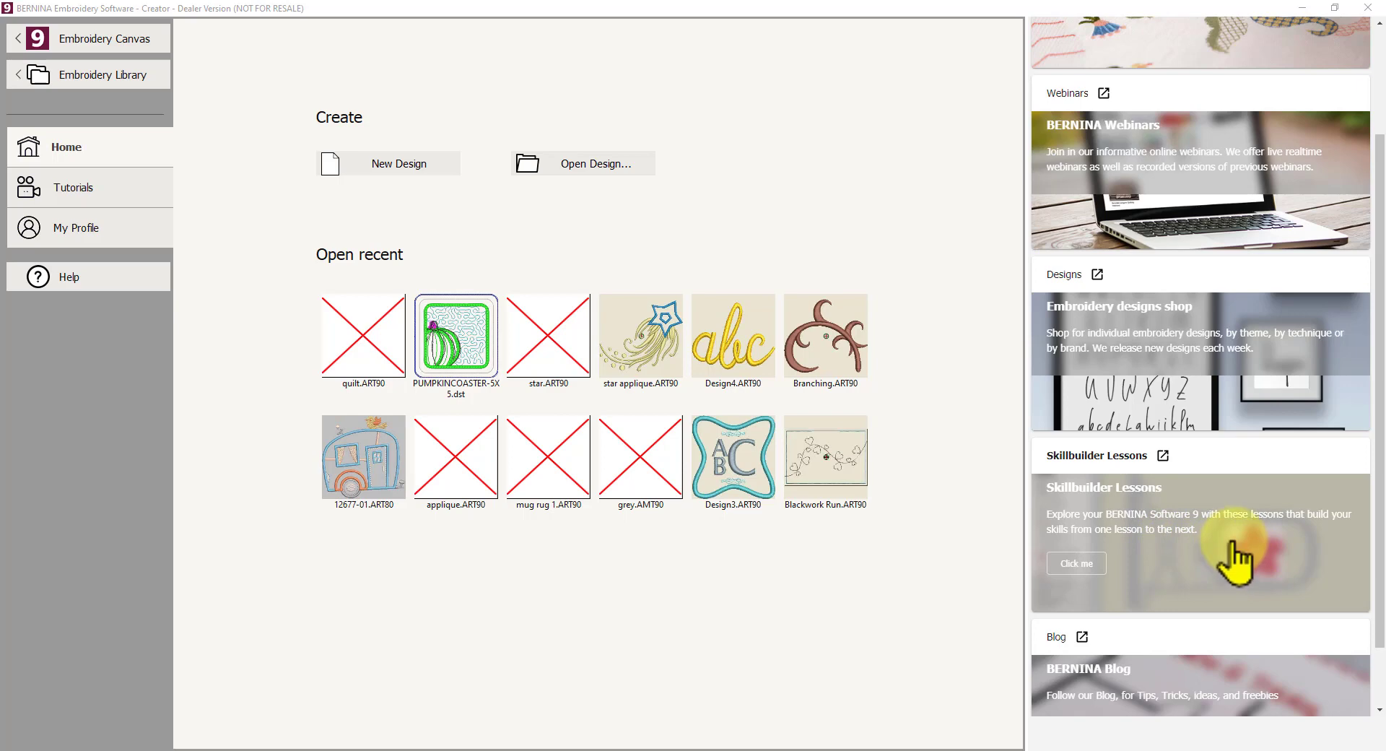
pyautogui.scroll(-3)
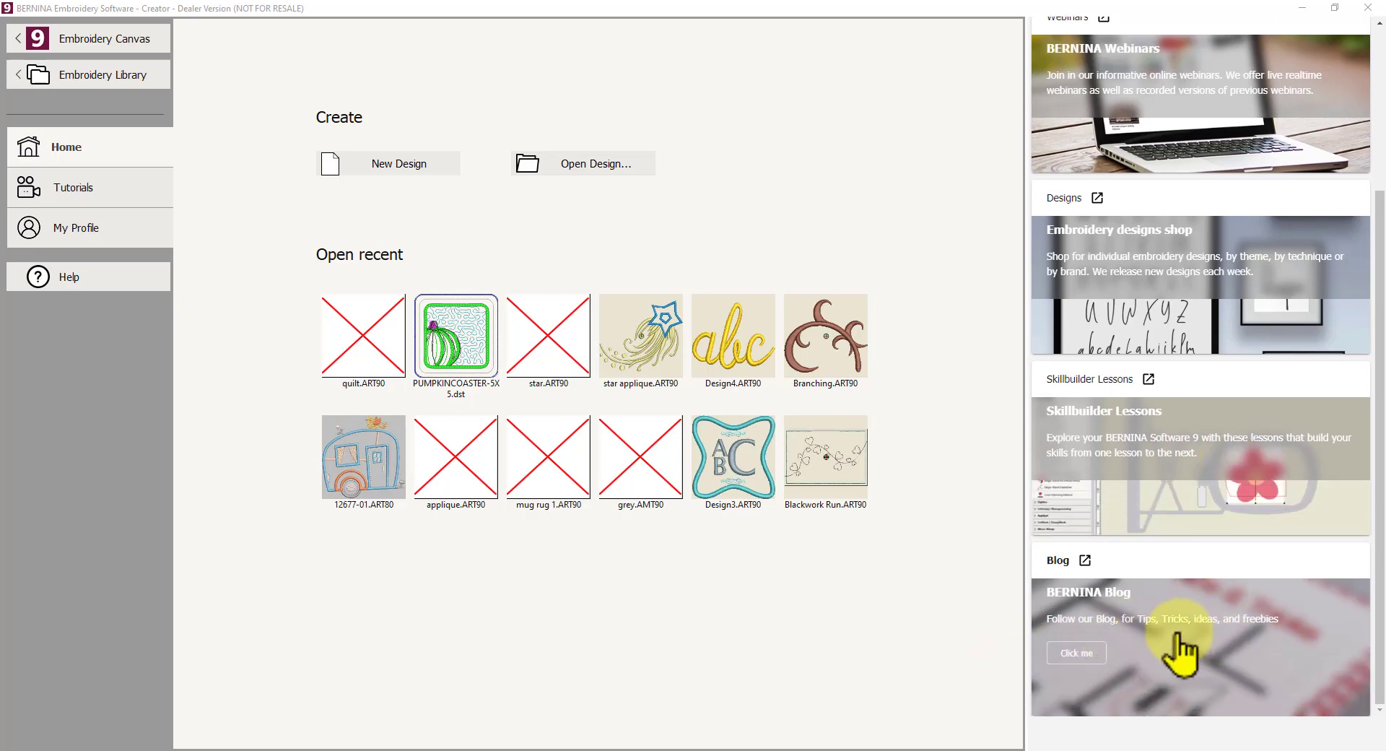
pyautogui.moveTo(1279, 657)
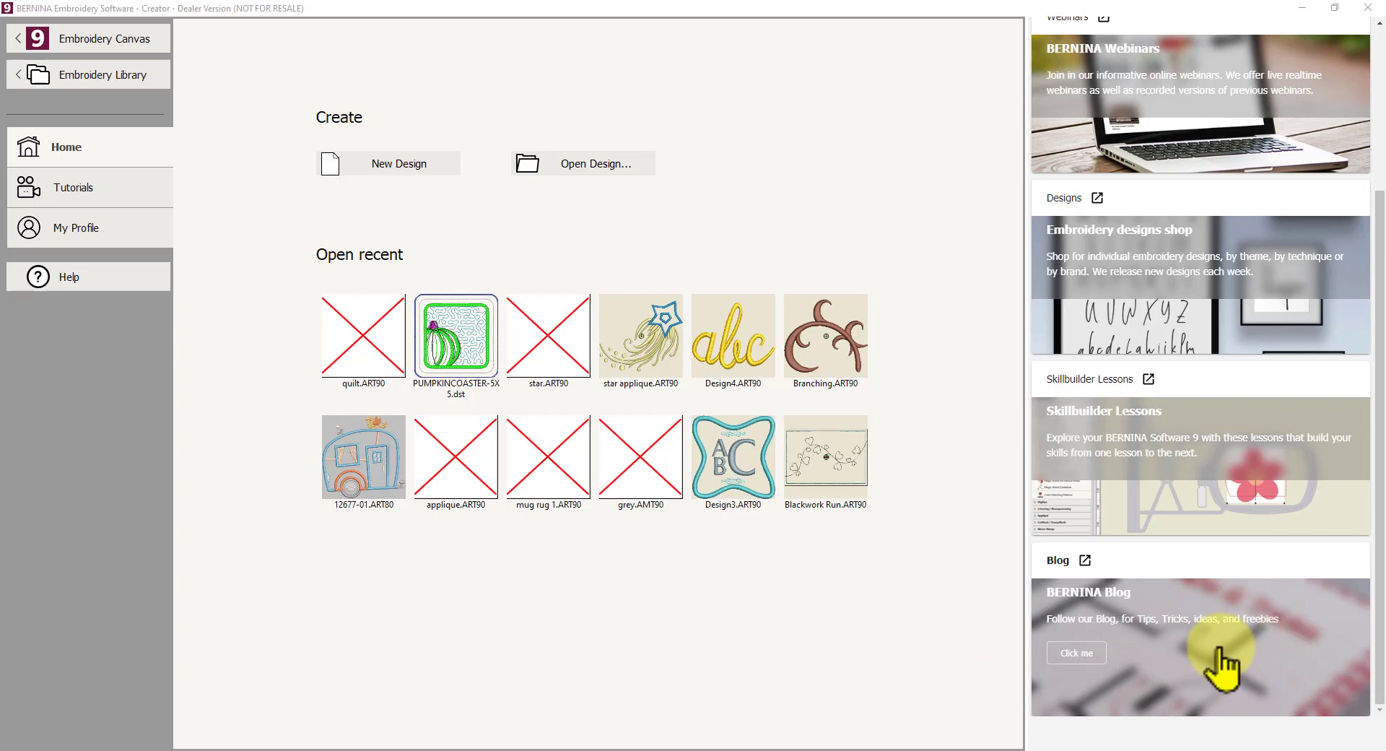
pyautogui.moveTo(1187, 679)
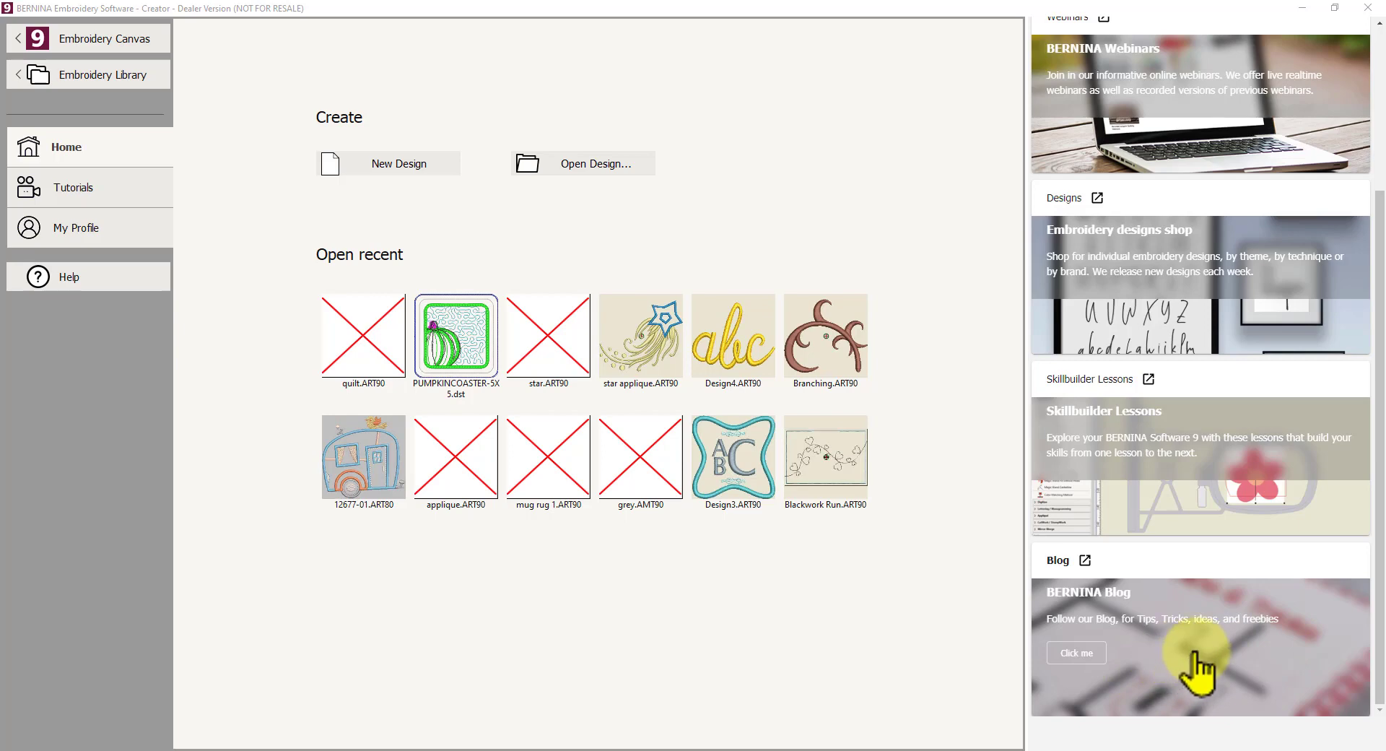
pyautogui.moveTo(1210, 673)
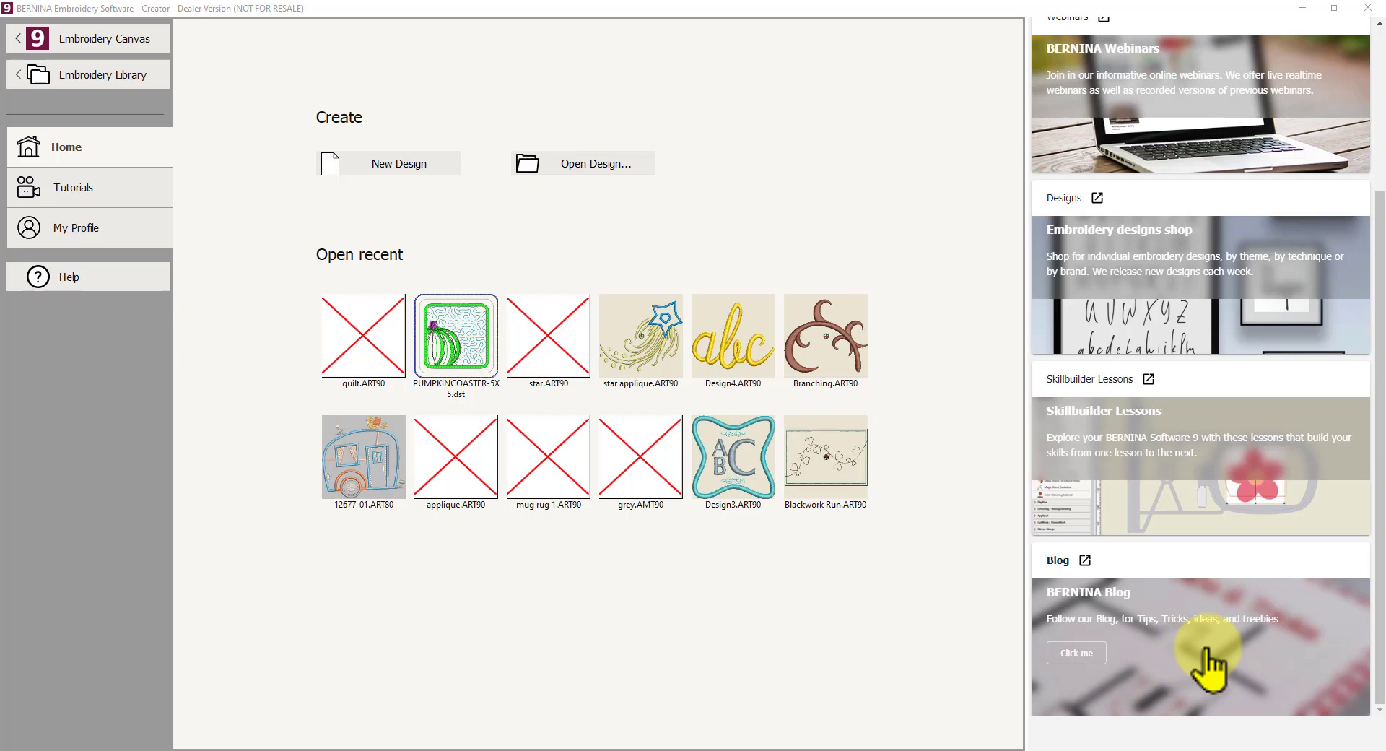
pyautogui.moveTo(1224, 514)
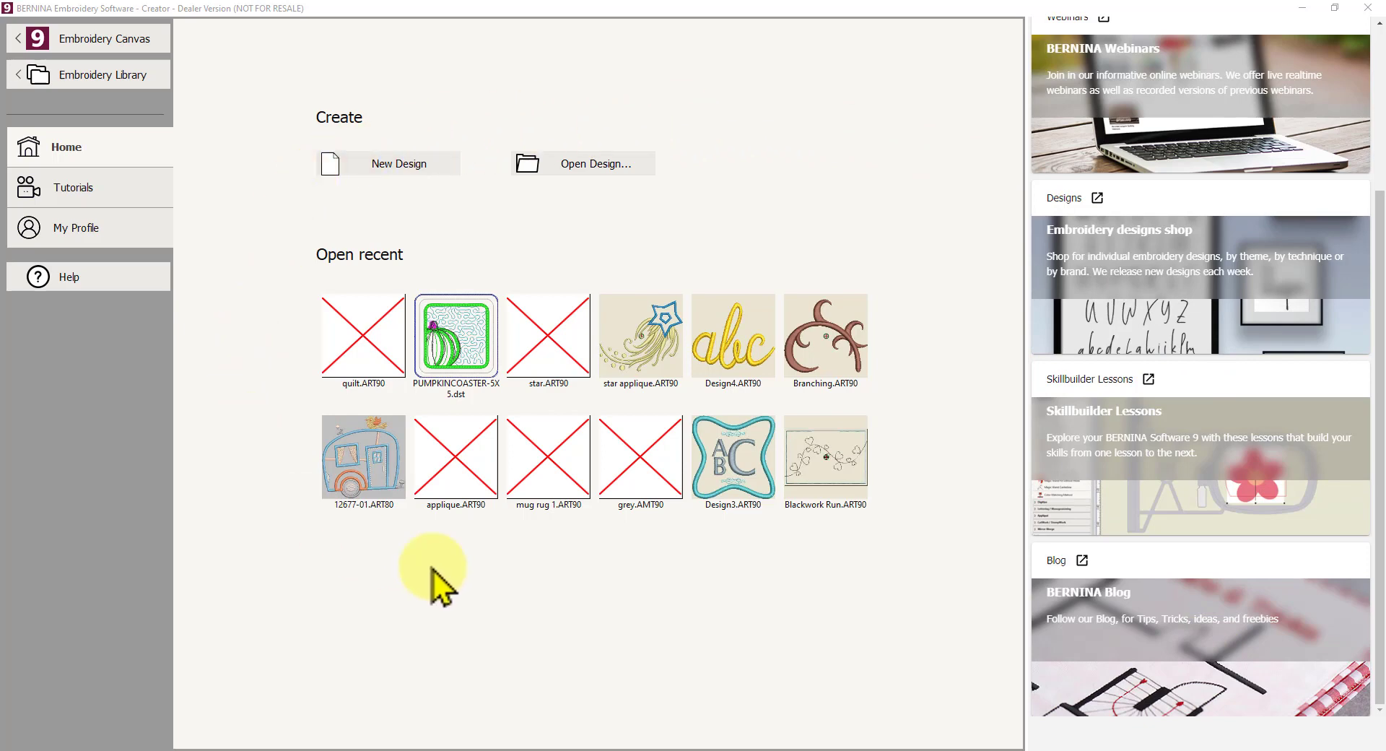
pyautogui.moveTo(788, 120)
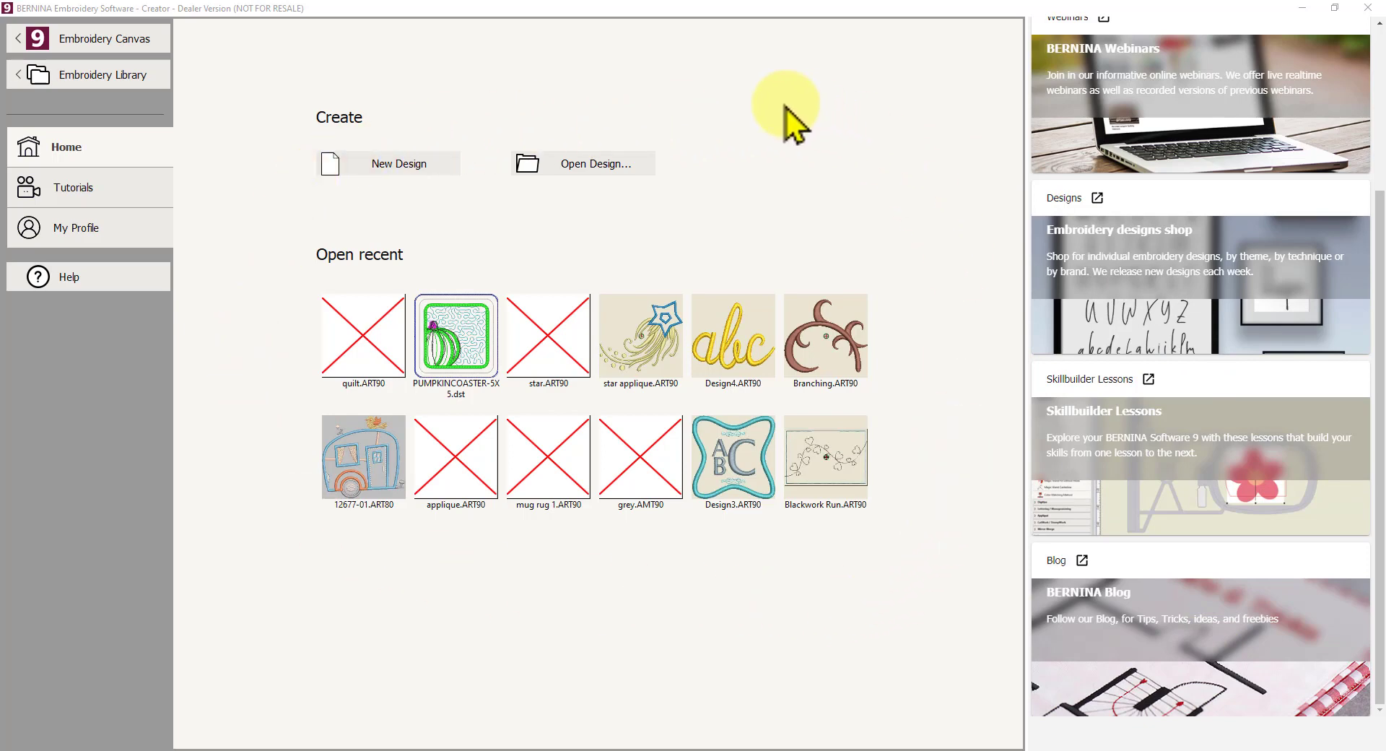
pyautogui.moveTo(251, 342)
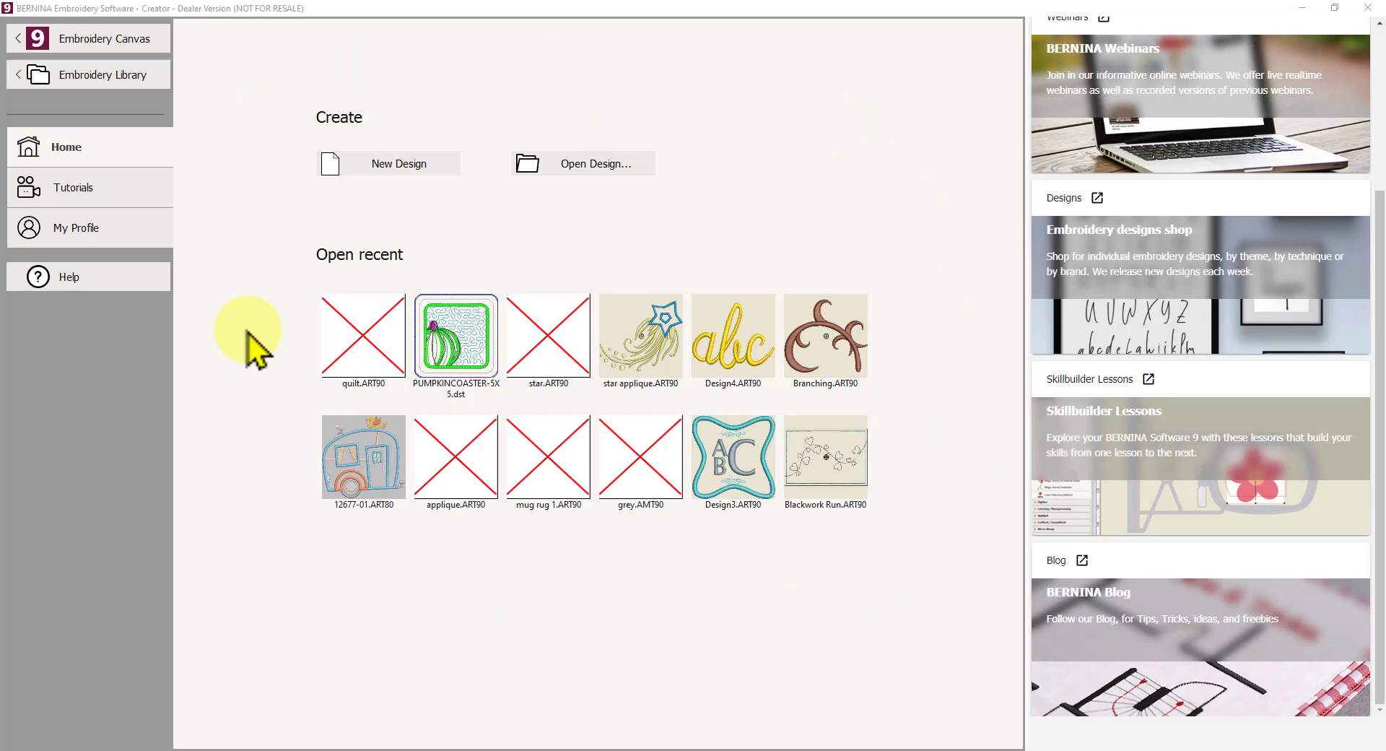
pyautogui.moveTo(503, 588)
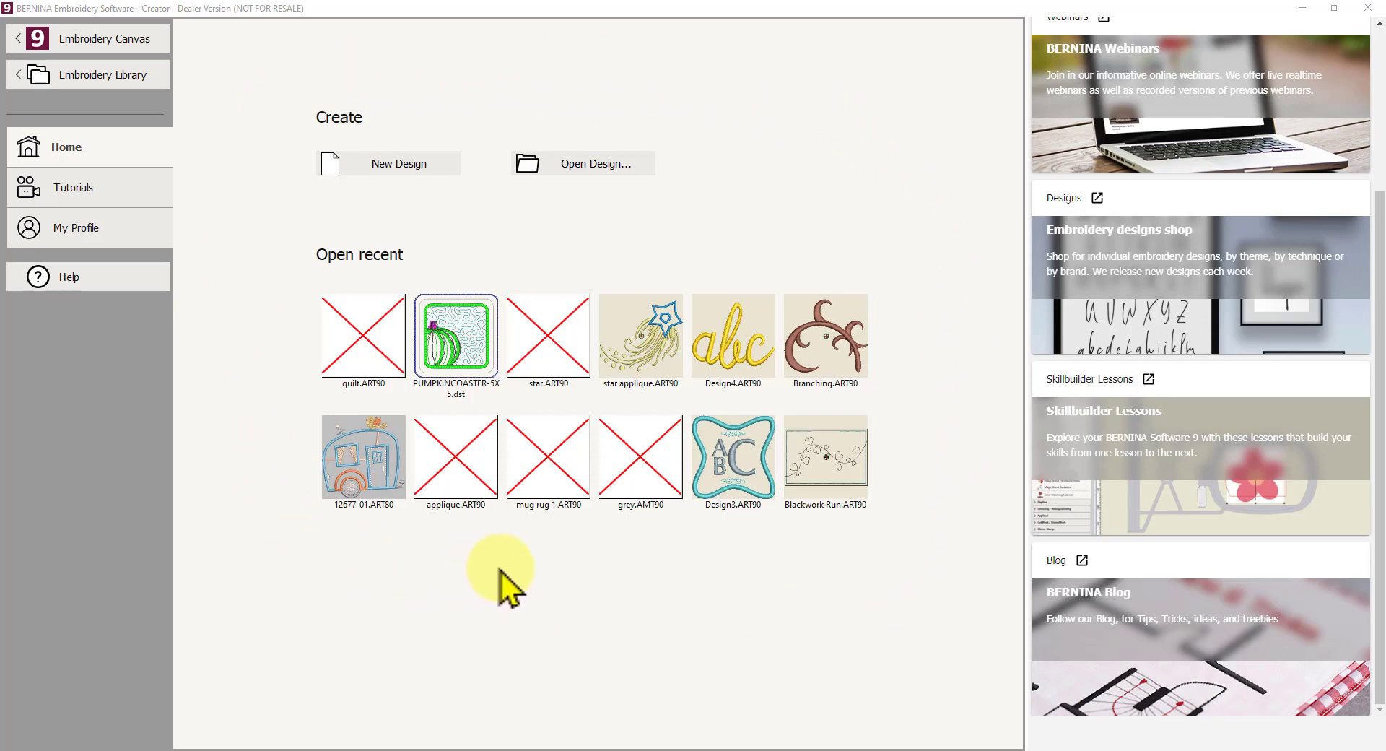
pyautogui.moveTo(945, 476)
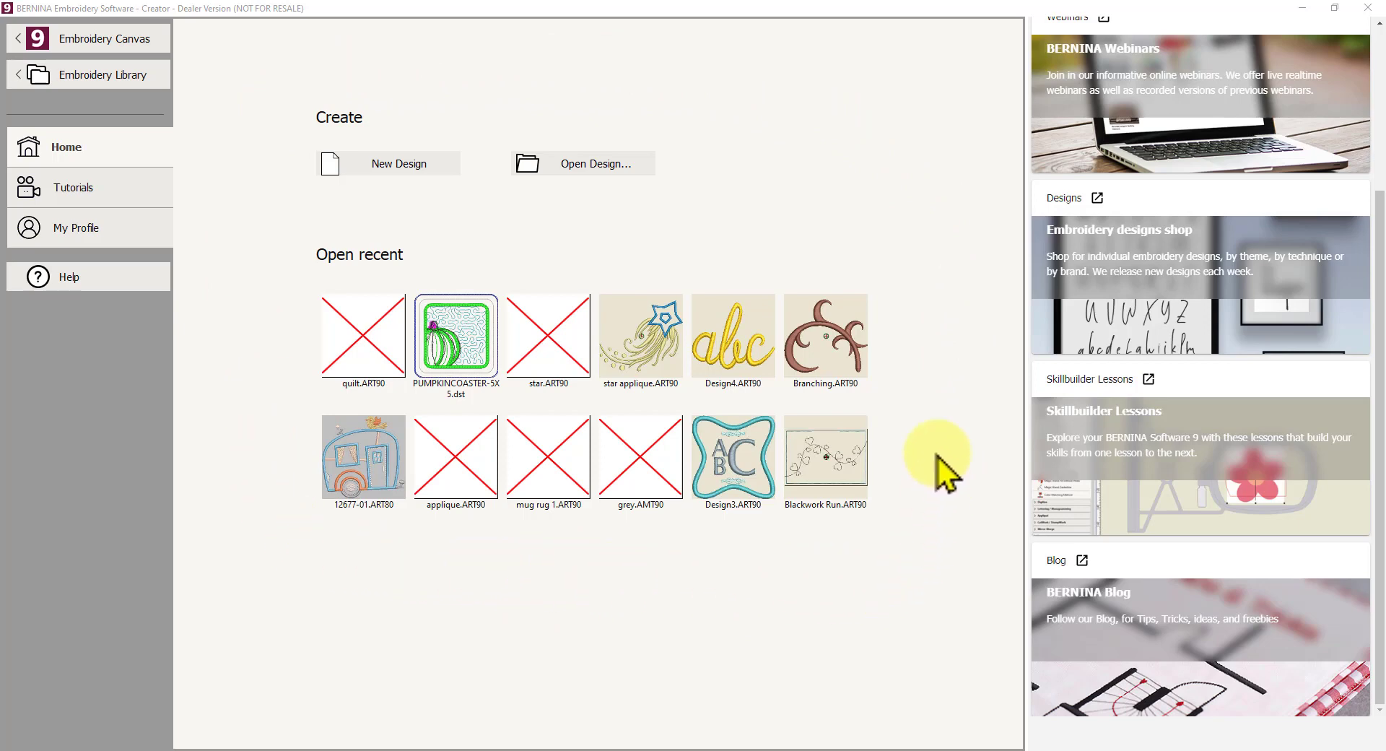
pyautogui.moveTo(947, 249)
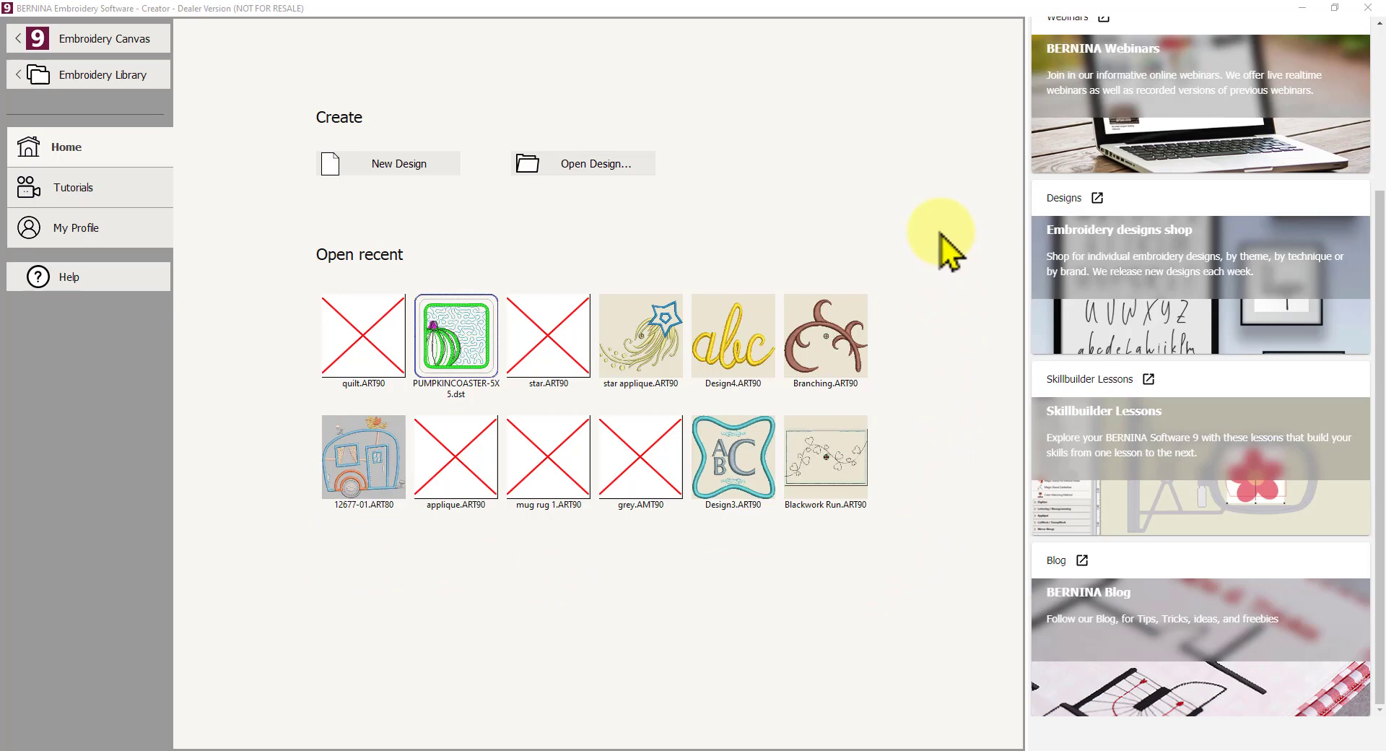
pyautogui.moveTo(956, 203)
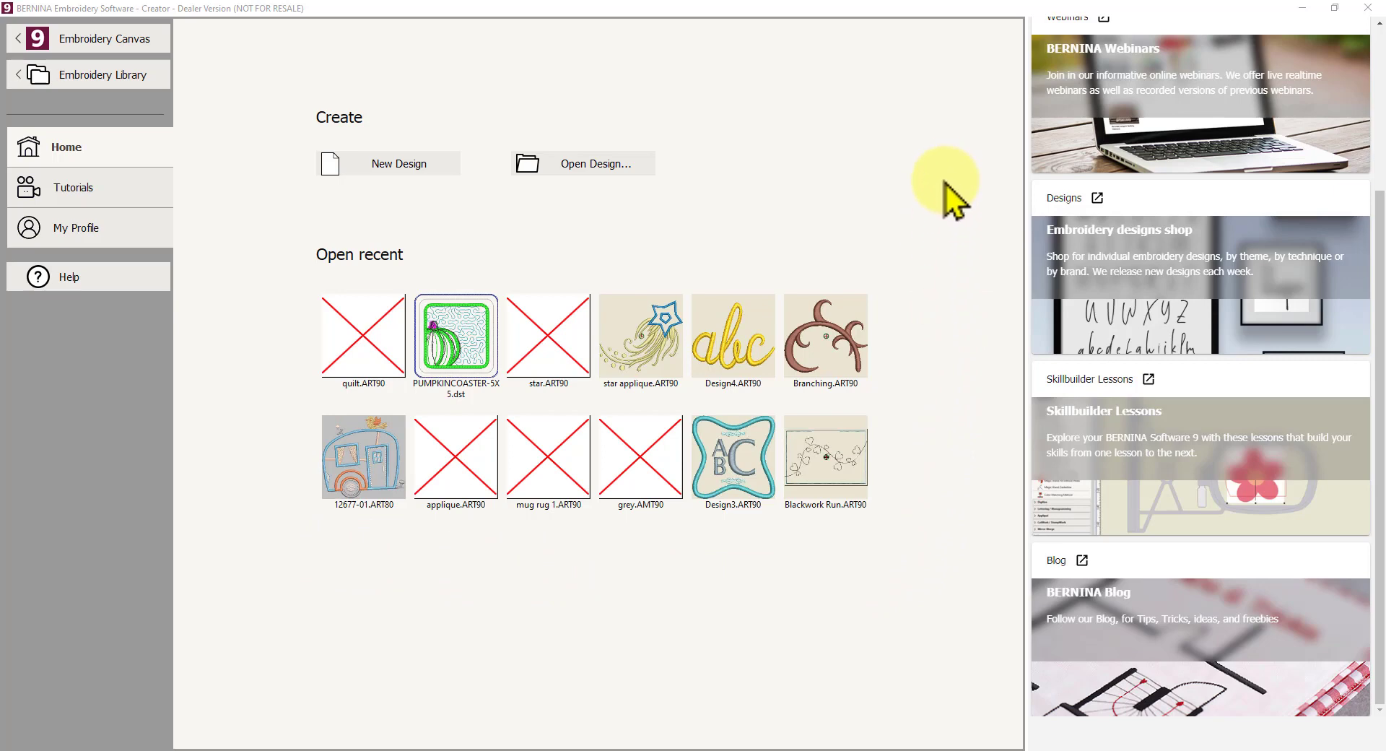
pyautogui.moveTo(1001, 469)
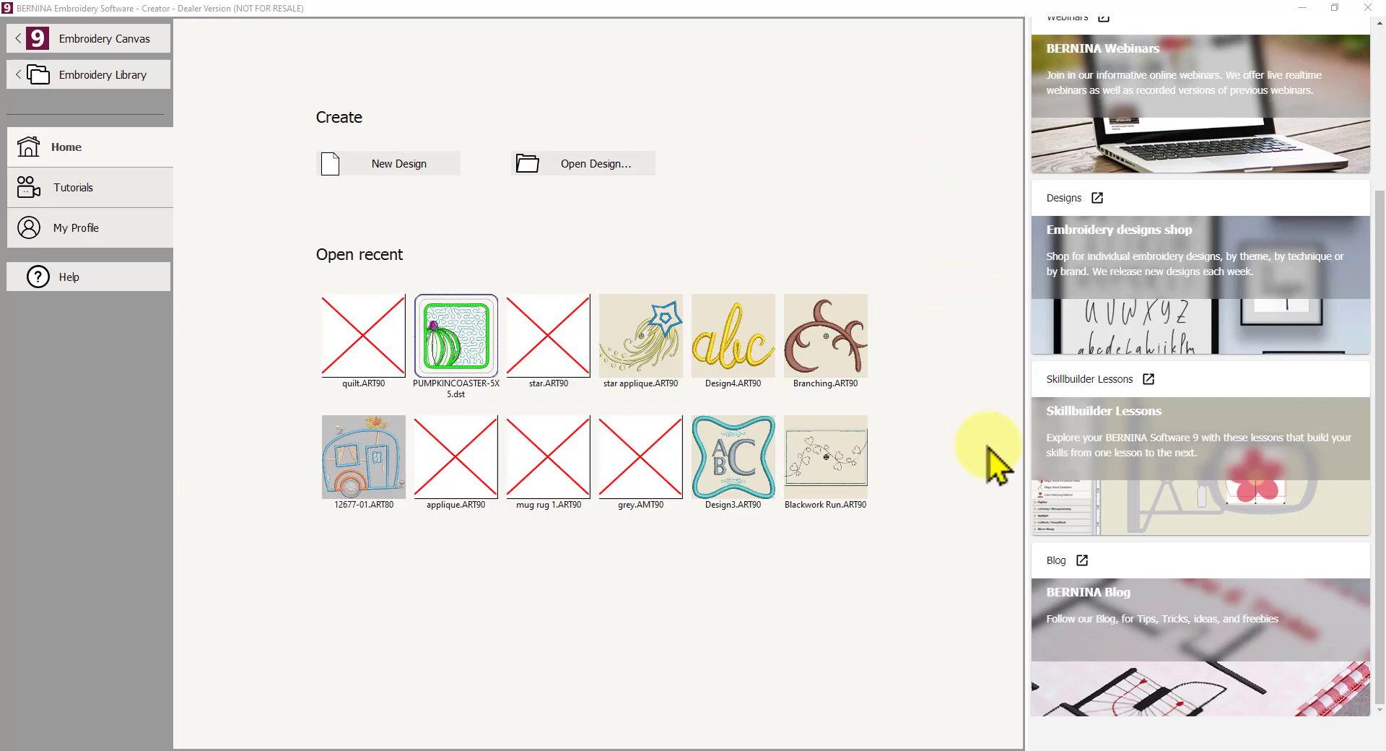